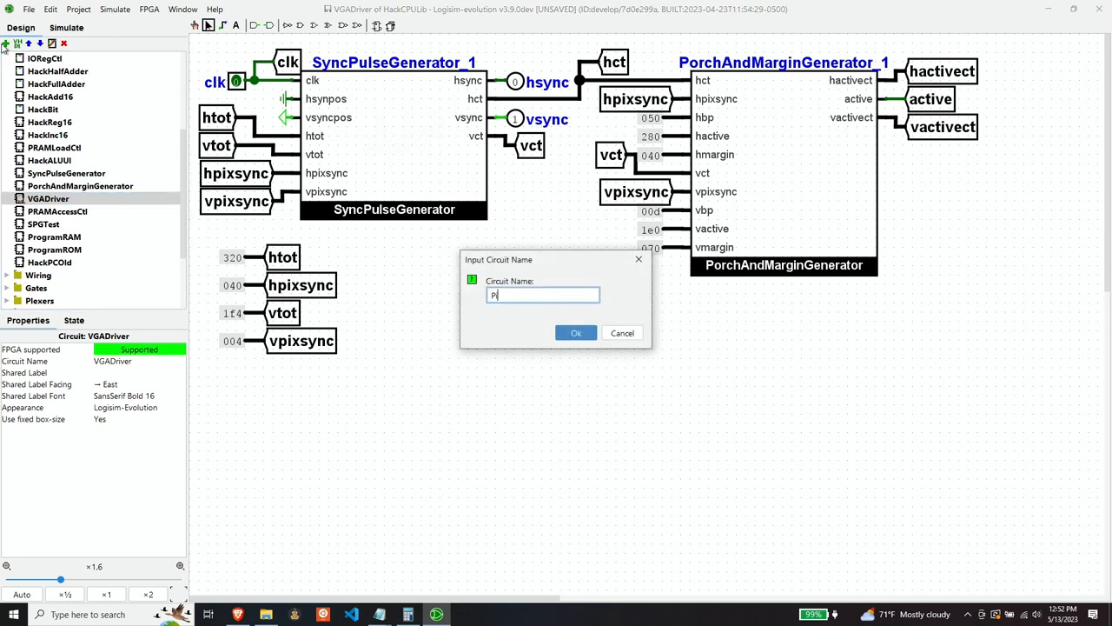
# Name the new circuit PixelGenerator and confirm it.
pyautogui.write('ixel')
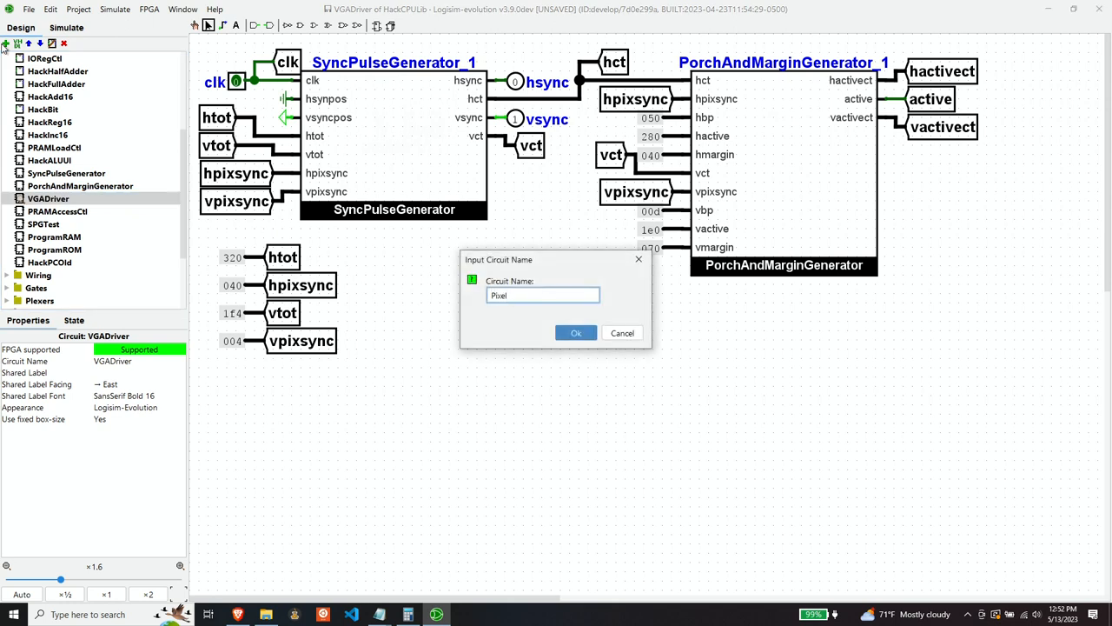
pyautogui.write('Generato')
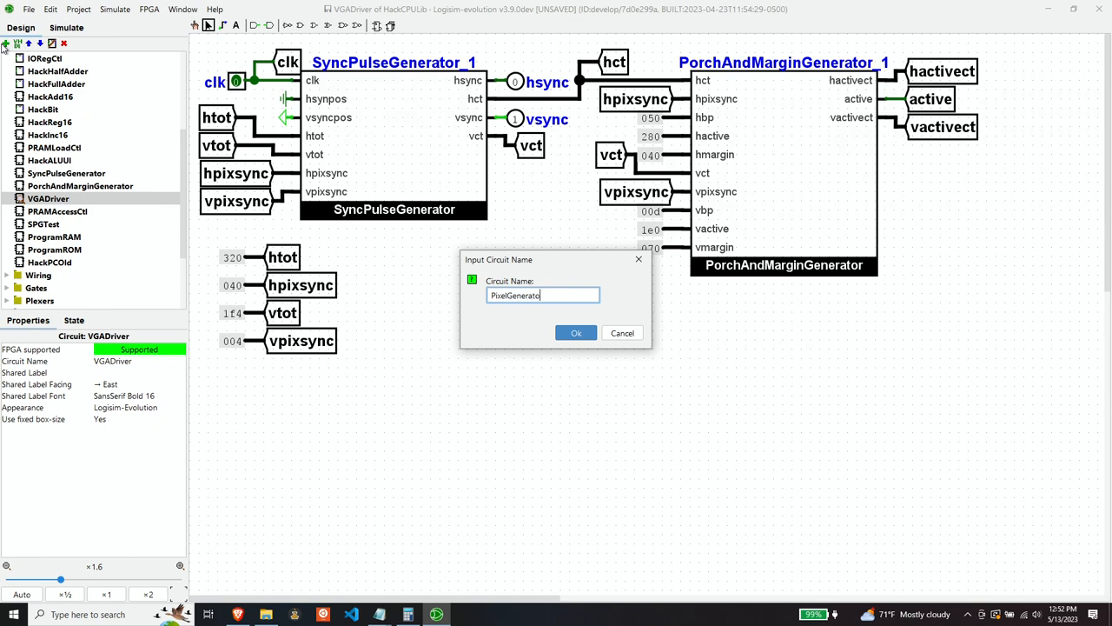
pyautogui.click(576, 333)
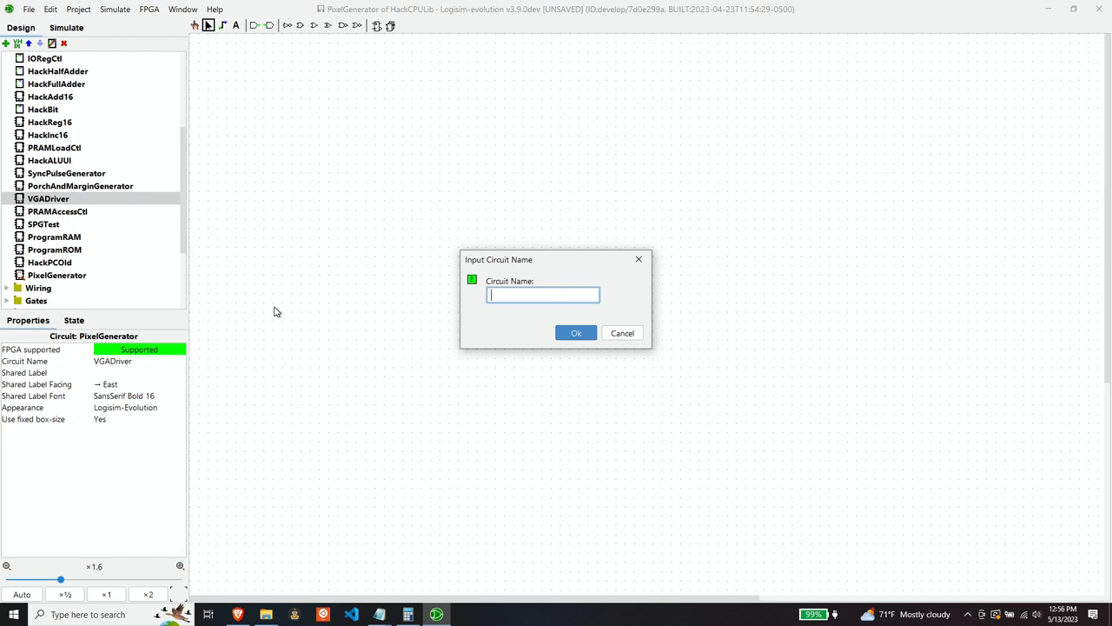
# Name the second new circuit VRAMAddressDriver and confirm it.
pyautogui.write('VRAMAddressDriver')
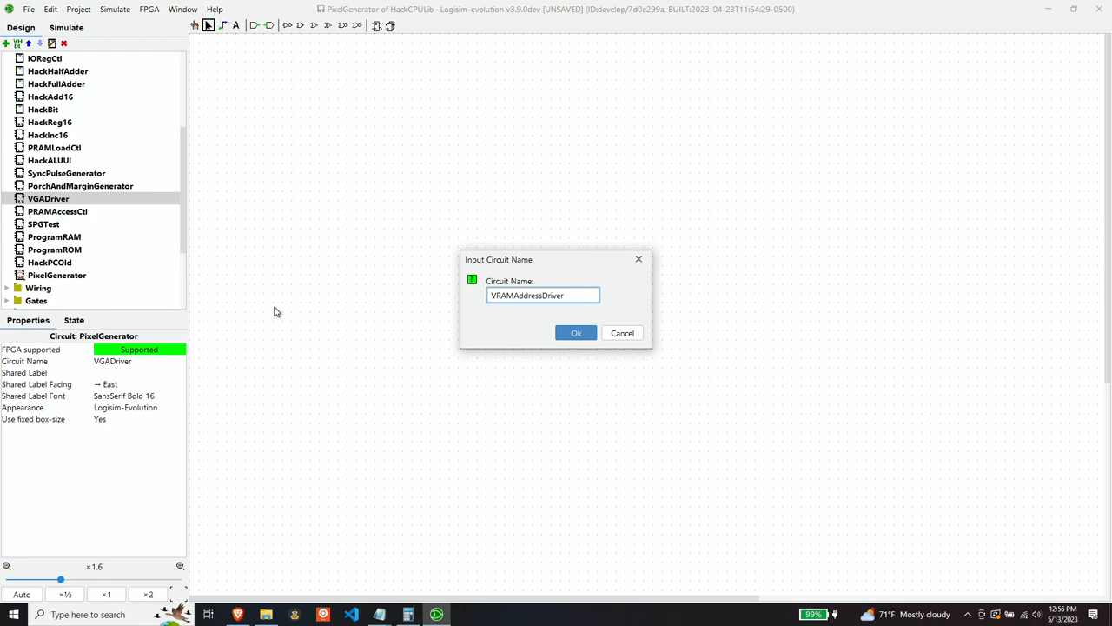
pyautogui.click(577, 334)
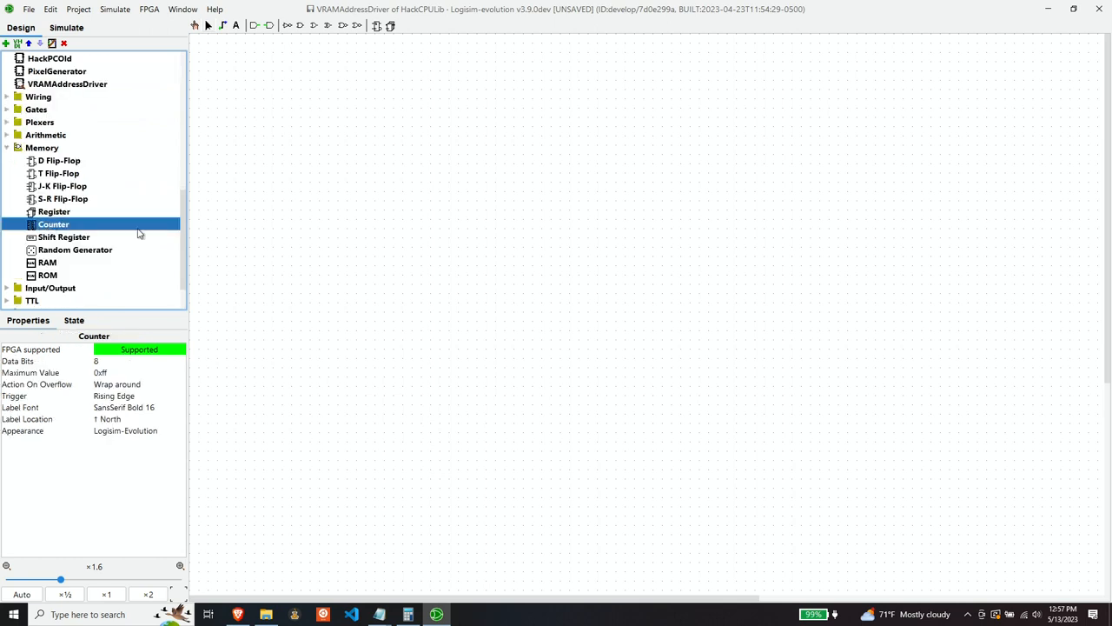
# Place a counter on the canvas and set its Data Bits to 13.
pyautogui.click(573, 295)
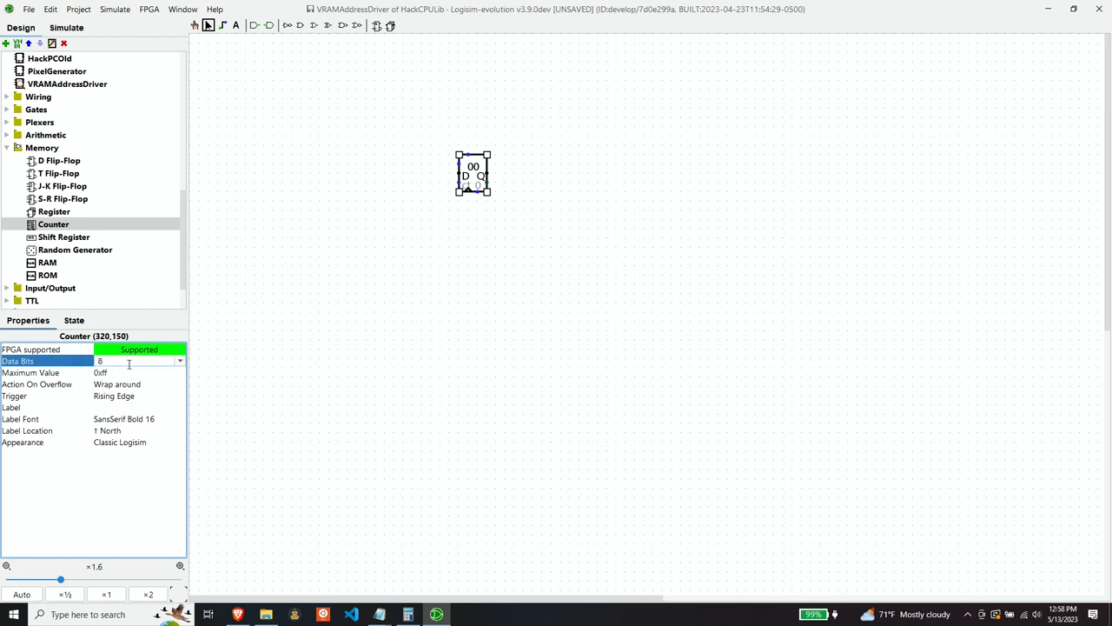
pyautogui.write('13')
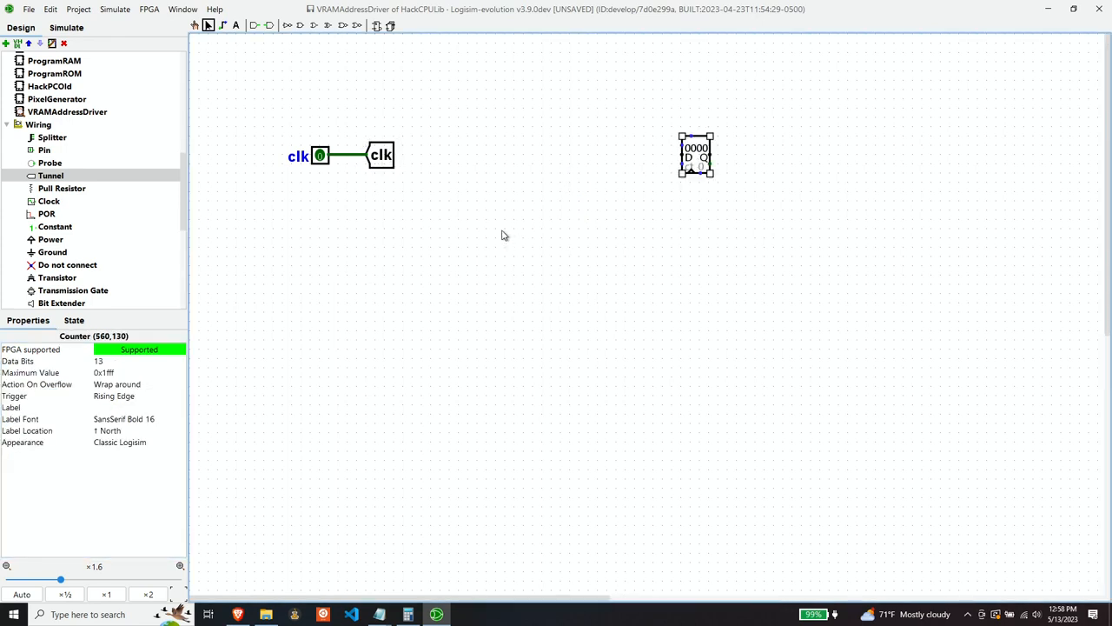
pyautogui.moveTo(669, 219)
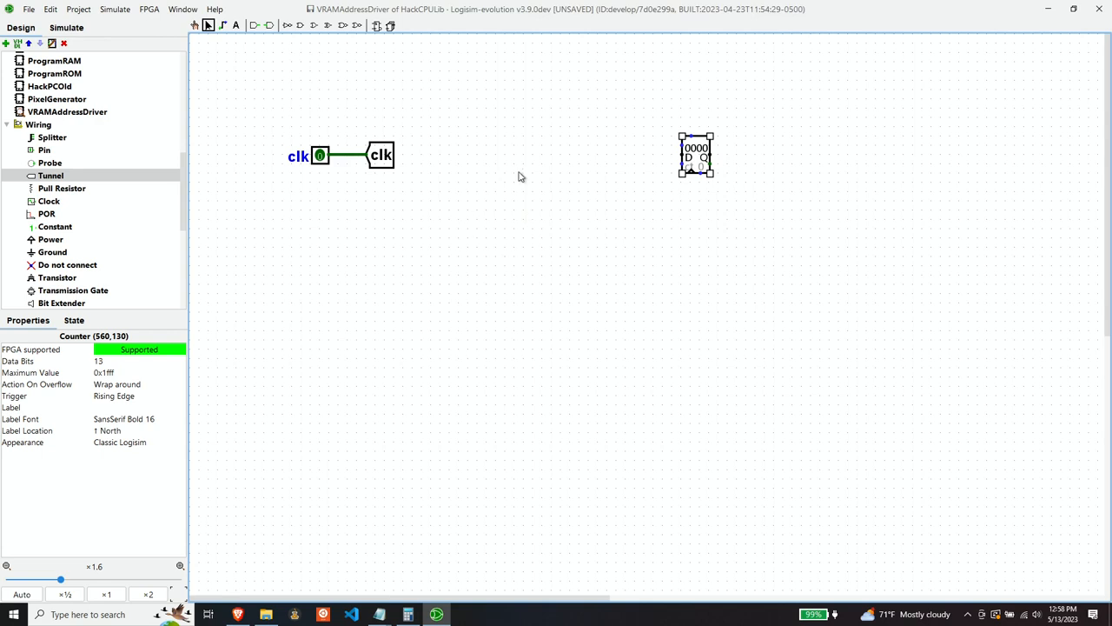
pyautogui.moveTo(512, 182)
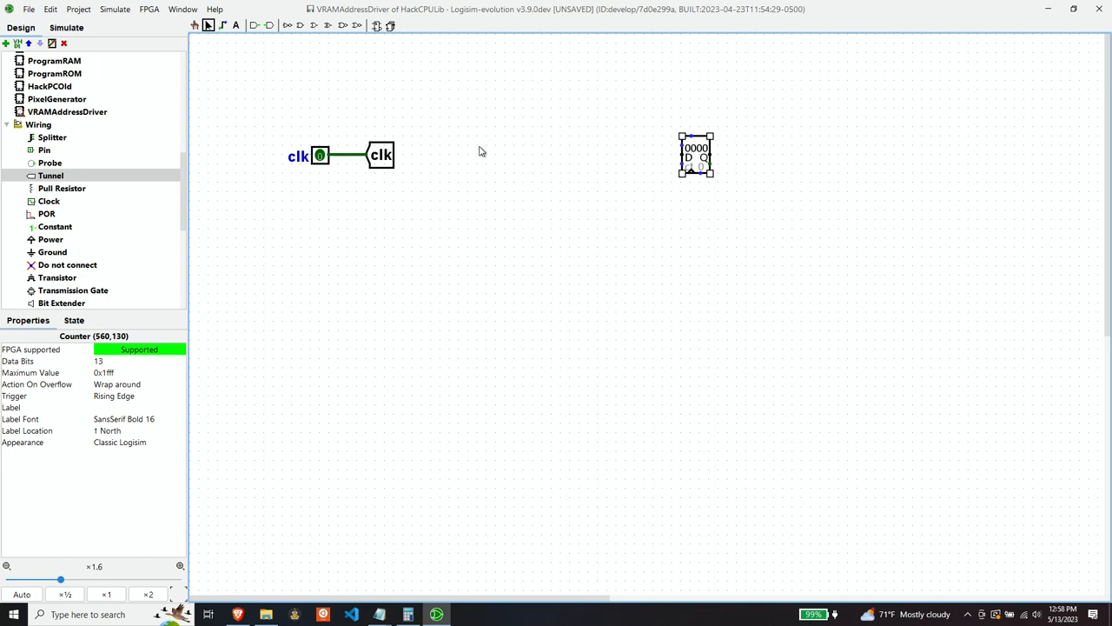
pyautogui.moveTo(508, 191)
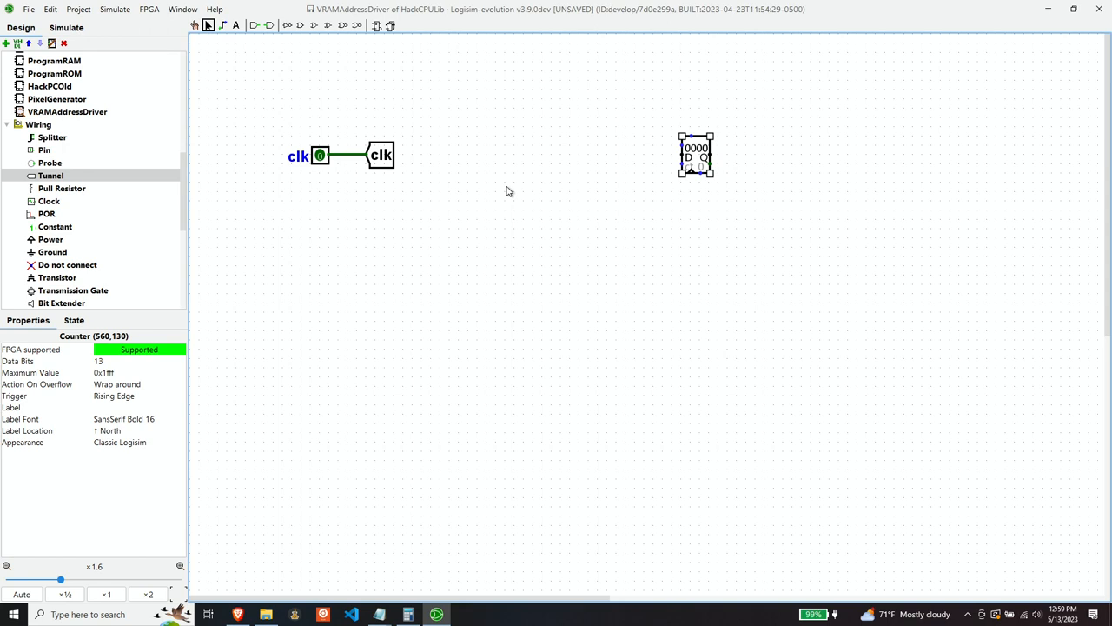
pyautogui.moveTo(306, 216)
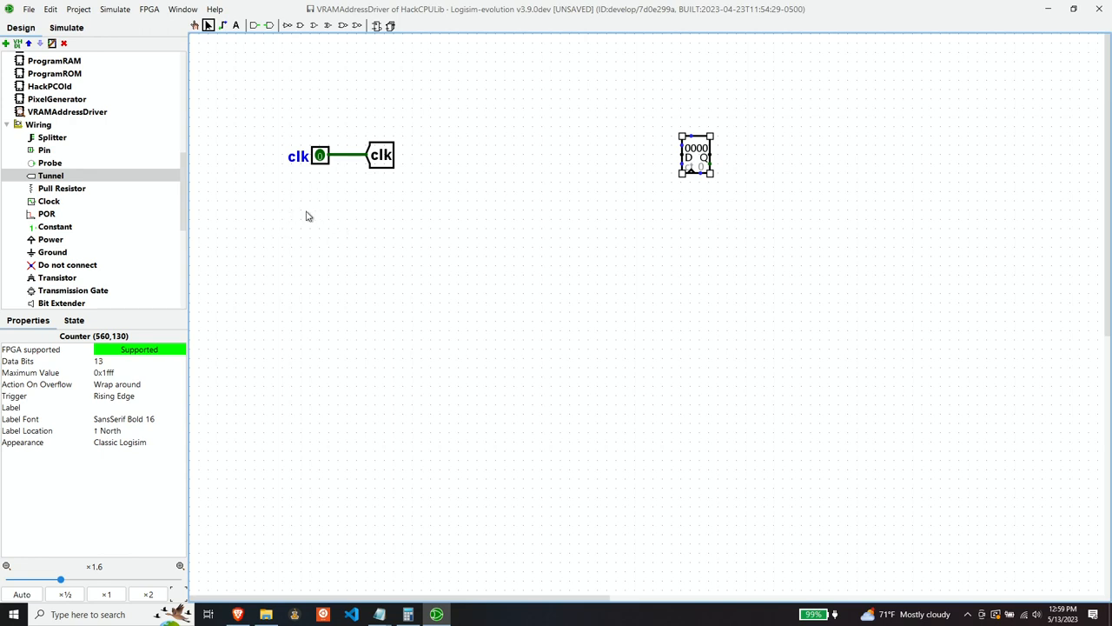
pyautogui.moveTo(38, 157)
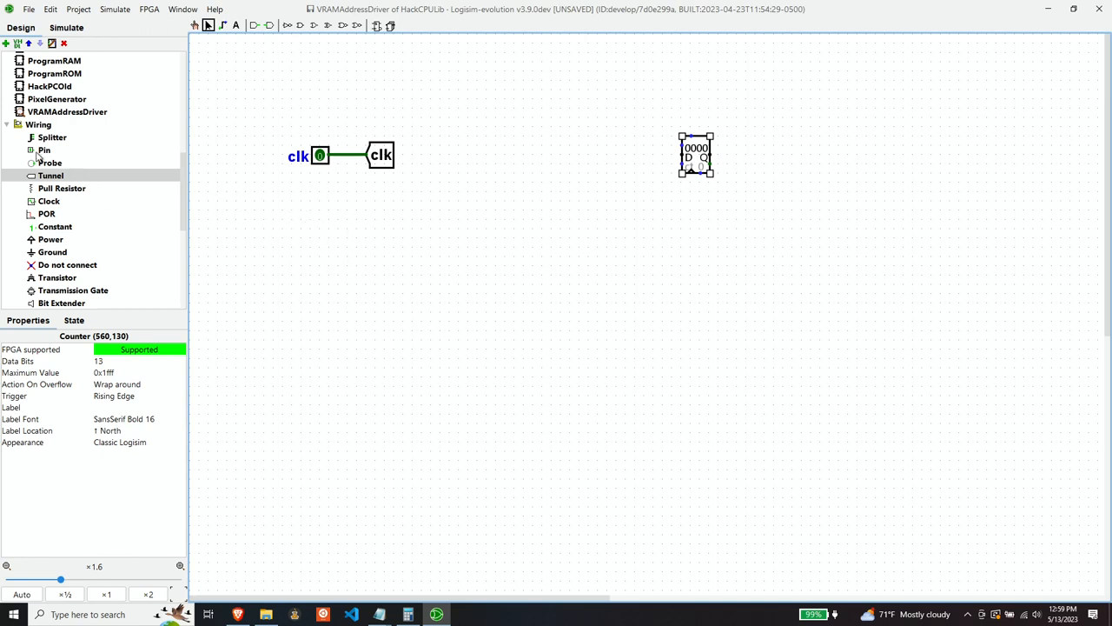
# Add an inc input pin and wire its inc tunnel into the counter.
pyautogui.click(320, 192)
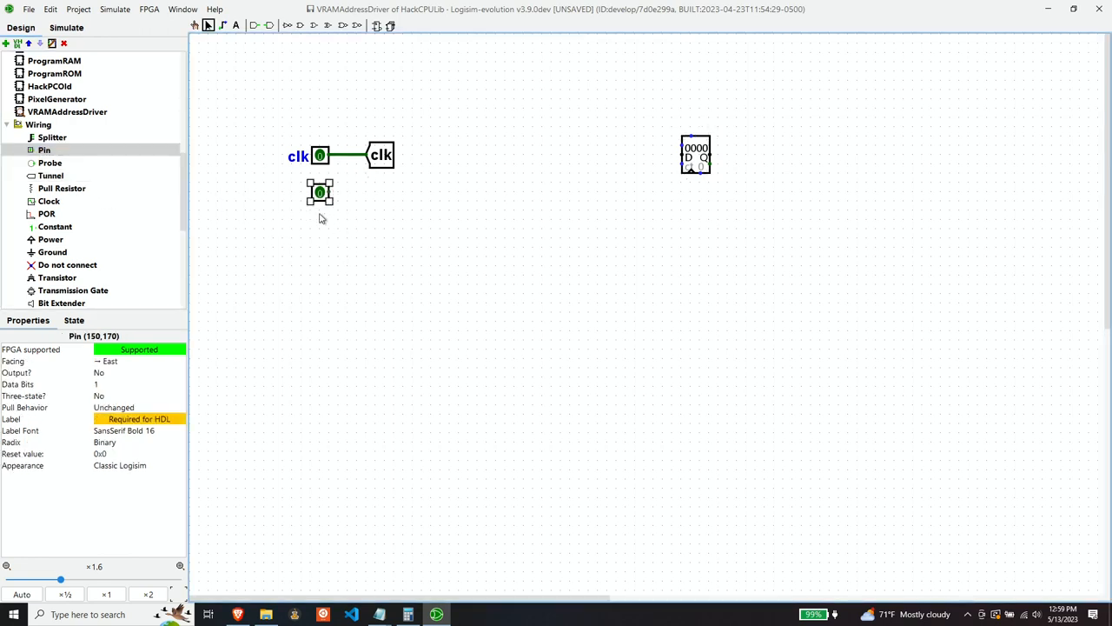
pyautogui.click(50, 175)
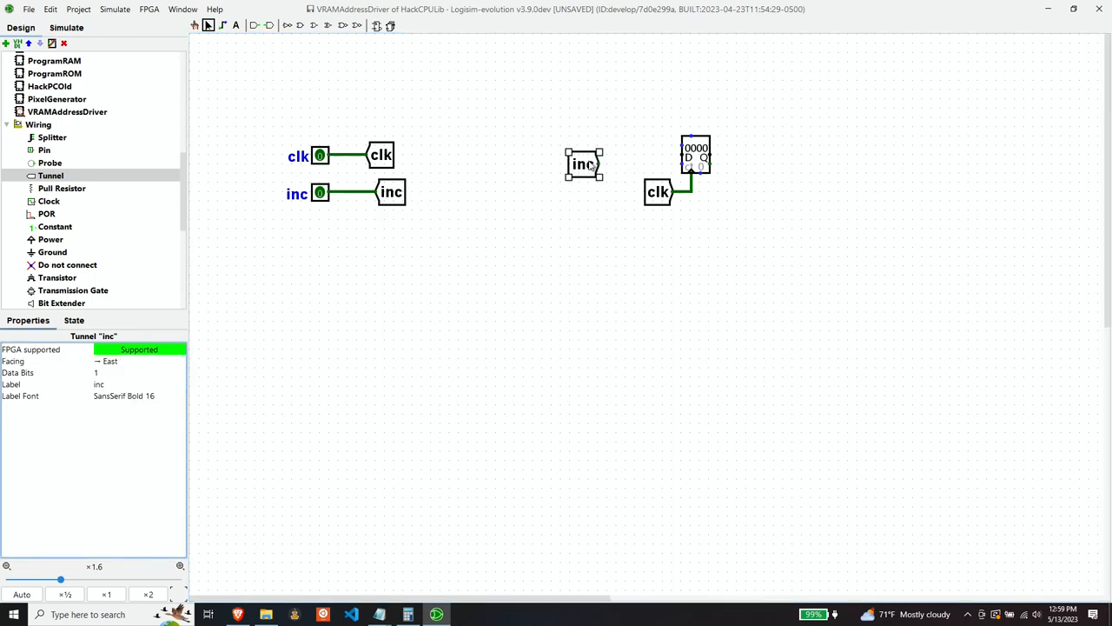
pyautogui.moveTo(584, 163); pyautogui.dragTo(612, 164)
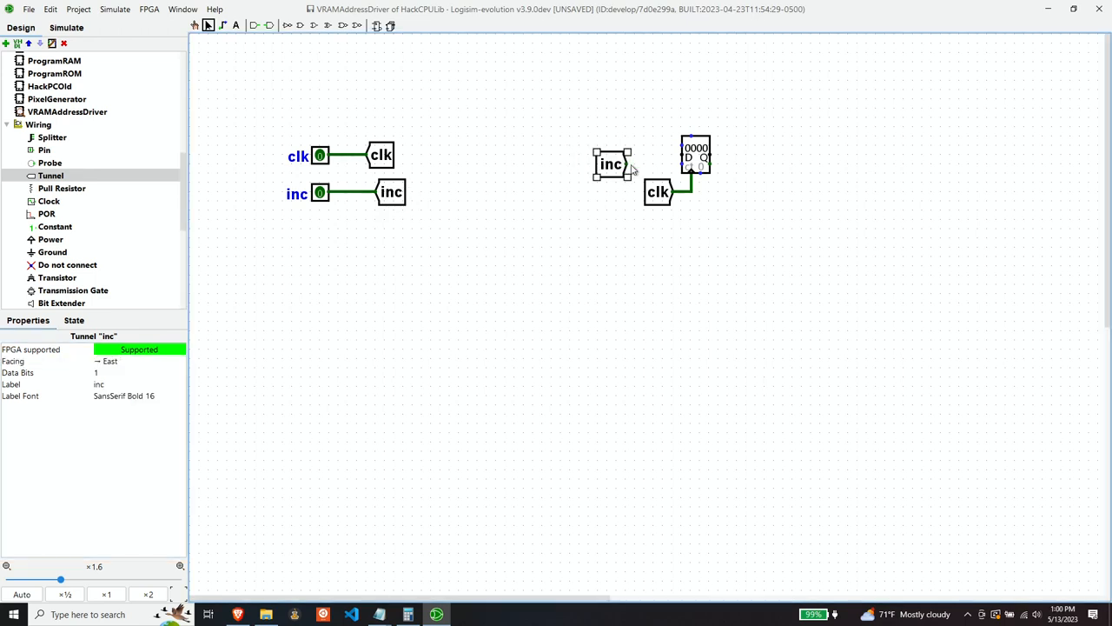
pyautogui.moveTo(629, 163); pyautogui.dragTo(681, 163)
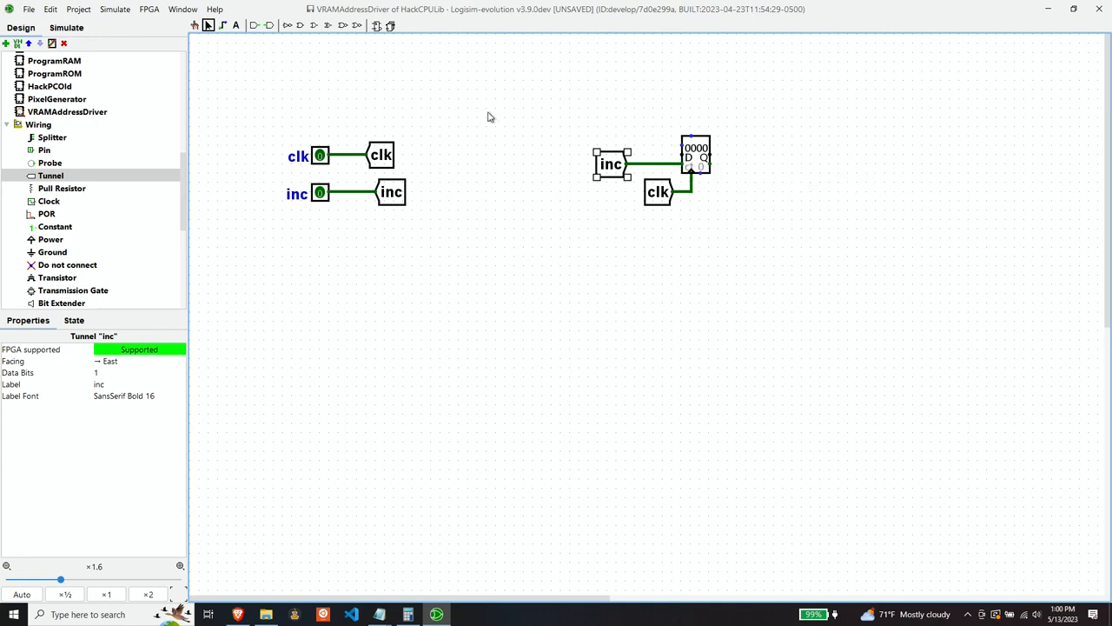
pyautogui.moveTo(205, 222)
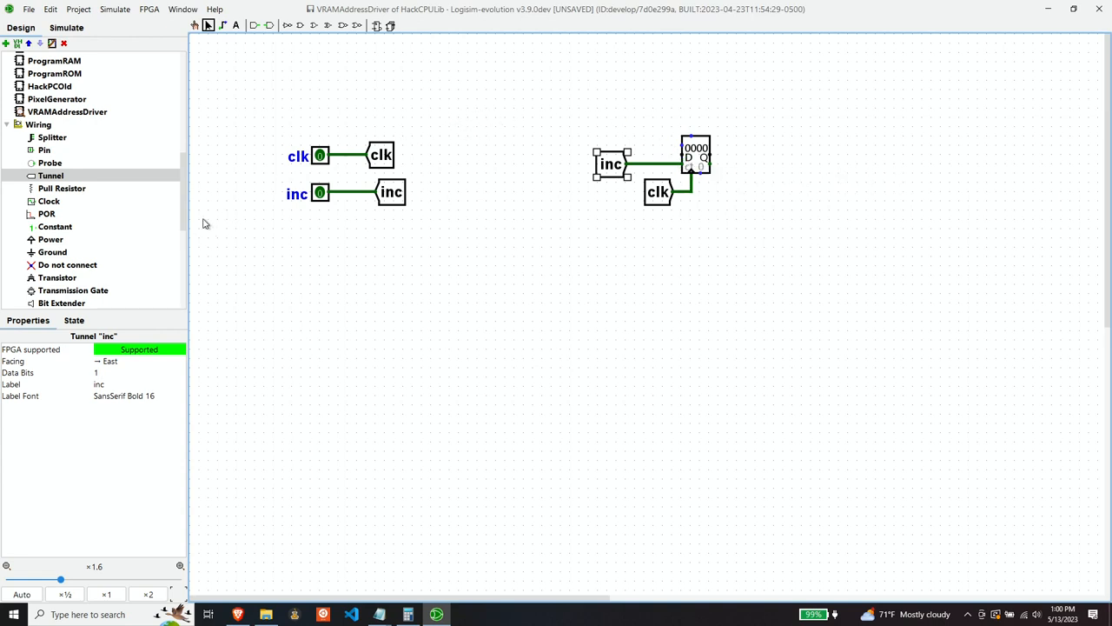
# Attach power and ground to the counter's top inputs.
pyautogui.click(55, 226)
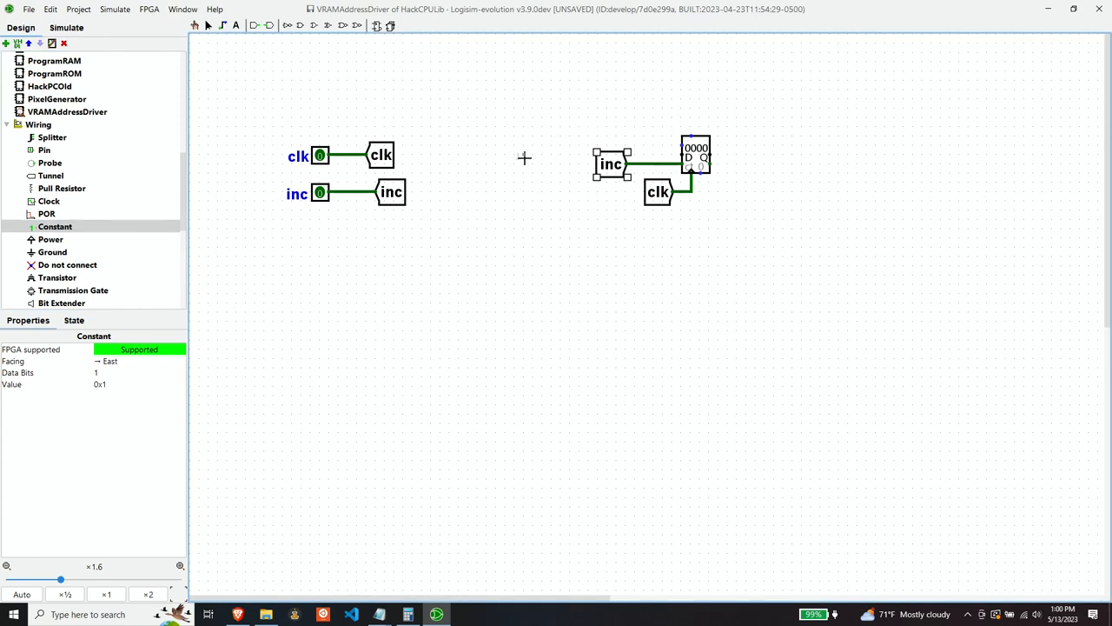
pyautogui.click(50, 239)
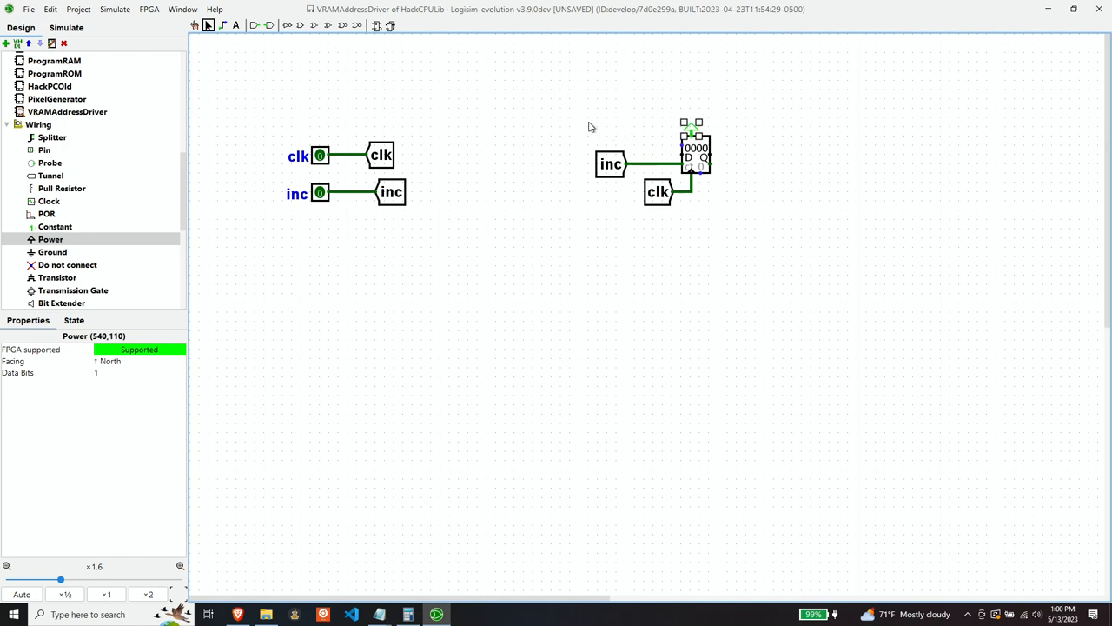
pyautogui.moveTo(560, 156)
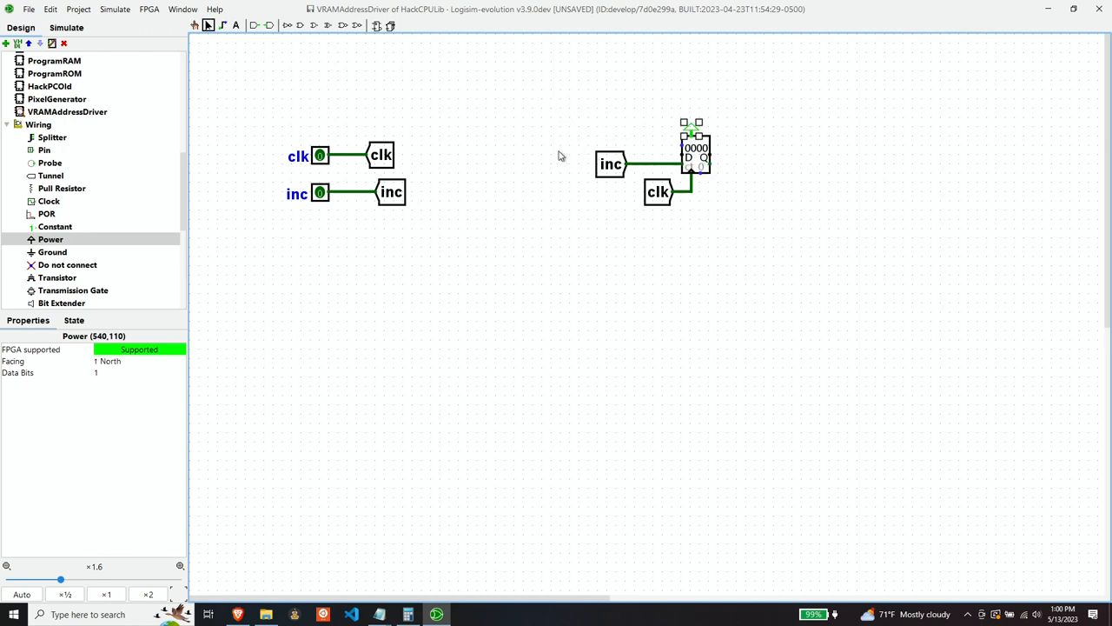
pyautogui.moveTo(678, 264)
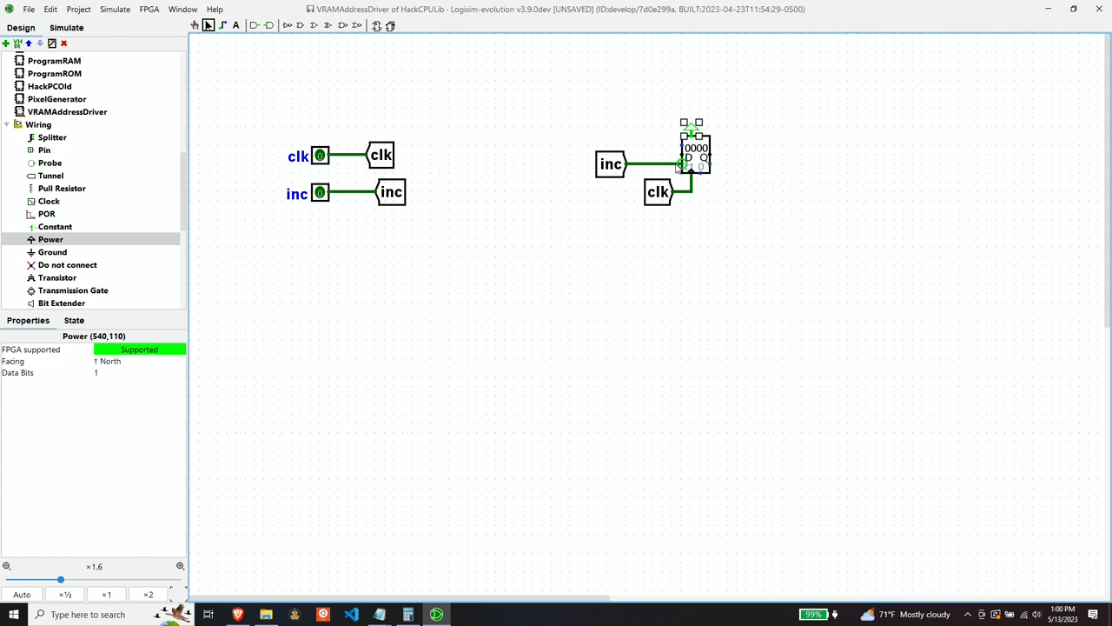
pyautogui.moveTo(681, 146)
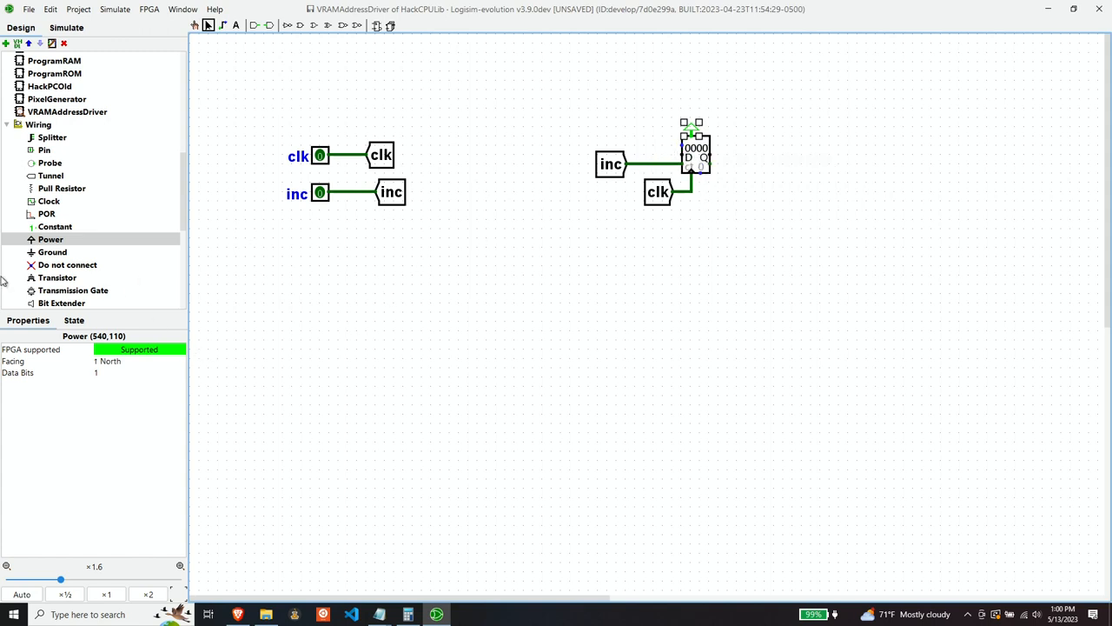
pyautogui.click(52, 252)
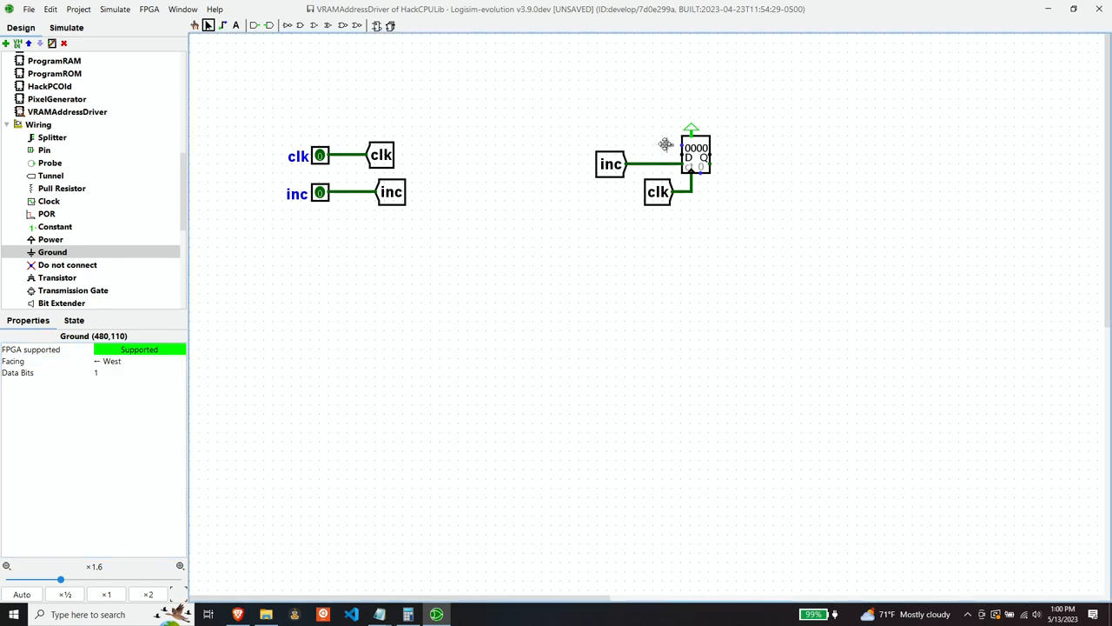
pyautogui.click(728, 193)
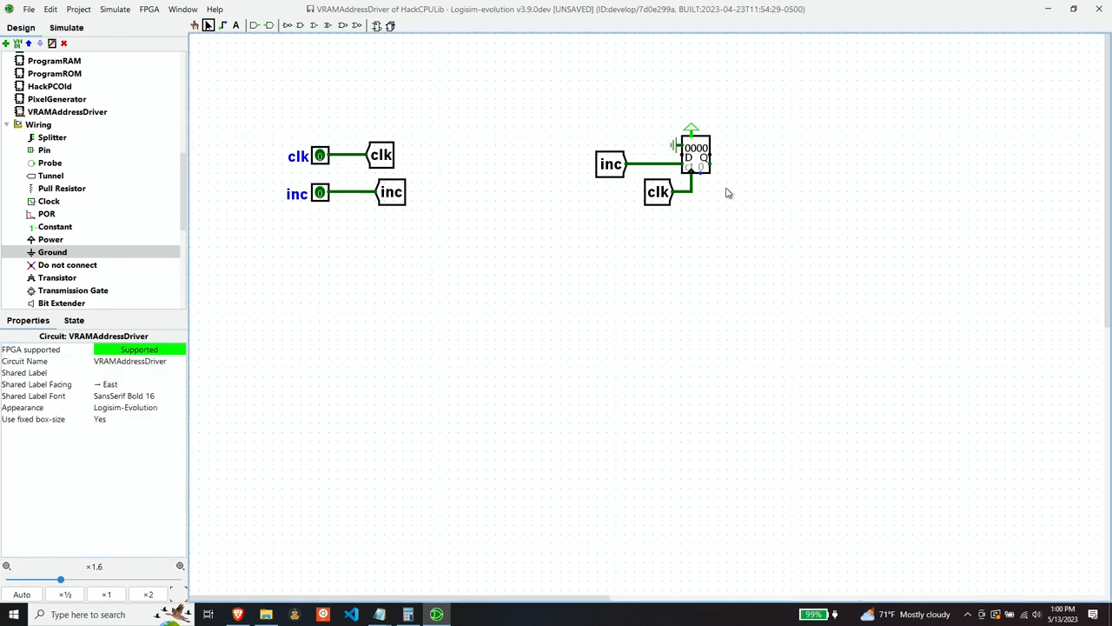
pyautogui.moveTo(91, 244)
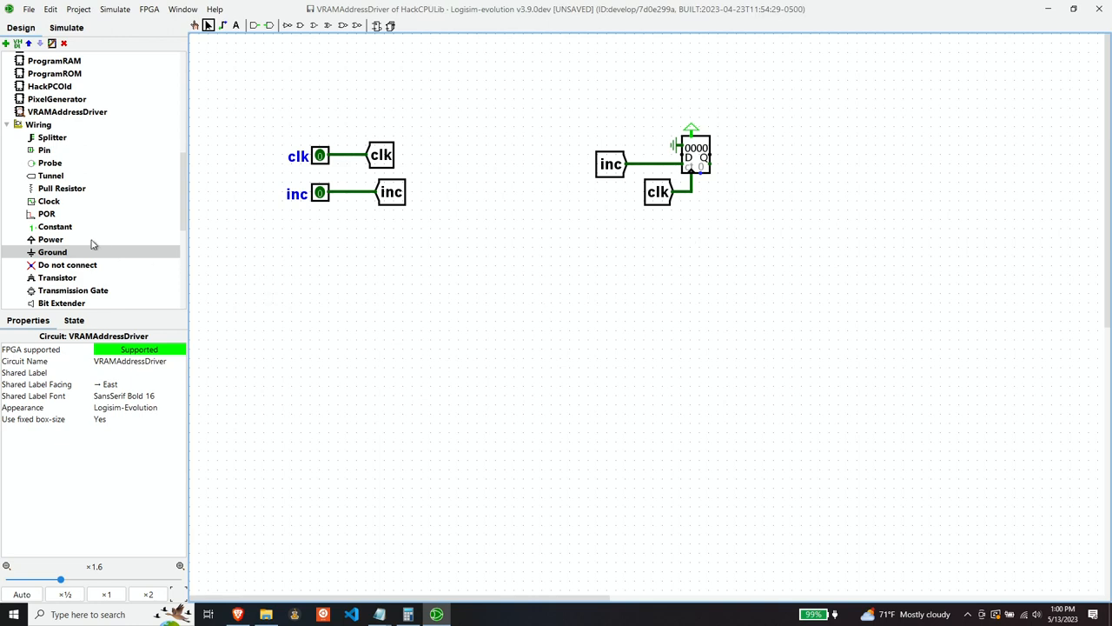
pyautogui.moveTo(702, 149)
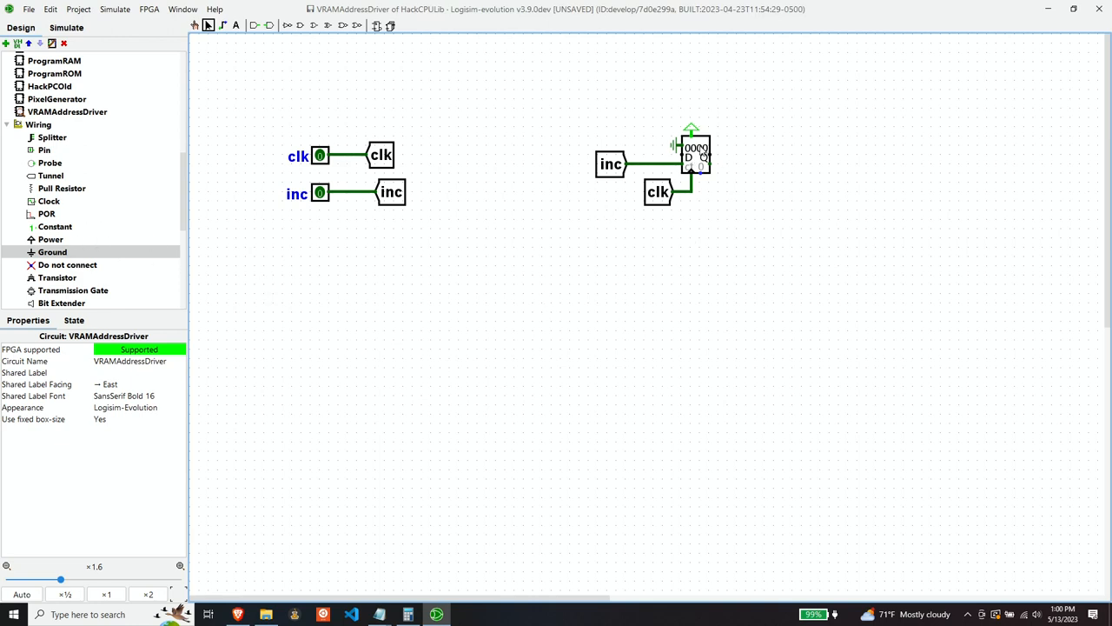
# Place a west-facing 13-bit output pin right of the counter and label it addr.
pyautogui.click(45, 149)
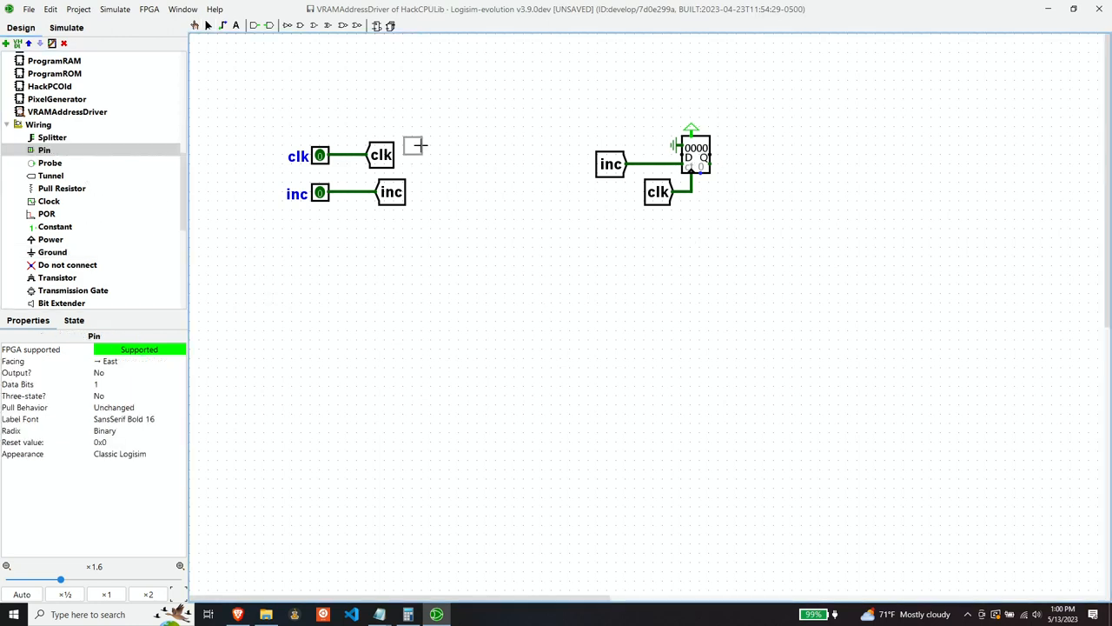
pyautogui.click(849, 155)
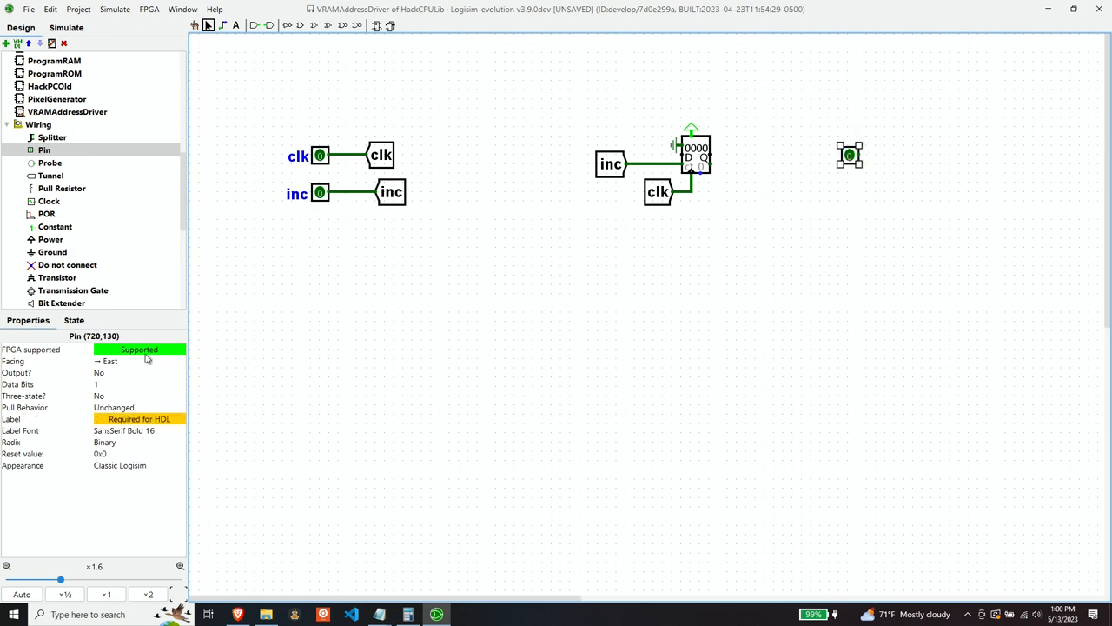
pyautogui.click(139, 360)
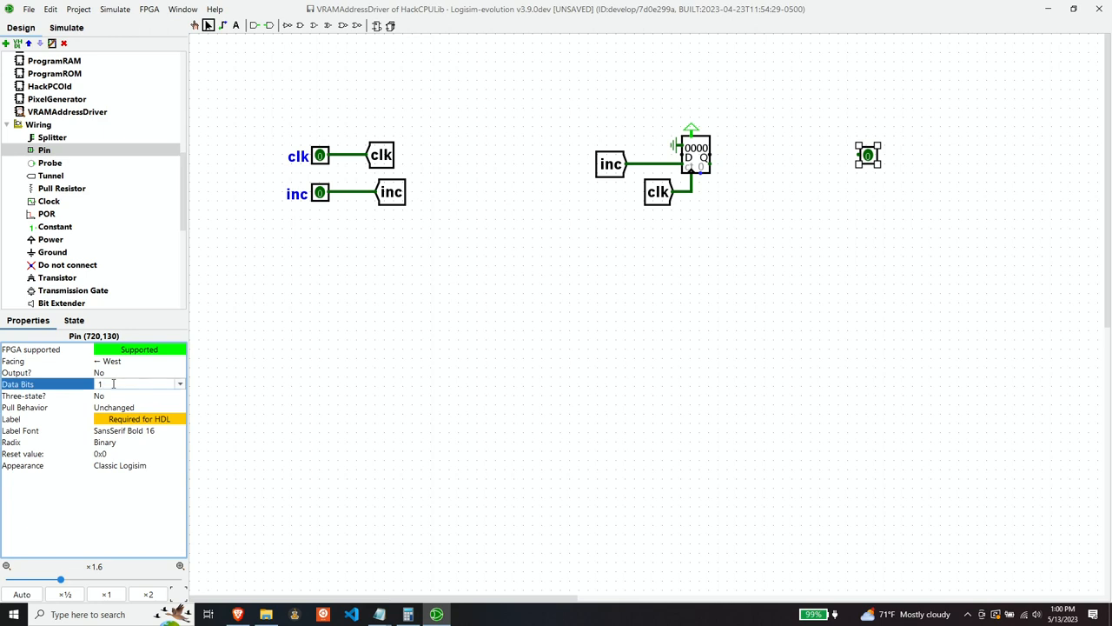
pyautogui.write('13')
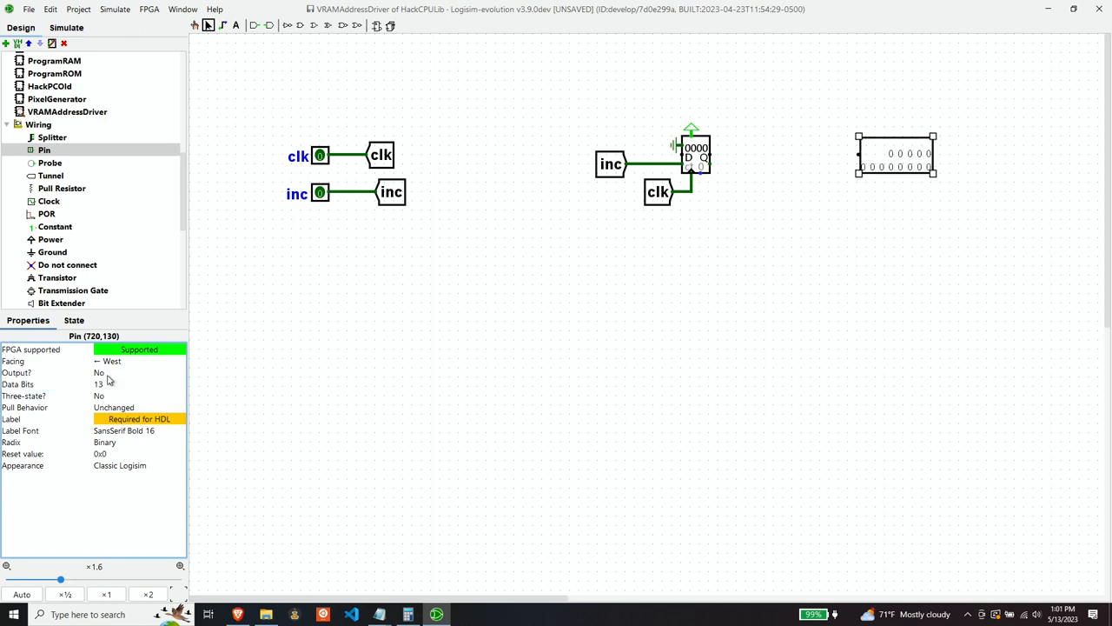
pyautogui.click(118, 372)
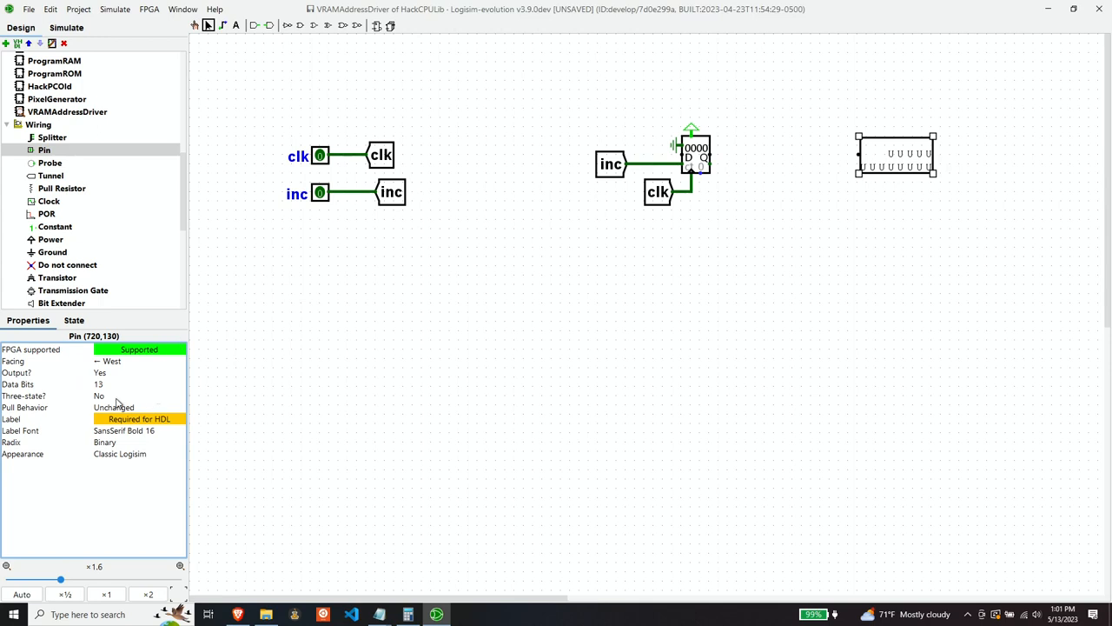
pyautogui.write('addr')
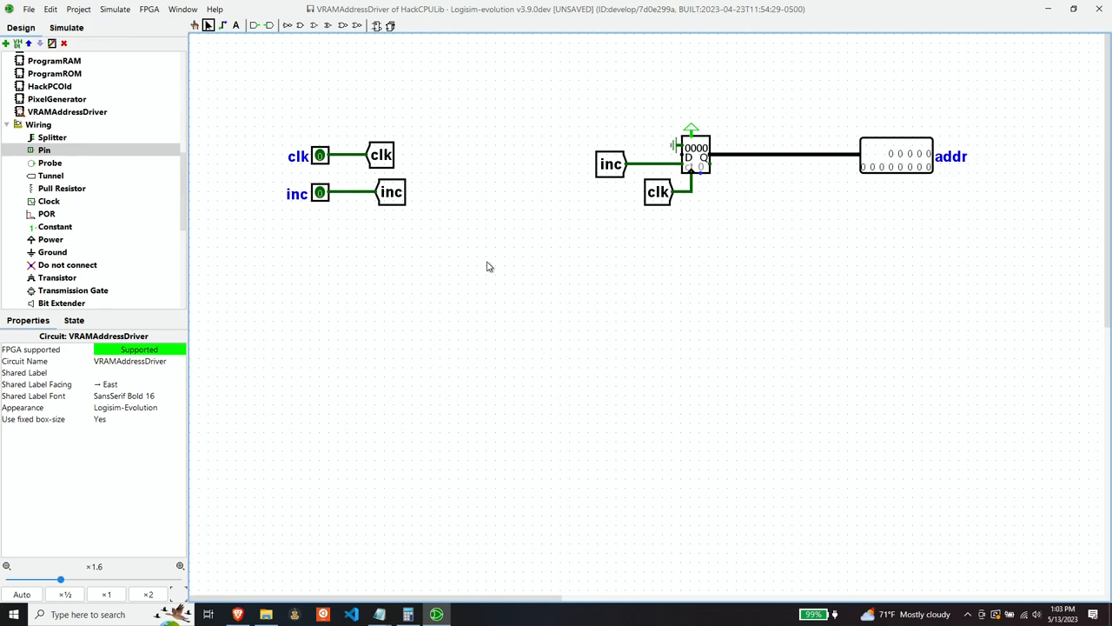
pyautogui.moveTo(591, 160)
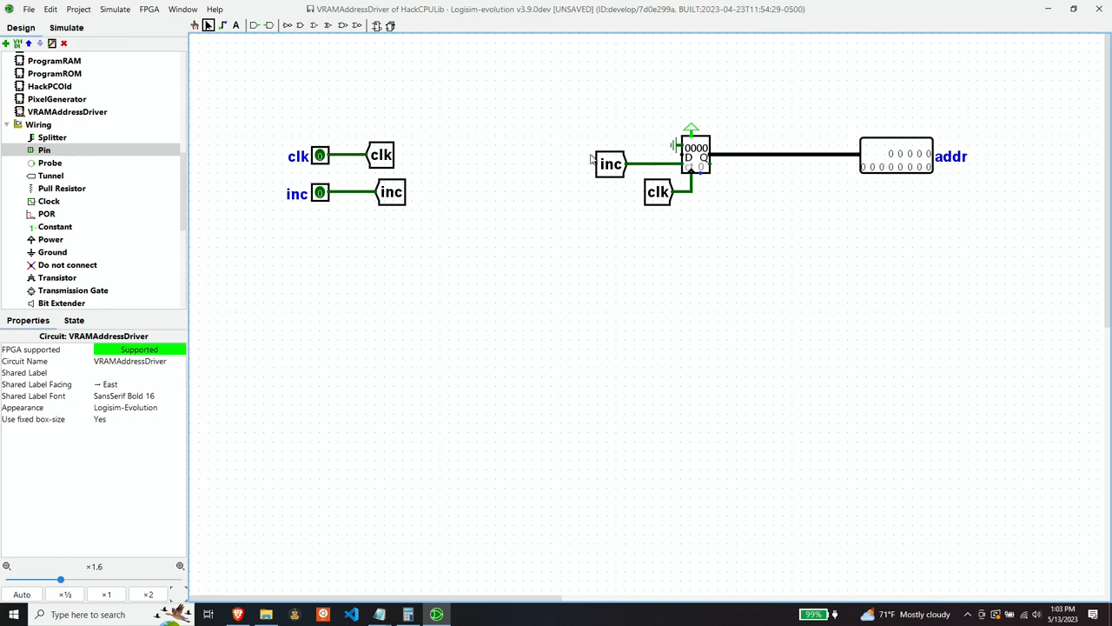
pyautogui.moveTo(570, 299)
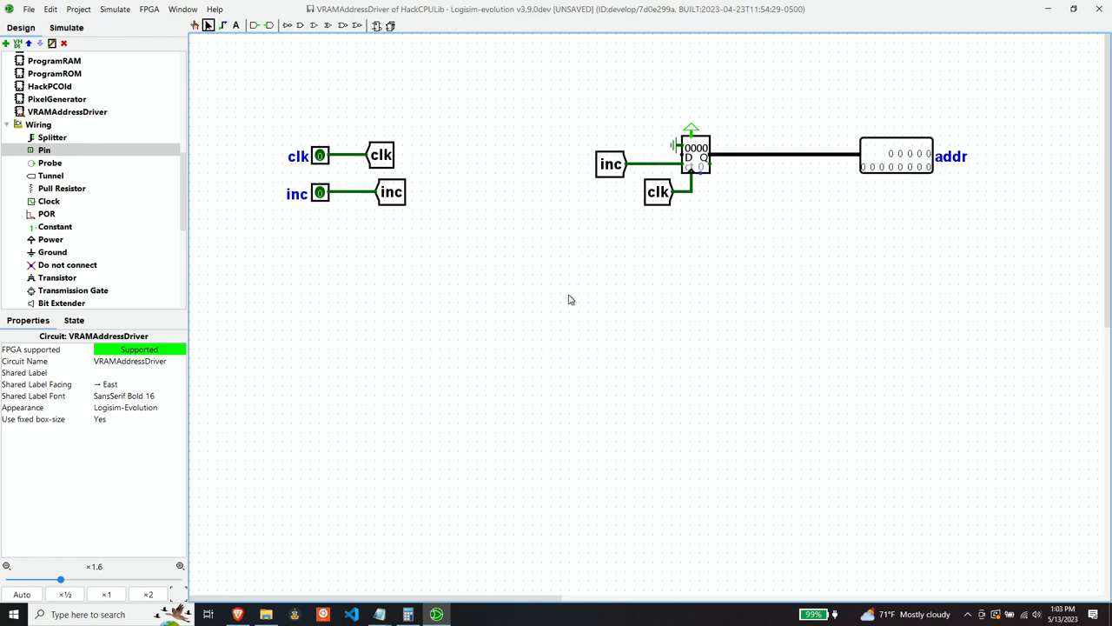
pyautogui.moveTo(71, 187)
pyautogui.write('vtot')
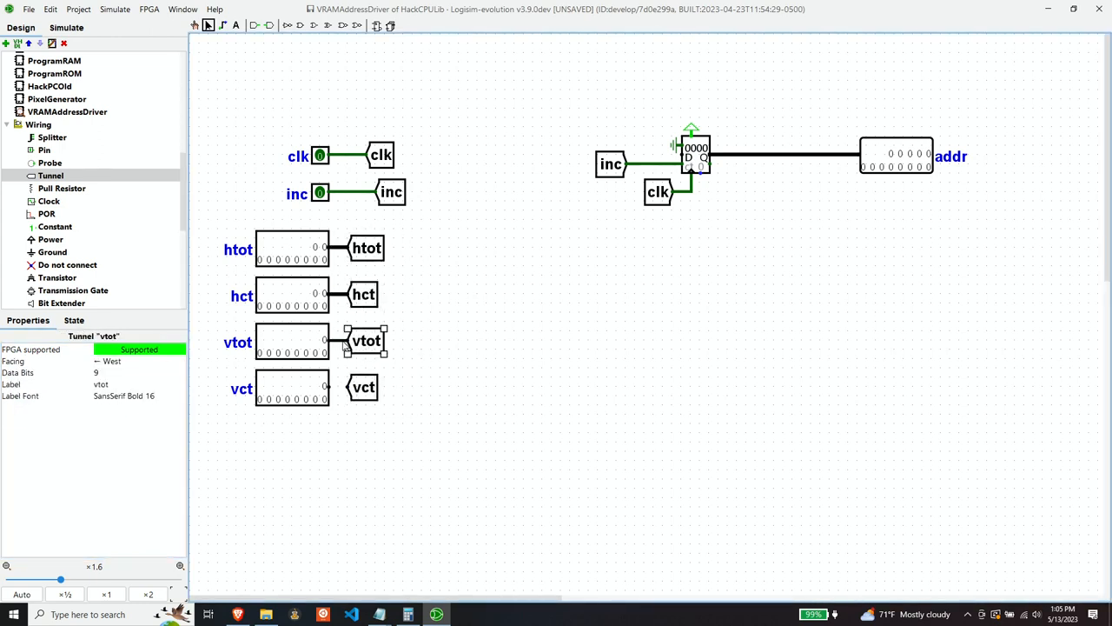
pyautogui.moveTo(702, 177)
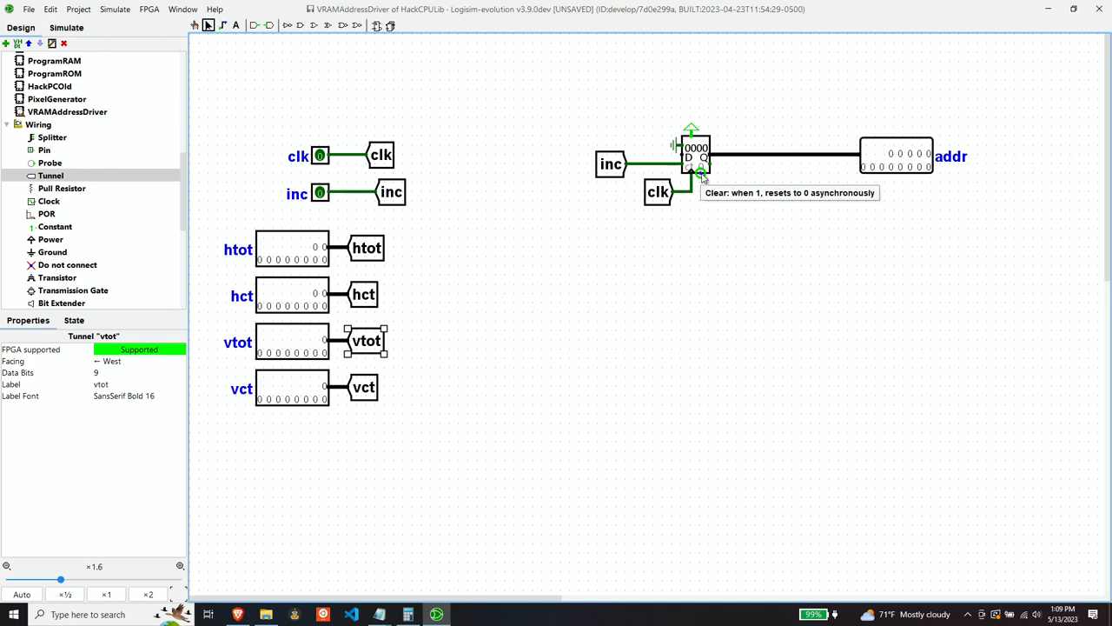
pyautogui.moveTo(709, 267)
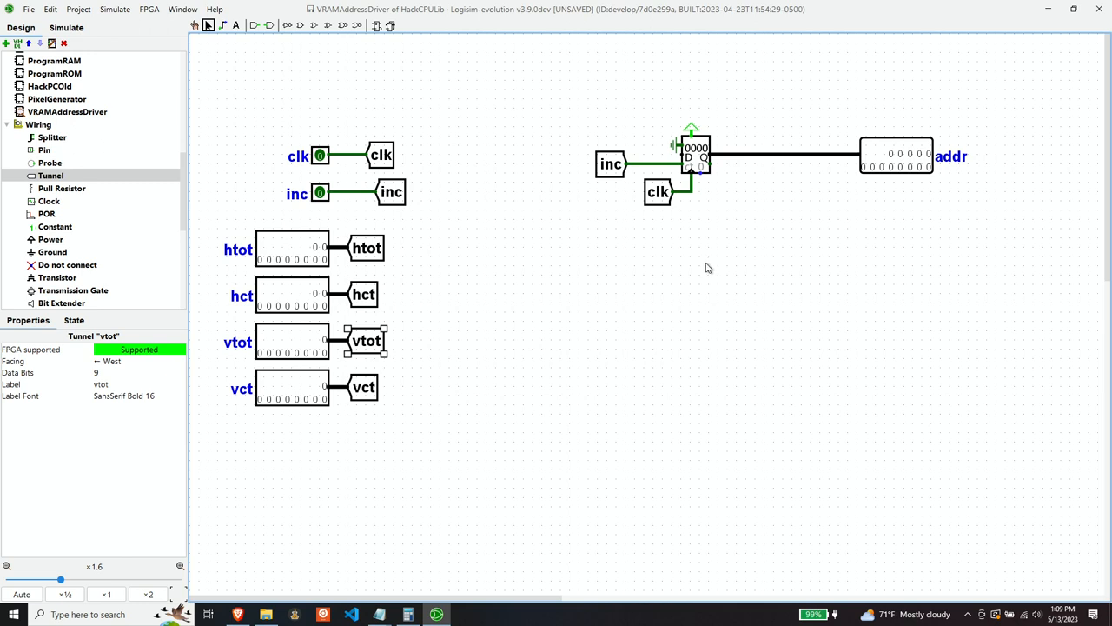
pyautogui.moveTo(702, 265)
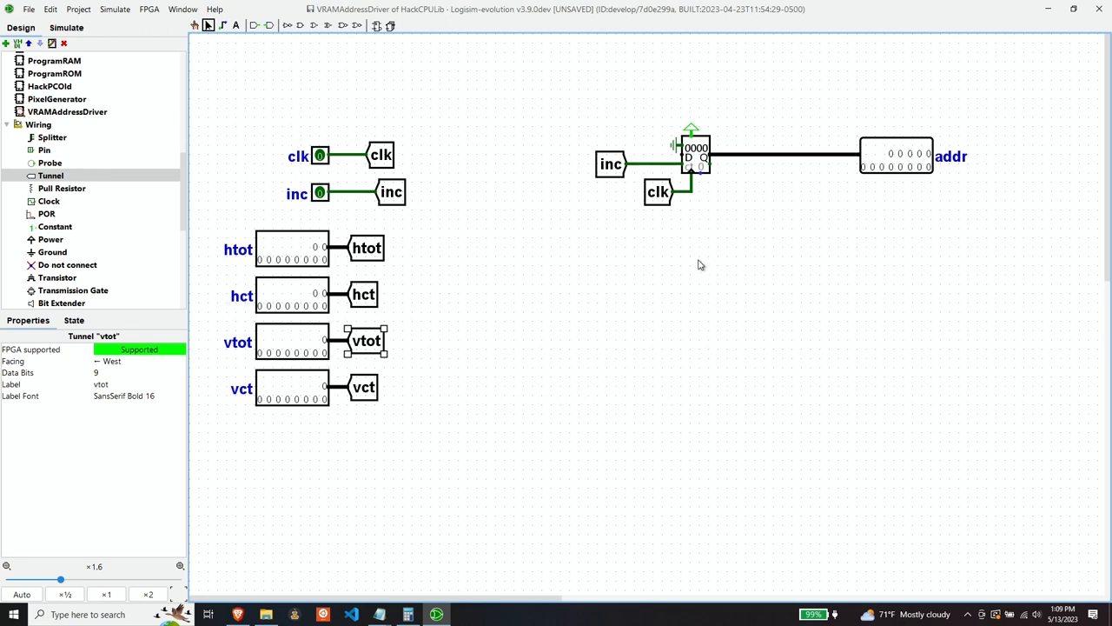
pyautogui.moveTo(610, 271)
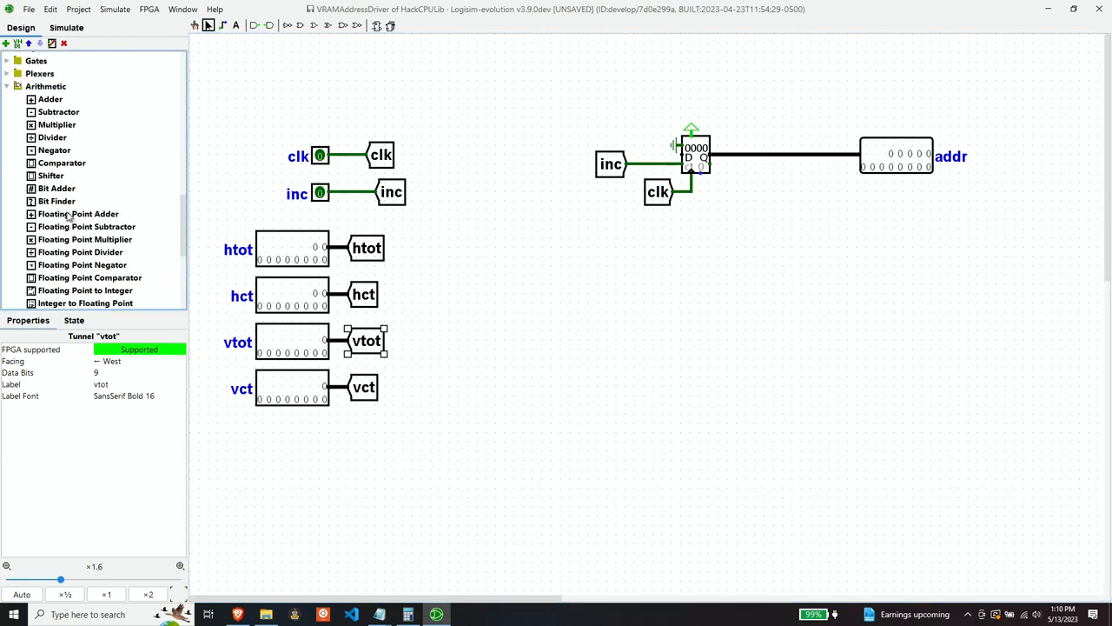
# Place an unsigned 10-bit comparator below the address counter.
pyautogui.click(61, 164)
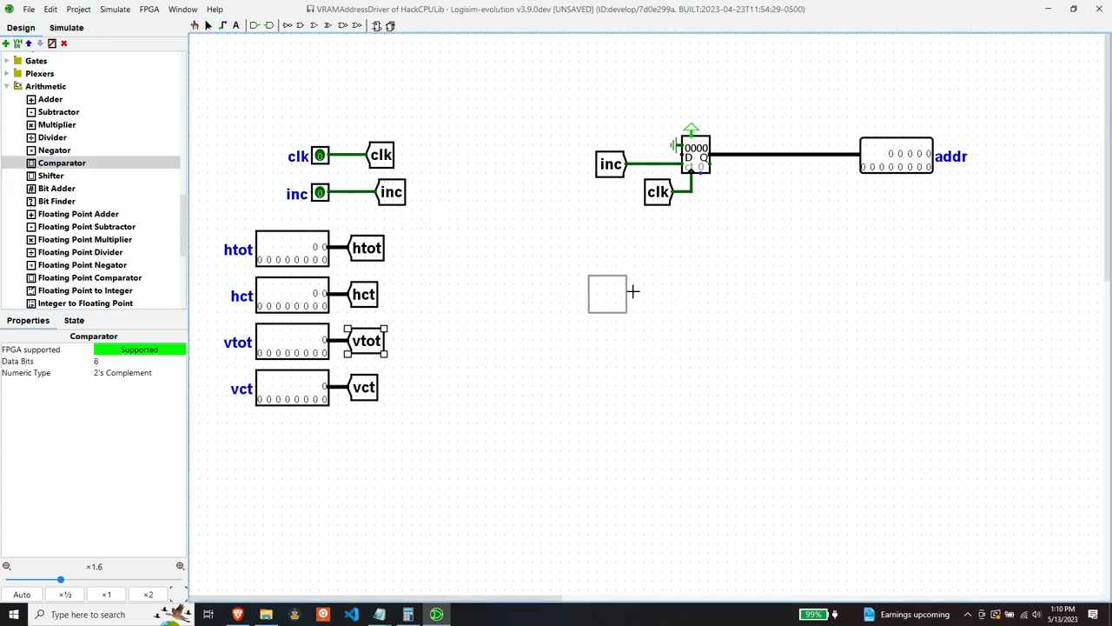
pyautogui.click(617, 287)
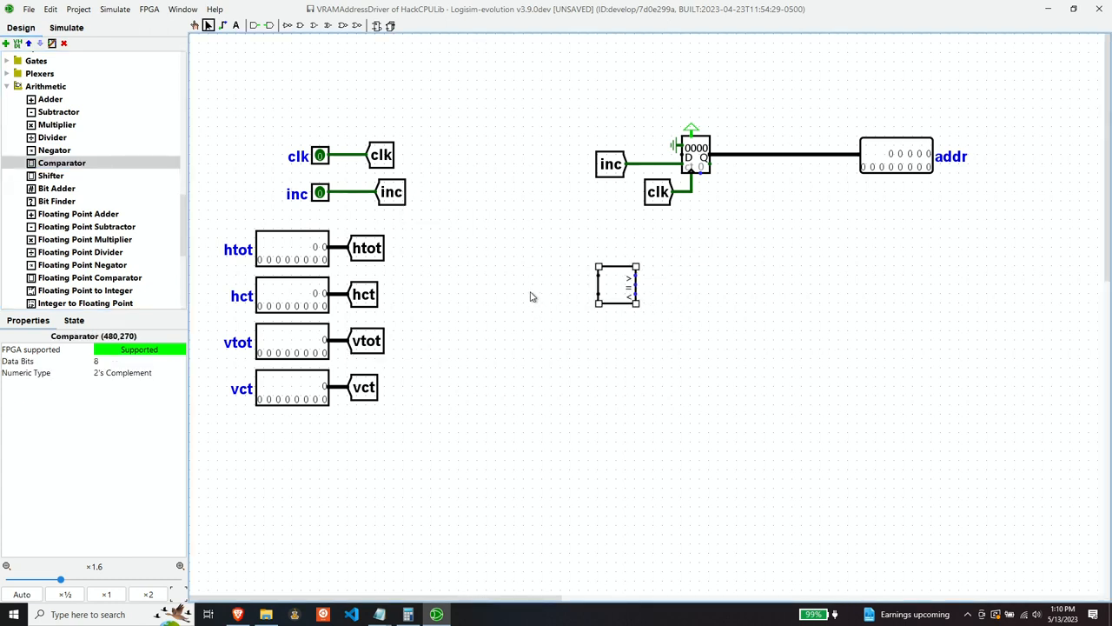
pyautogui.click(135, 360)
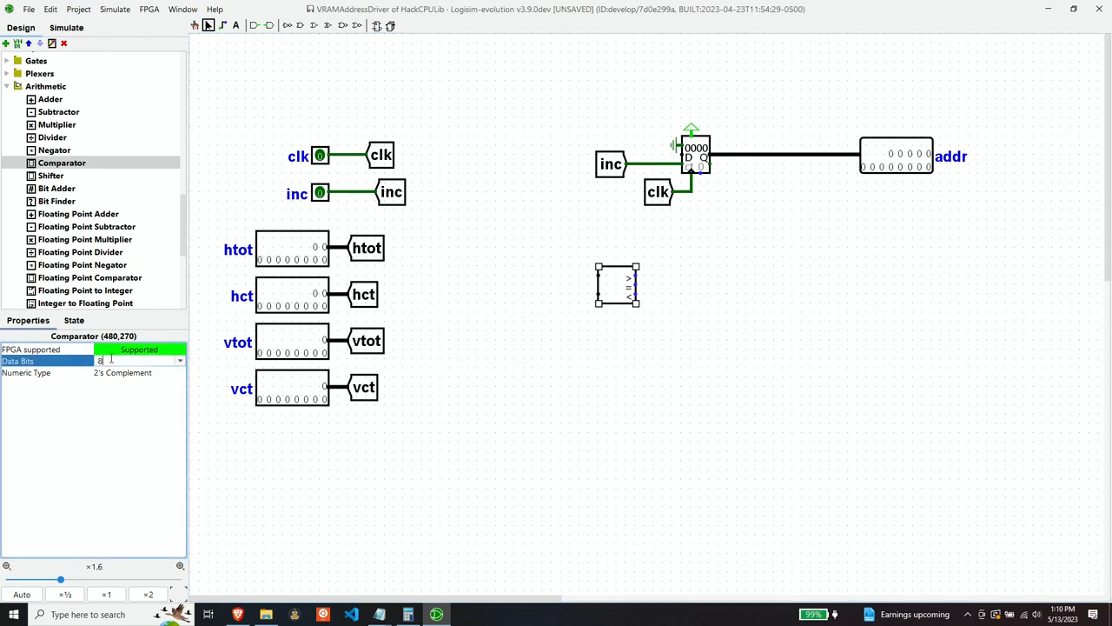
pyautogui.write('10')
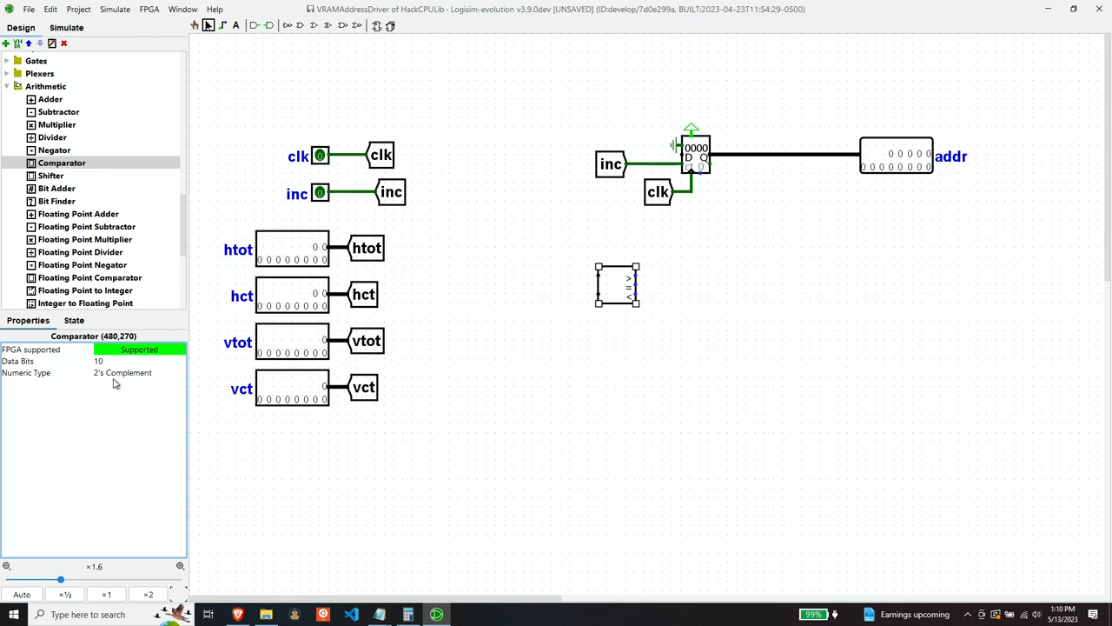
pyautogui.click(122, 372)
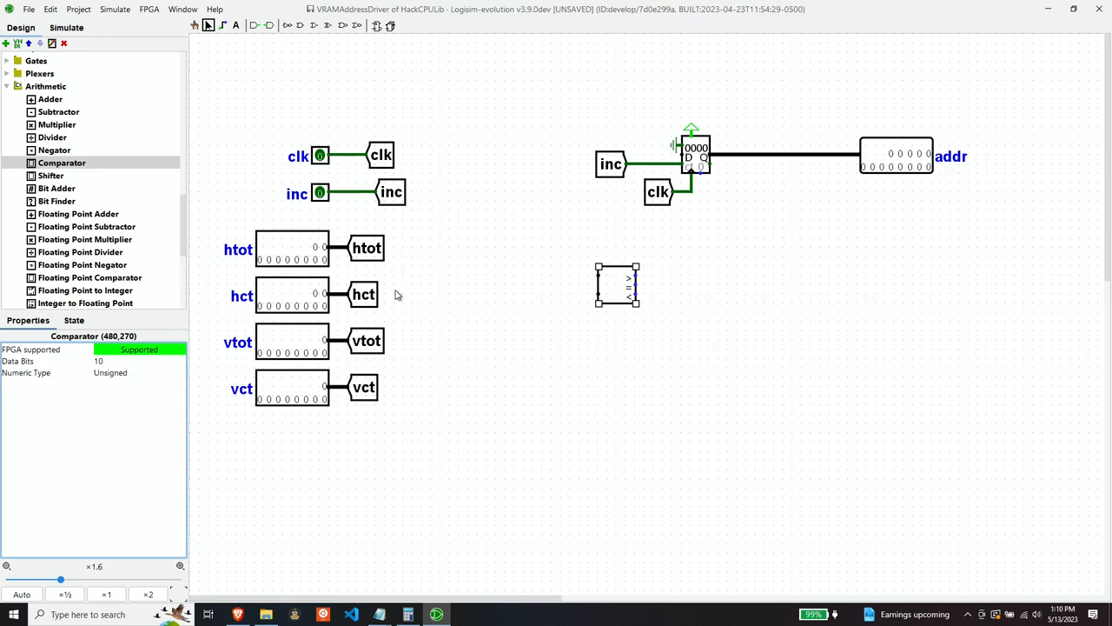
pyautogui.moveTo(292, 276)
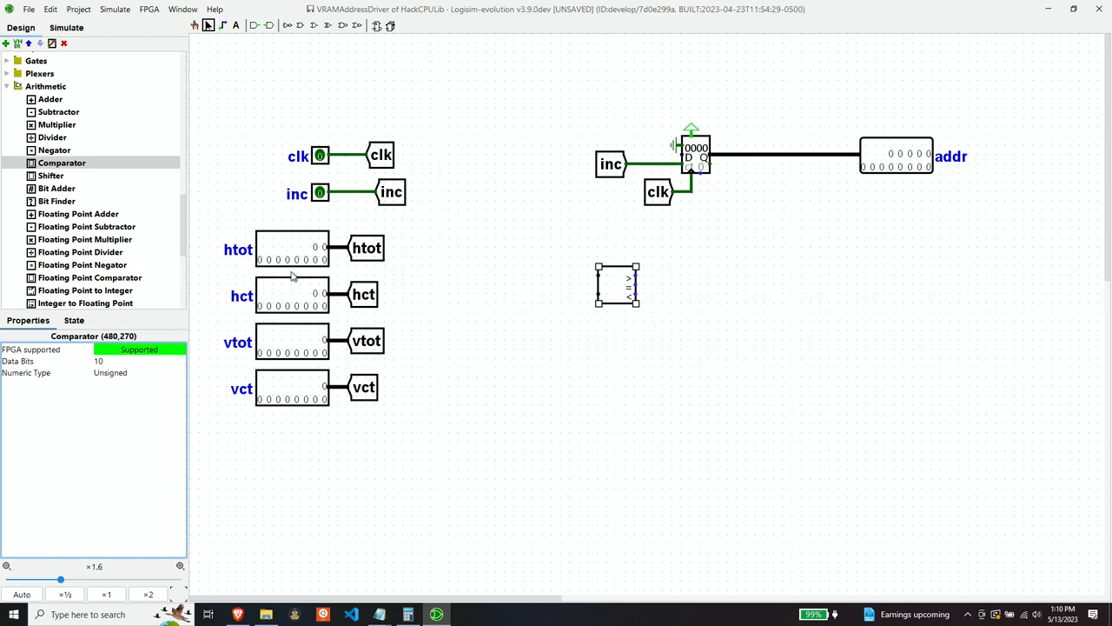
# Copy the htot and hct tunnels to the comparator inputs, facing toward it.
pyautogui.click(367, 248)
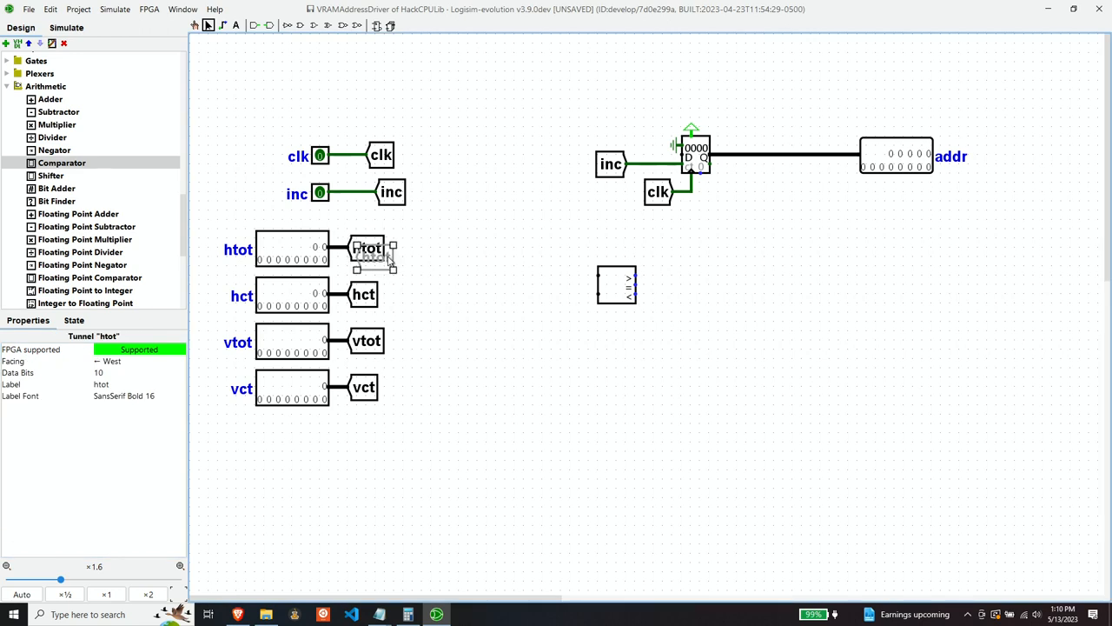
pyautogui.moveTo(368, 251); pyautogui.dragTo(553, 275)
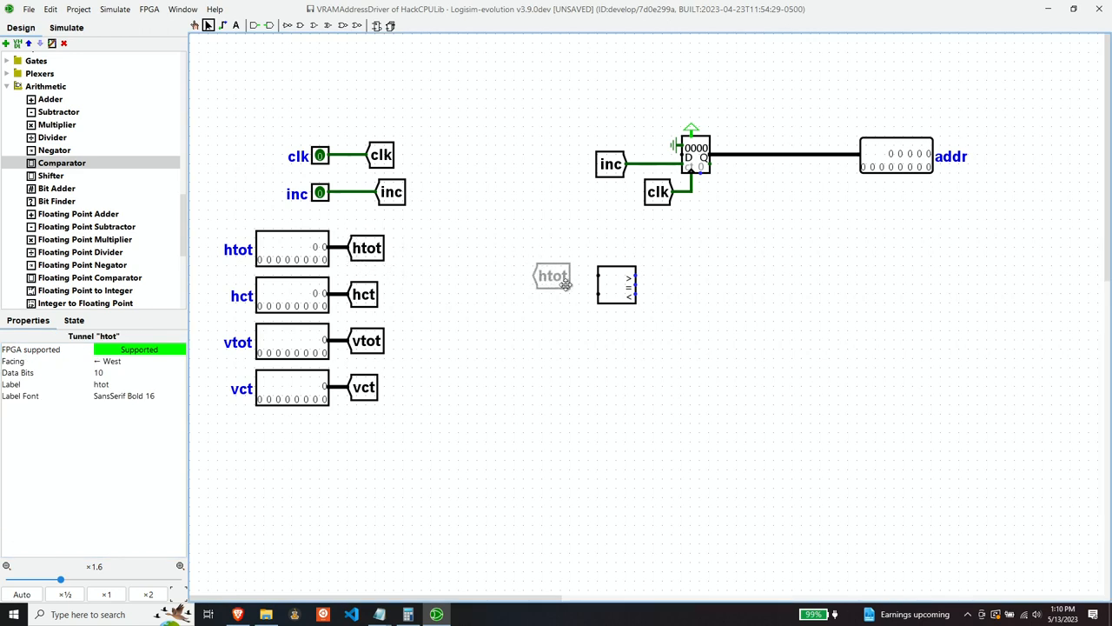
pyautogui.click(553, 275)
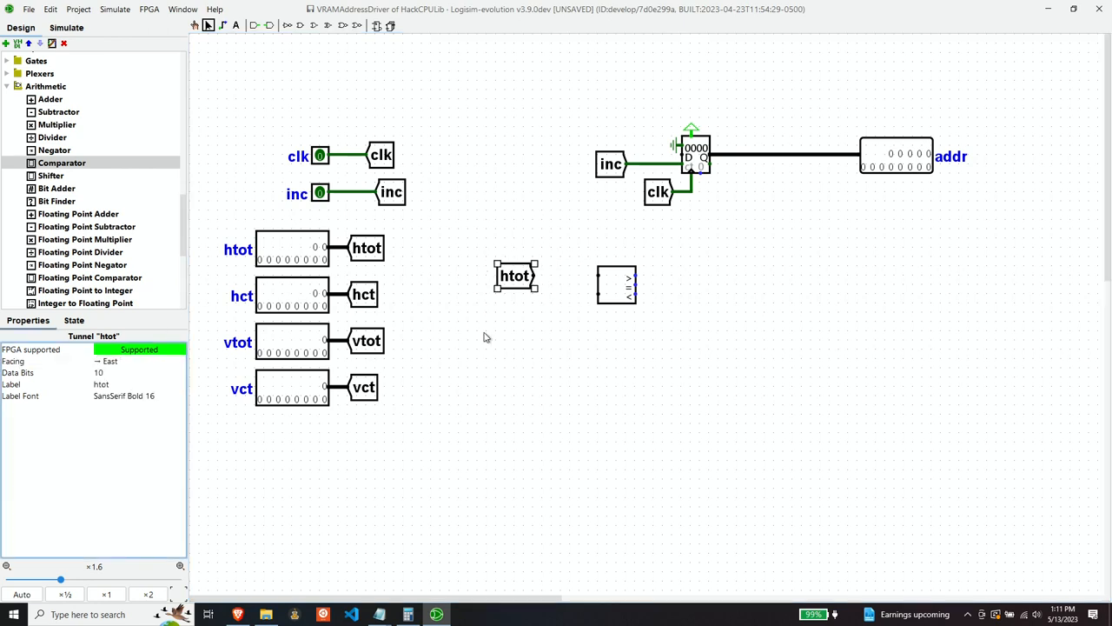
pyautogui.click(361, 294)
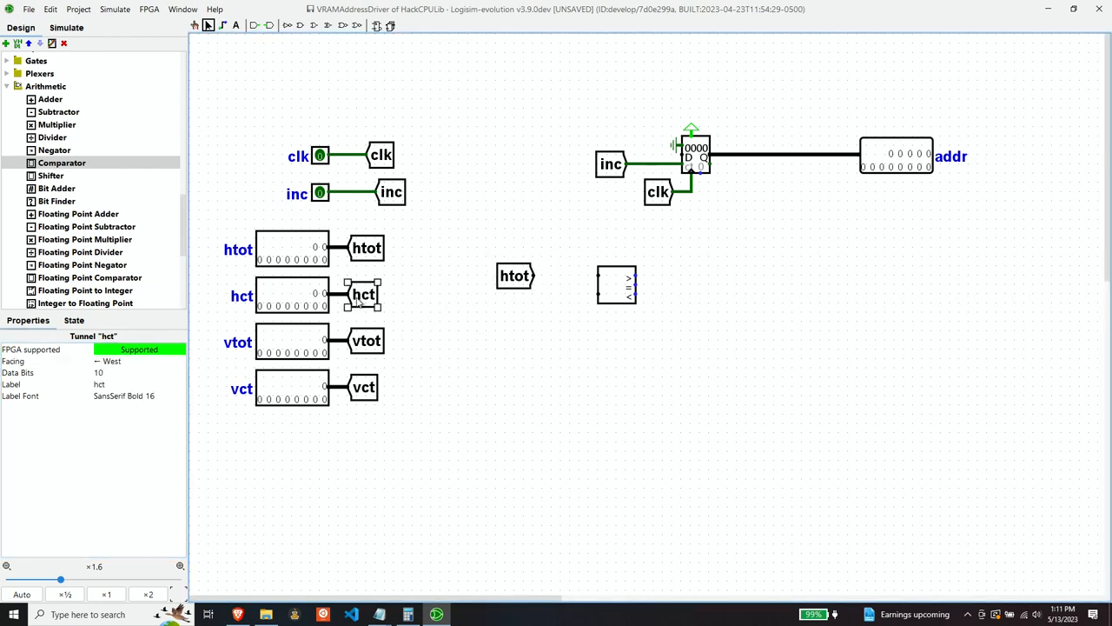
pyautogui.moveTo(362, 293); pyautogui.dragTo(538, 312)
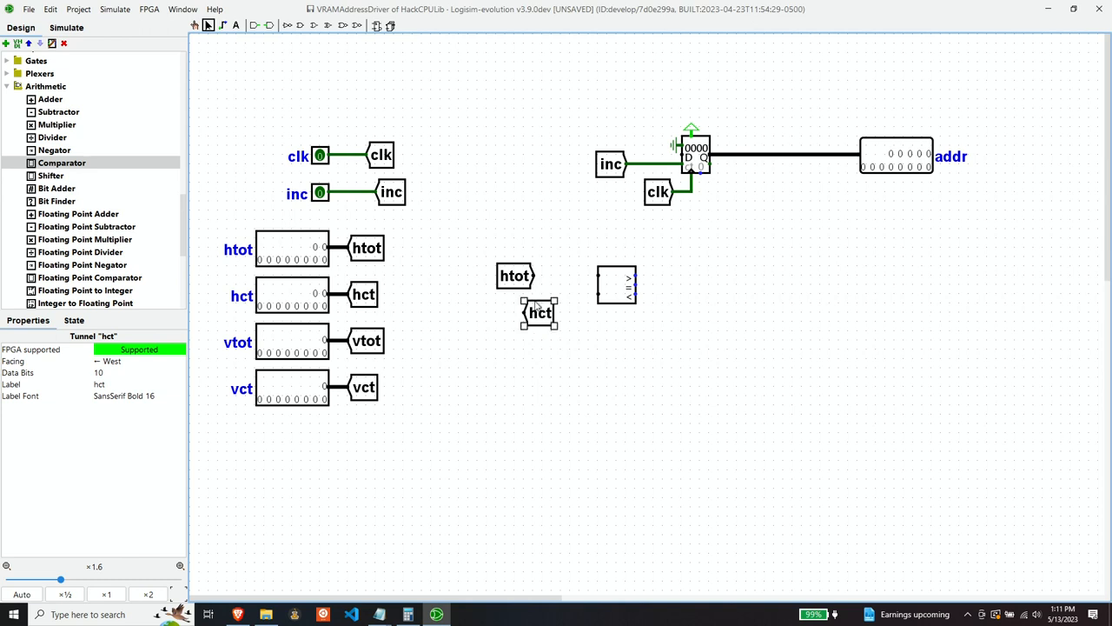
pyautogui.click(139, 360)
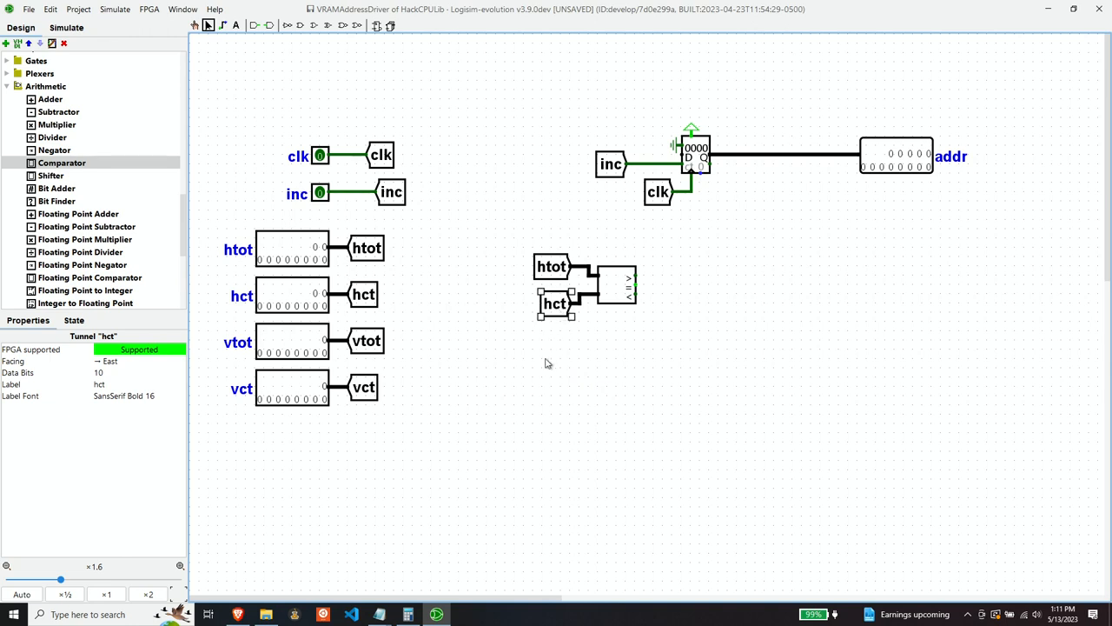
pyautogui.moveTo(567, 386)
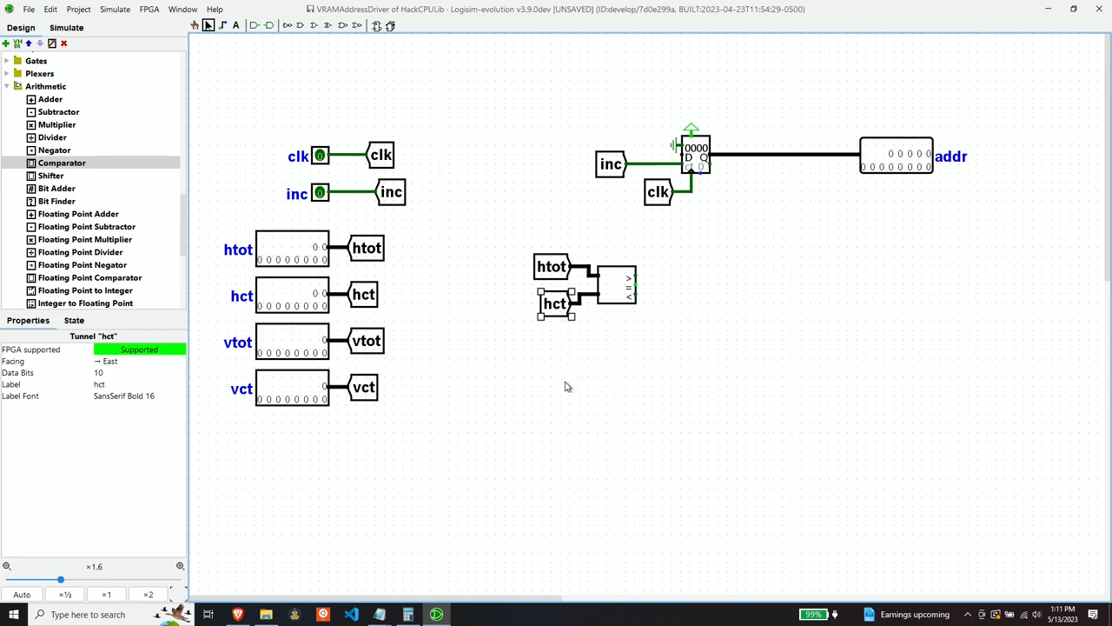
pyautogui.moveTo(500, 330)
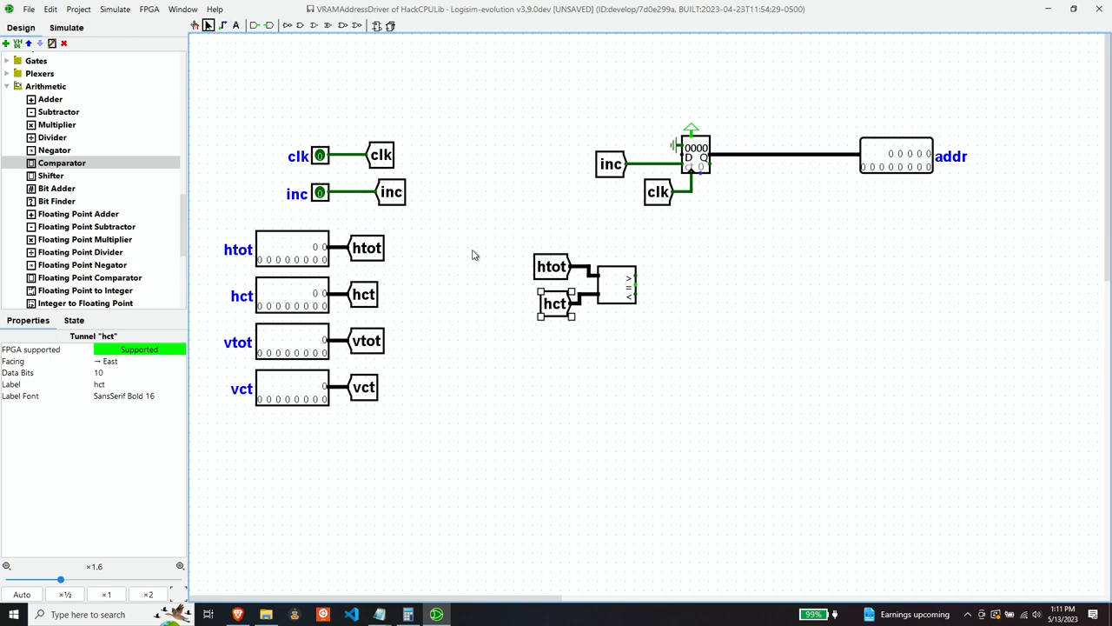
pyautogui.moveTo(476, 256)
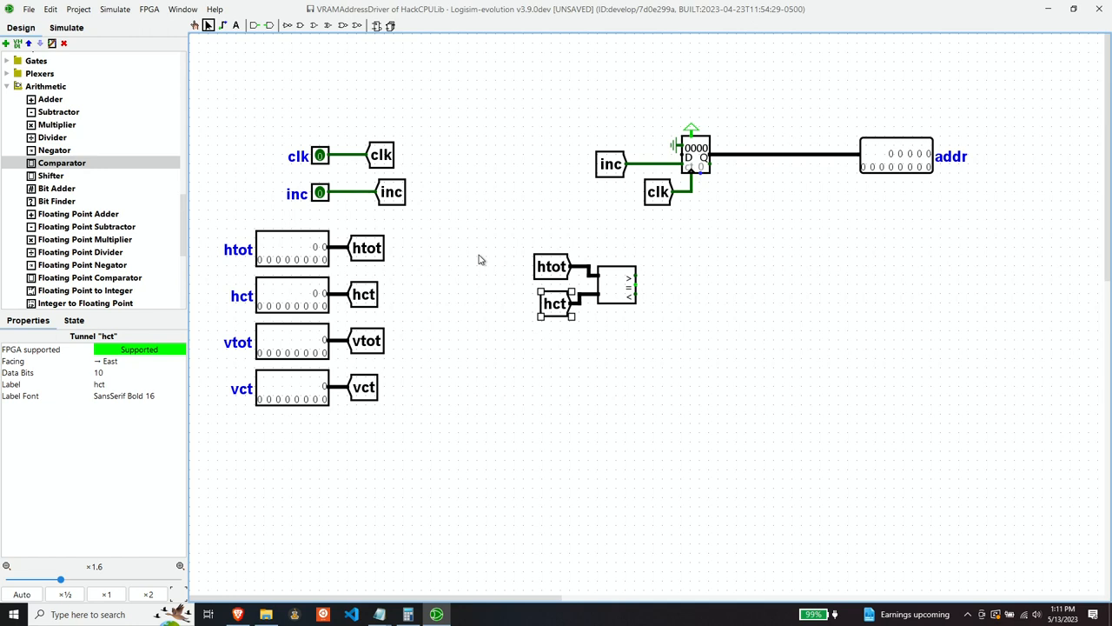
pyautogui.moveTo(483, 261)
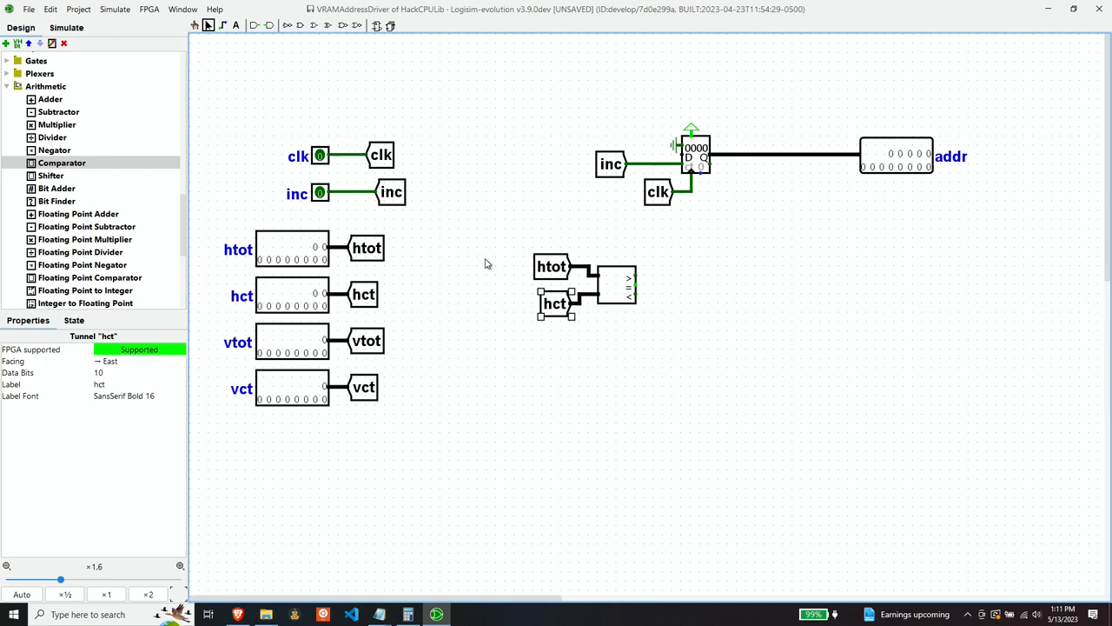
# Place a subtractor below the comparator with an east-facing vtot tunnel at its input.
pyautogui.click(59, 111)
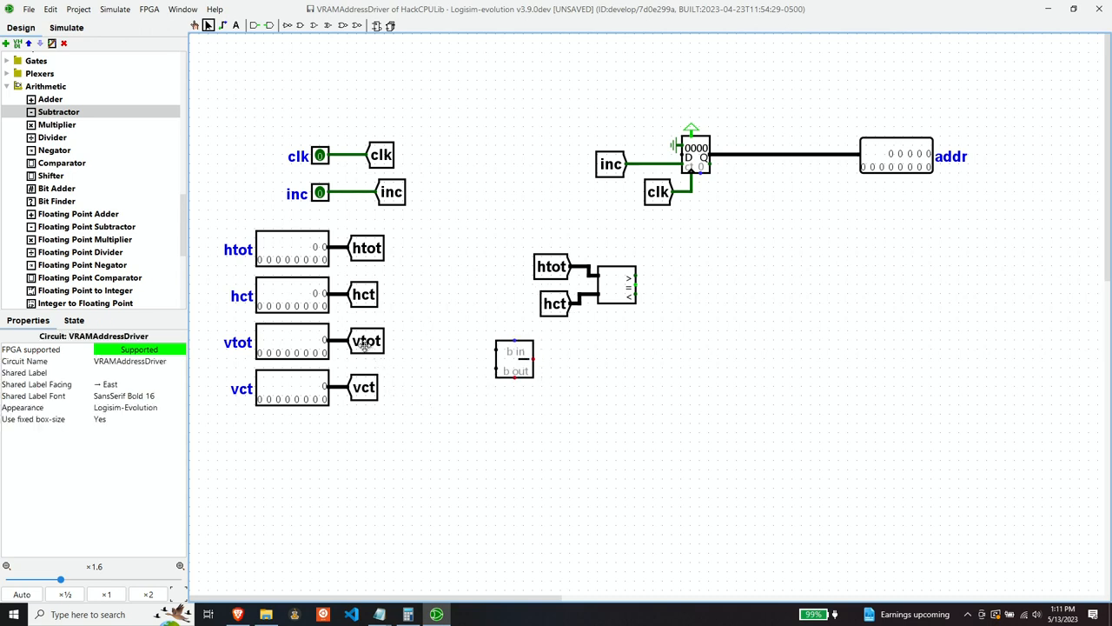
pyautogui.click(372, 348)
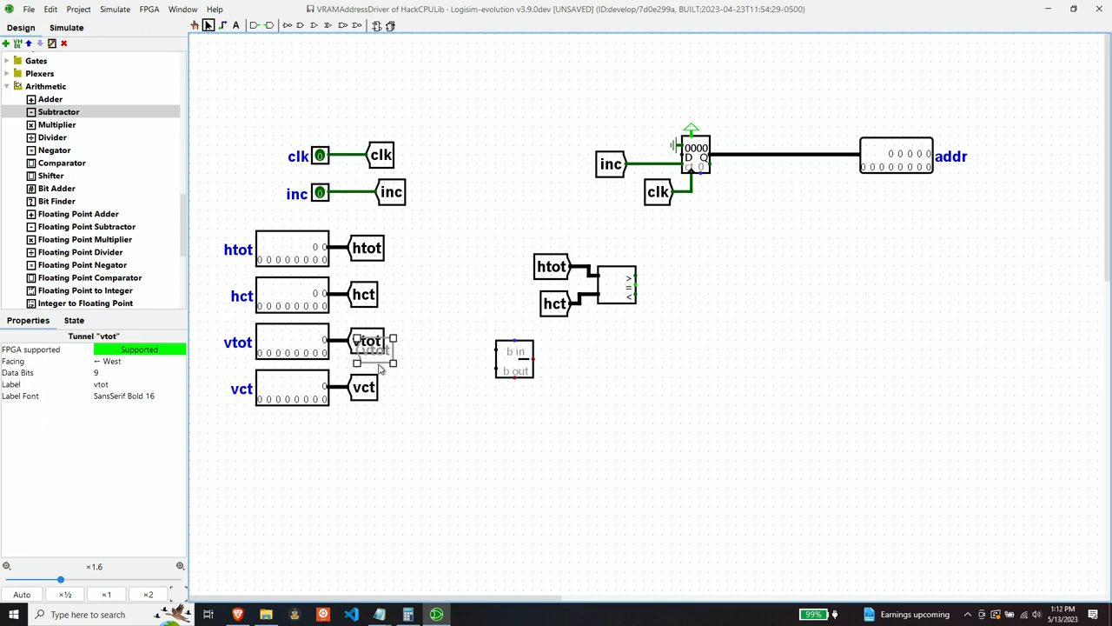
pyautogui.moveTo(369, 340); pyautogui.dragTo(459, 358)
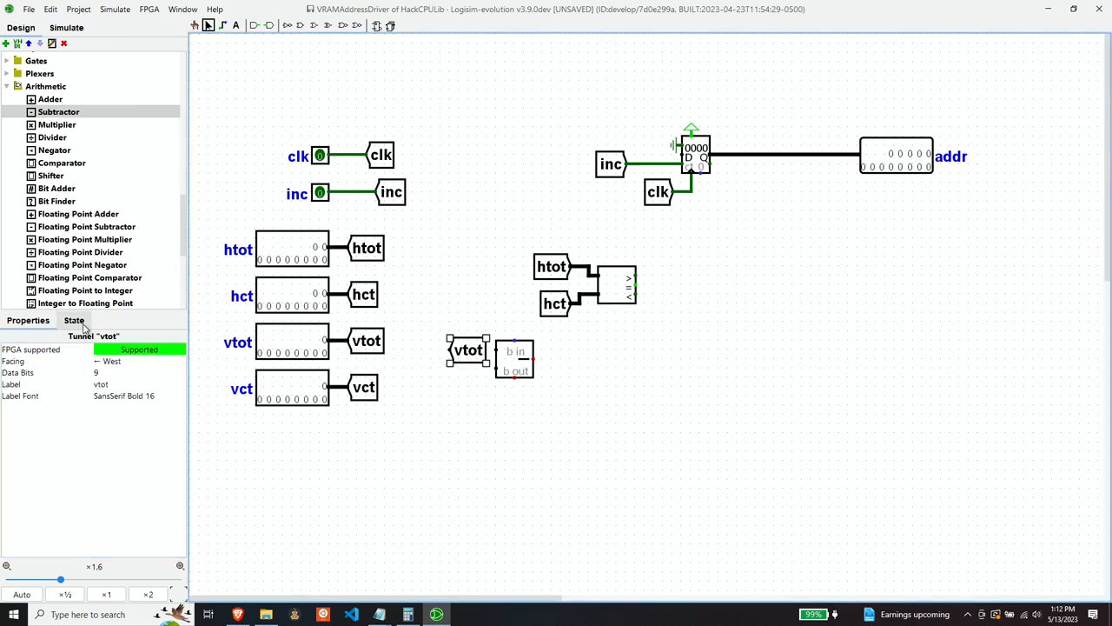
pyautogui.click(139, 359)
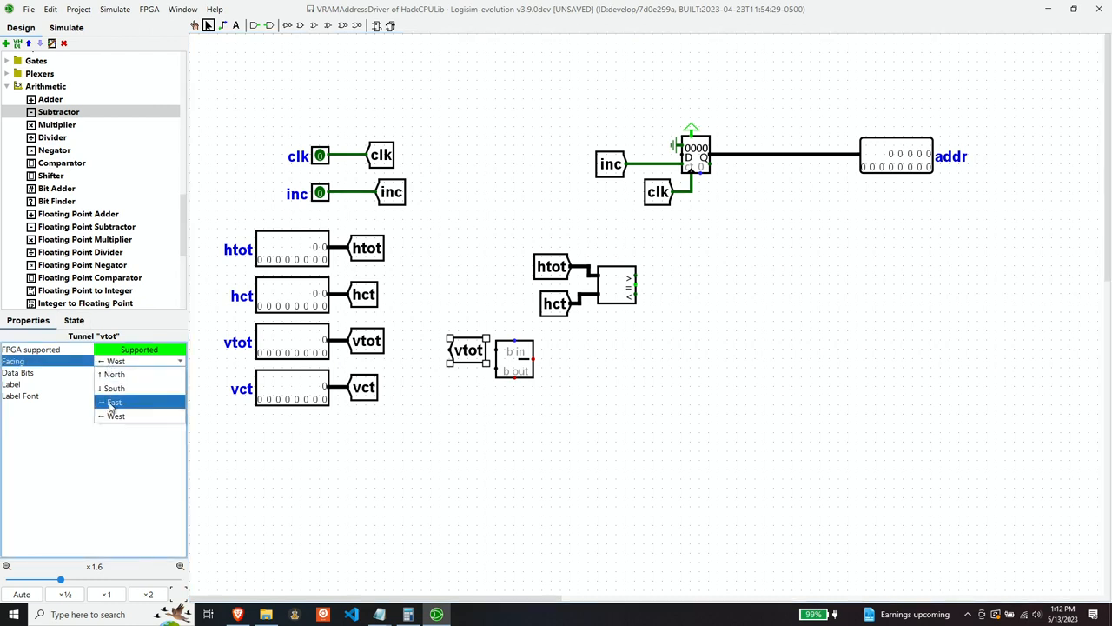
pyautogui.click(115, 401)
pyautogui.write('0x1ff')
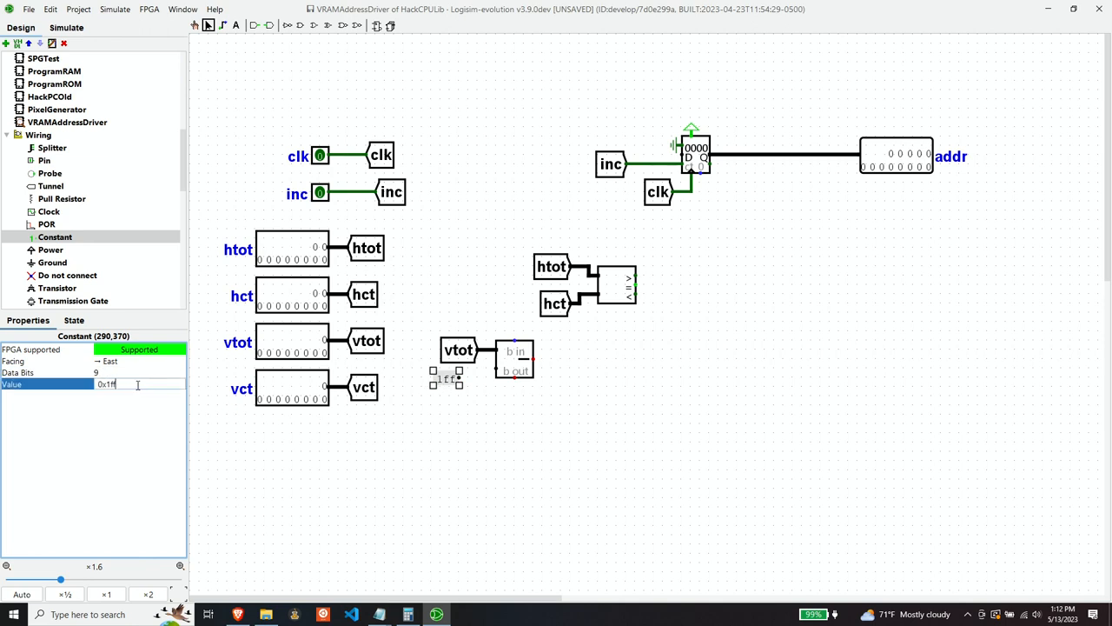
# Set a constant to 1 and place it at the subtractor's second input.
pyautogui.write('0x11')
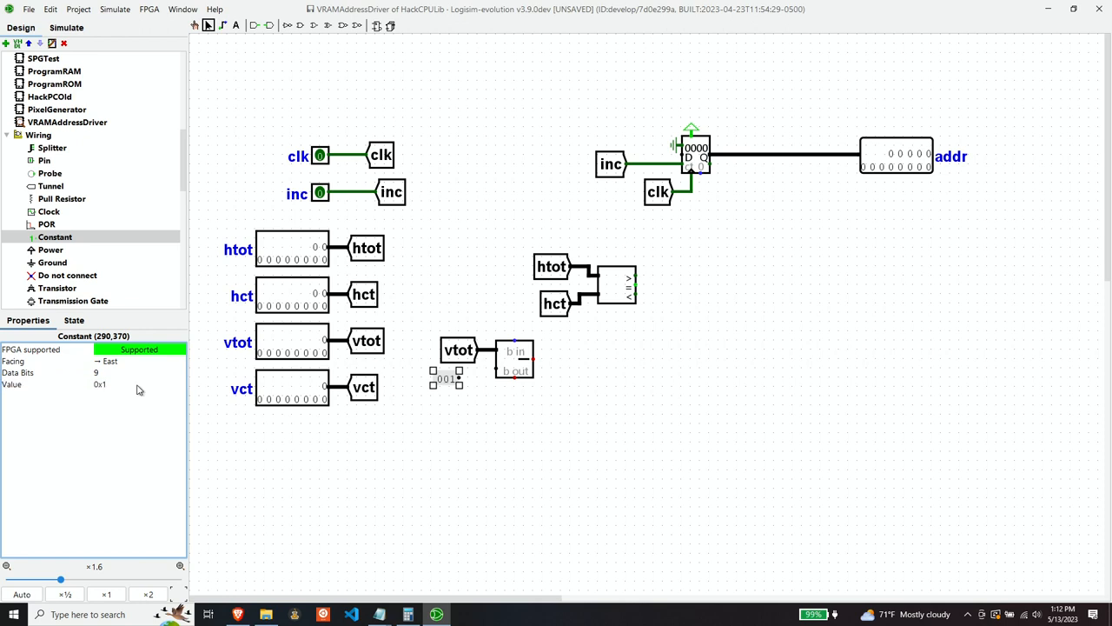
pyautogui.moveTo(446, 375); pyautogui.dragTo(455, 366)
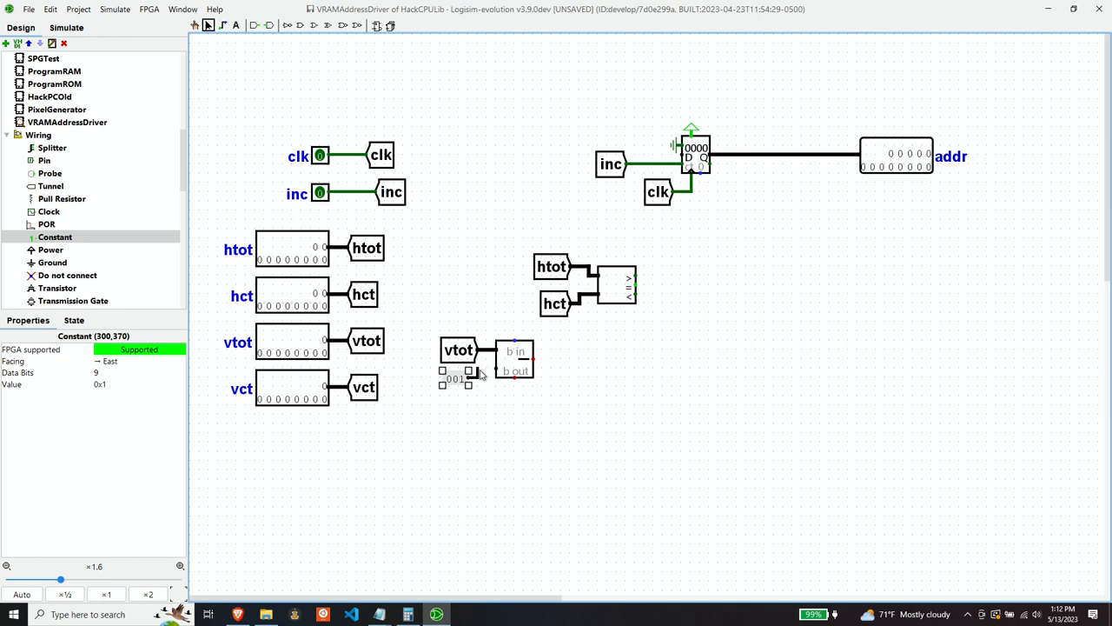
pyautogui.click(571, 386)
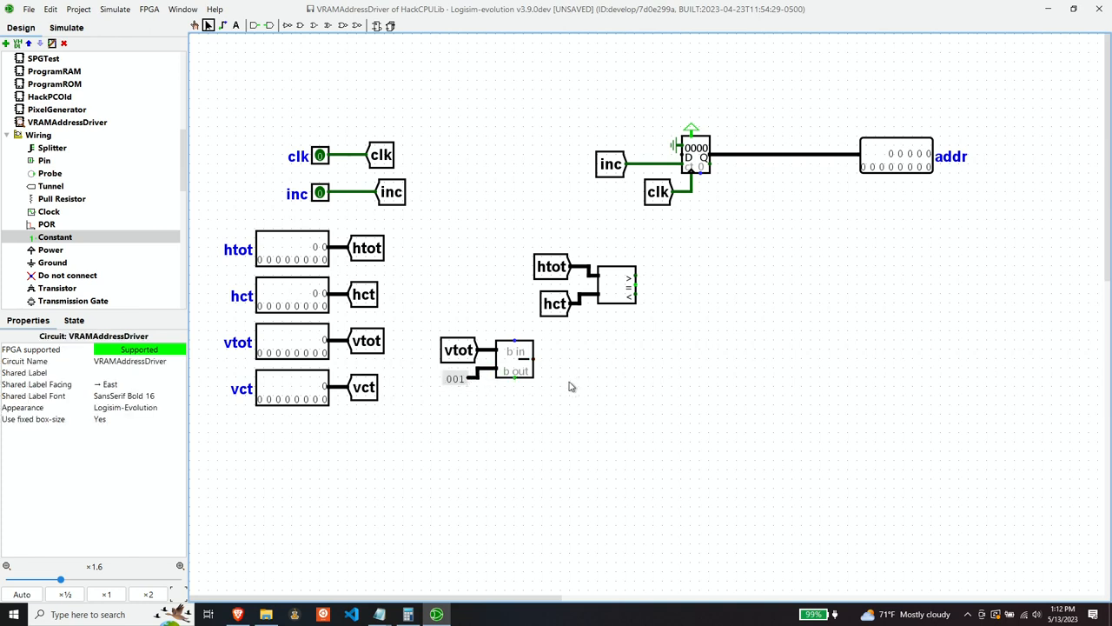
pyautogui.moveTo(548, 422)
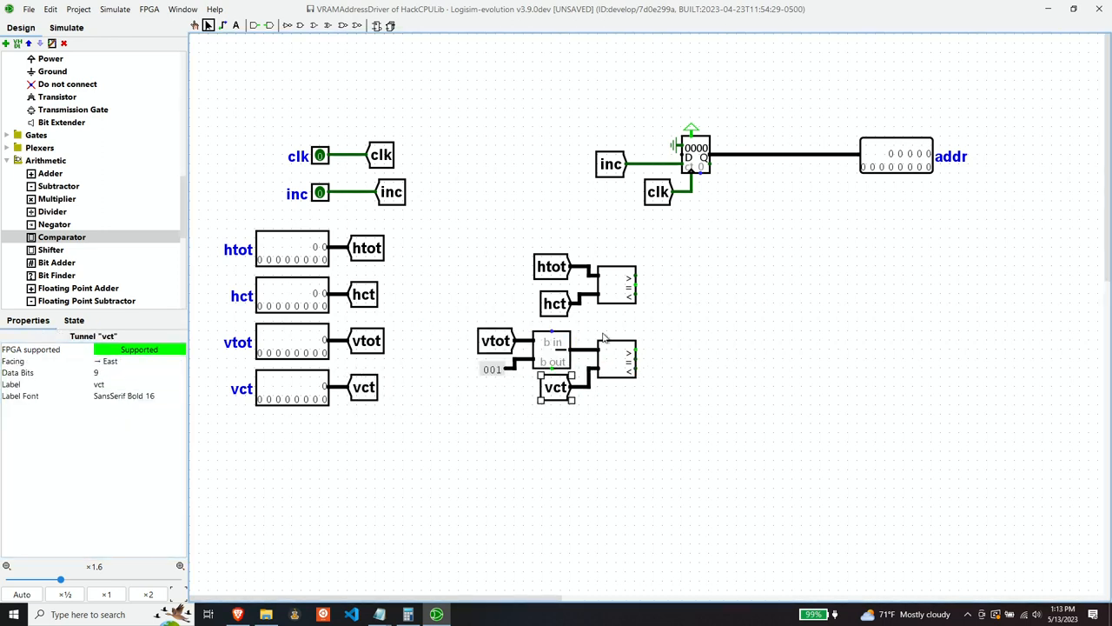
pyautogui.moveTo(591, 340)
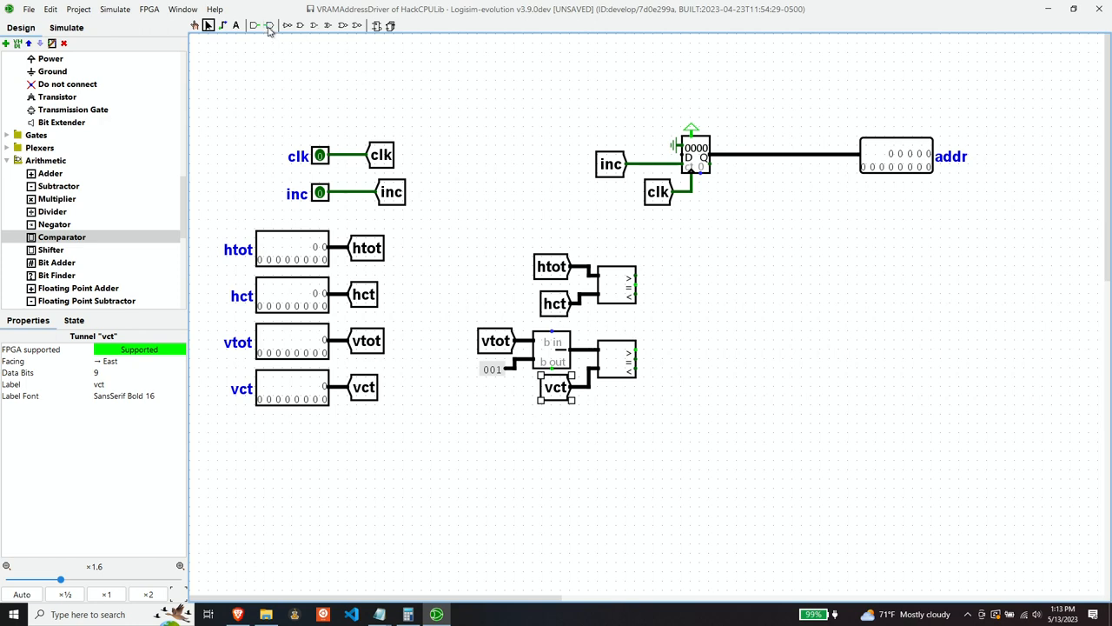
# Add an AND gate joining both comparator outputs into the address counter.
pyautogui.click(299, 26)
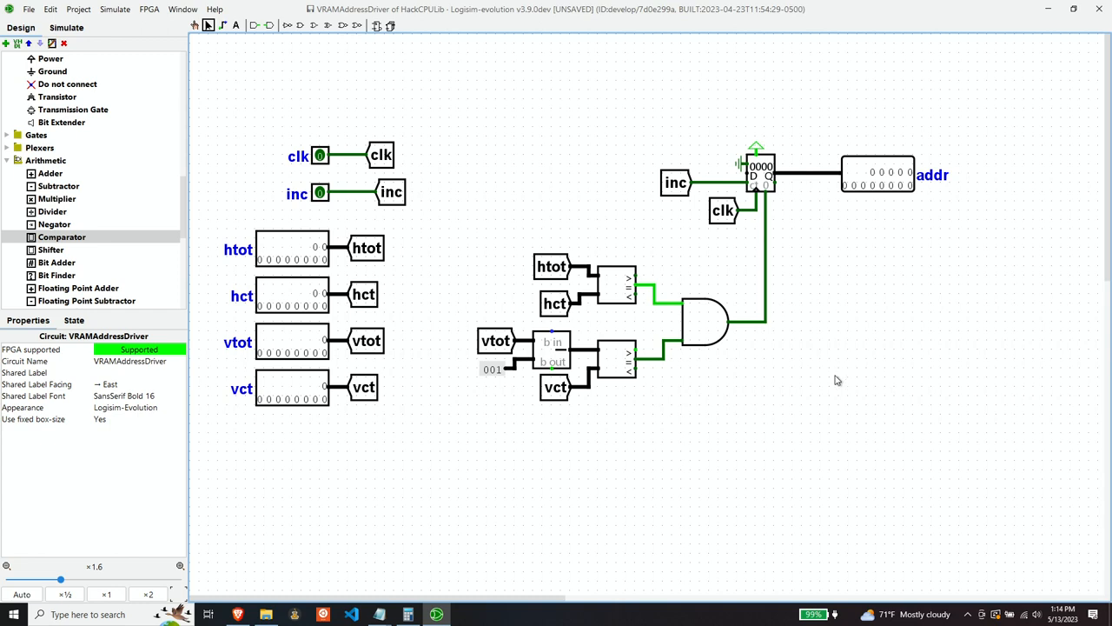
pyautogui.moveTo(832, 380)
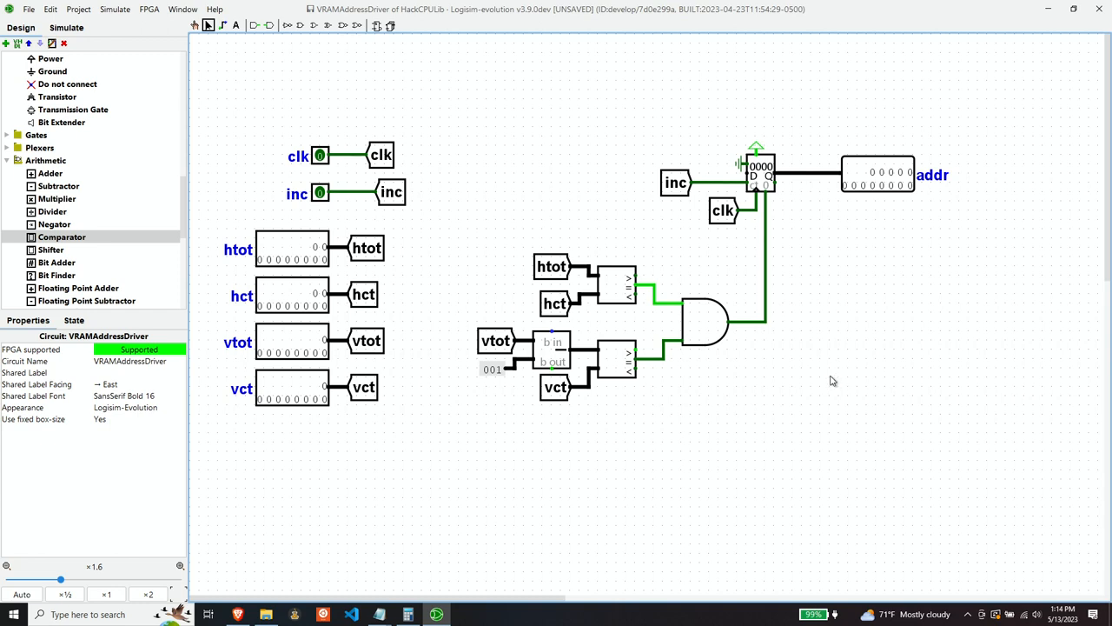
pyautogui.moveTo(828, 386)
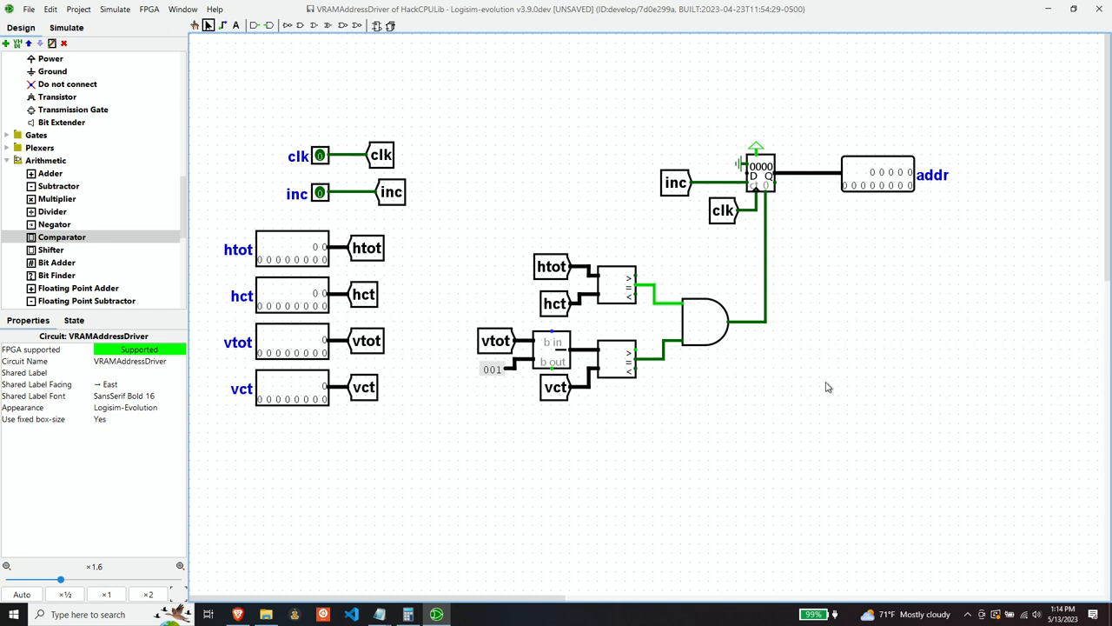
pyautogui.moveTo(570, 153)
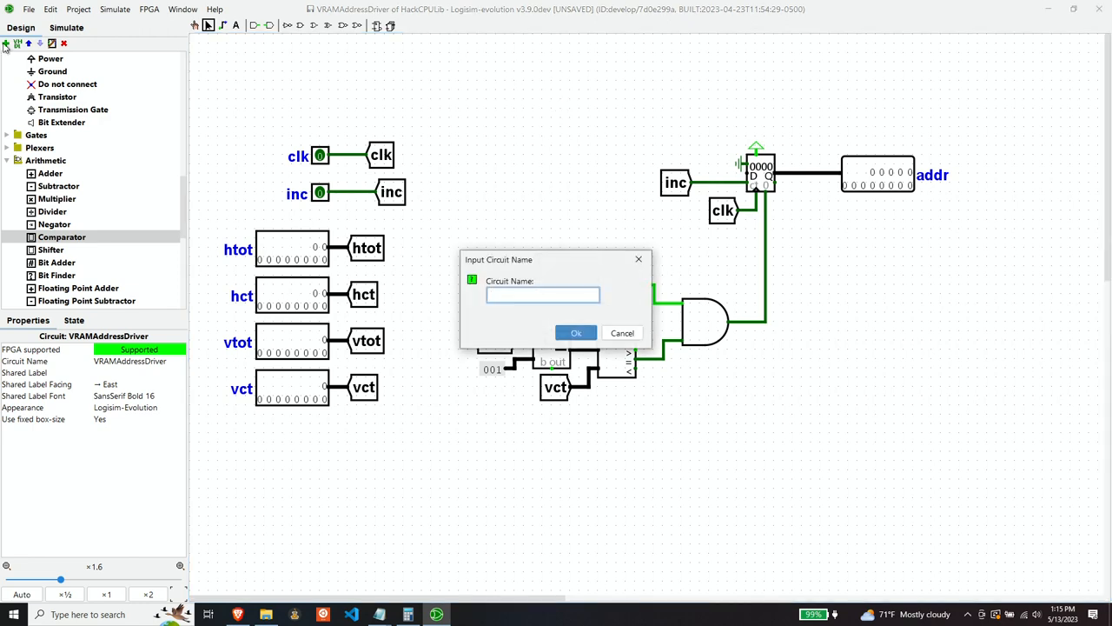
# Name the new circuit BitSerializer and confirm it.
pyautogui.write('BitSerializer')
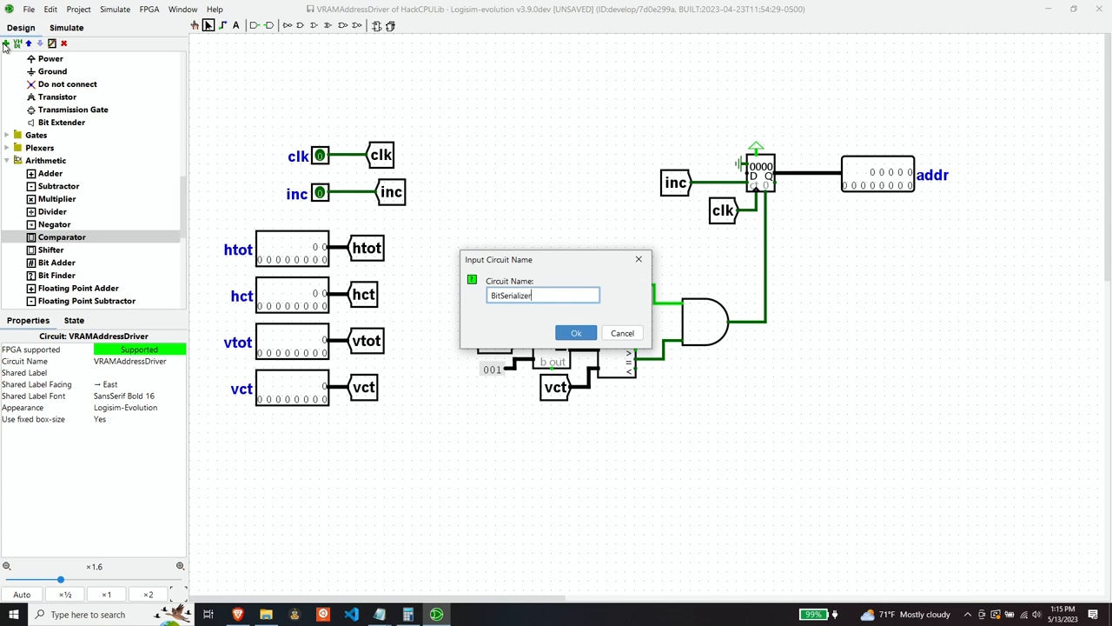
pyautogui.click(575, 333)
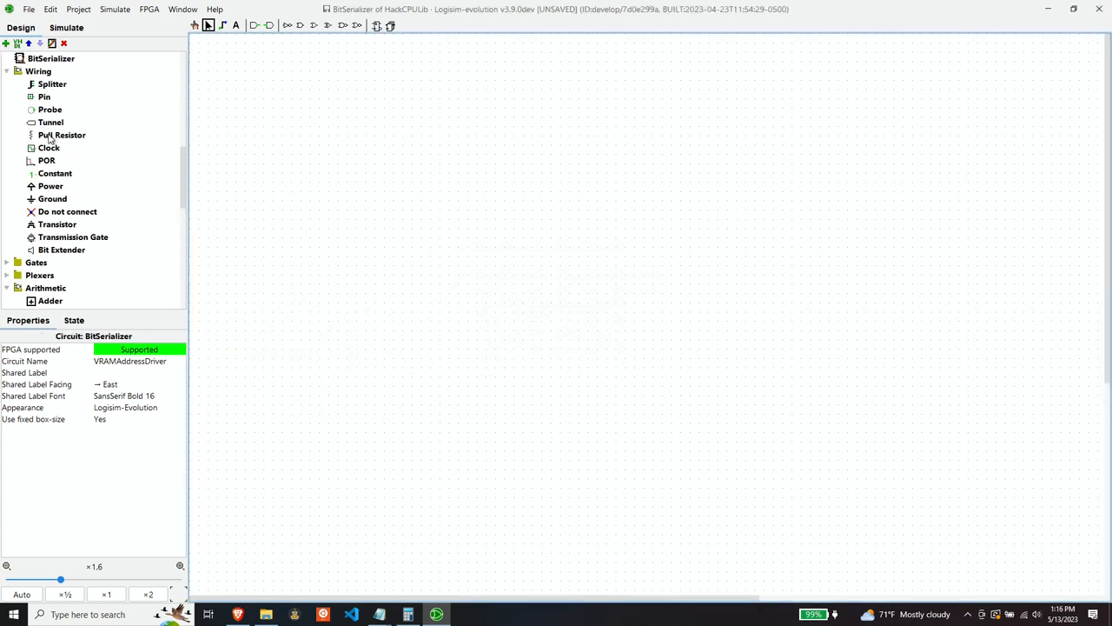
# In BitSerializer, place a 16-bit data input pin labelled d.
pyautogui.click(49, 146)
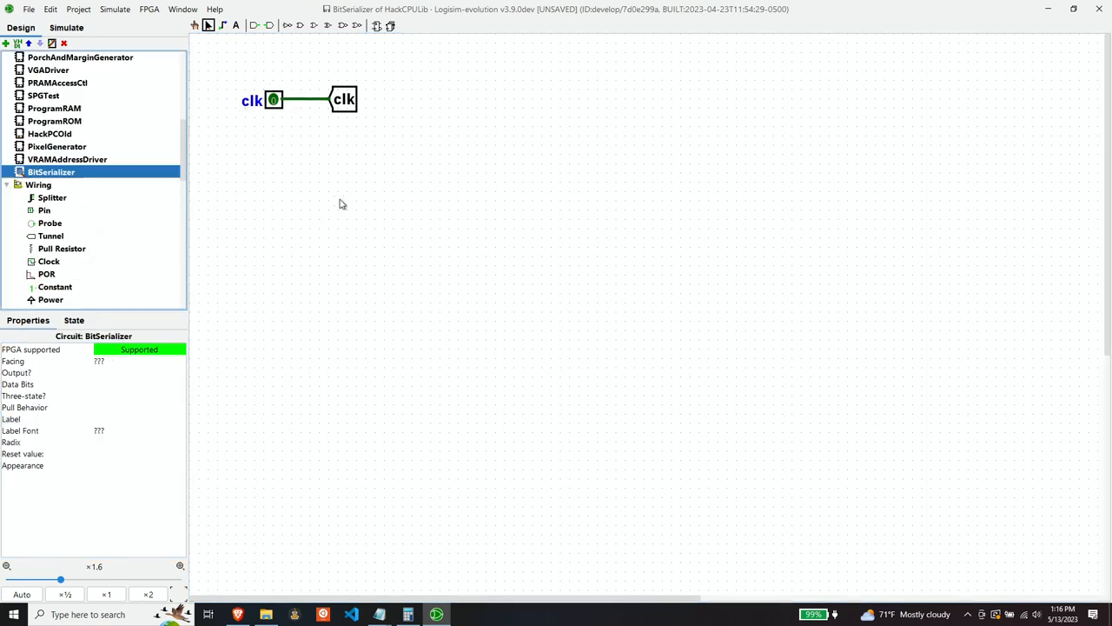
pyautogui.moveTo(345, 216)
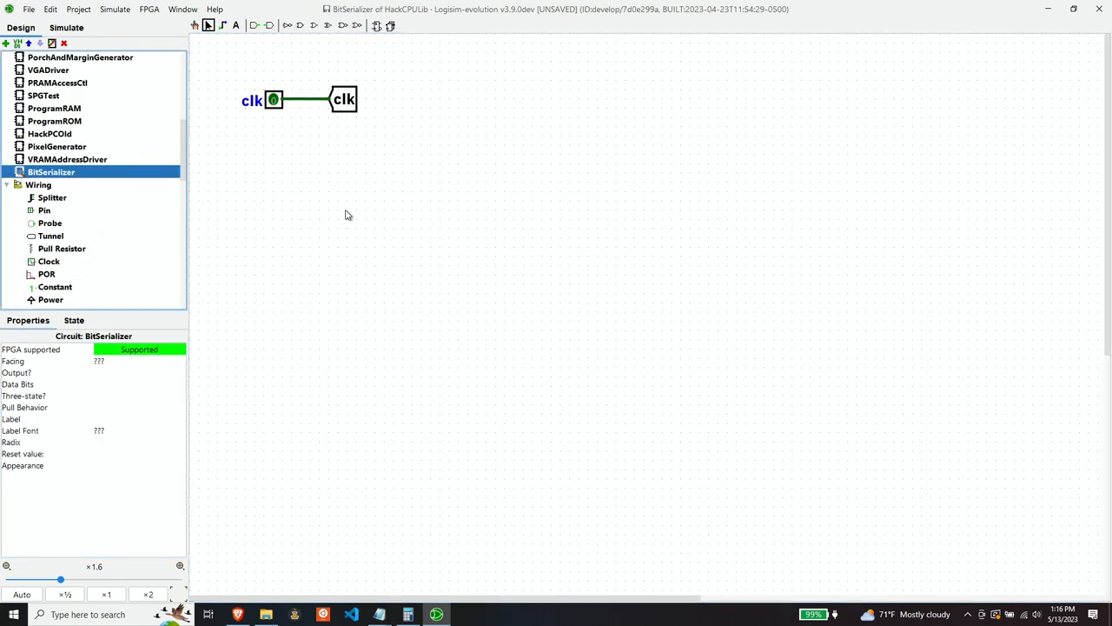
pyautogui.moveTo(361, 210)
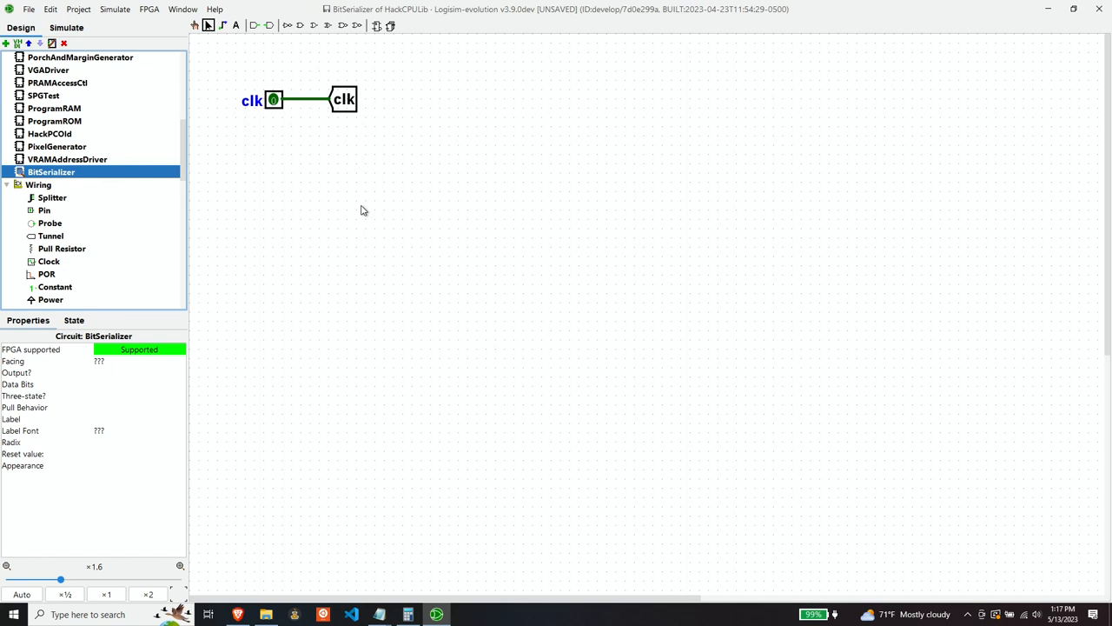
pyautogui.moveTo(340, 178)
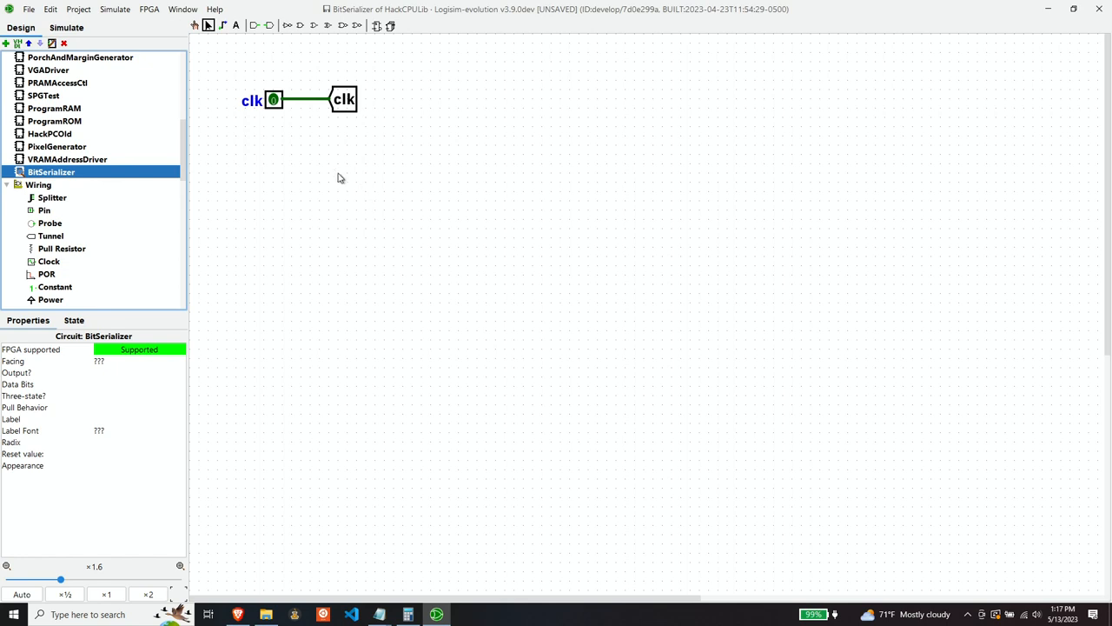
pyautogui.moveTo(267, 176)
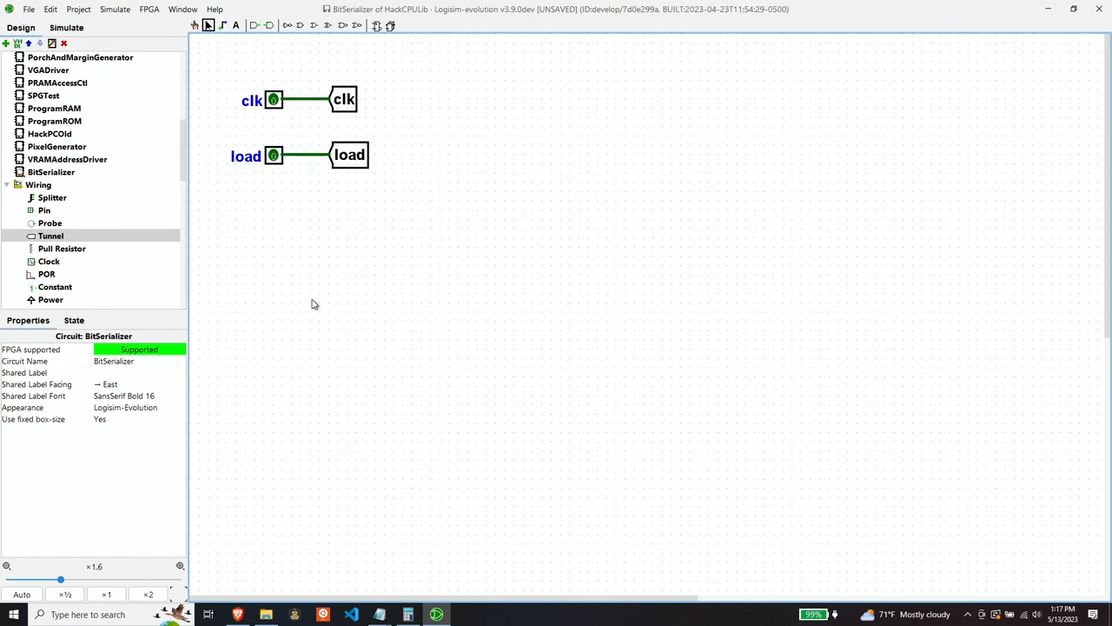
pyautogui.click(45, 211)
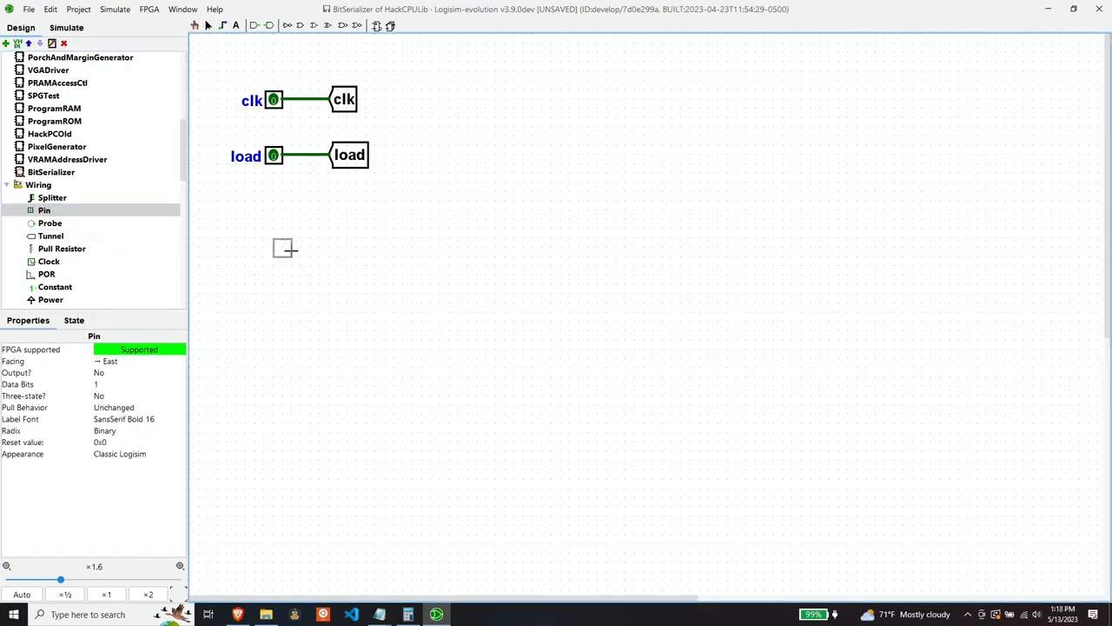
pyautogui.click(275, 257)
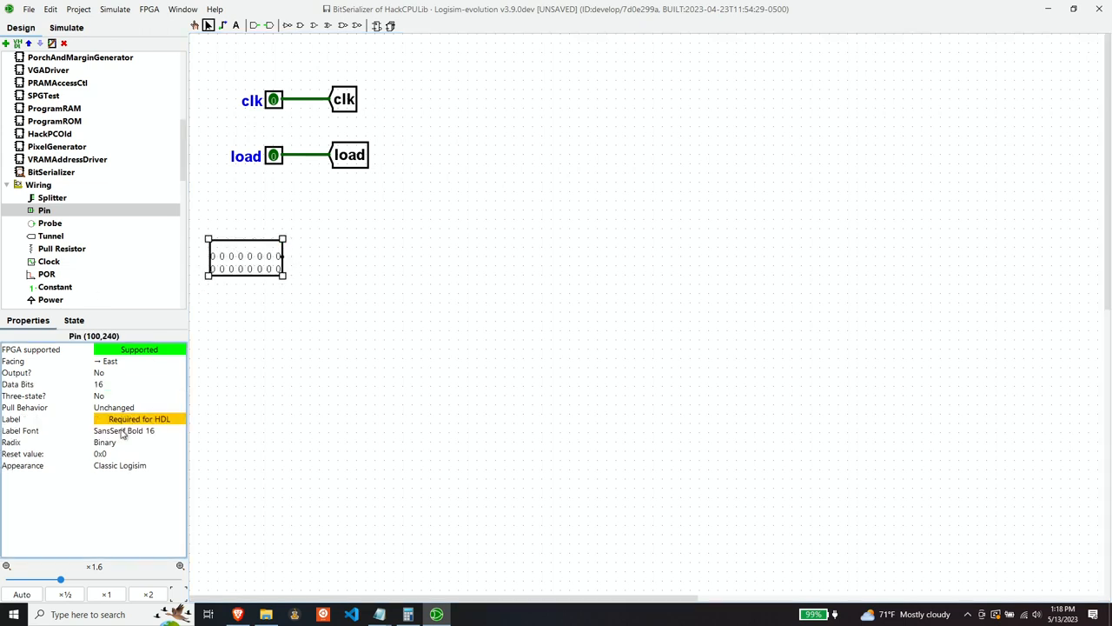
pyautogui.write('d')
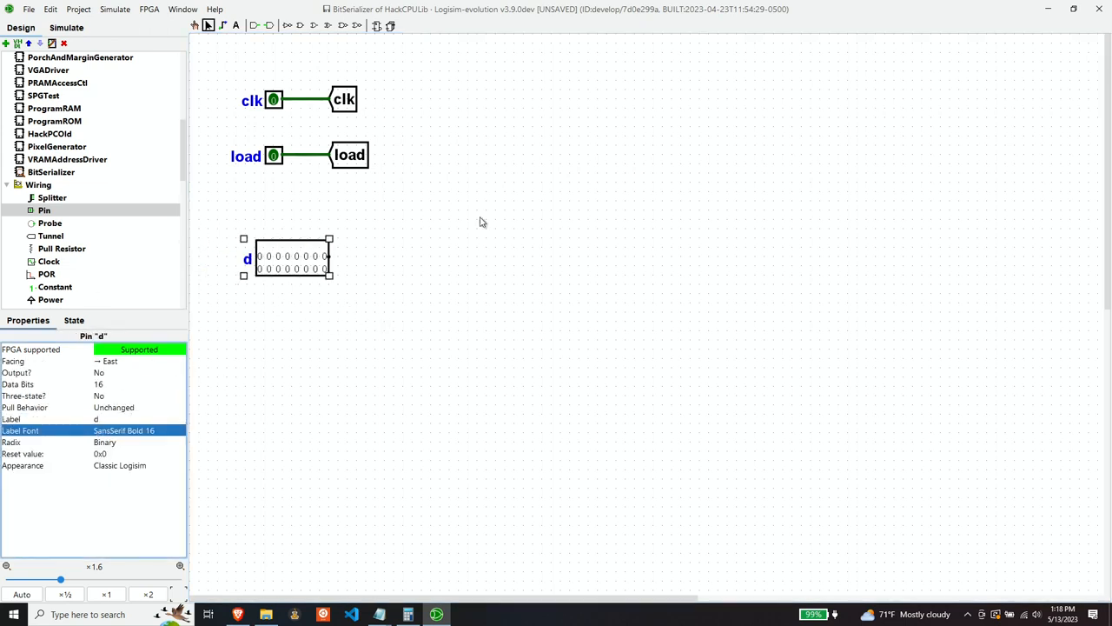
pyautogui.moveTo(500, 208)
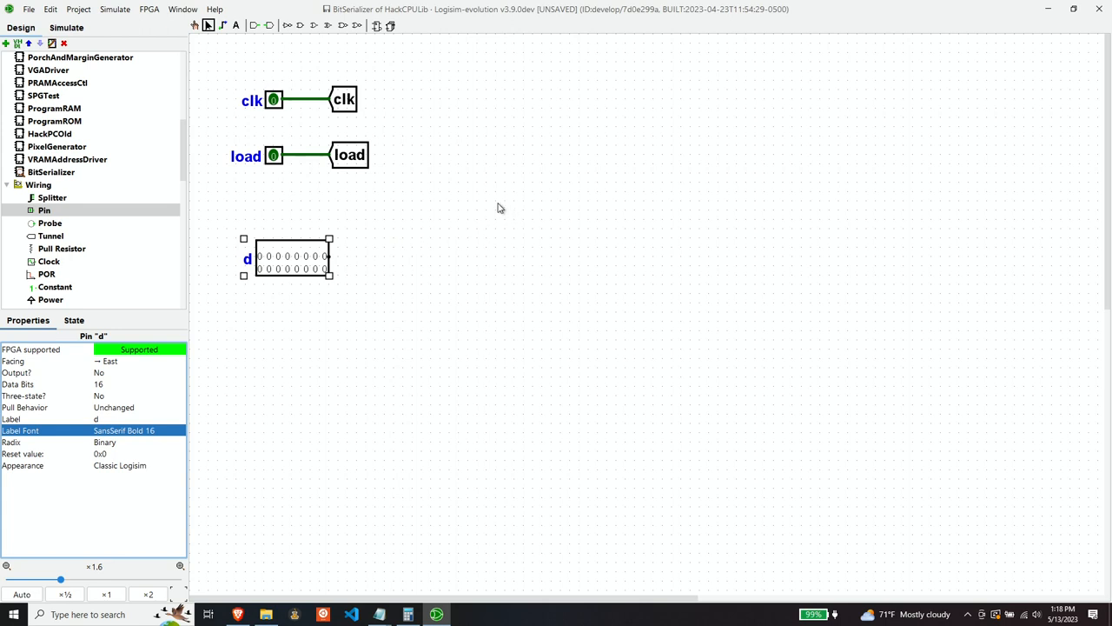
pyautogui.moveTo(253, 194)
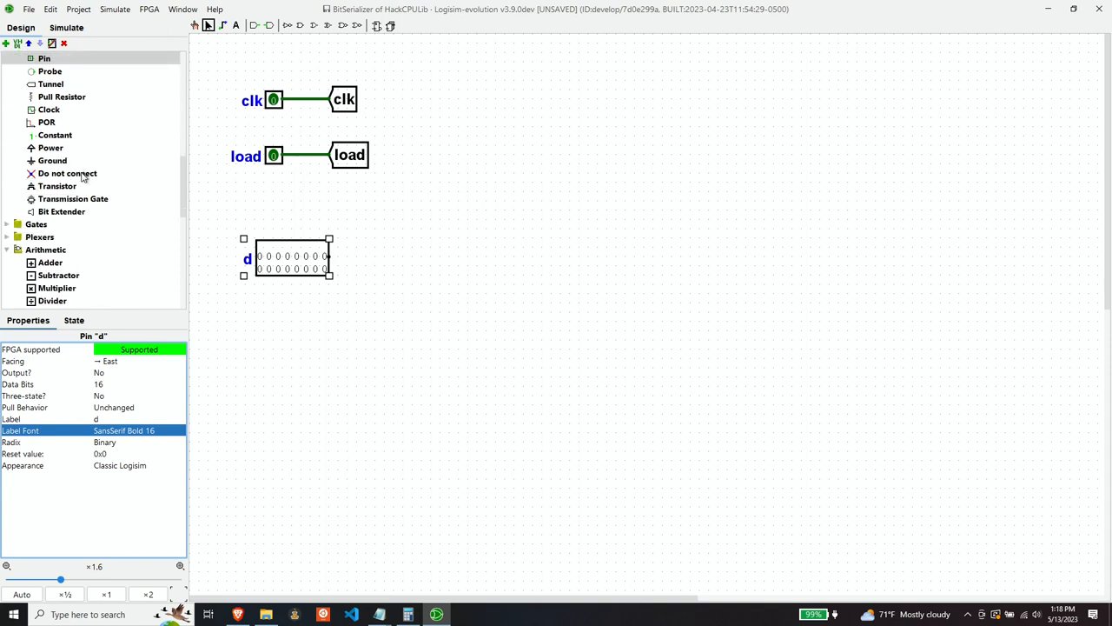
# Place a register with its bit width set, and copy a clk tunnel onto its clock input.
pyautogui.scroll(-3)
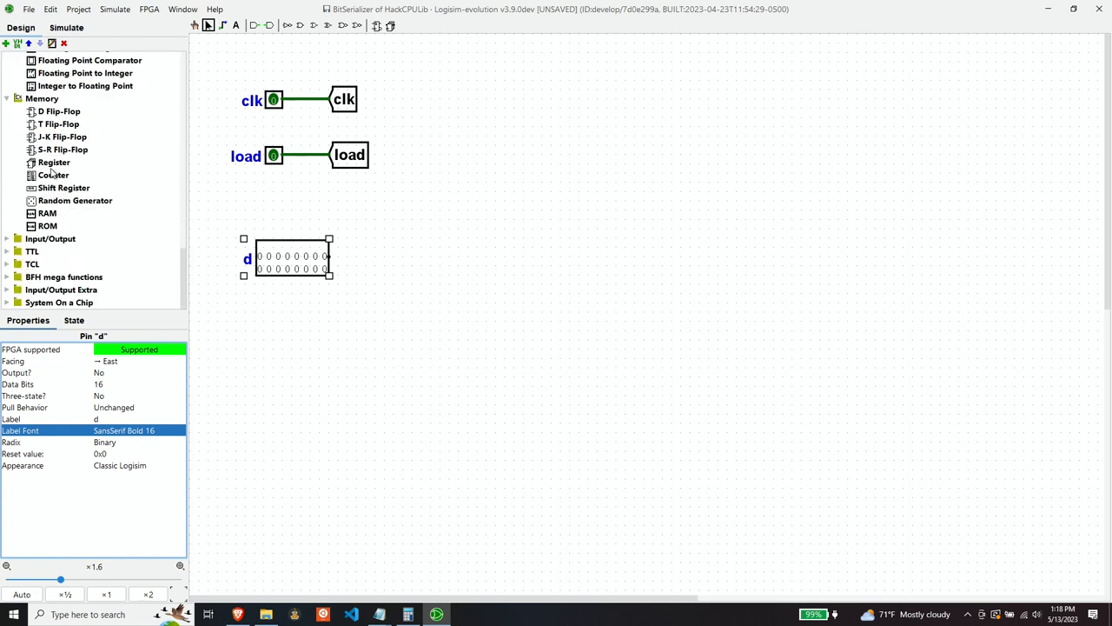
pyautogui.click(54, 164)
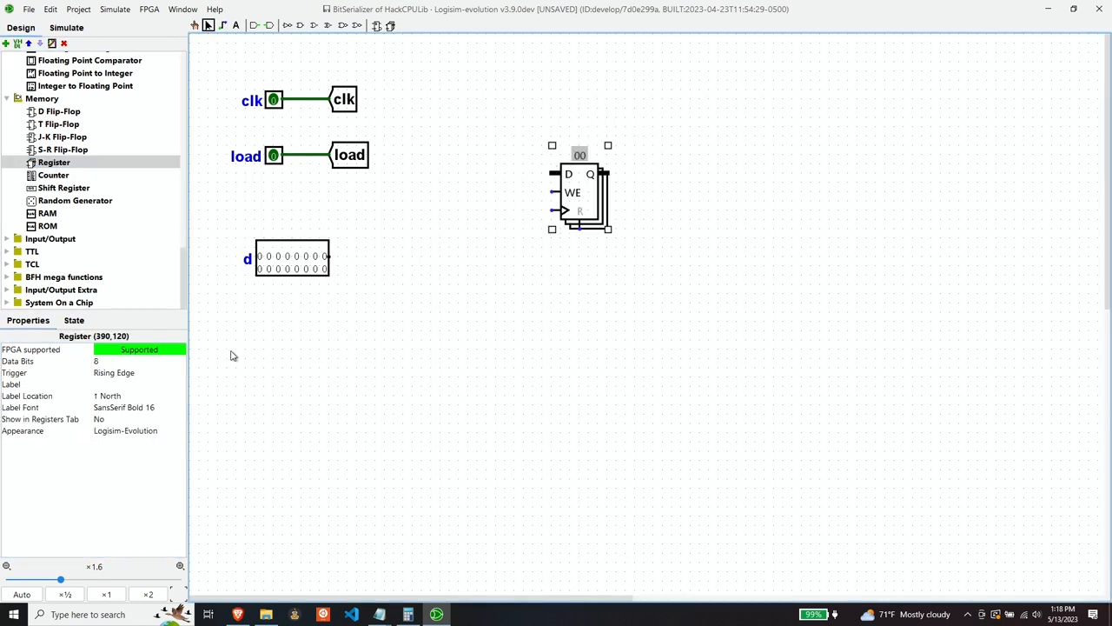
pyautogui.click(130, 360)
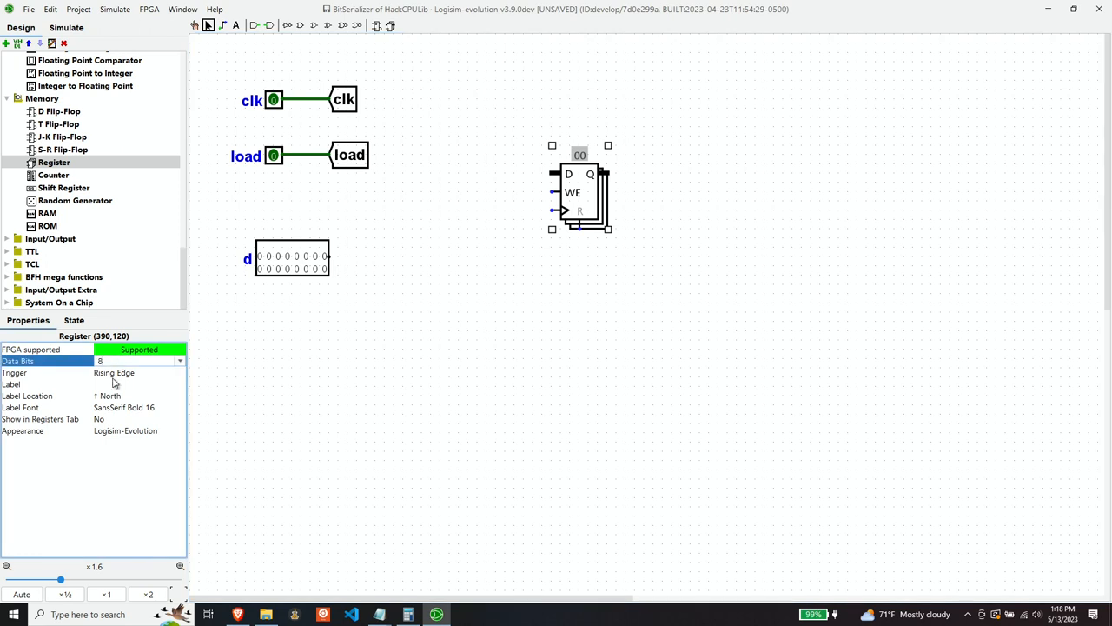
pyautogui.write('1')
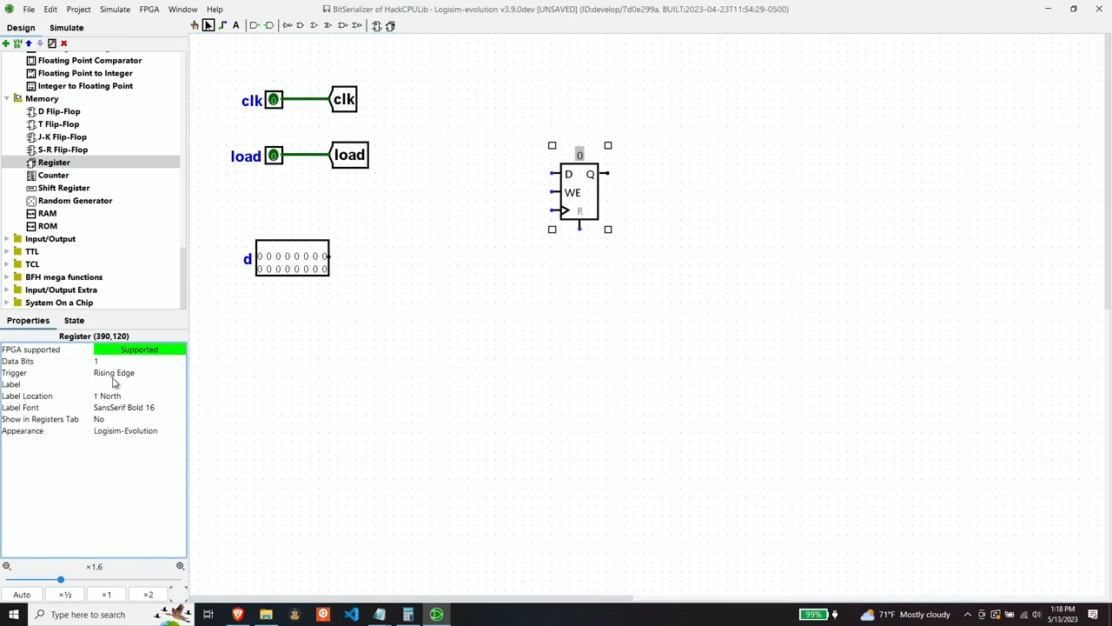
pyautogui.click(113, 360)
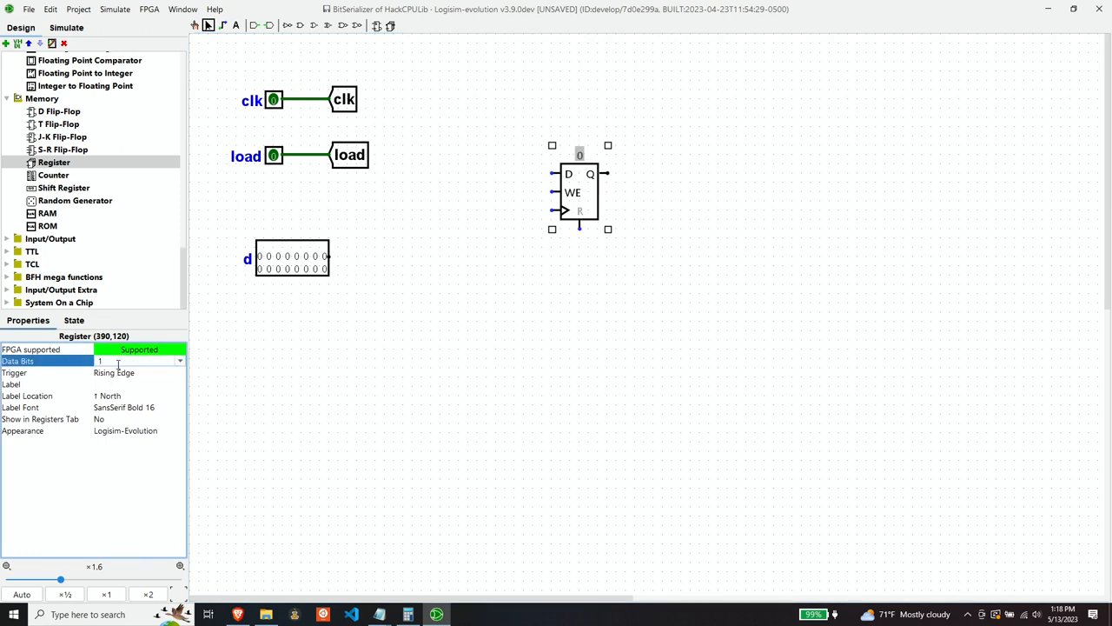
pyautogui.click(344, 99)
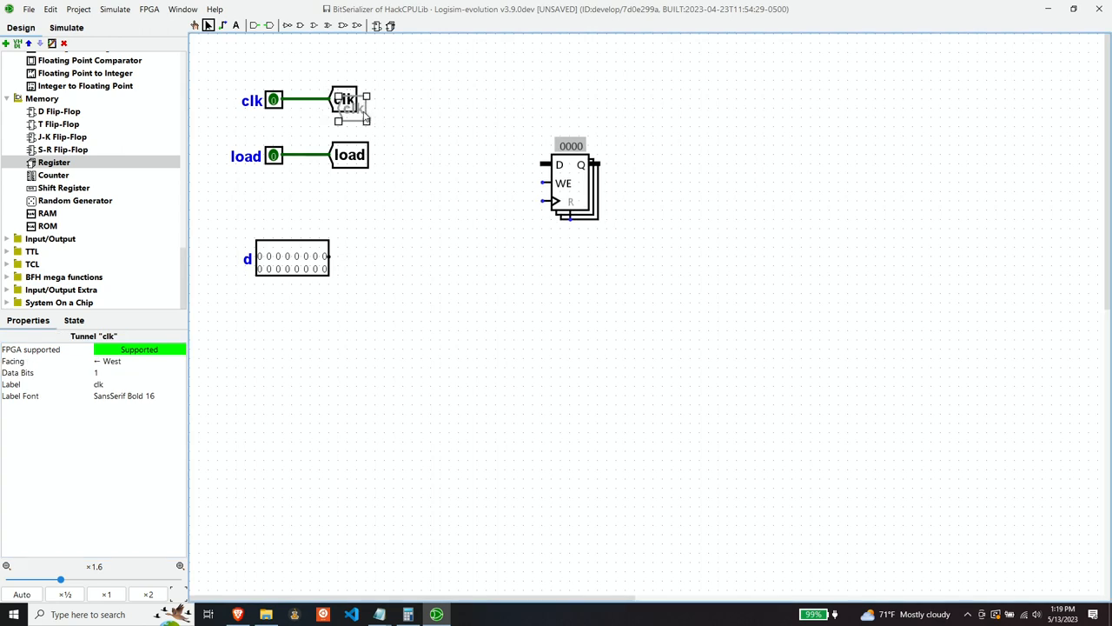
pyautogui.moveTo(344, 99); pyautogui.dragTo(500, 202)
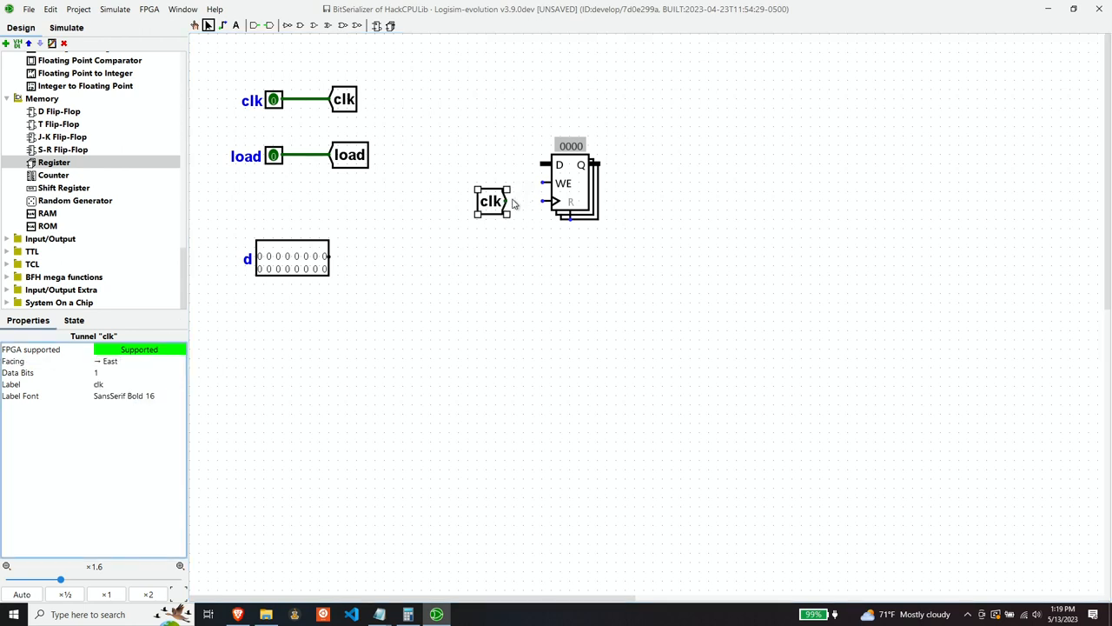
pyautogui.moveTo(494, 201); pyautogui.dragTo(519, 202)
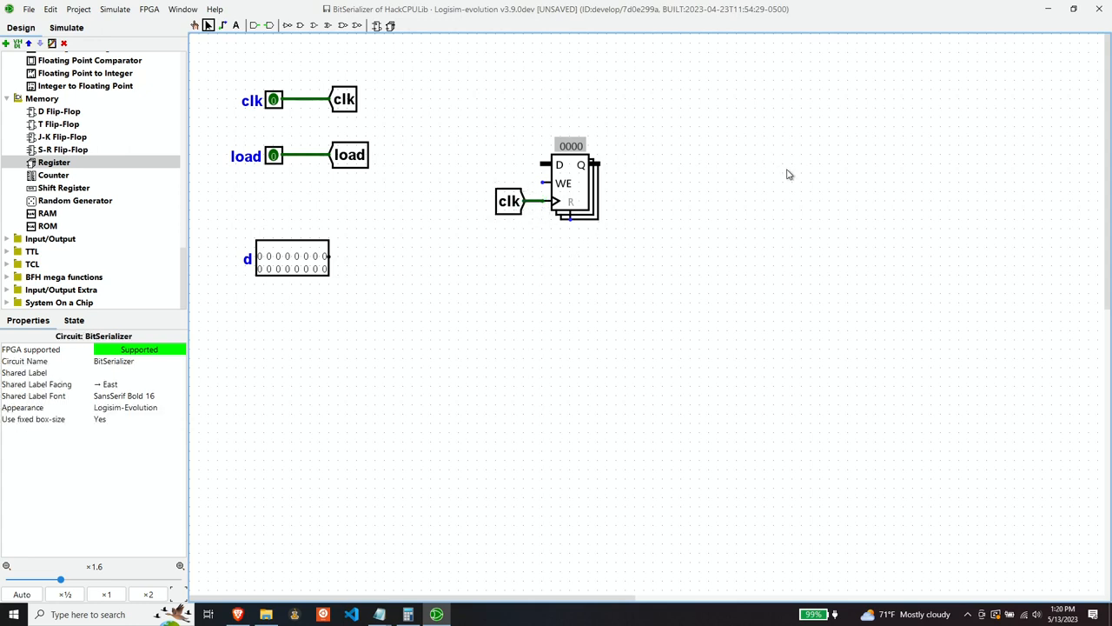
pyautogui.moveTo(462, 201)
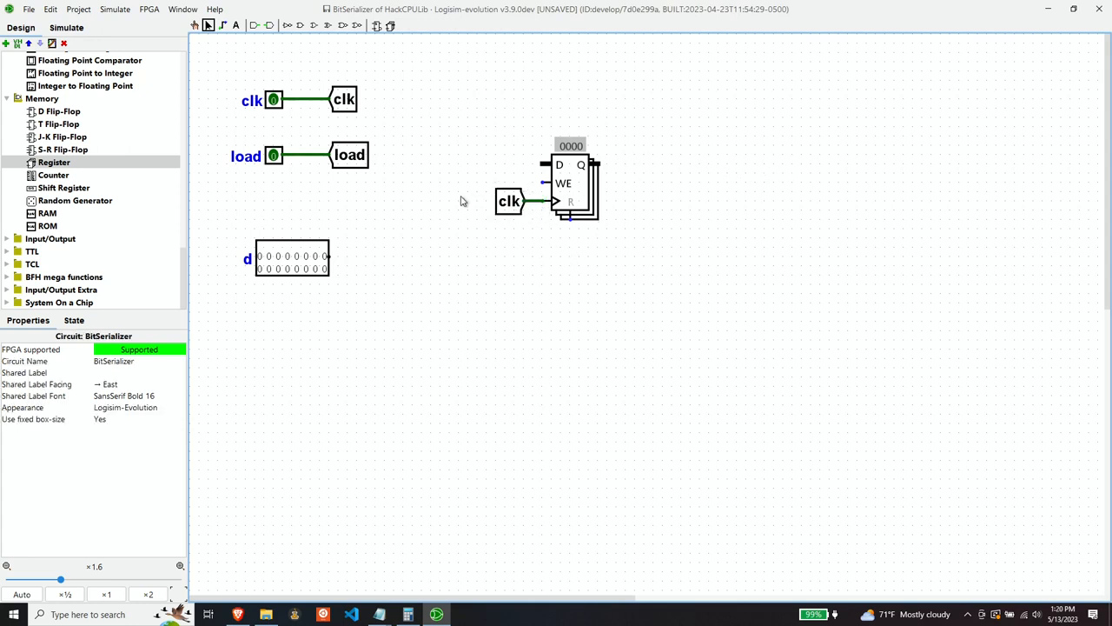
pyautogui.moveTo(112, 205)
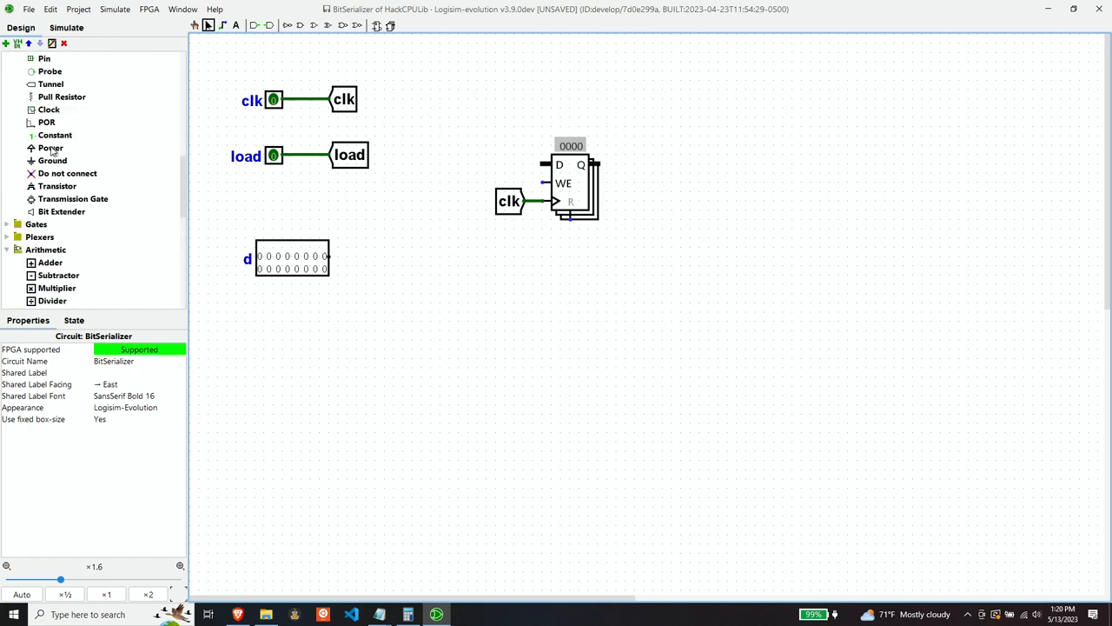
# Place a 1-bit pin labelled q, set as output and facing west, right of the register.
pyautogui.click(46, 59)
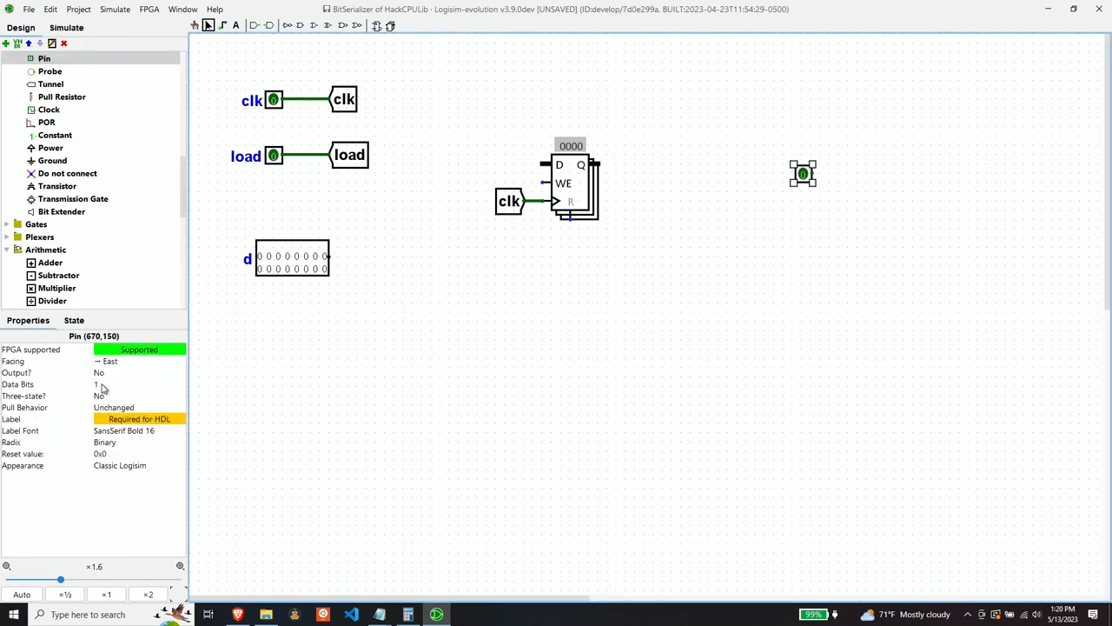
pyautogui.click(139, 419)
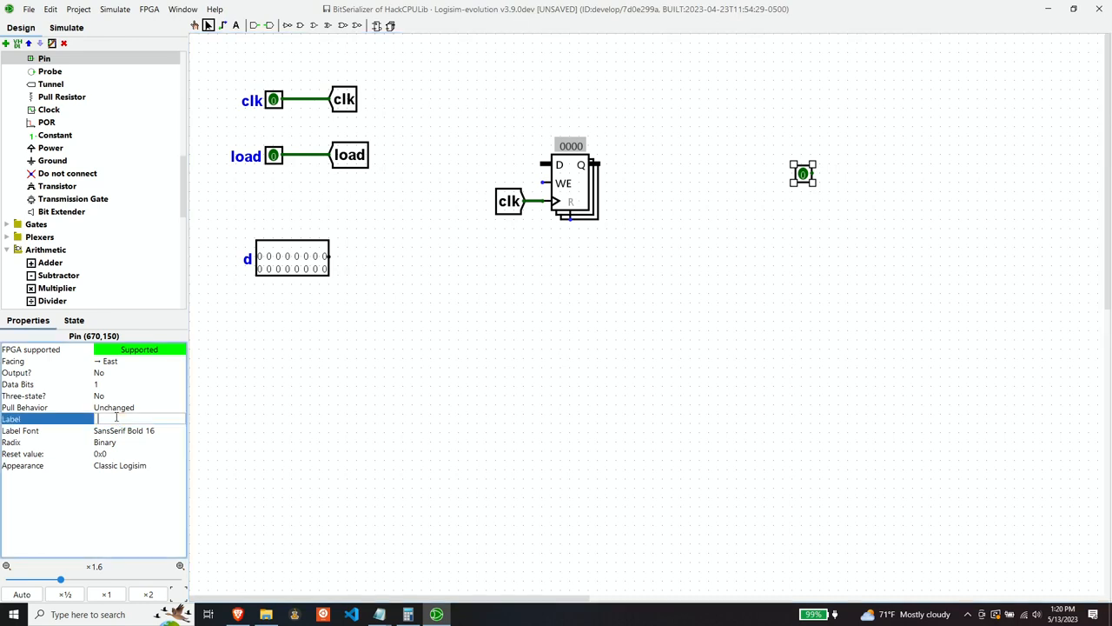
pyautogui.write('q')
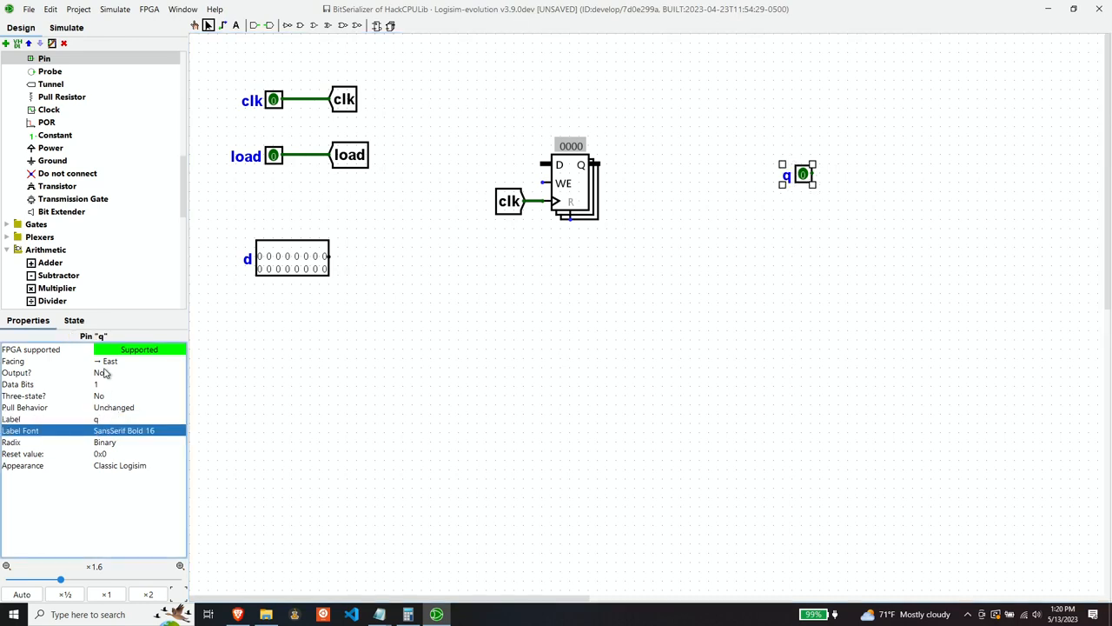
pyautogui.click(121, 372)
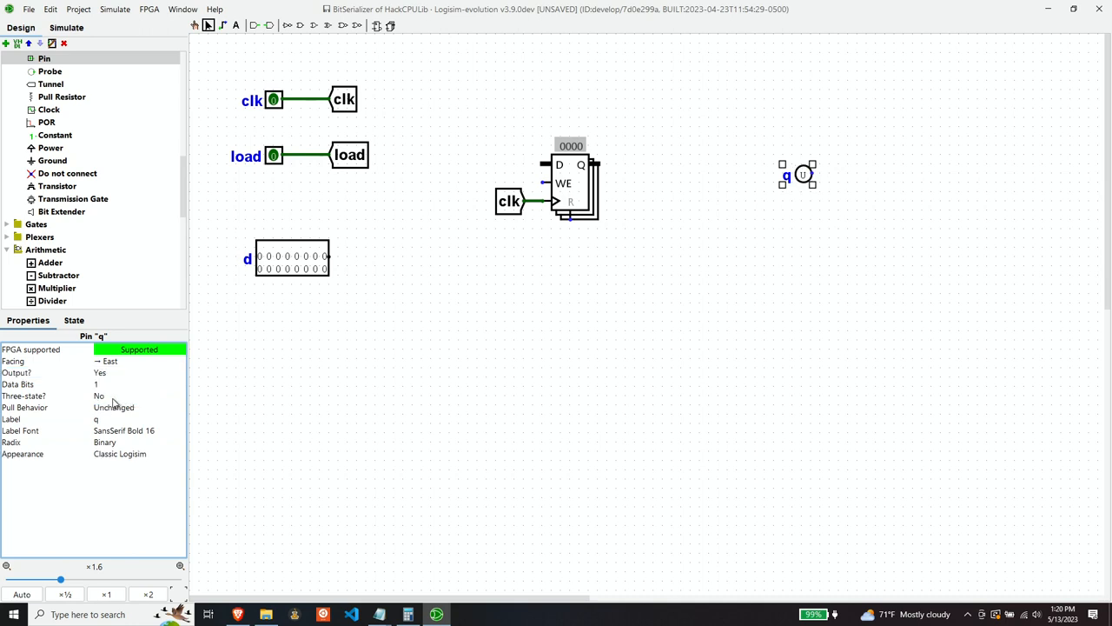
pyautogui.click(139, 359)
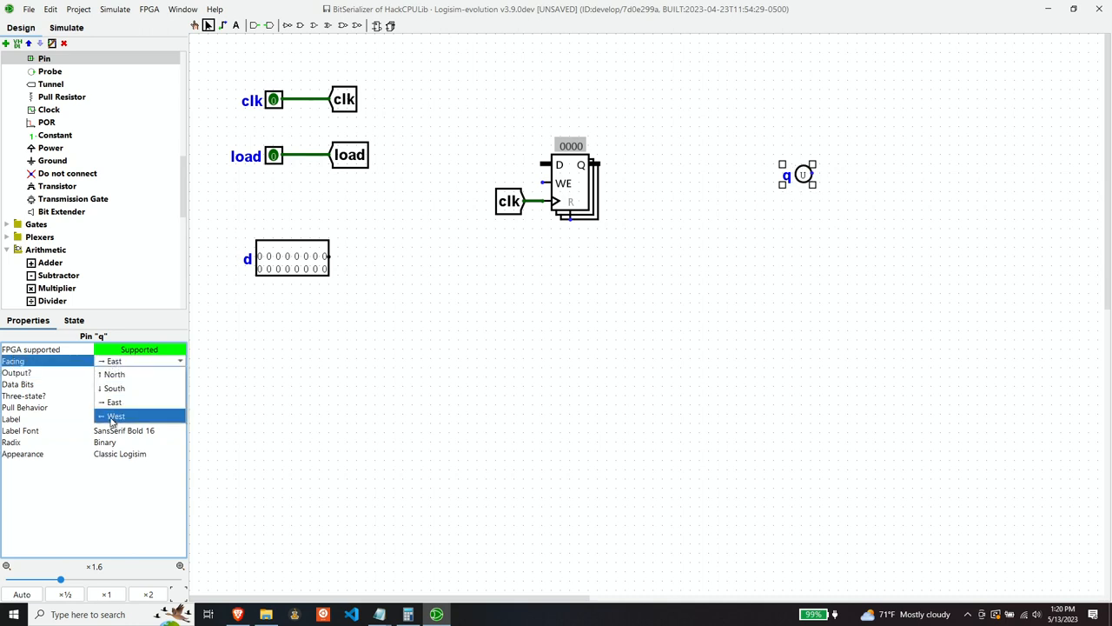
pyautogui.click(115, 415)
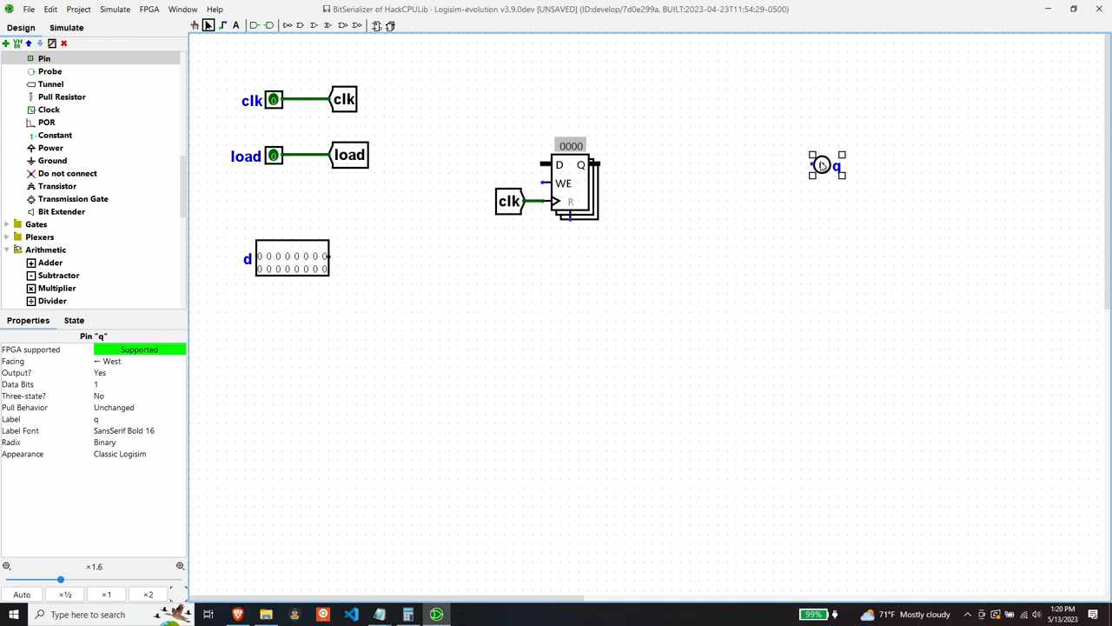
pyautogui.moveTo(742, 190)
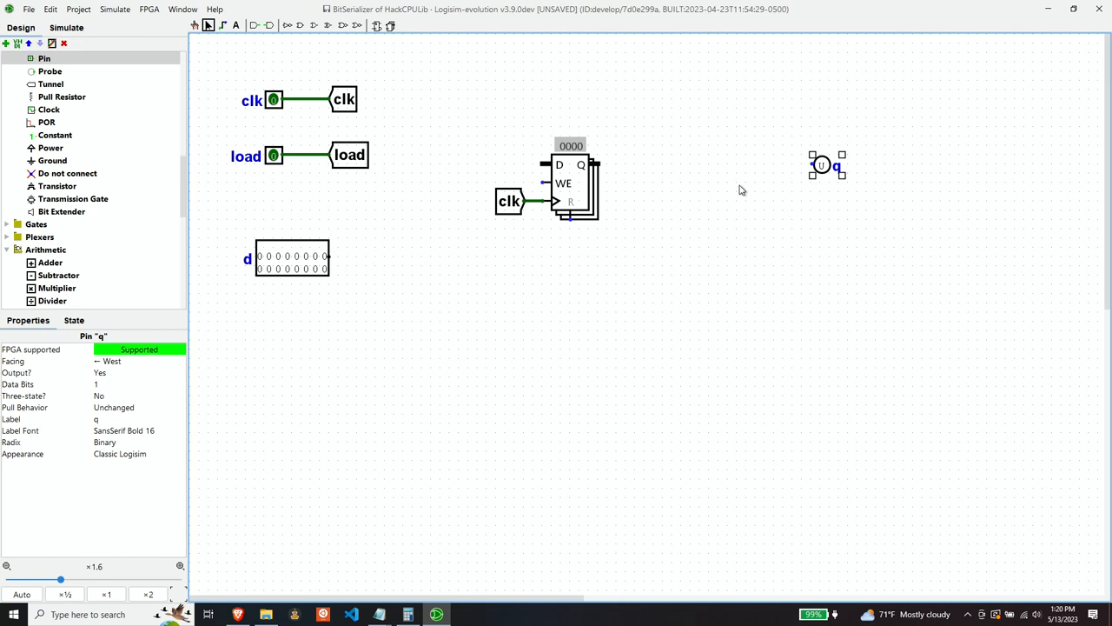
pyautogui.moveTo(463, 313)
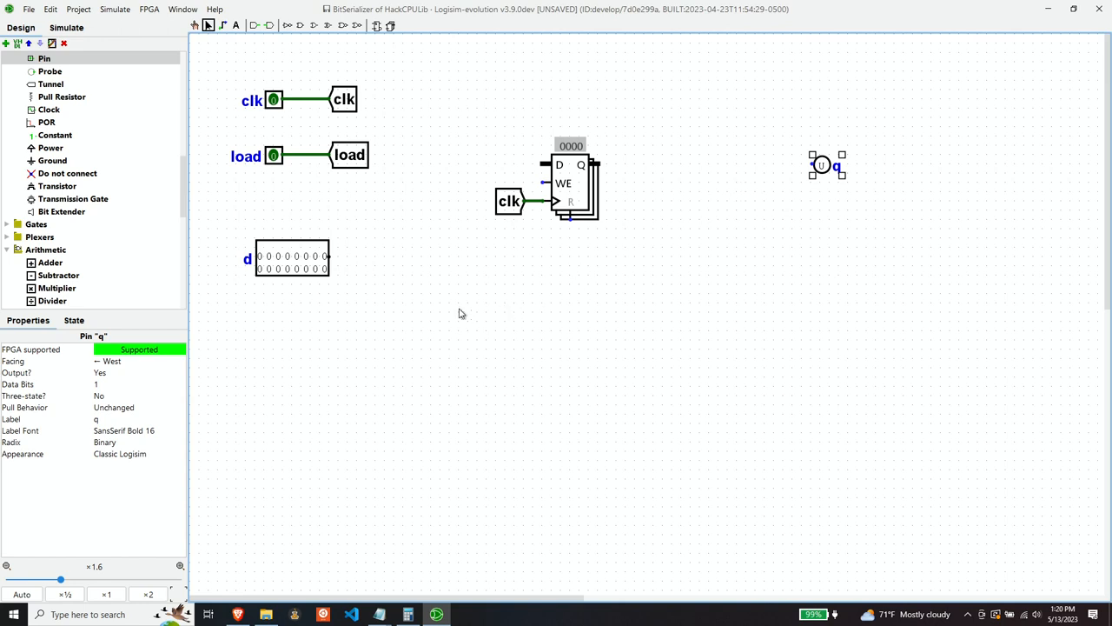
pyautogui.moveTo(457, 306)
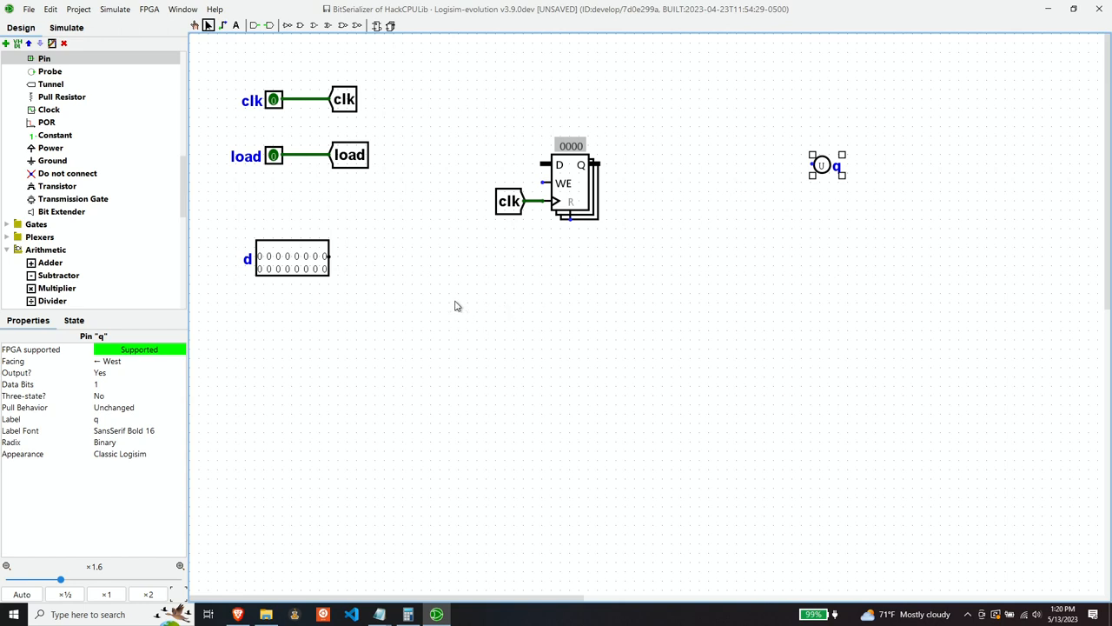
pyautogui.moveTo(107, 171)
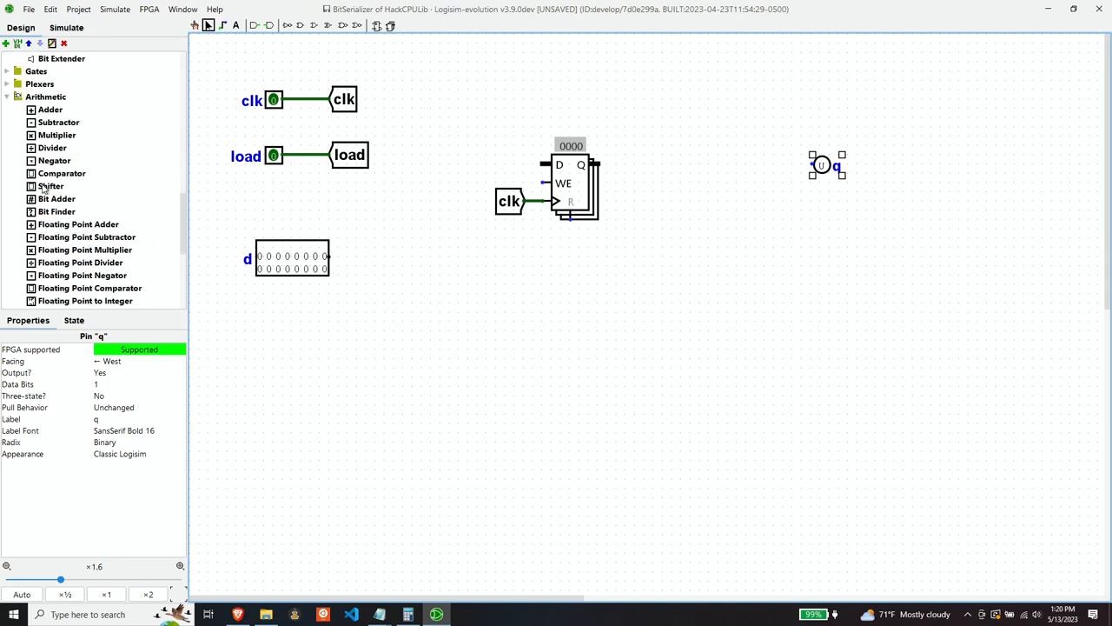
# Place a logical-right shifter wired to the register output, with a 4-bit constant for shift amount.
pyautogui.click(50, 184)
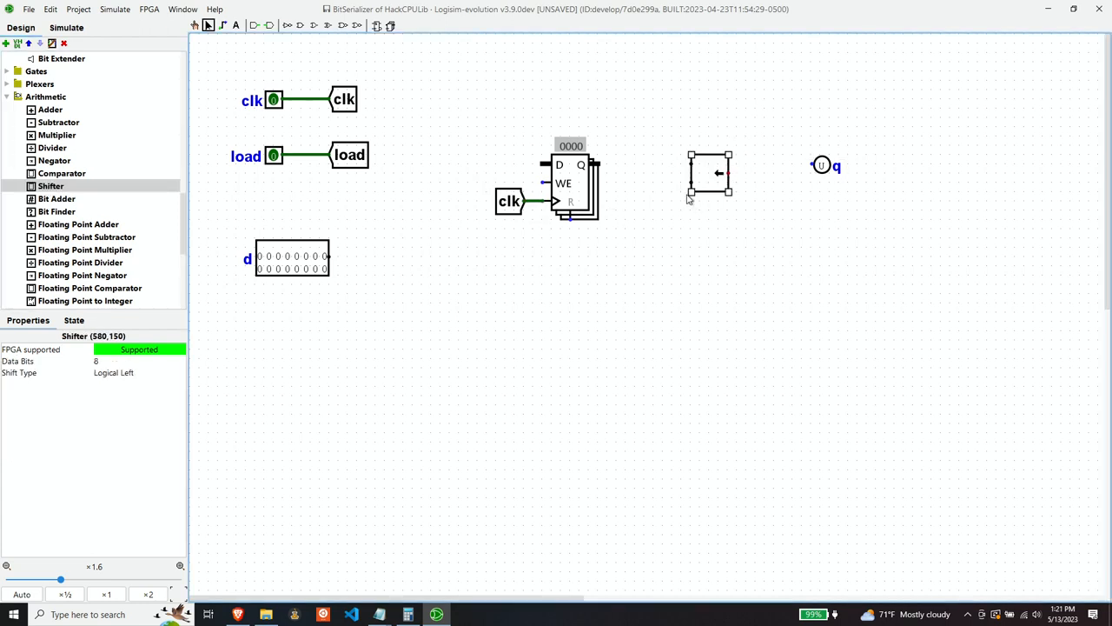
pyautogui.moveTo(579, 250)
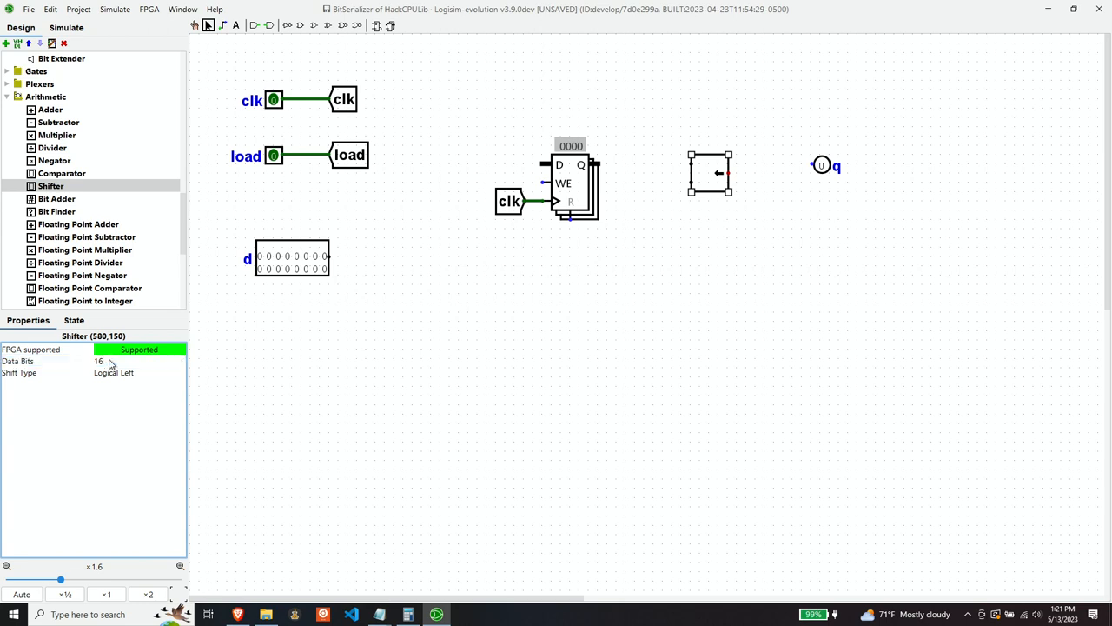
pyautogui.click(139, 372)
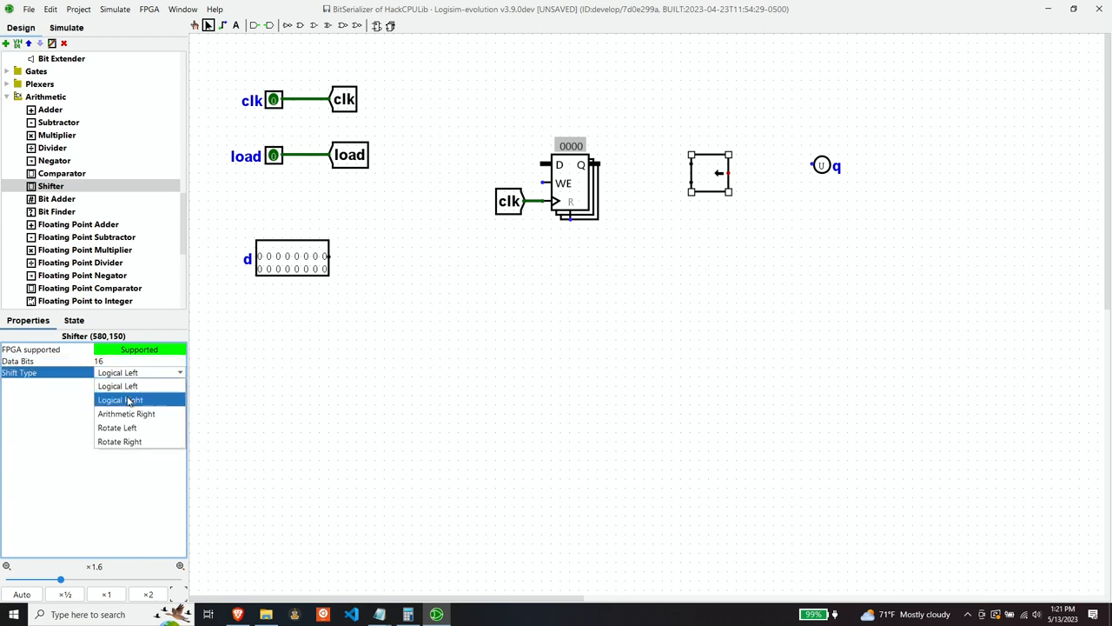
pyautogui.click(120, 399)
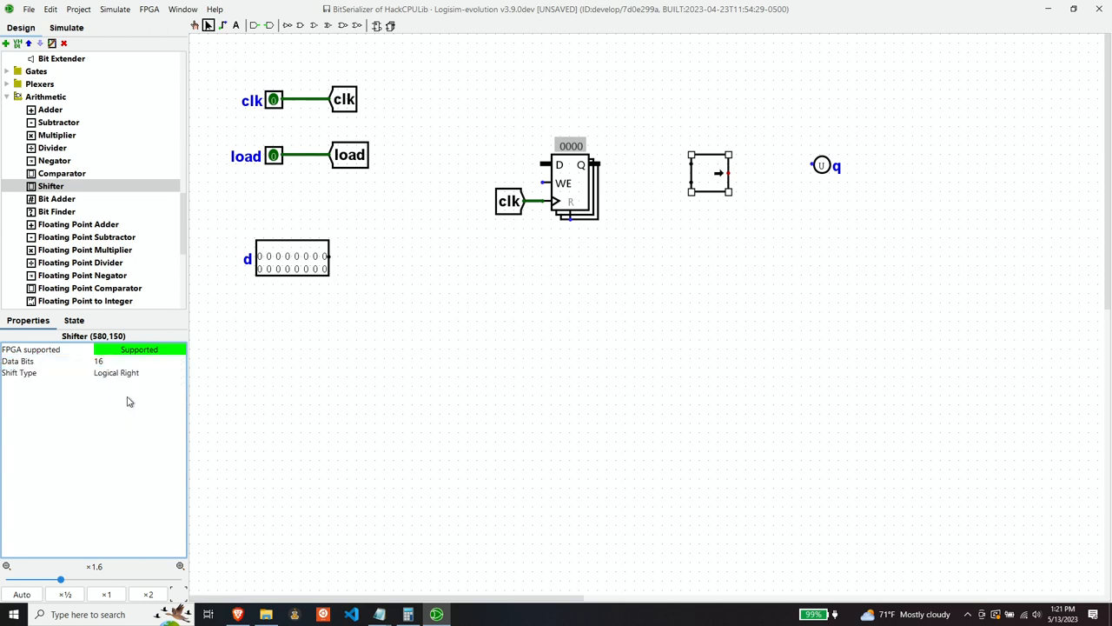
pyautogui.moveTo(647, 170)
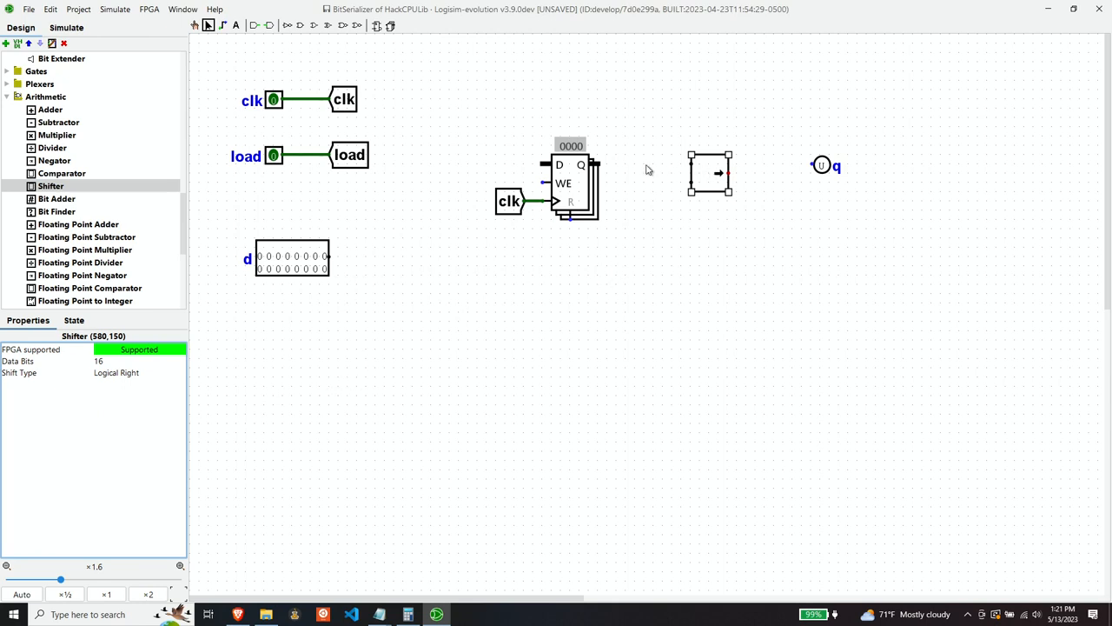
pyautogui.moveTo(594, 165); pyautogui.dragTo(692, 165)
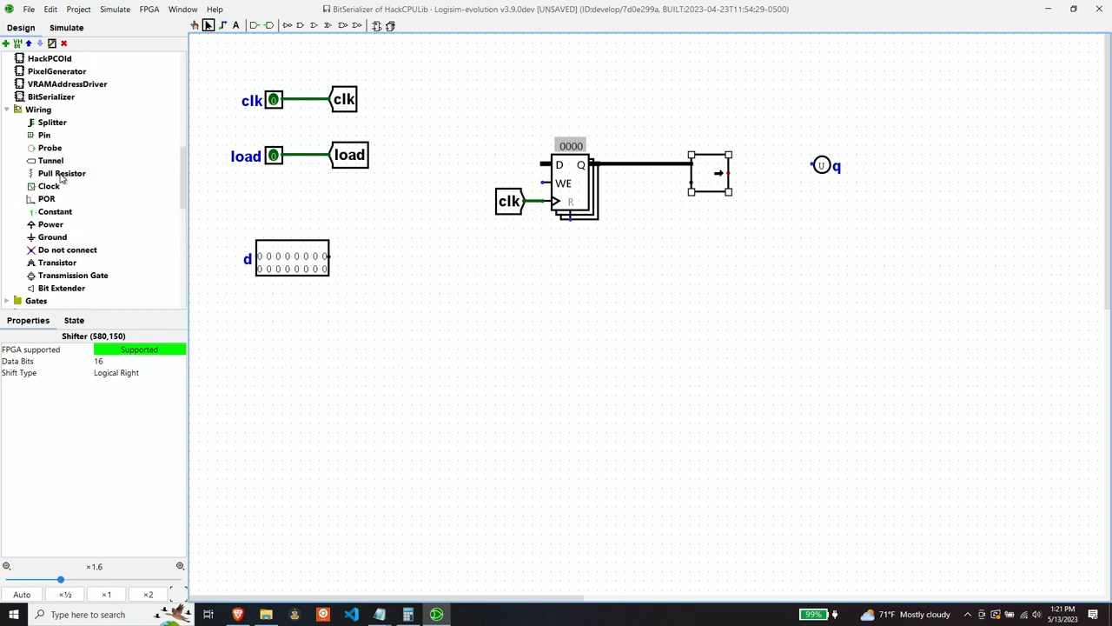
pyautogui.scroll(-3)
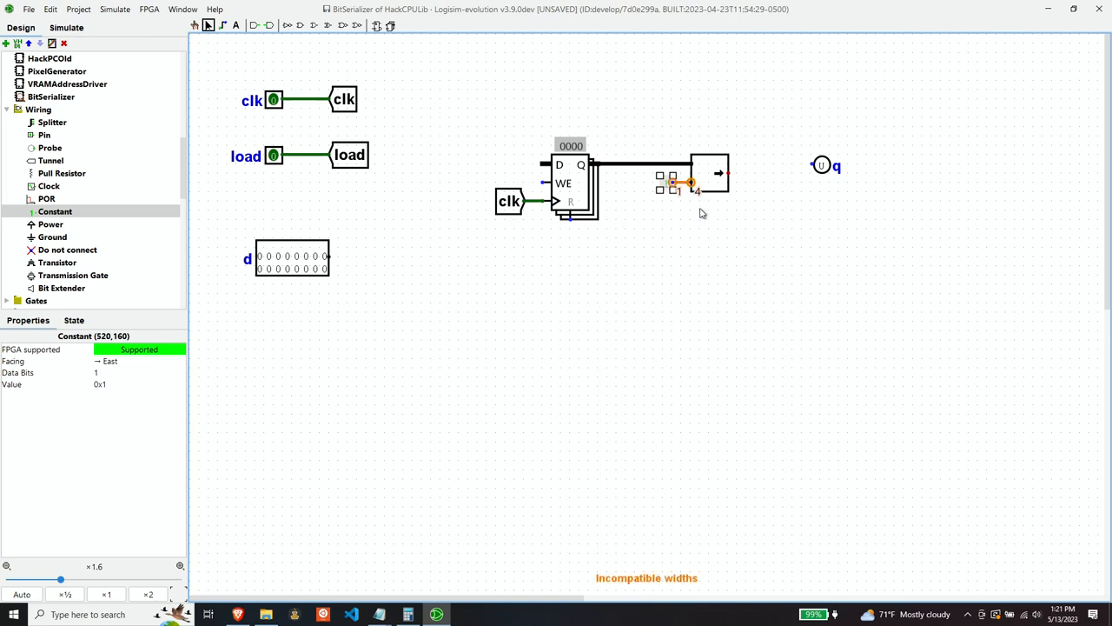
pyautogui.click(130, 372)
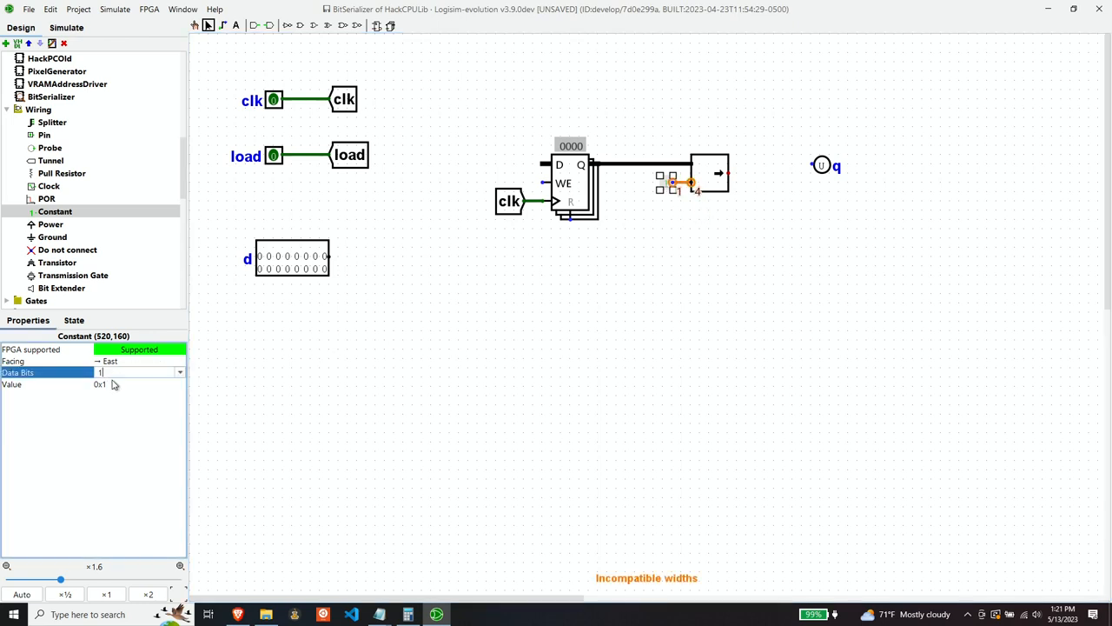
pyautogui.write('4')
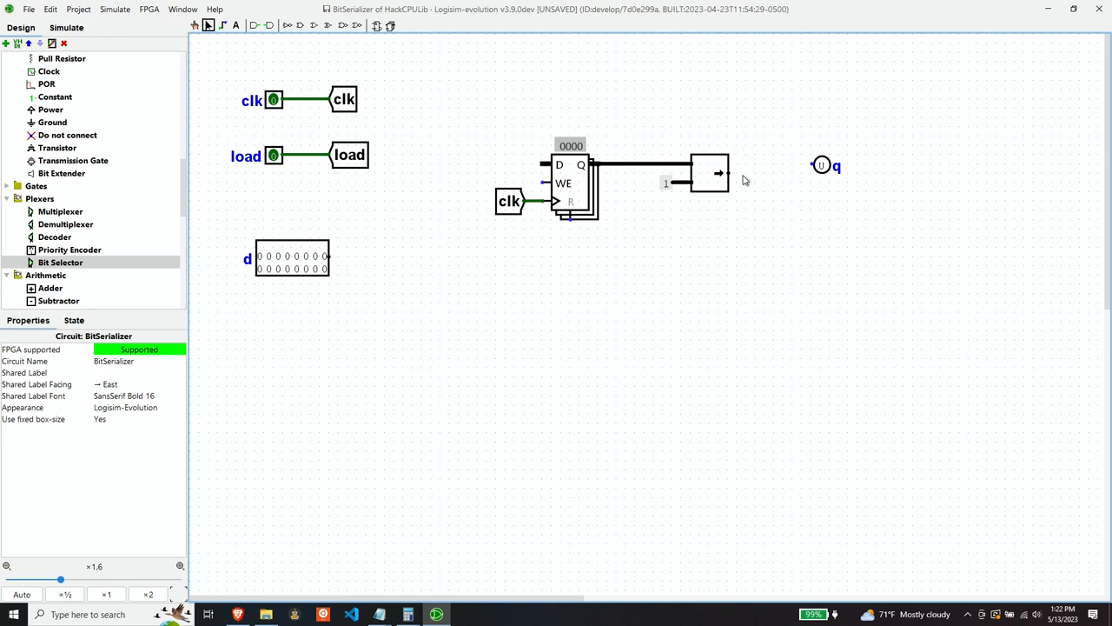
pyautogui.moveTo(727, 184)
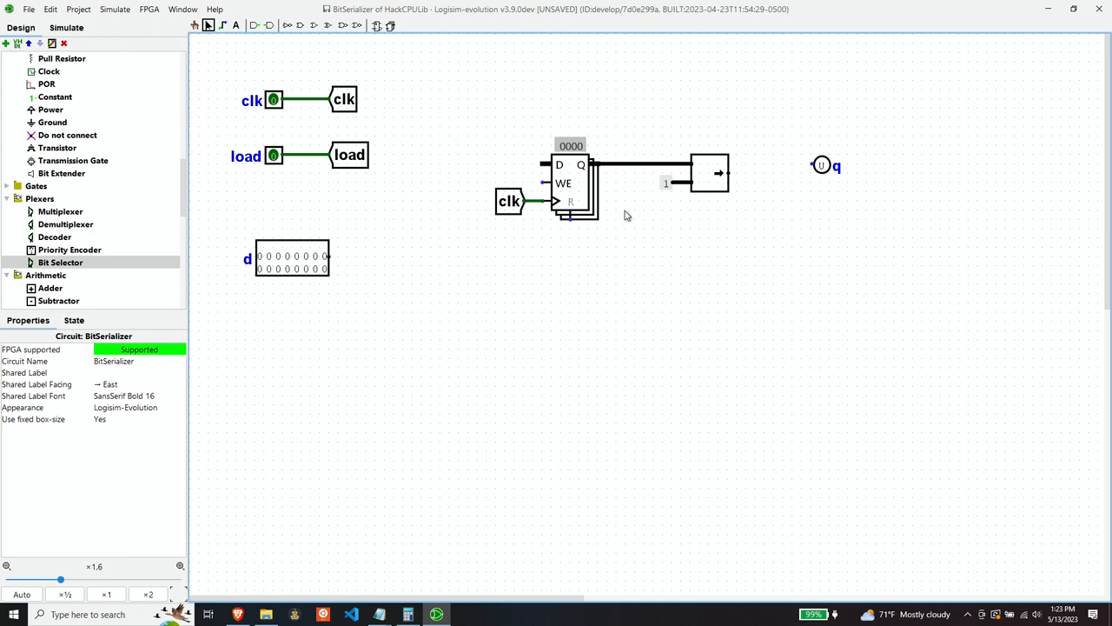
pyautogui.moveTo(63, 279)
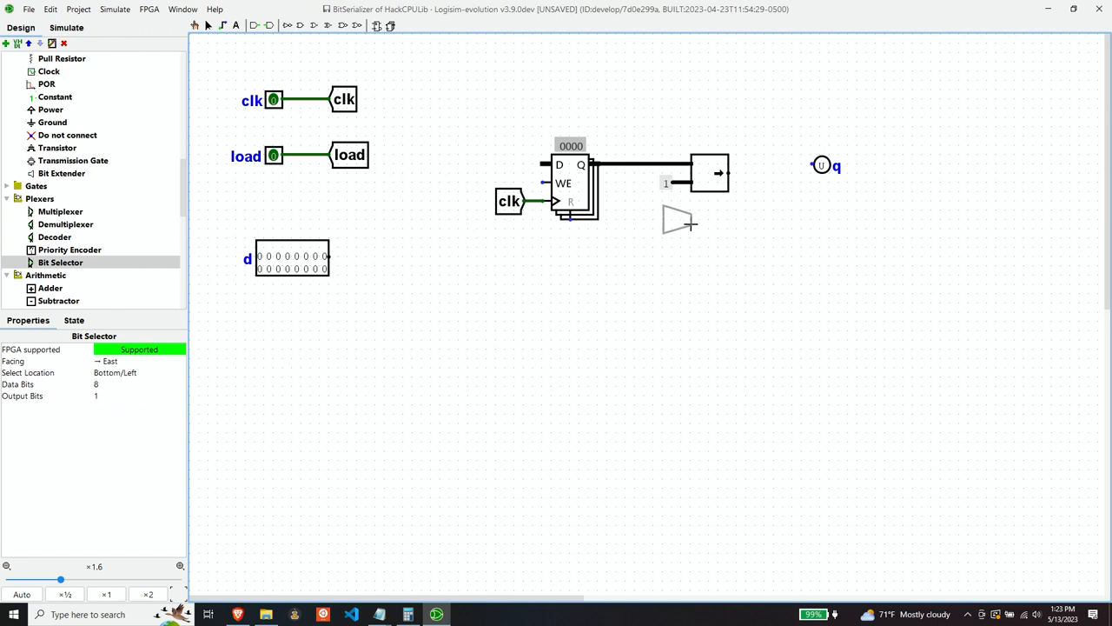
# Place a 16-bit bit selector below the shifter with a 4-bit constant 0x0 on its select input.
pyautogui.click(680, 219)
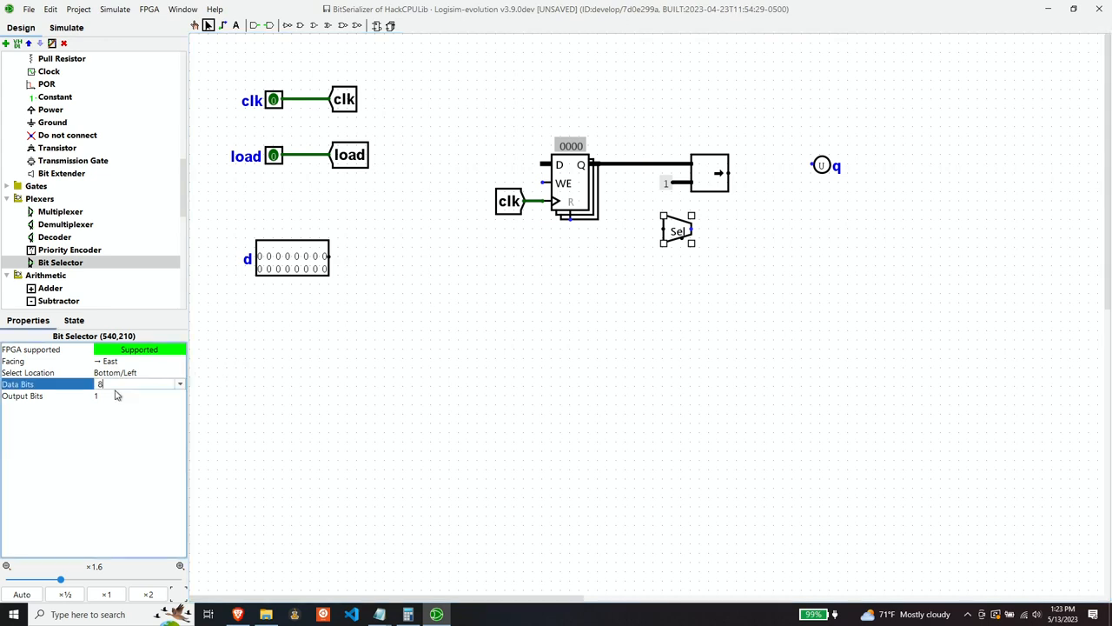
pyautogui.write('16')
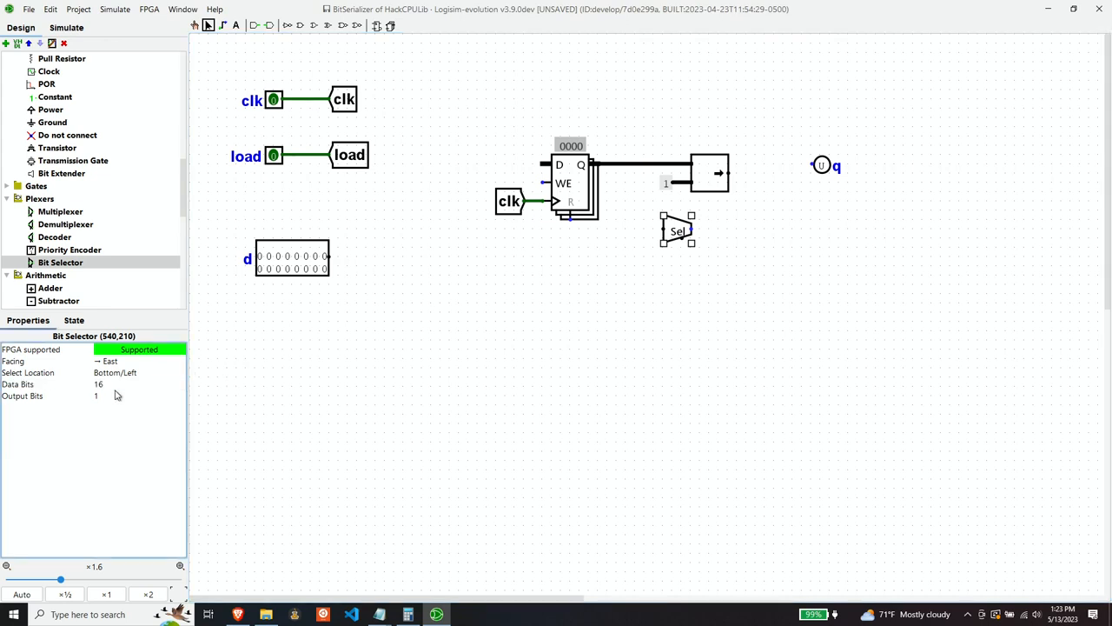
pyautogui.moveTo(80, 399)
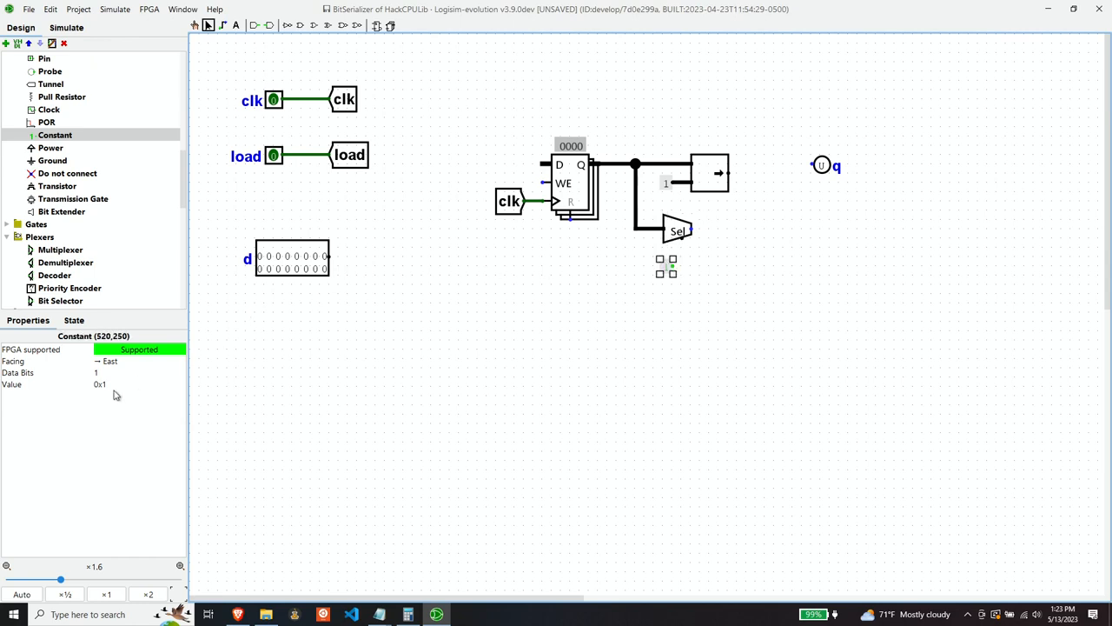
pyautogui.write('0x0')
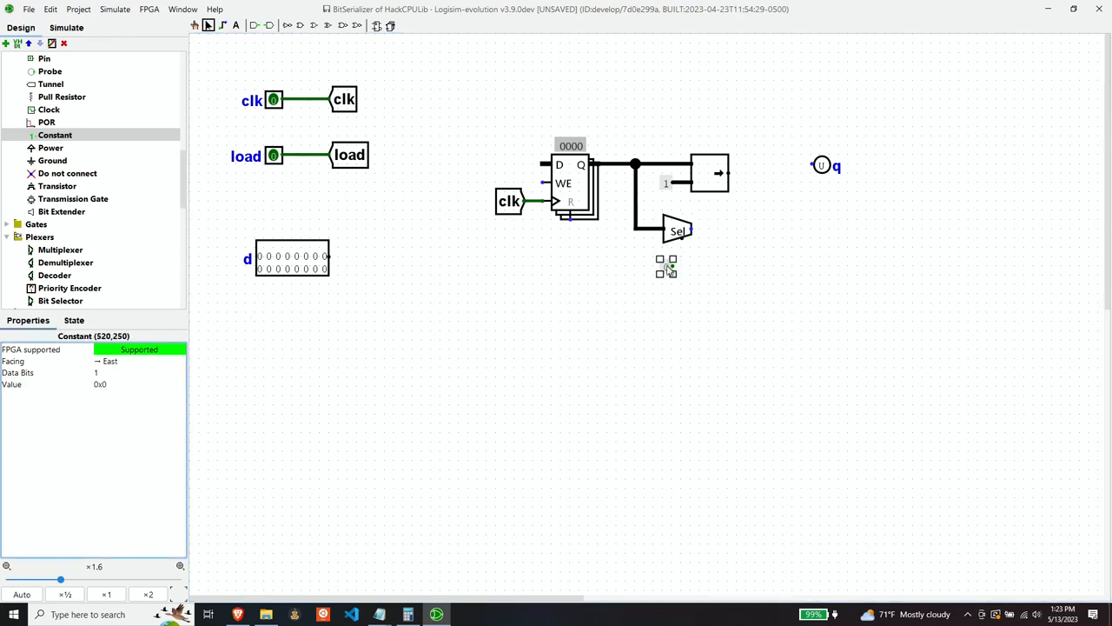
pyautogui.moveTo(667, 264); pyautogui.dragTo(662, 257)
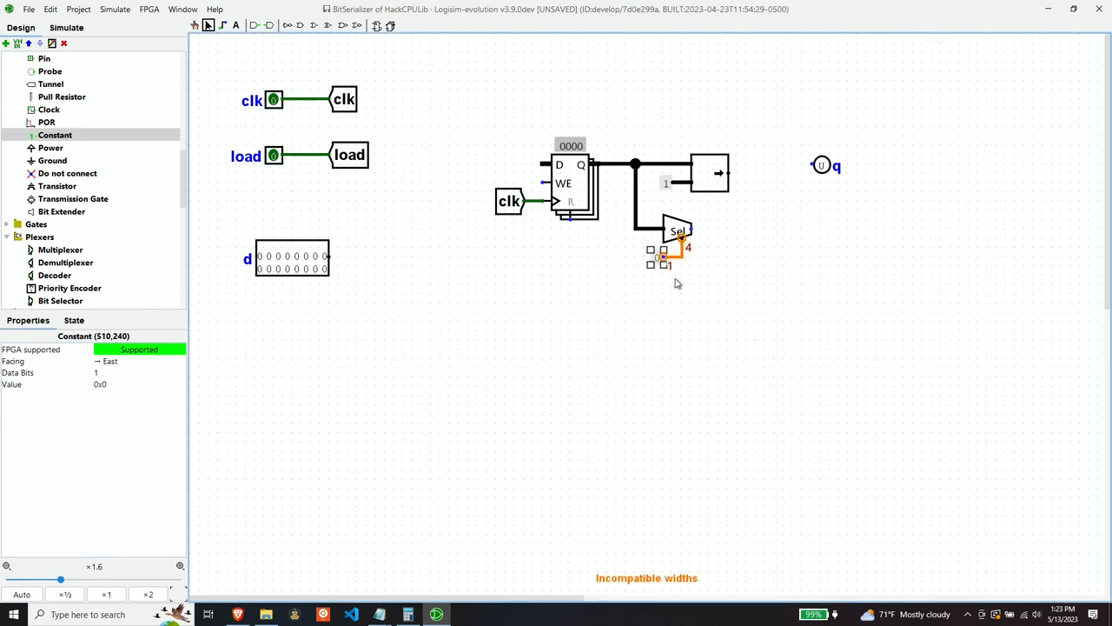
pyautogui.click(130, 372)
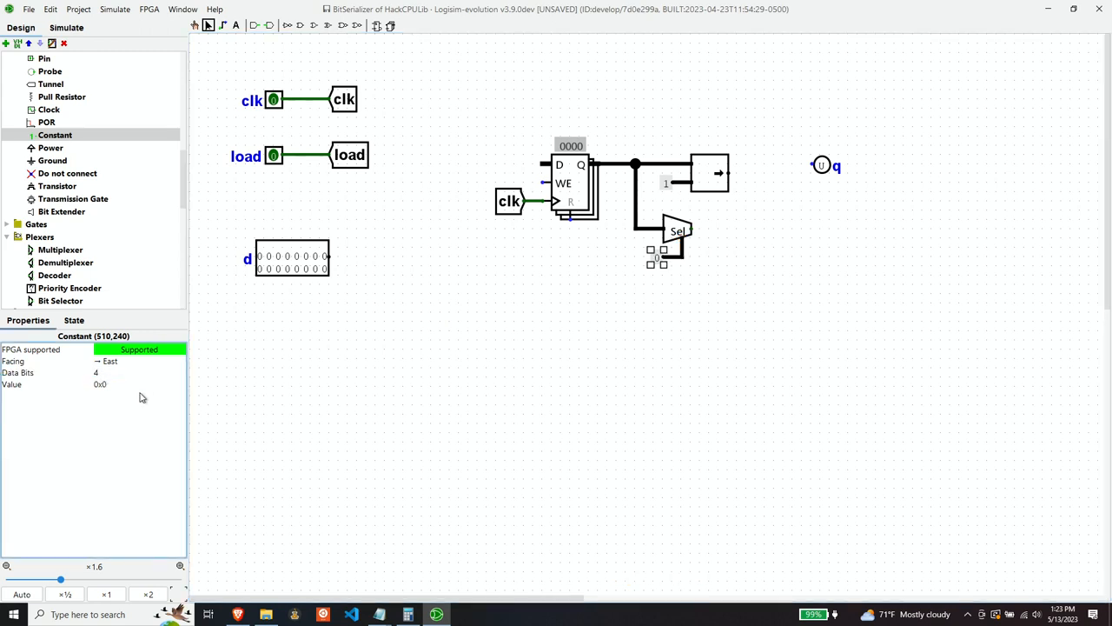
pyautogui.moveTo(733, 250)
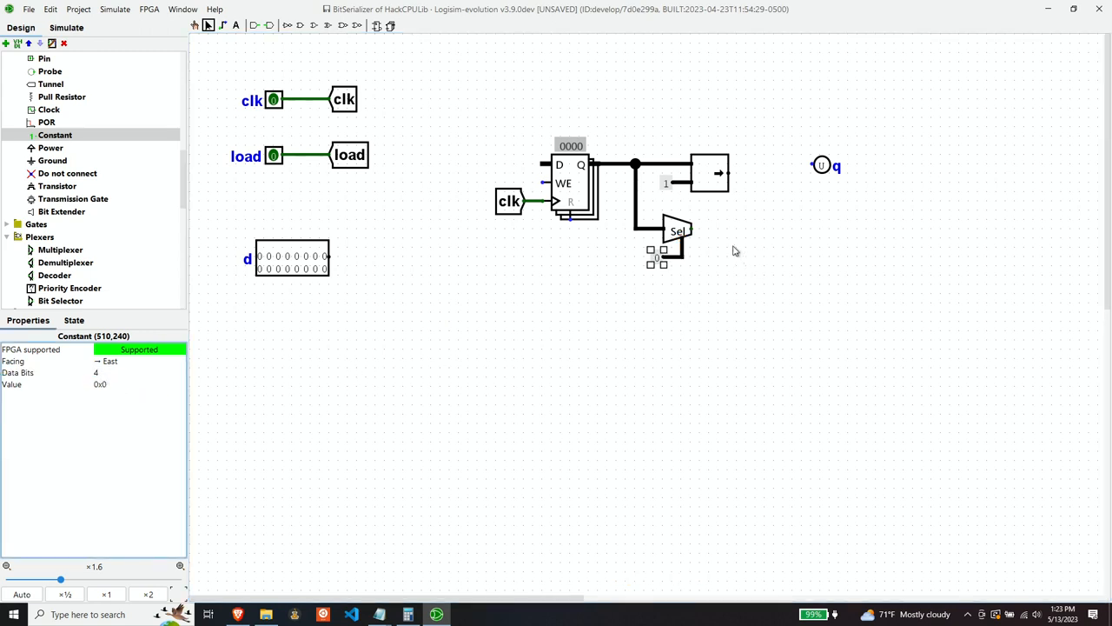
pyautogui.click(820, 165)
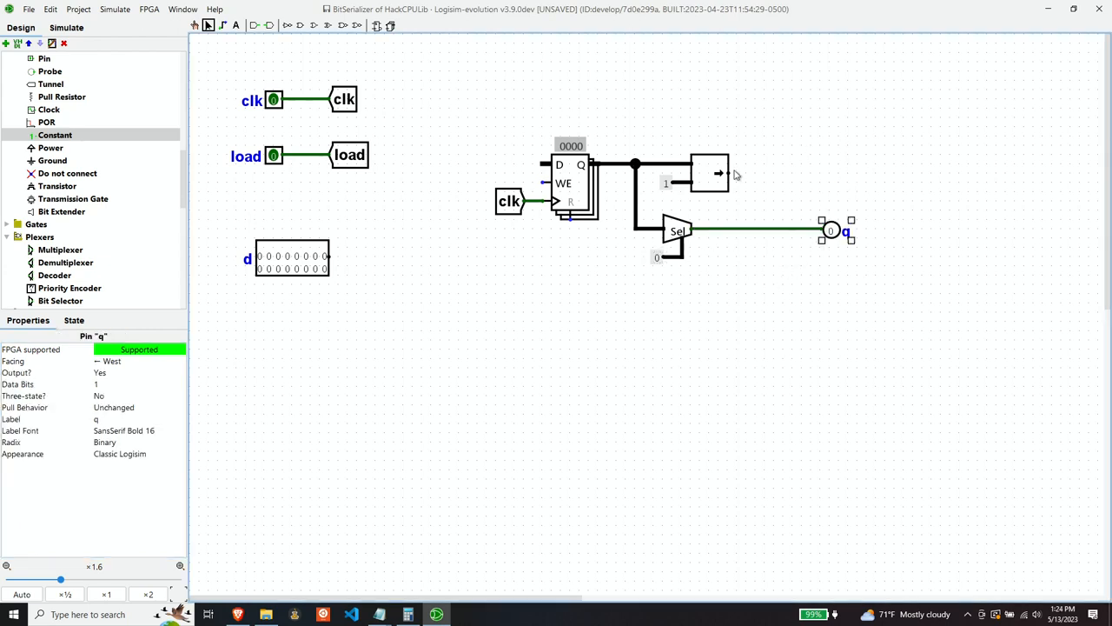
pyautogui.moveTo(726, 174)
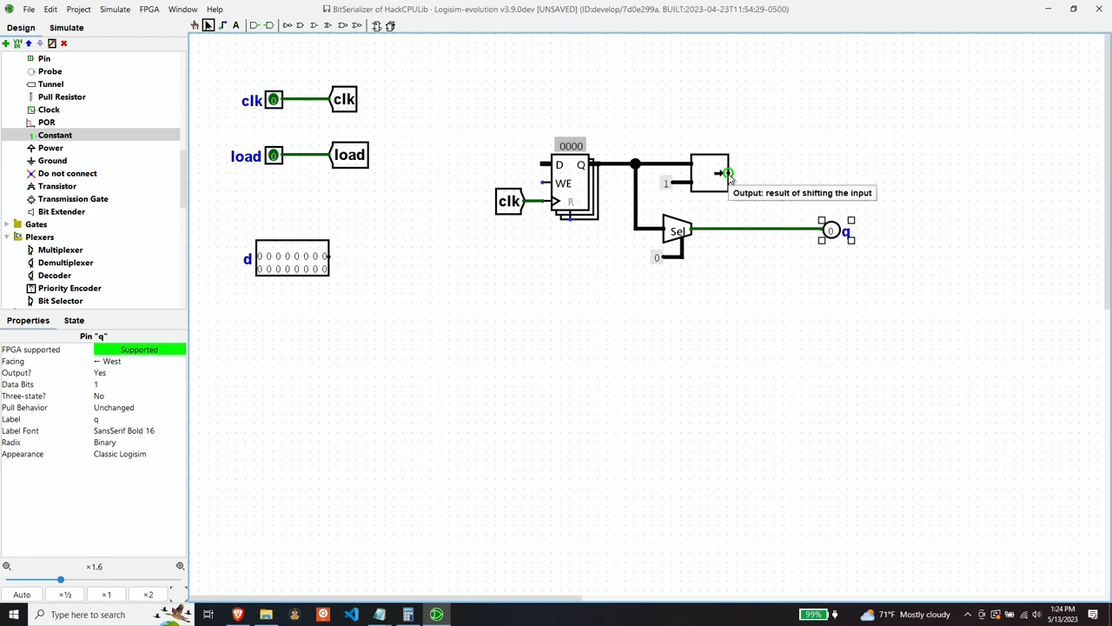
pyautogui.moveTo(775, 155)
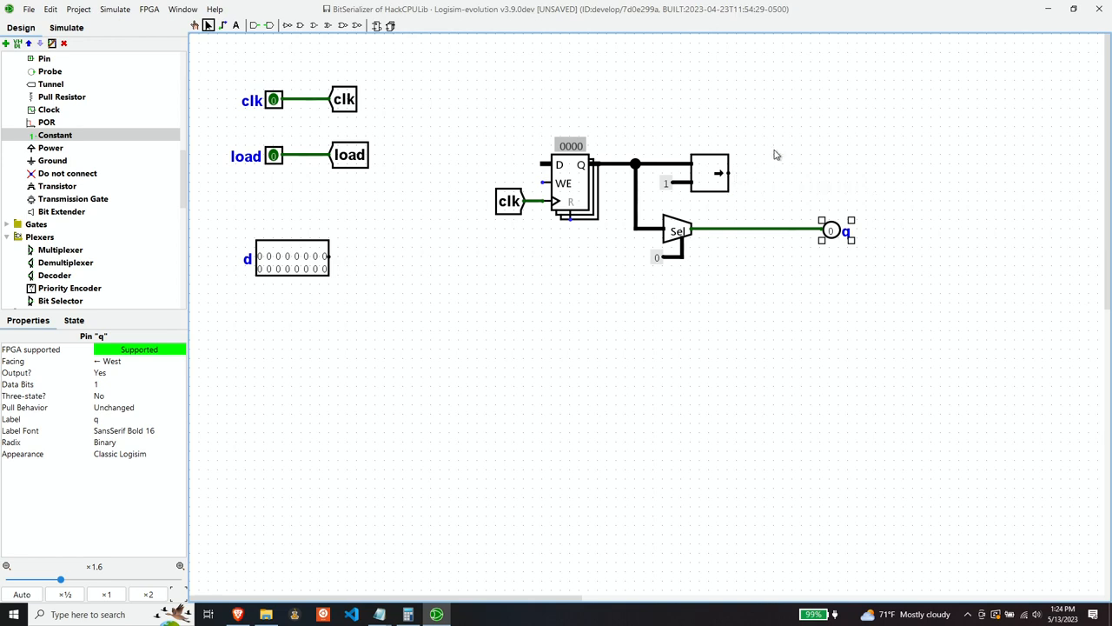
pyautogui.moveTo(622, 274)
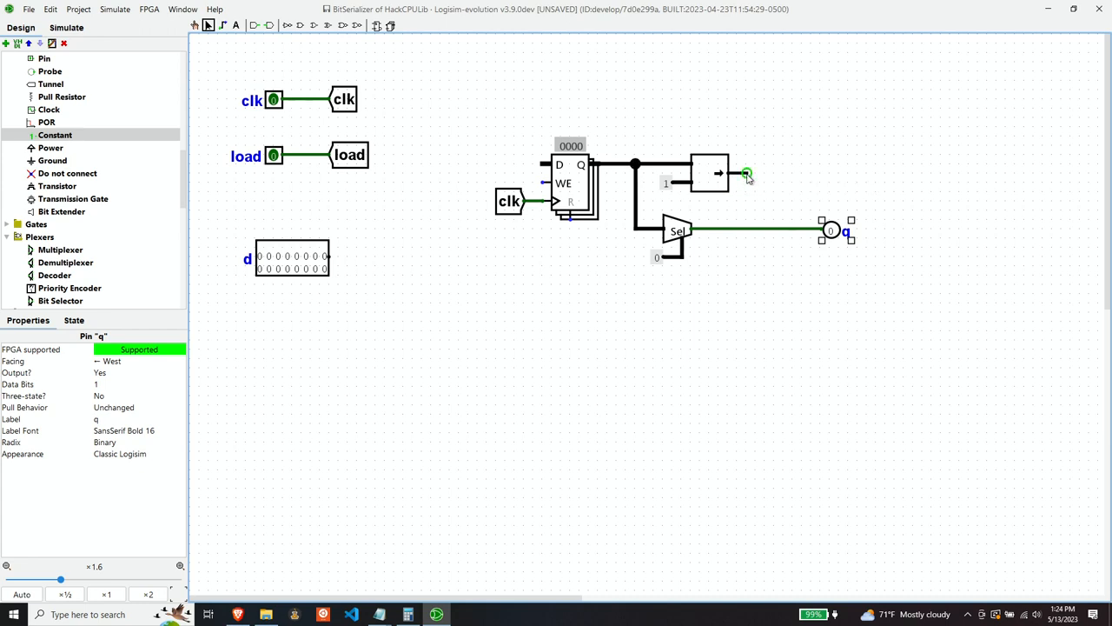
# Route the shifter output back over the register and remove its drop into the D input.
pyautogui.moveTo(747, 174); pyautogui.dragTo(512, 120)
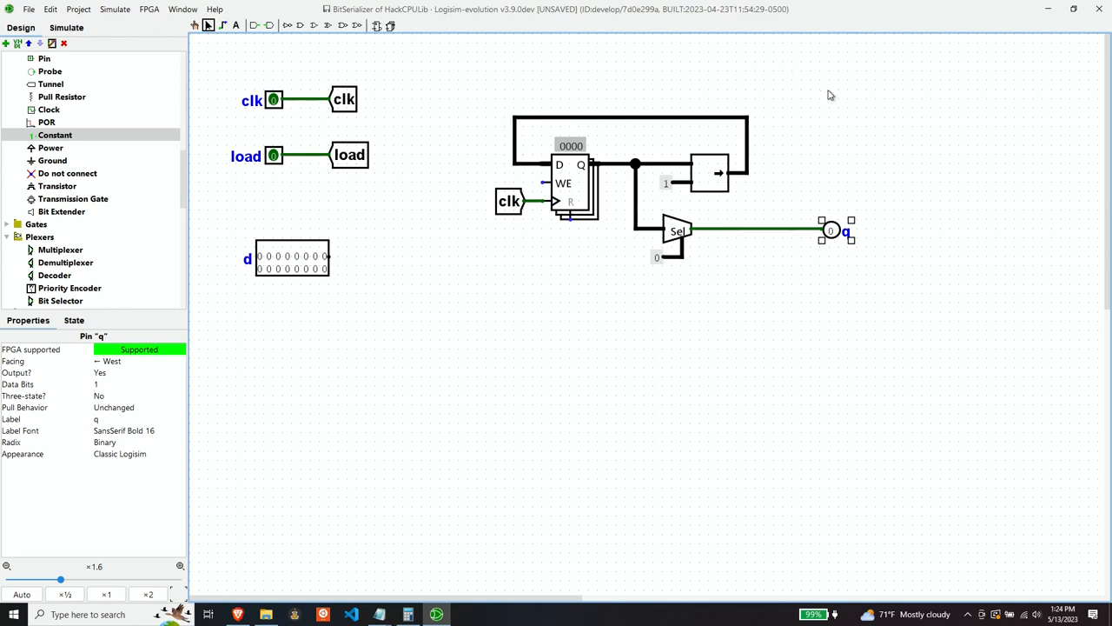
pyautogui.moveTo(865, 121)
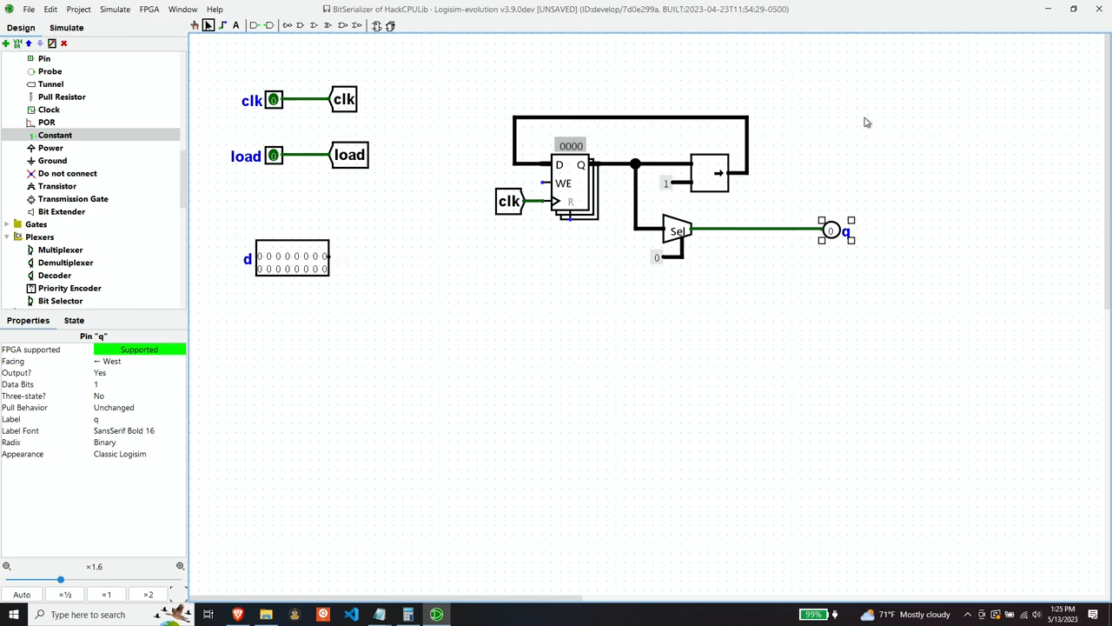
pyautogui.moveTo(319, 279)
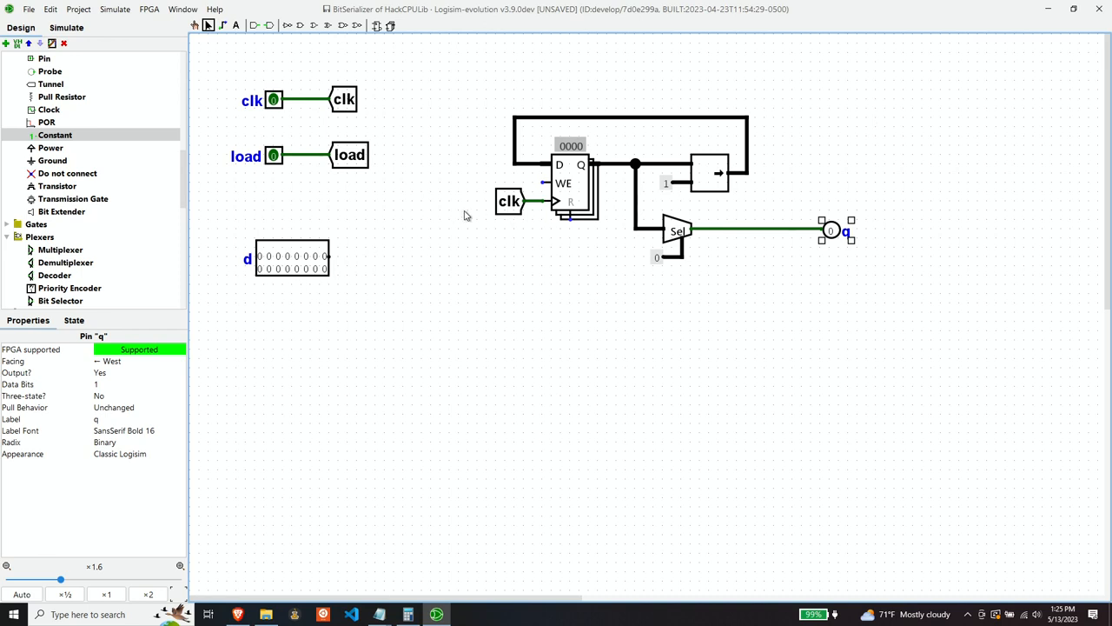
pyautogui.moveTo(507, 174)
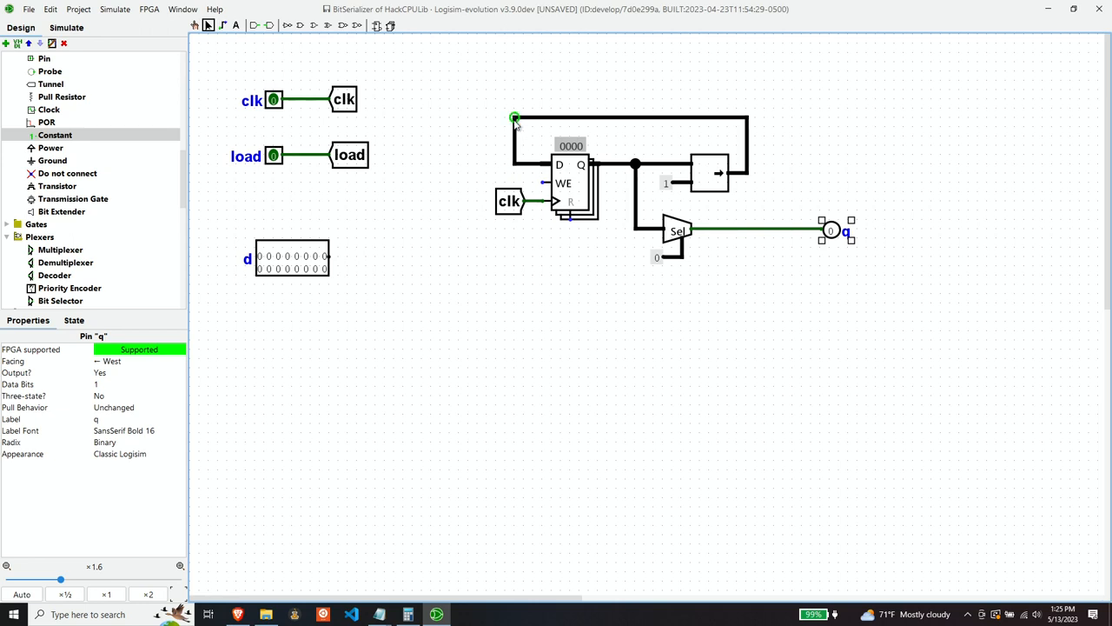
pyautogui.click(495, 172)
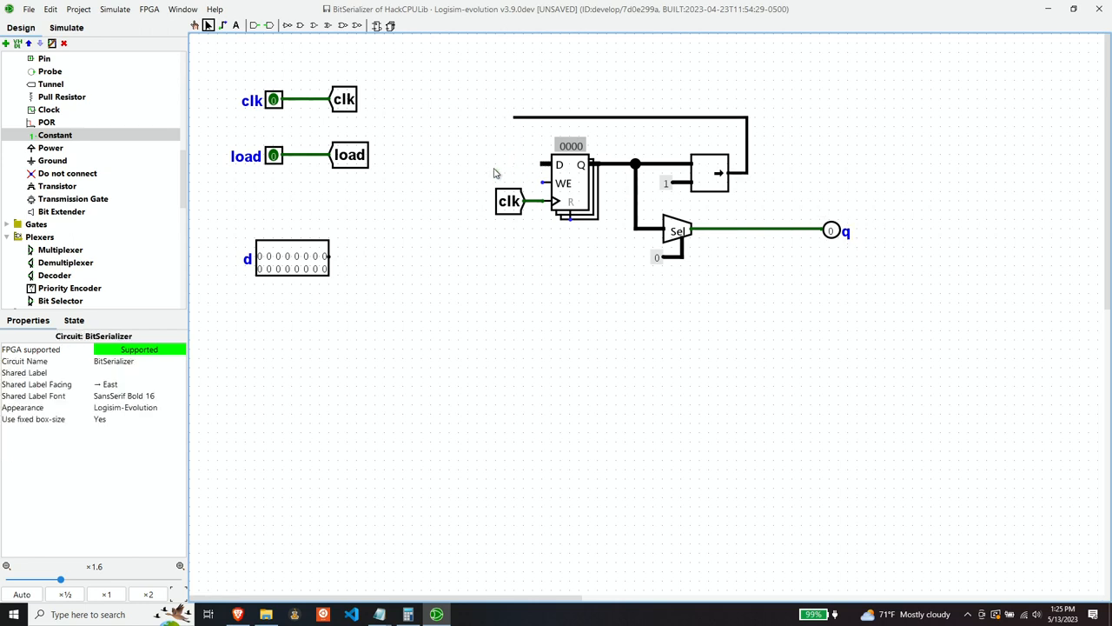
pyautogui.moveTo(56, 257)
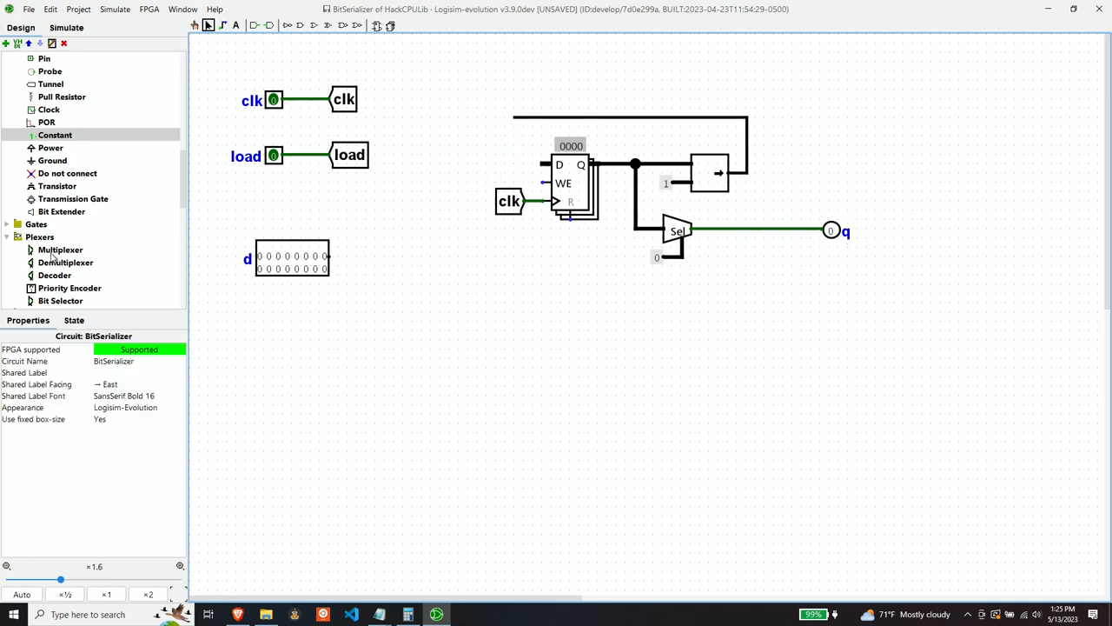
# Place a 16-bit multiplexer at the register input with a load tunnel below its select.
pyautogui.click(59, 250)
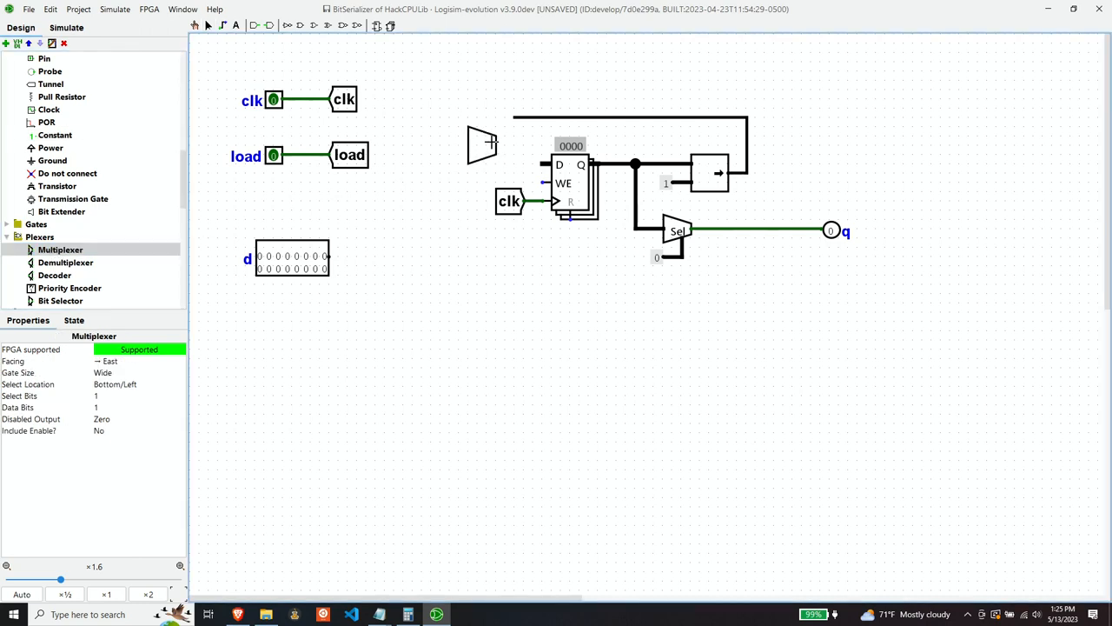
pyautogui.click(483, 146)
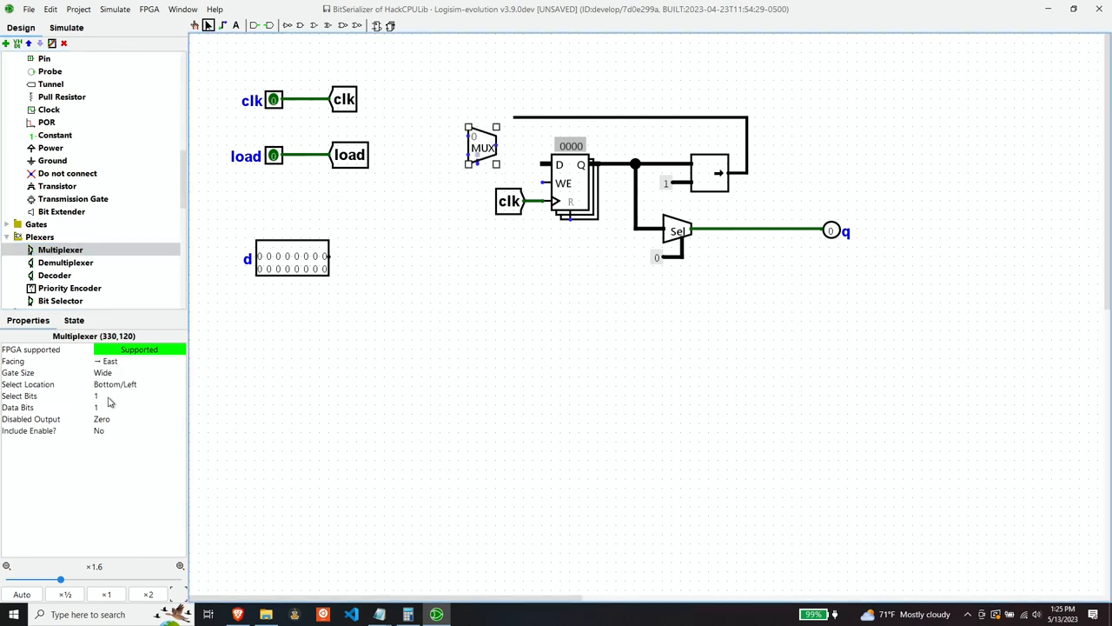
pyautogui.click(131, 396)
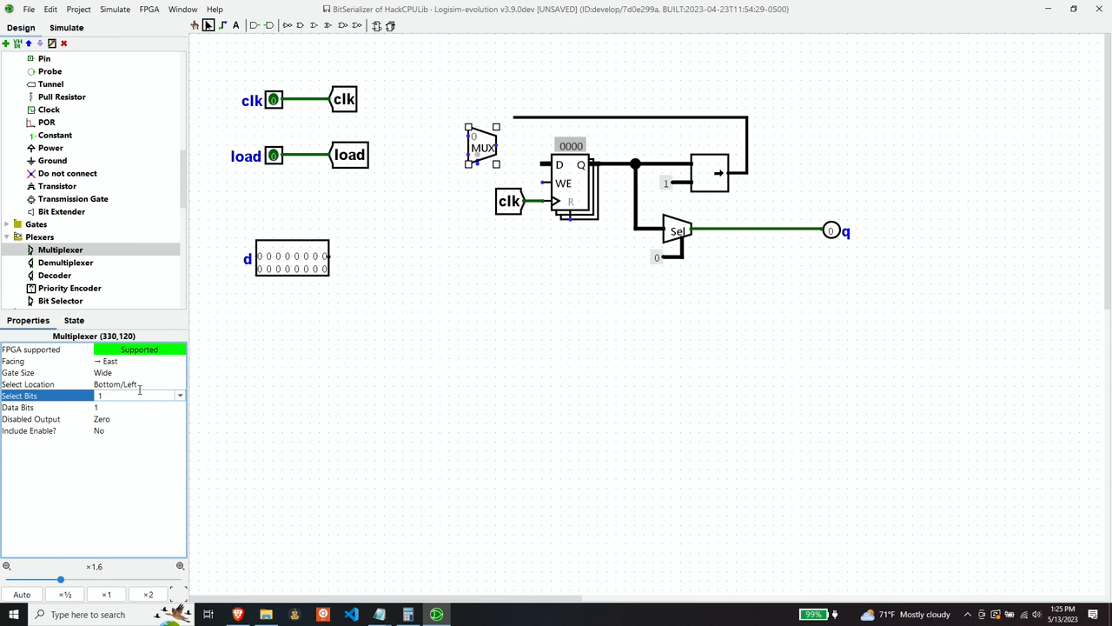
pyautogui.click(131, 407)
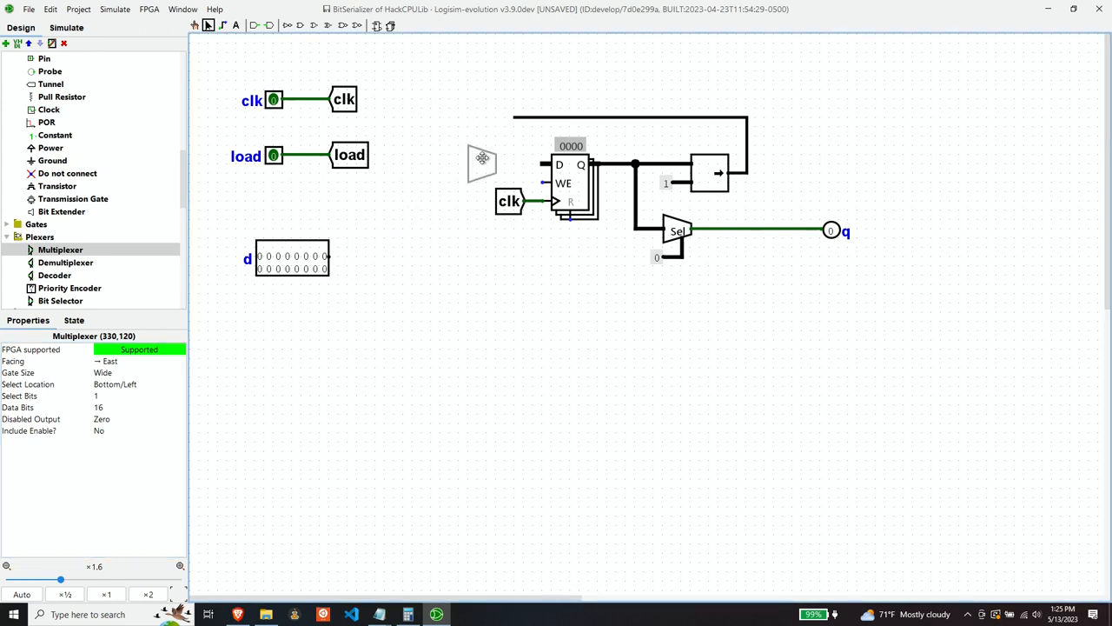
pyautogui.click(483, 163)
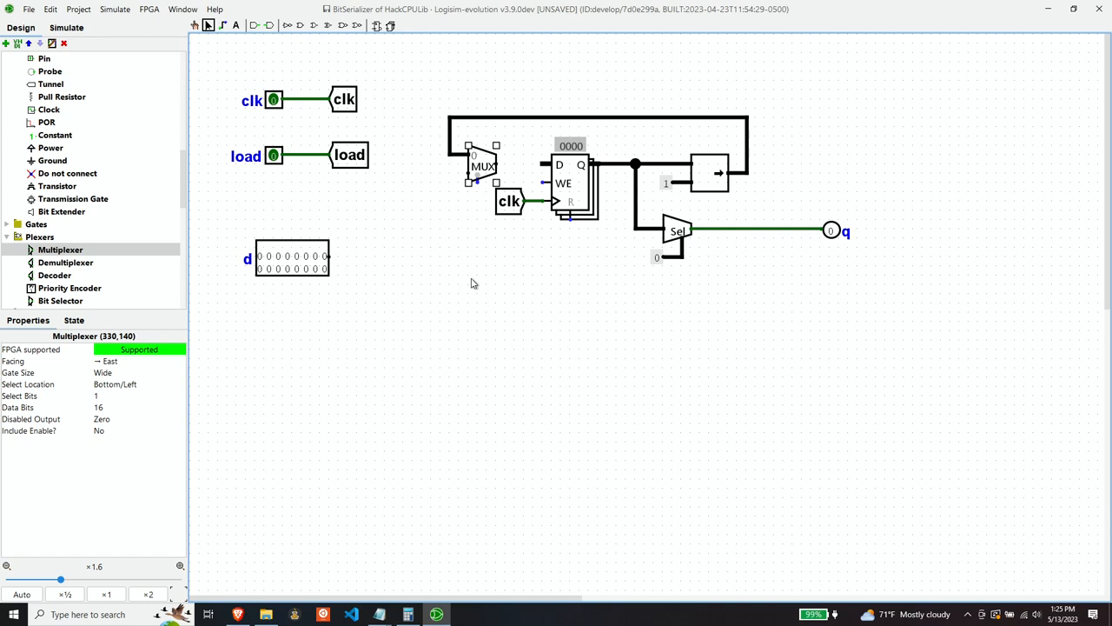
pyautogui.moveTo(294, 207)
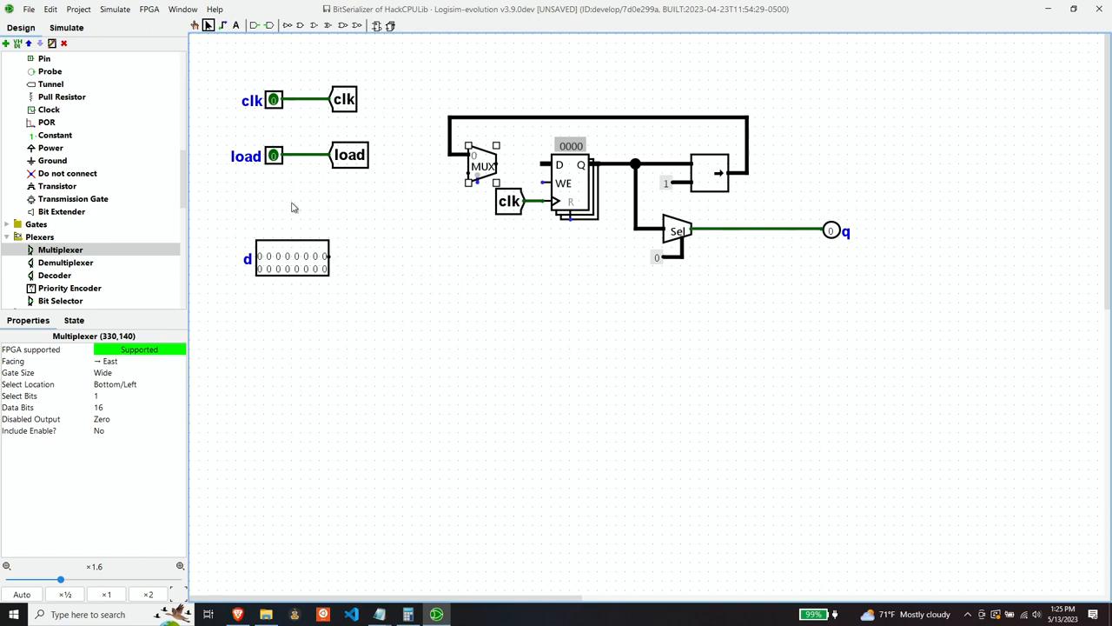
pyautogui.click(351, 155)
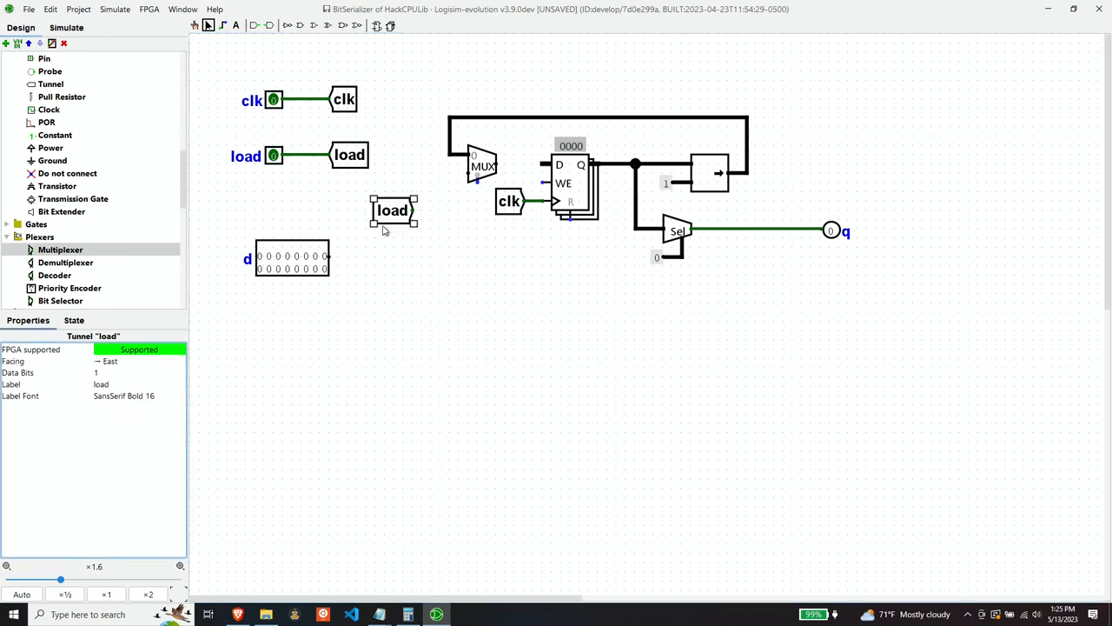
pyautogui.moveTo(393, 210); pyautogui.dragTo(449, 210)
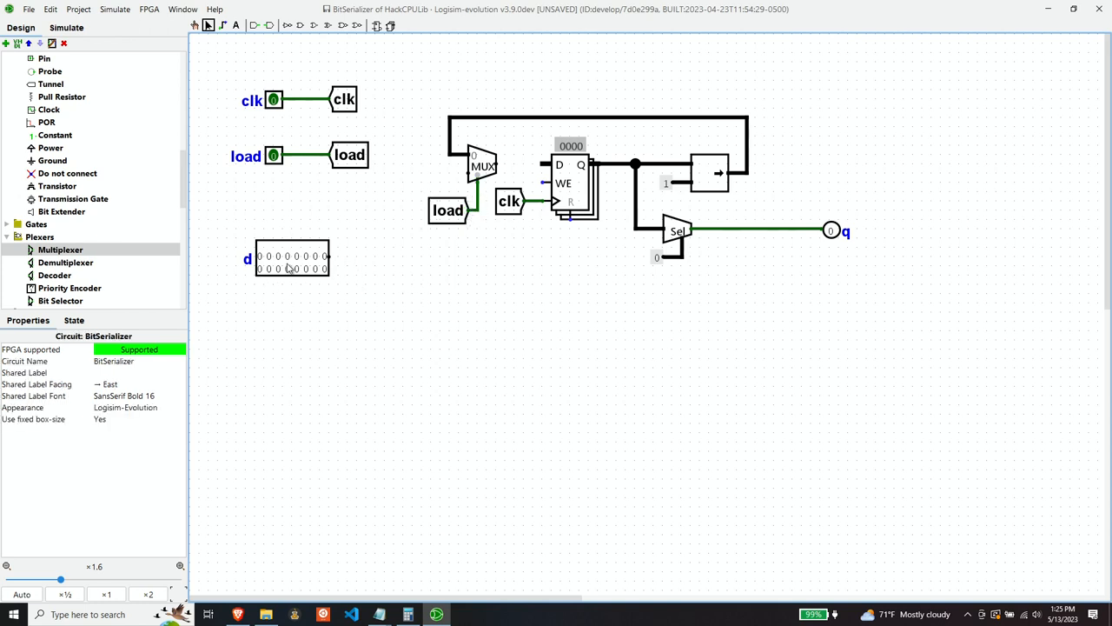
# Add d tunnels linking the d input pin to the multiplexer's other input.
pyautogui.click(356, 257)
pyautogui.write('d')
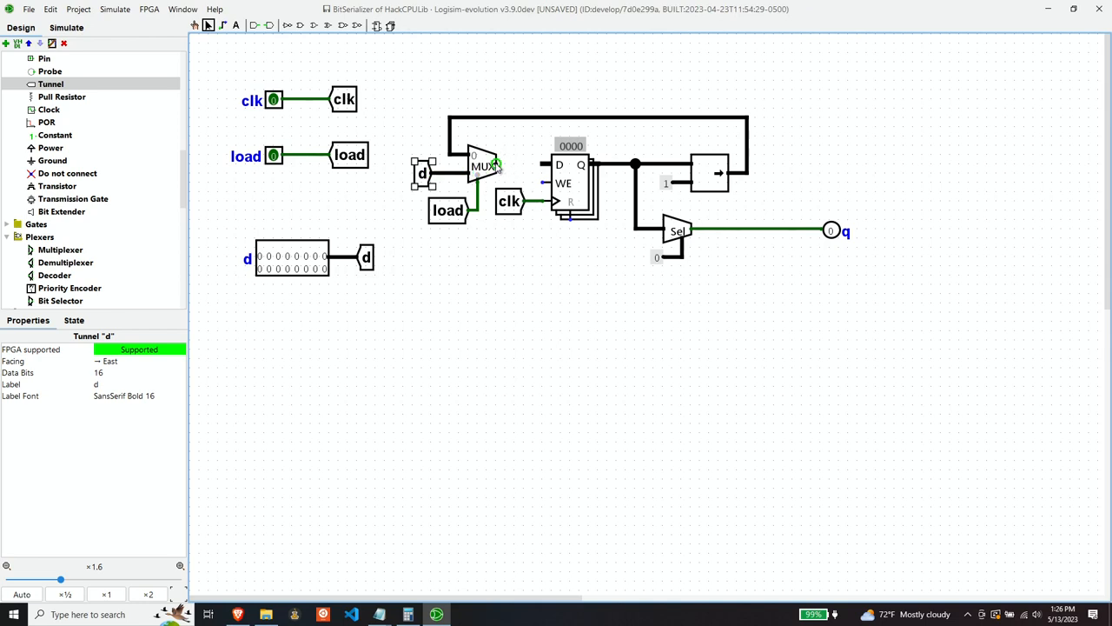
pyautogui.moveTo(587, 320)
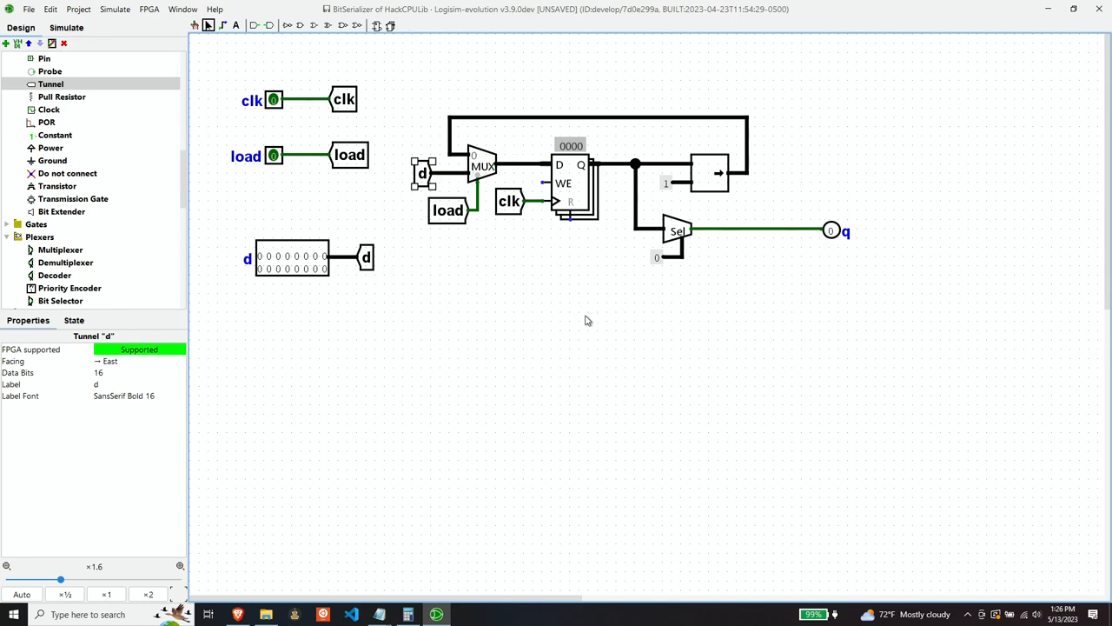
pyautogui.moveTo(604, 313)
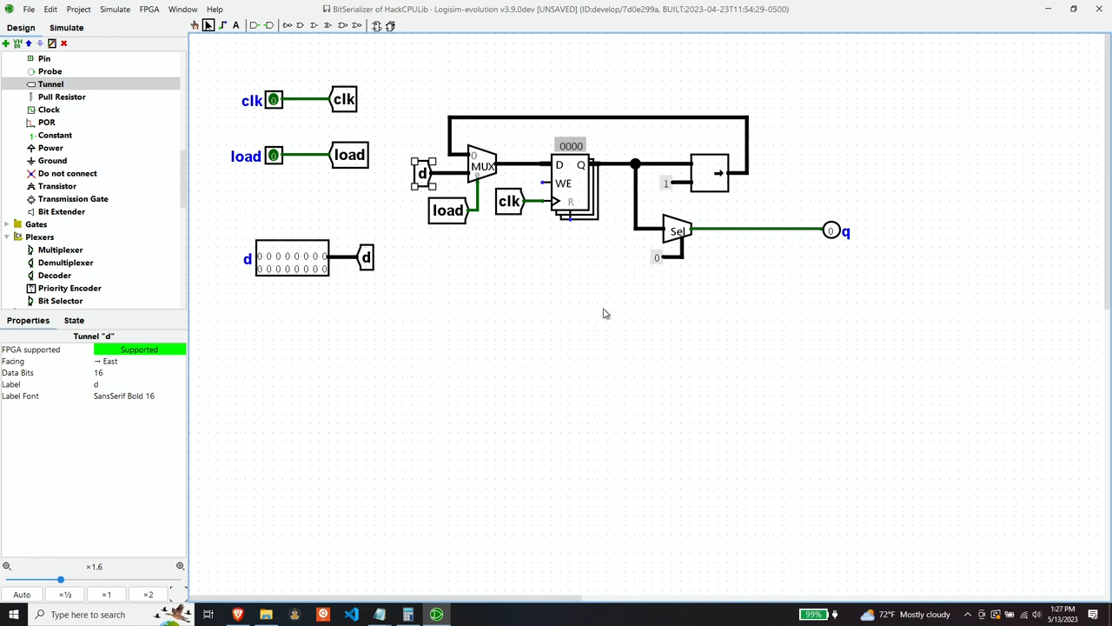
pyautogui.moveTo(500, 287)
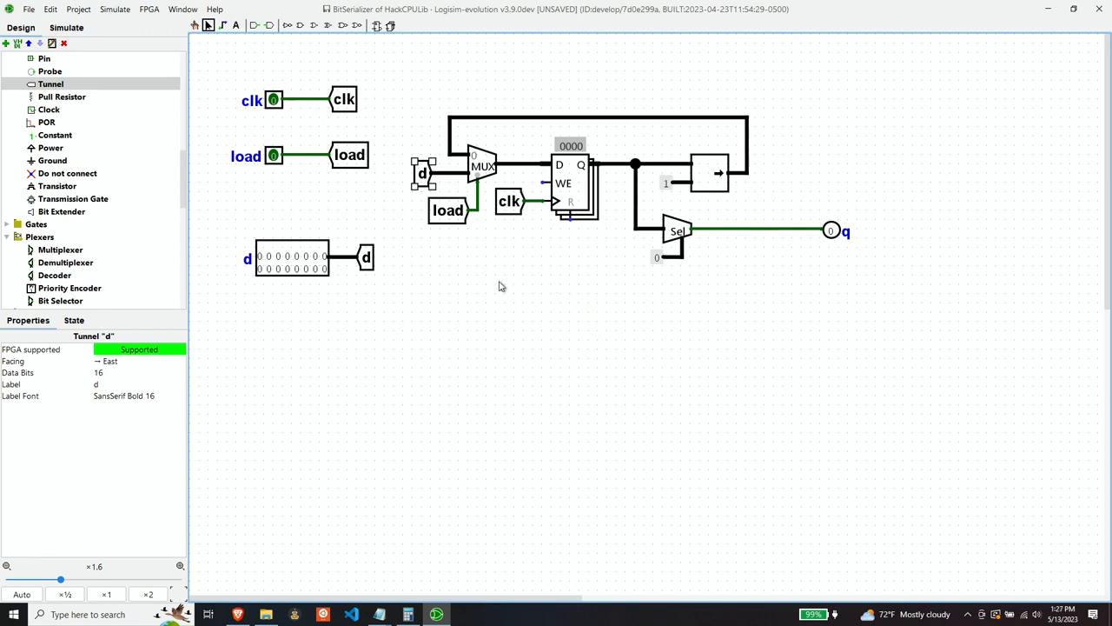
pyautogui.moveTo(583, 231)
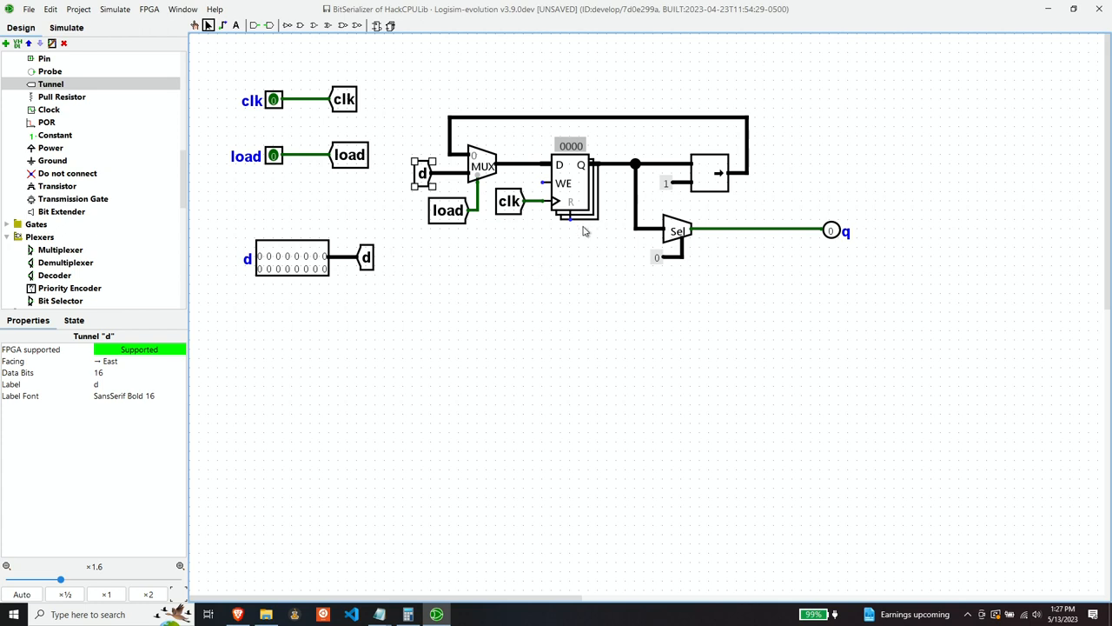
pyautogui.moveTo(518, 271)
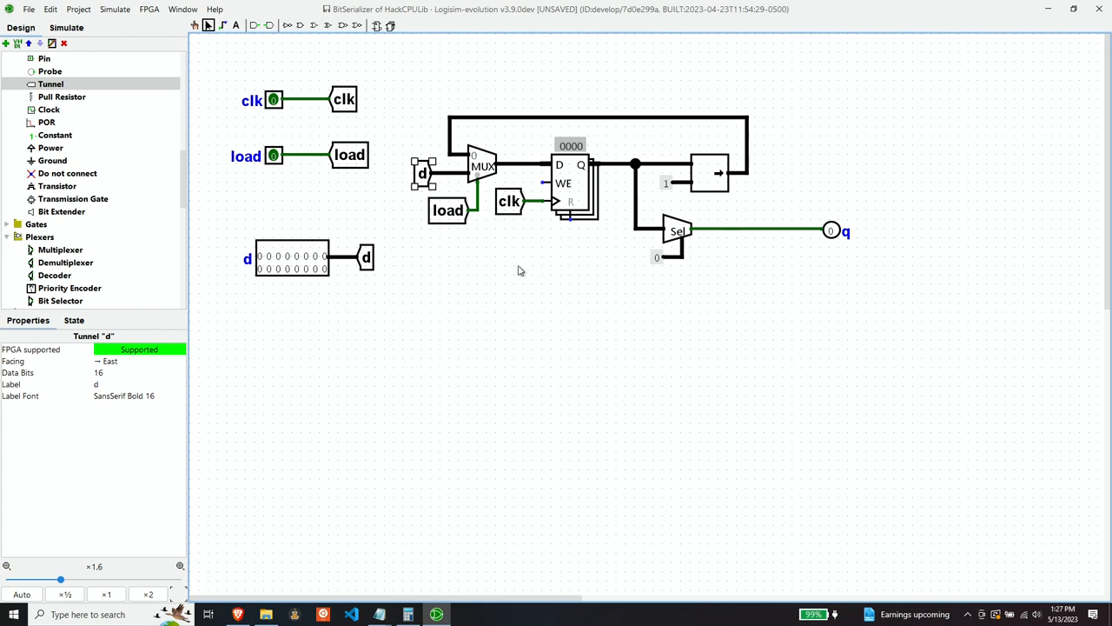
pyautogui.moveTo(390, 281)
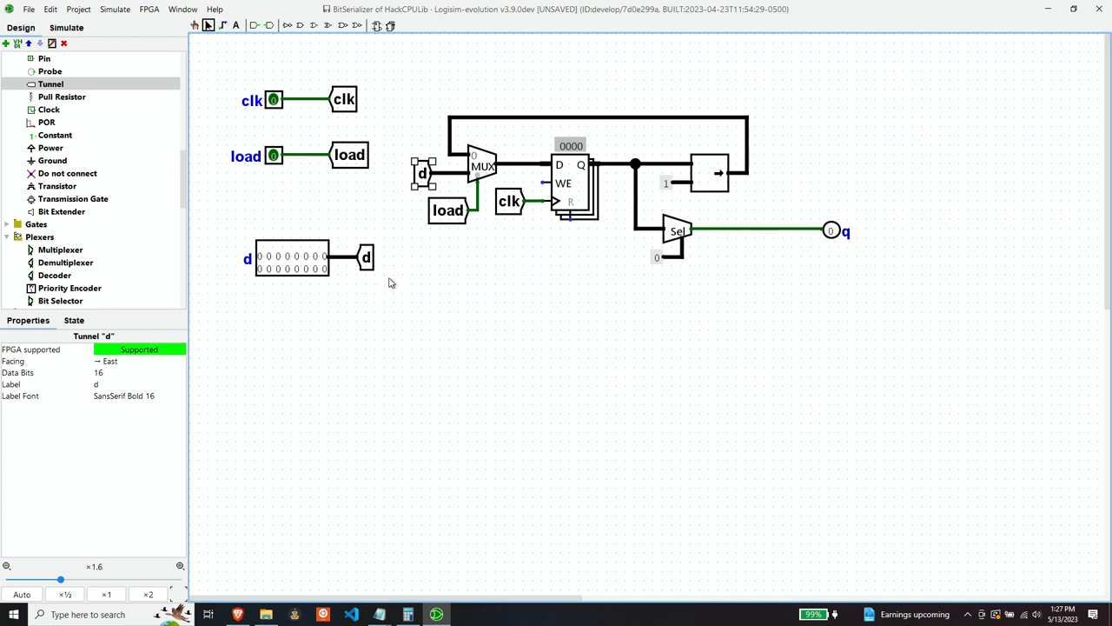
pyautogui.moveTo(705, 184)
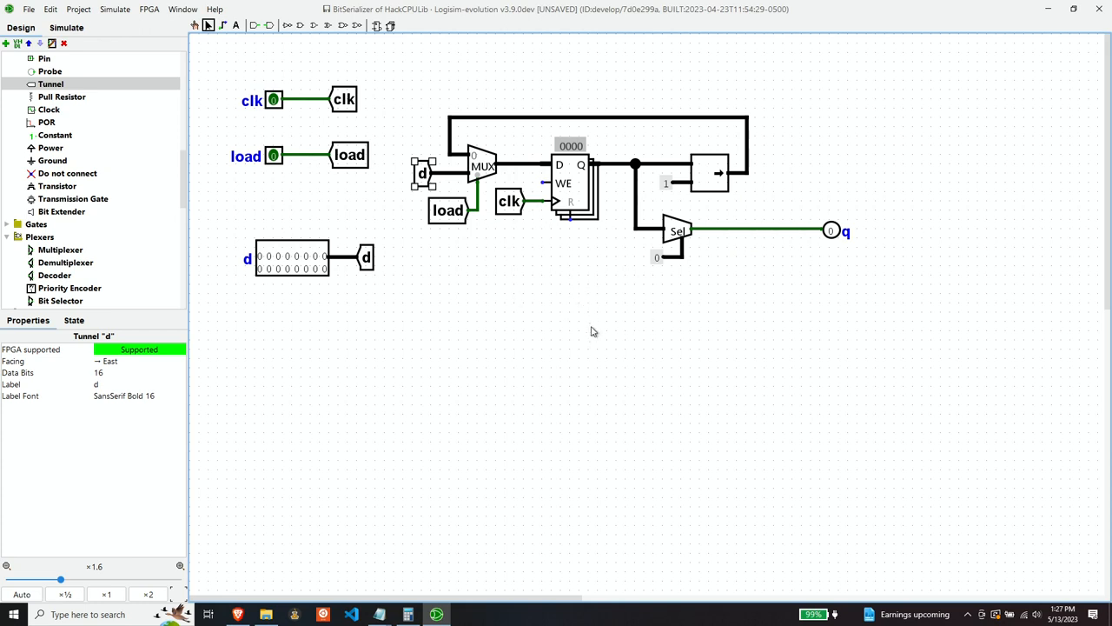
pyautogui.moveTo(581, 201)
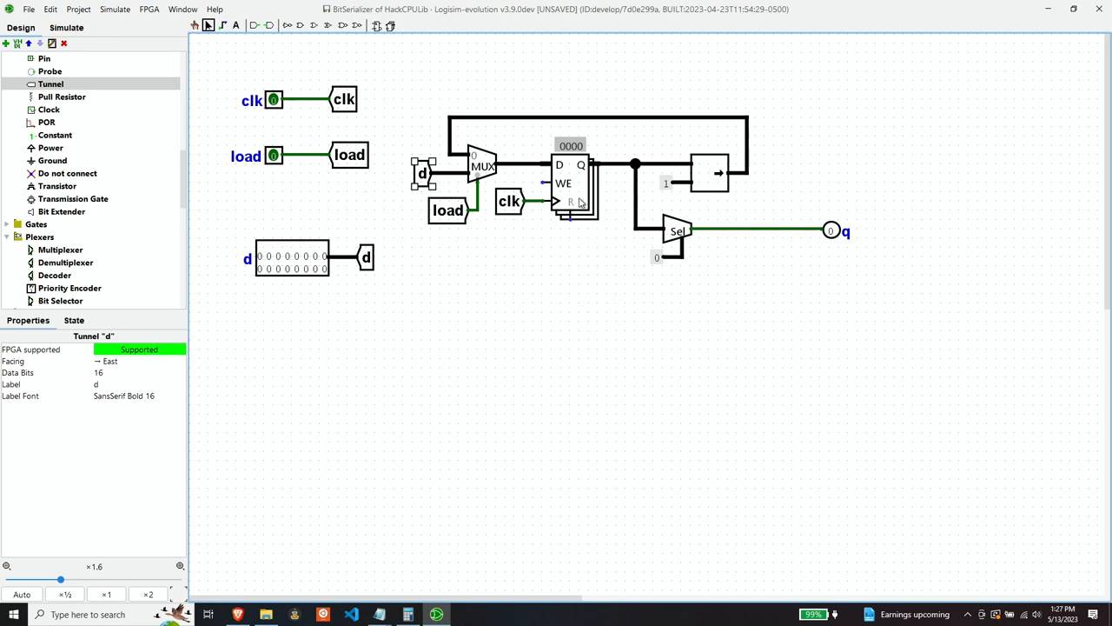
pyautogui.moveTo(594, 188)
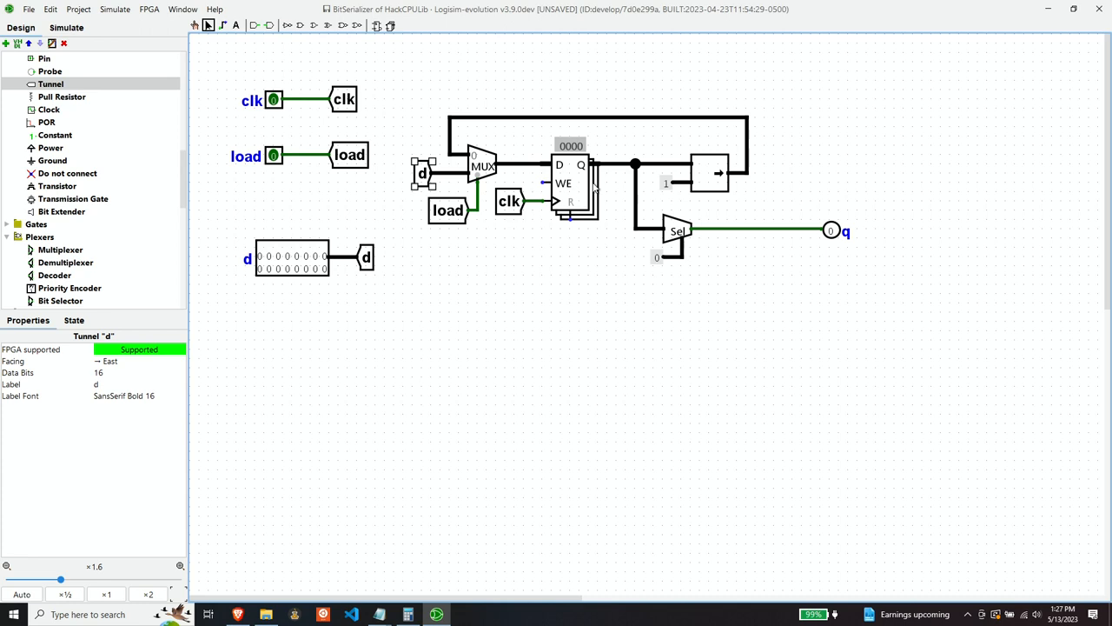
pyautogui.moveTo(830, 269)
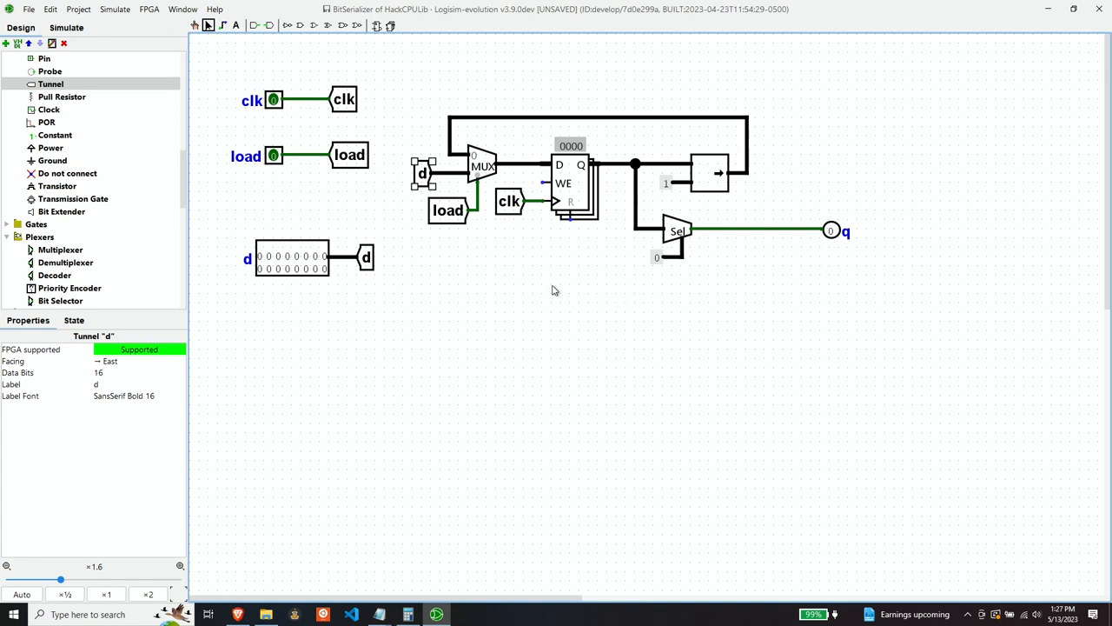
pyautogui.moveTo(63, 128)
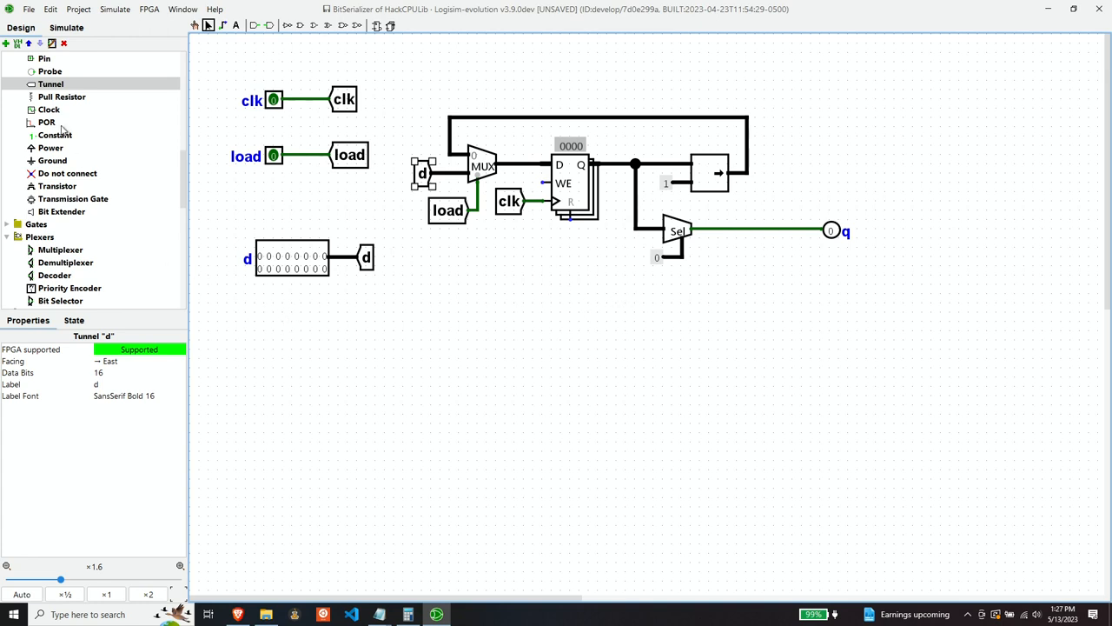
# Place a west-facing power constant on the register's write-enable input.
pyautogui.click(49, 146)
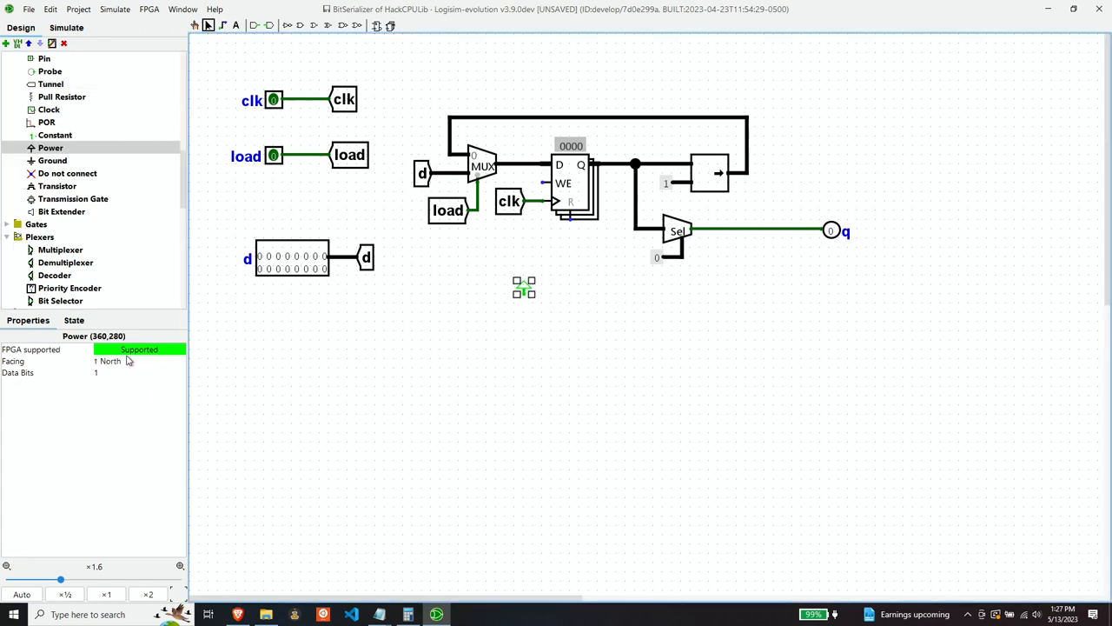
pyautogui.click(139, 360)
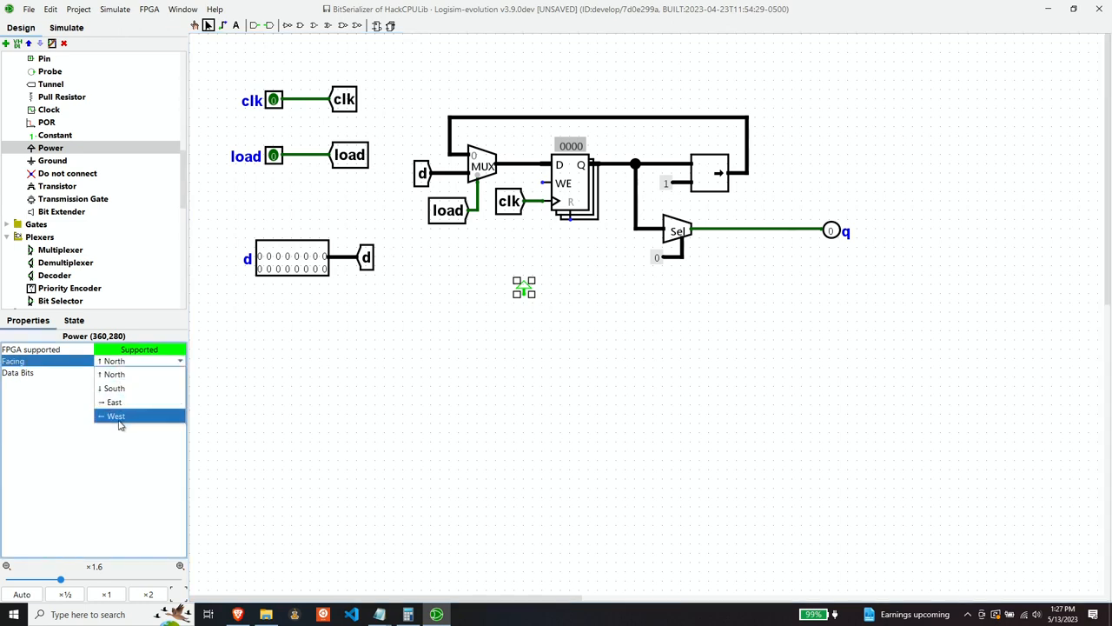
pyautogui.click(115, 416)
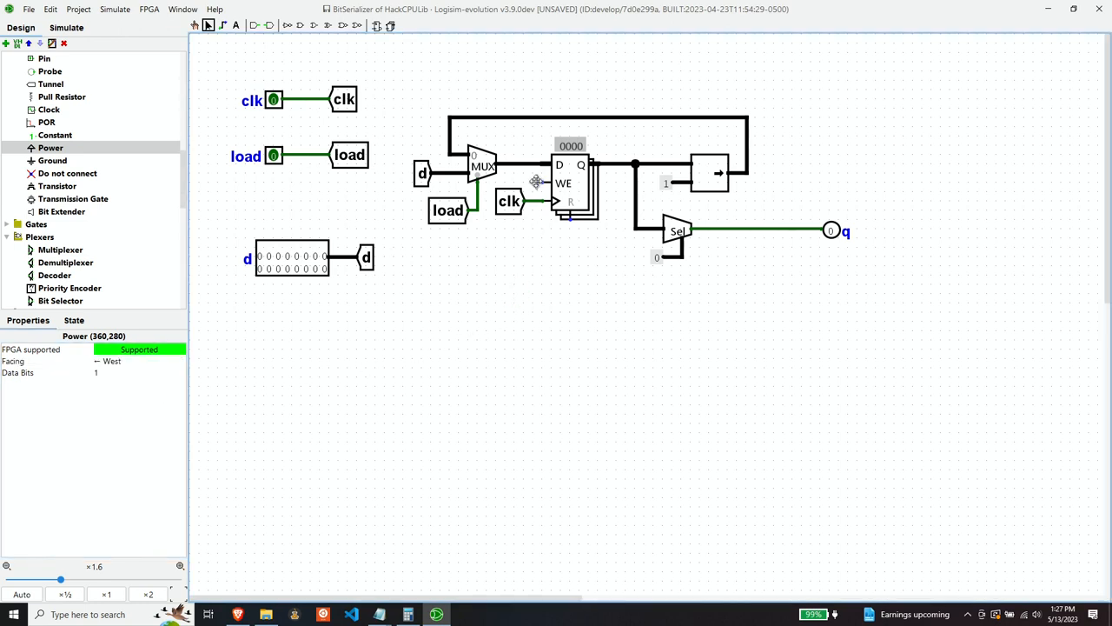
pyautogui.click(542, 301)
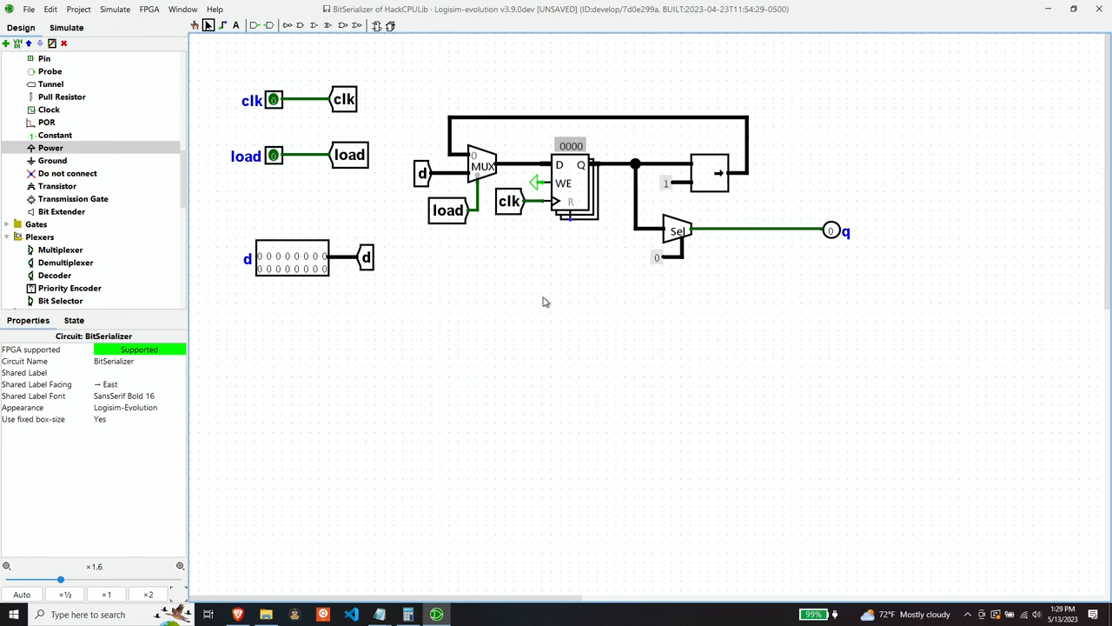
pyautogui.moveTo(710, 174)
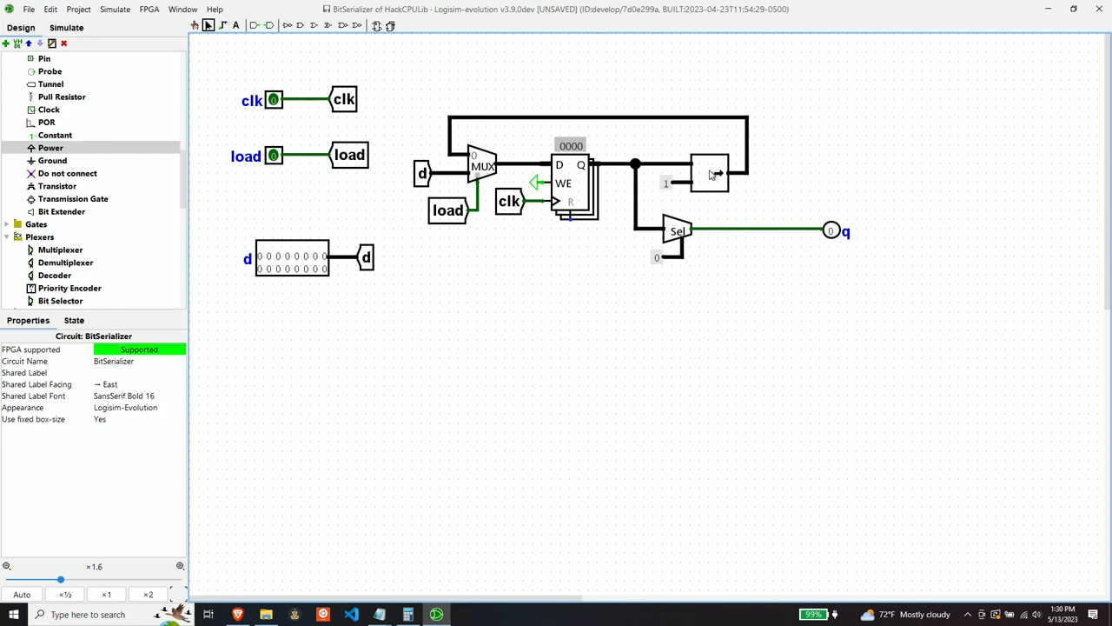
pyautogui.moveTo(709, 177)
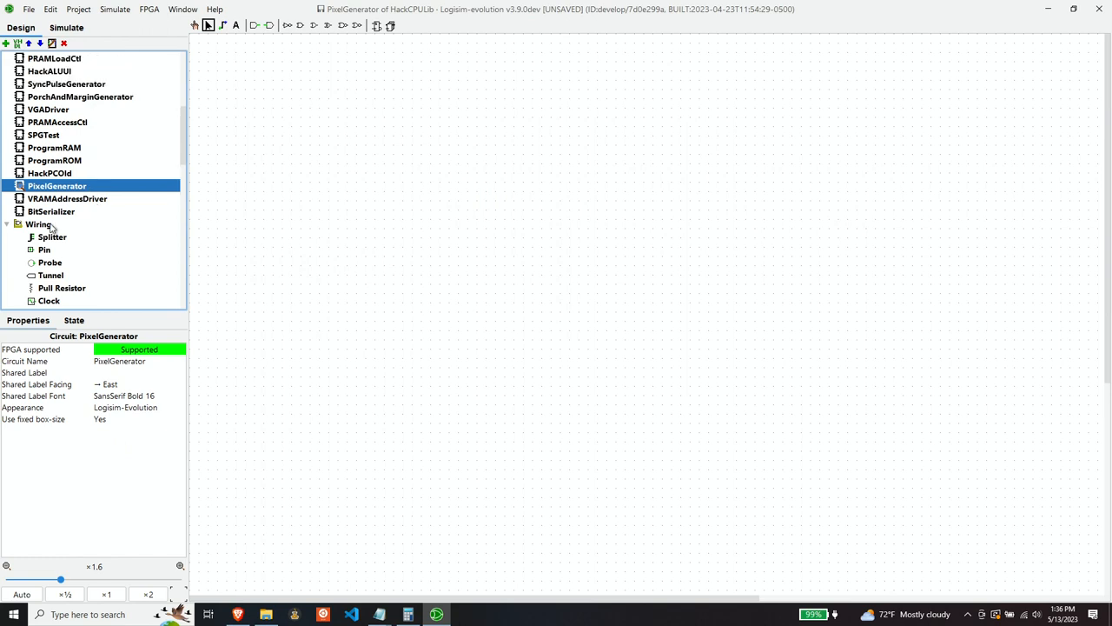
# Place BitSerializer and VRAMAddressDriver subcircuit blocks on the PixelGenerator canvas.
pyautogui.click(51, 212)
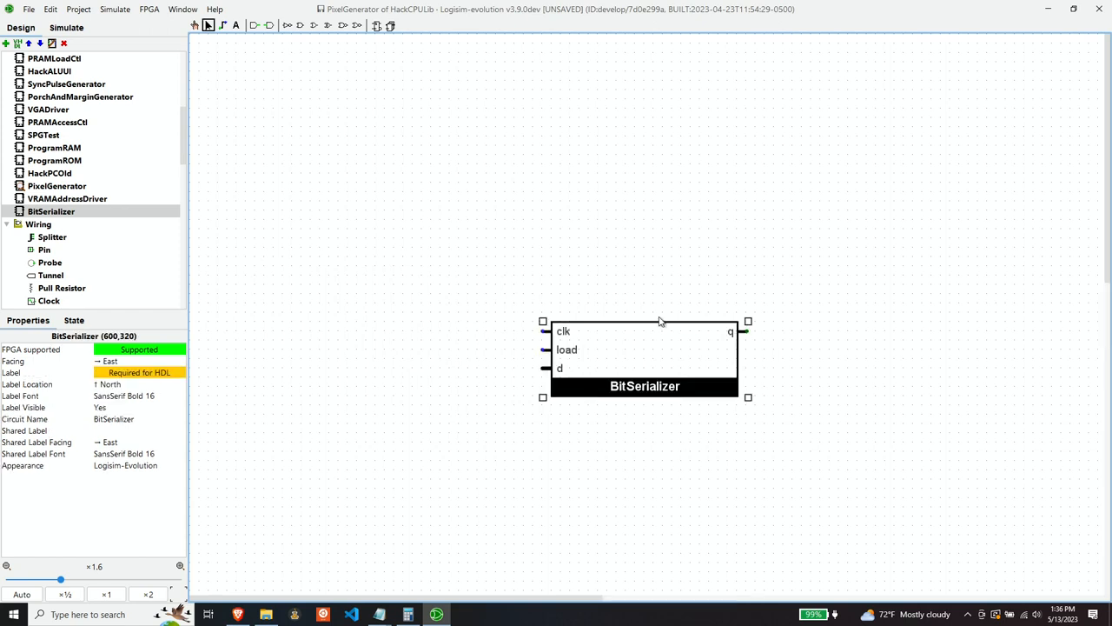
pyautogui.moveTo(61, 190)
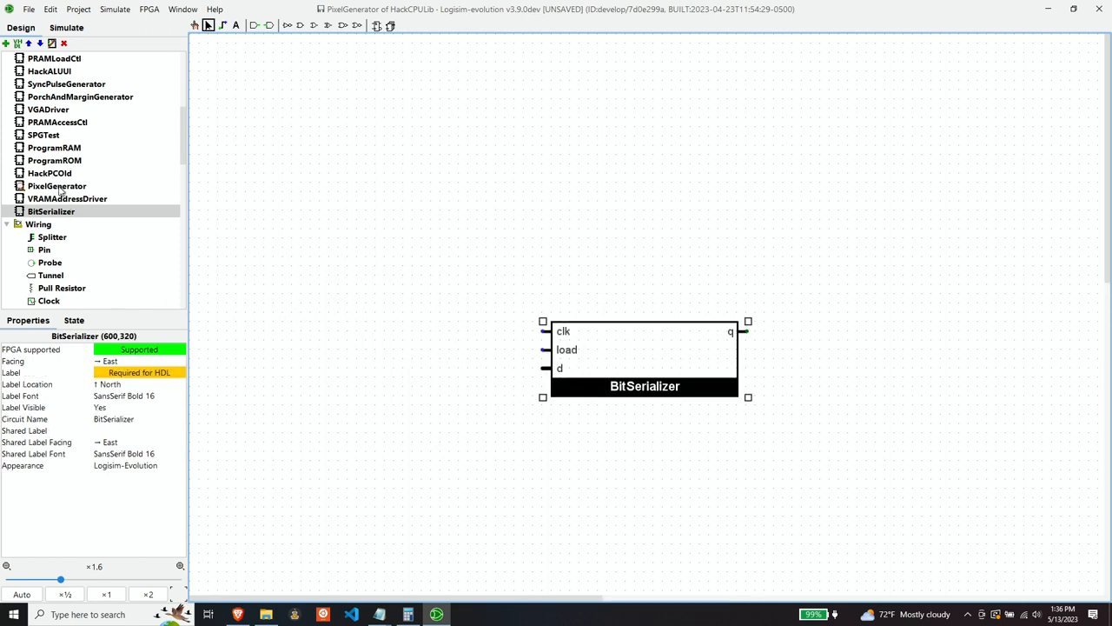
pyautogui.moveTo(57, 173)
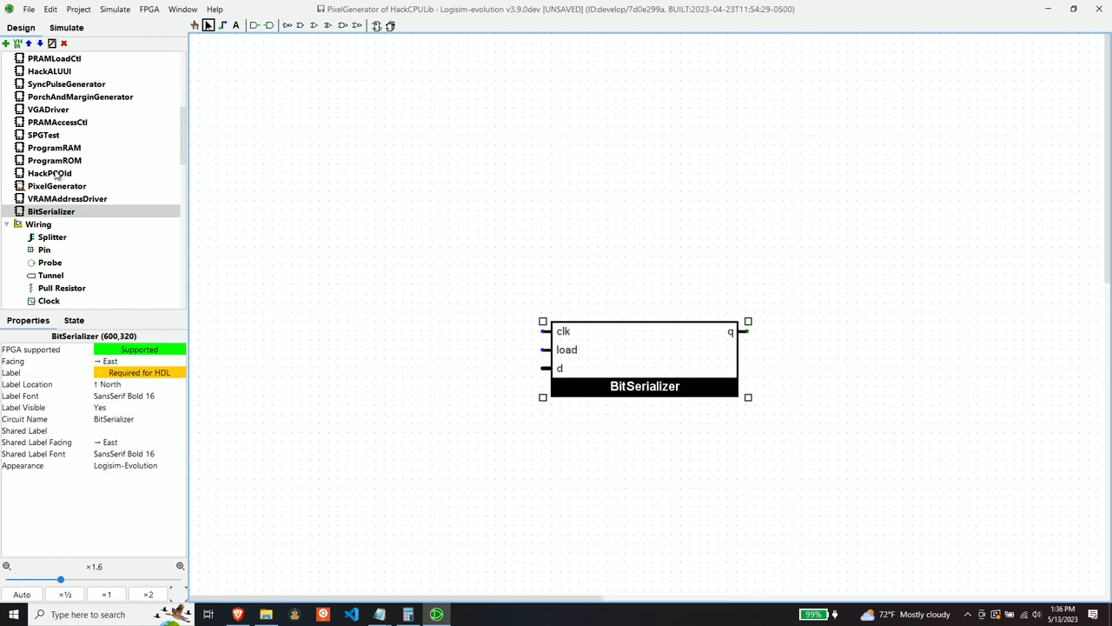
pyautogui.click(66, 198)
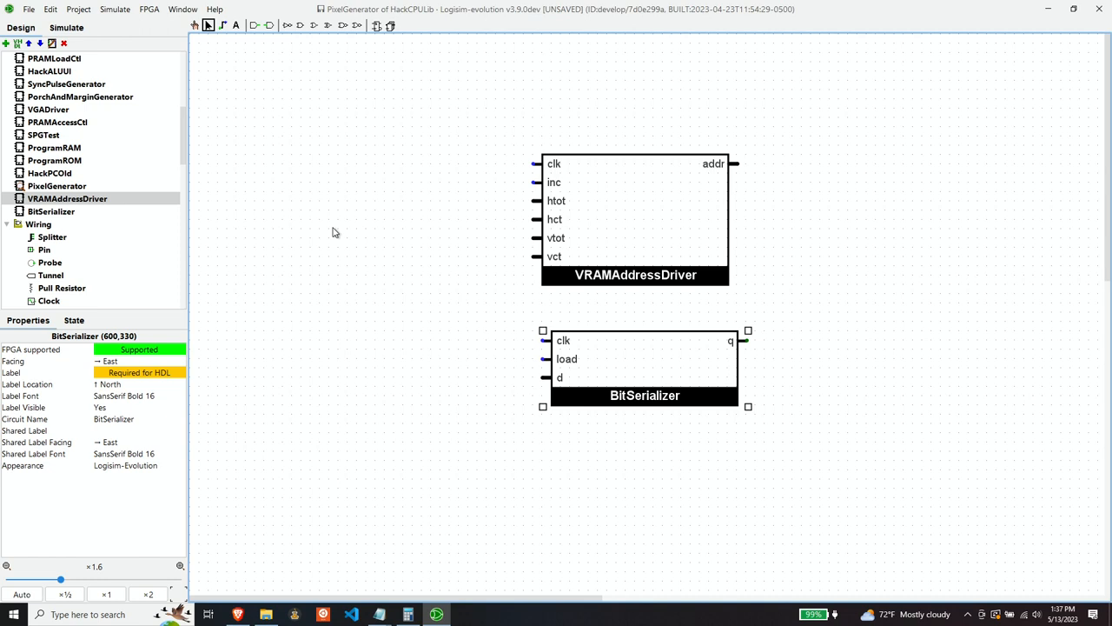
pyautogui.moveTo(355, 237)
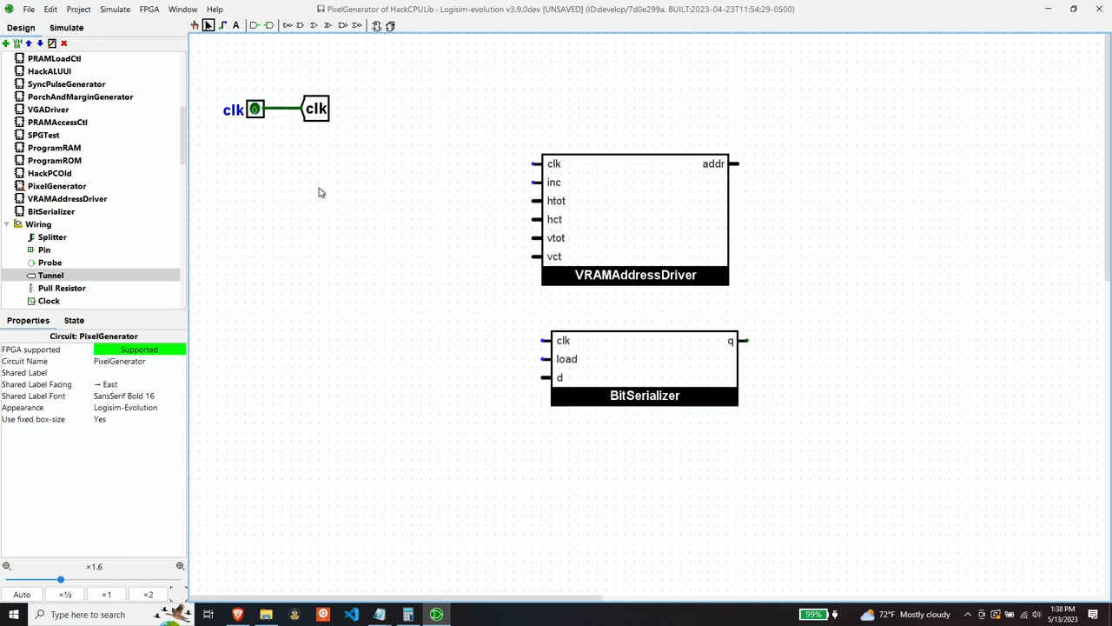
pyautogui.moveTo(320, 191)
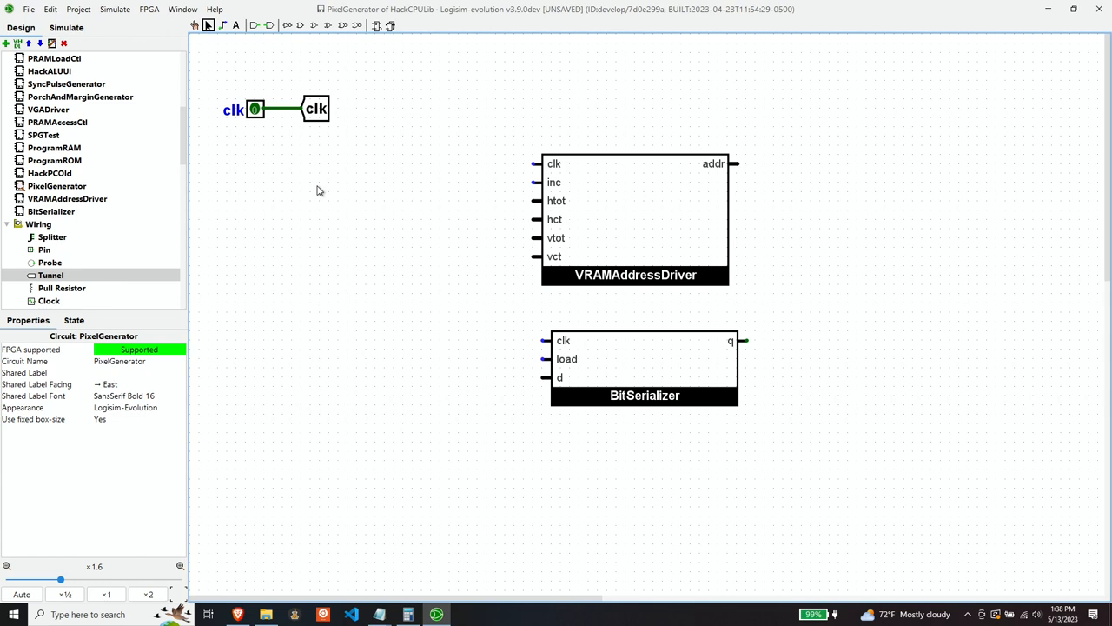
pyautogui.moveTo(316, 188)
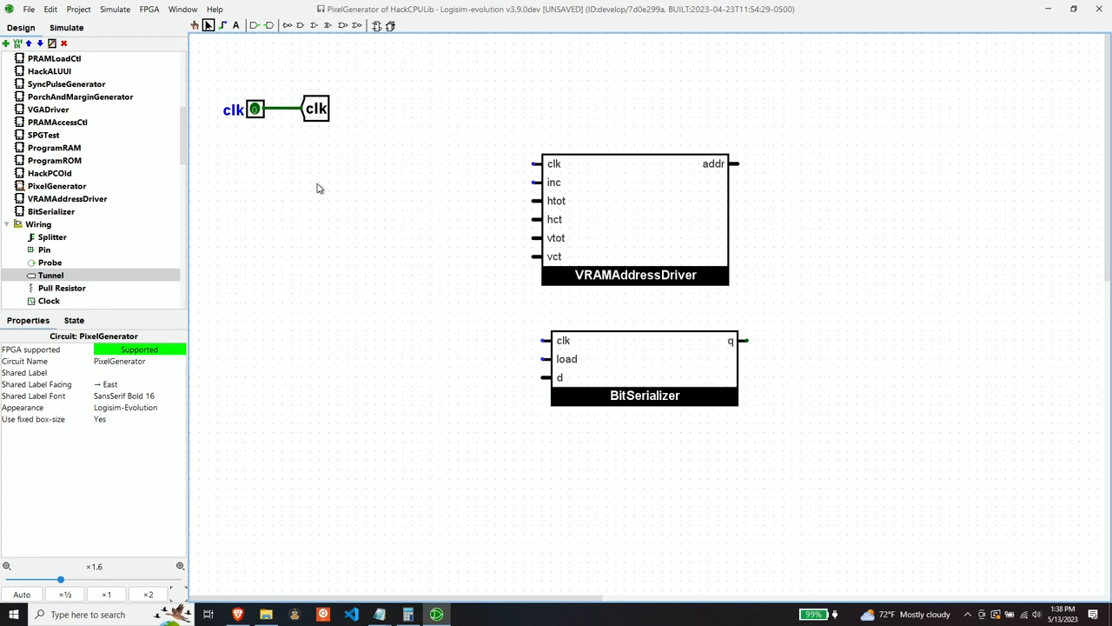
pyautogui.moveTo(299, 183)
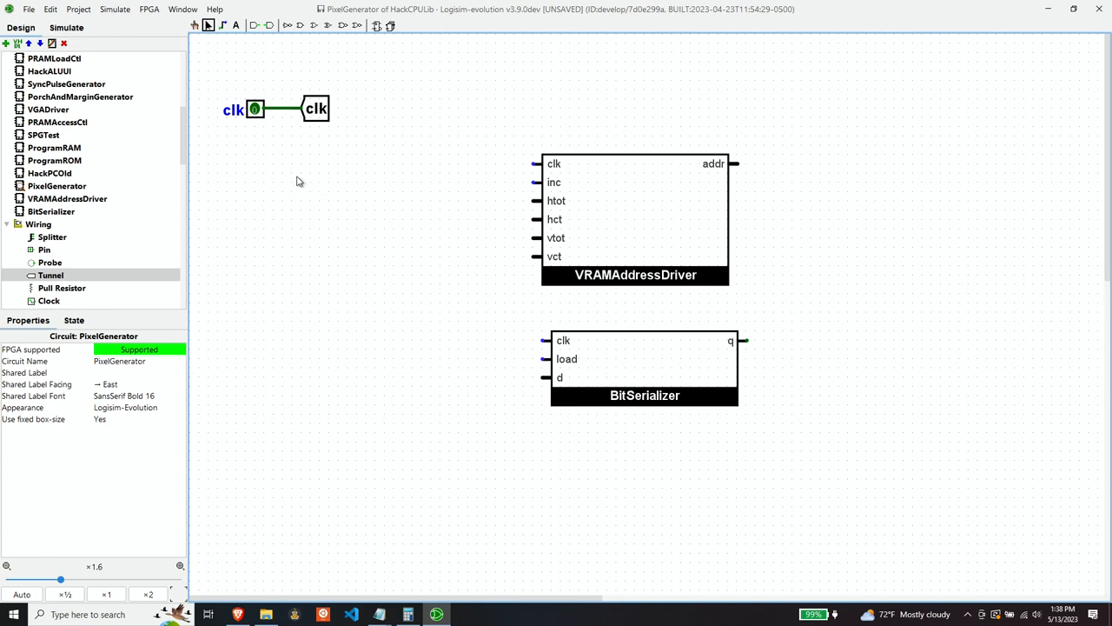
# Add a tunnel labelled active beside the new input pin.
pyautogui.click(337, 157)
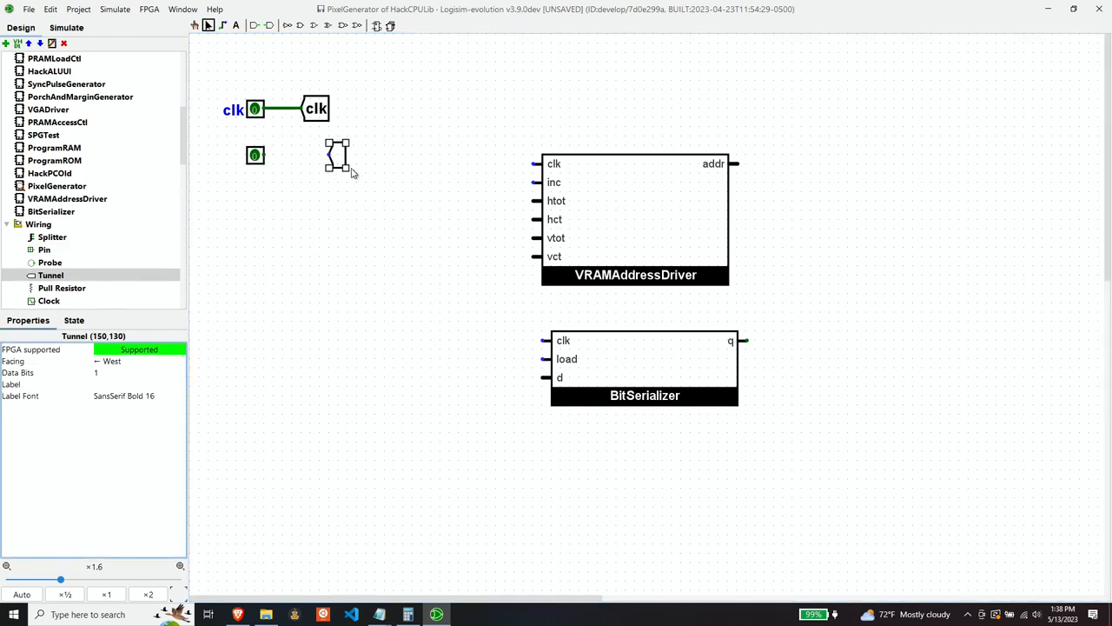
pyautogui.write('active')
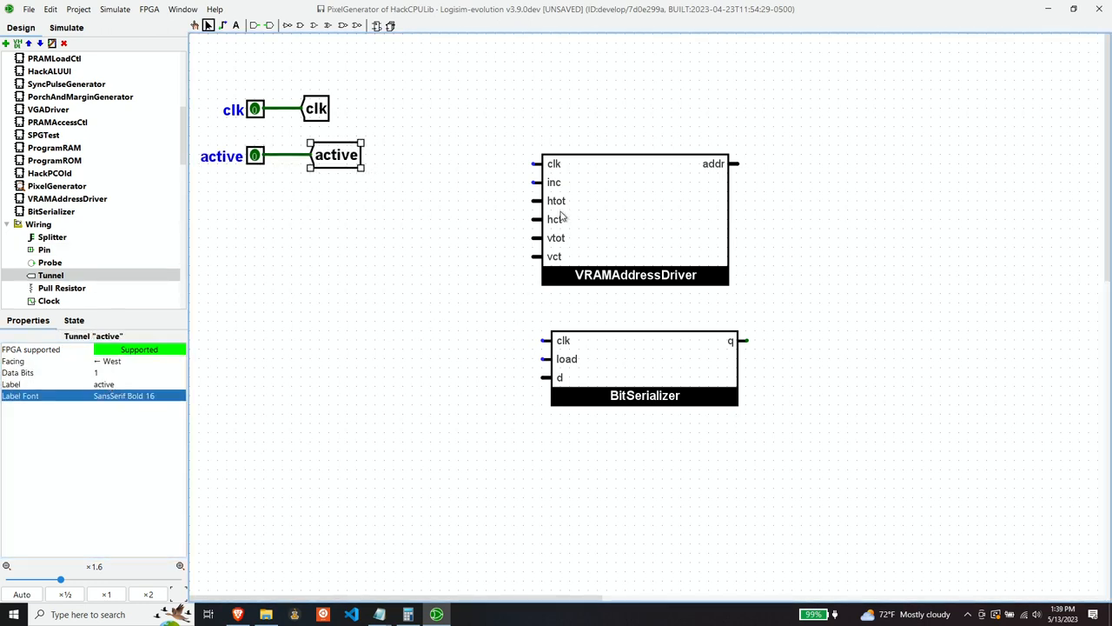
pyautogui.moveTo(542, 219)
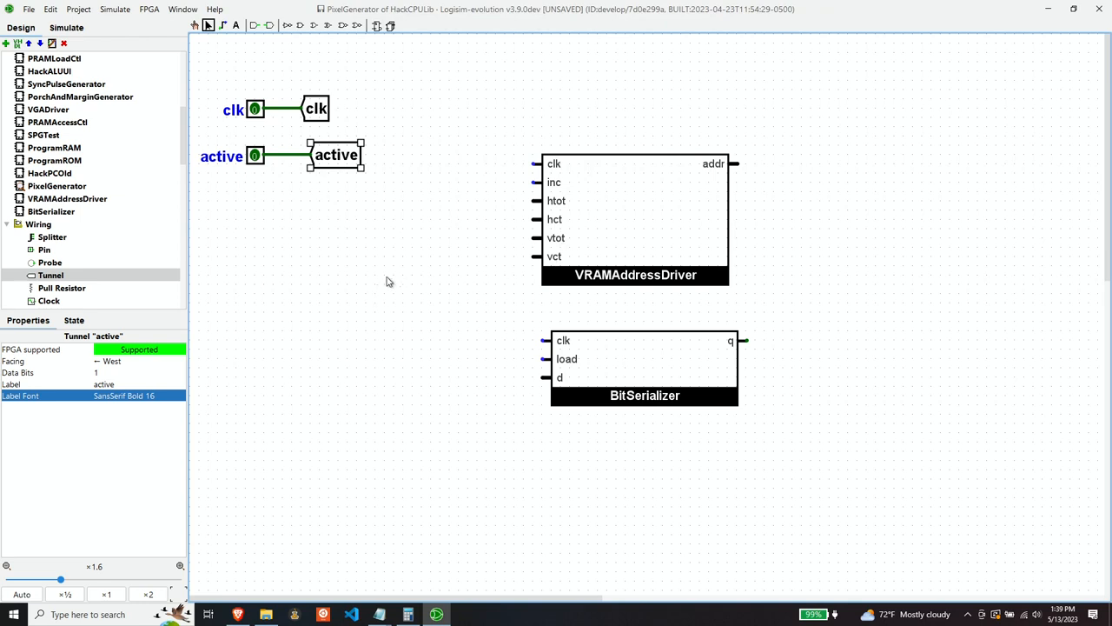
pyautogui.moveTo(243, 212)
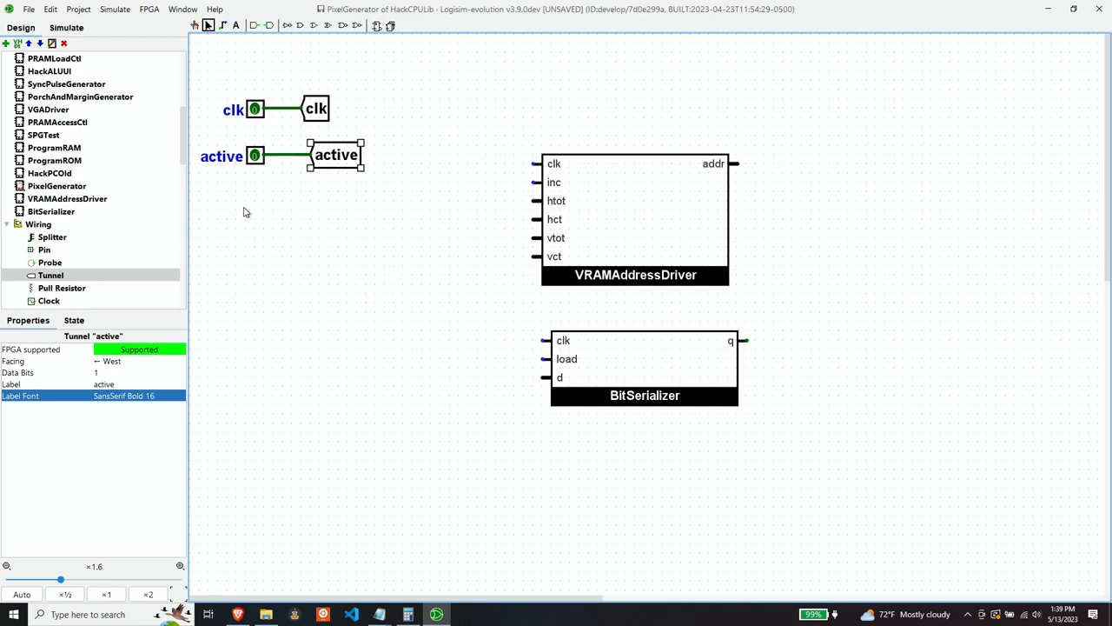
pyautogui.moveTo(215, 201)
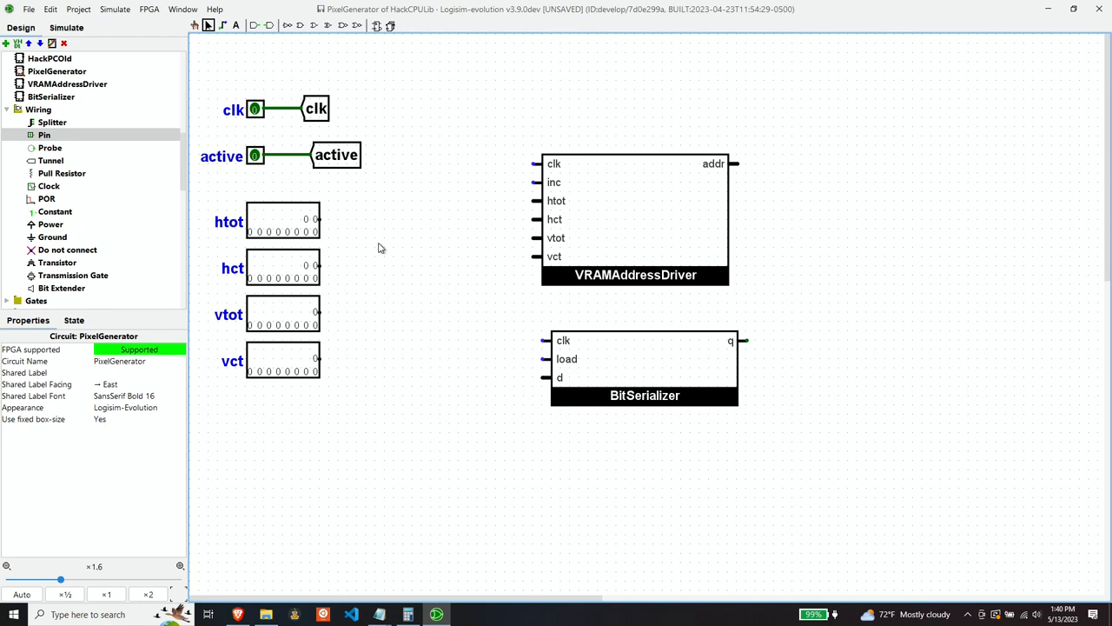
pyautogui.moveTo(866, 163)
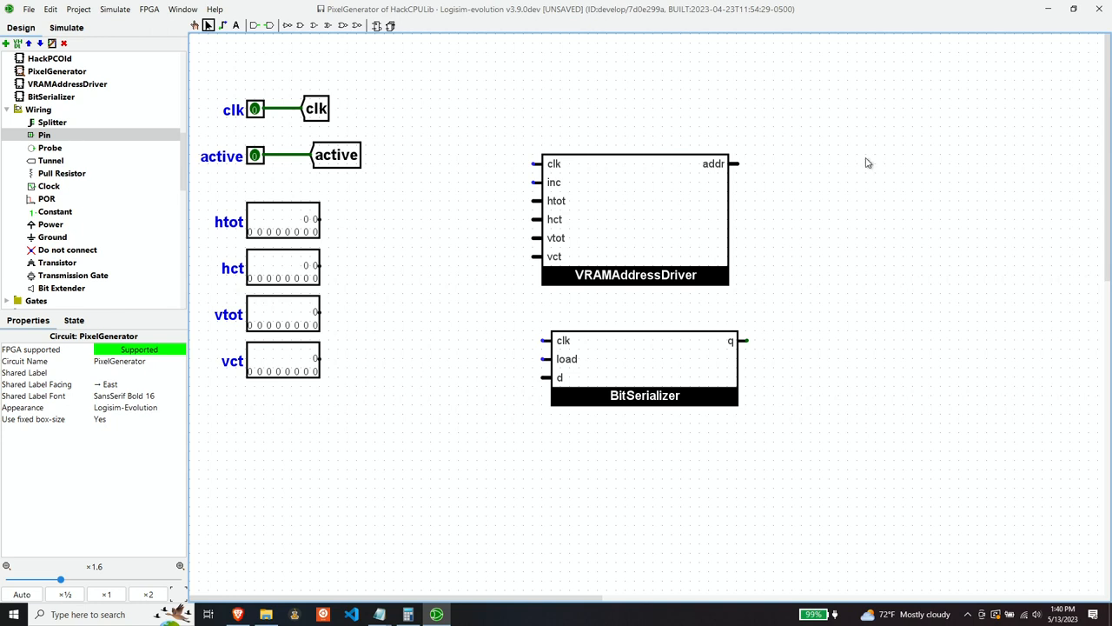
pyautogui.moveTo(436, 339)
pyautogui.write('hct')
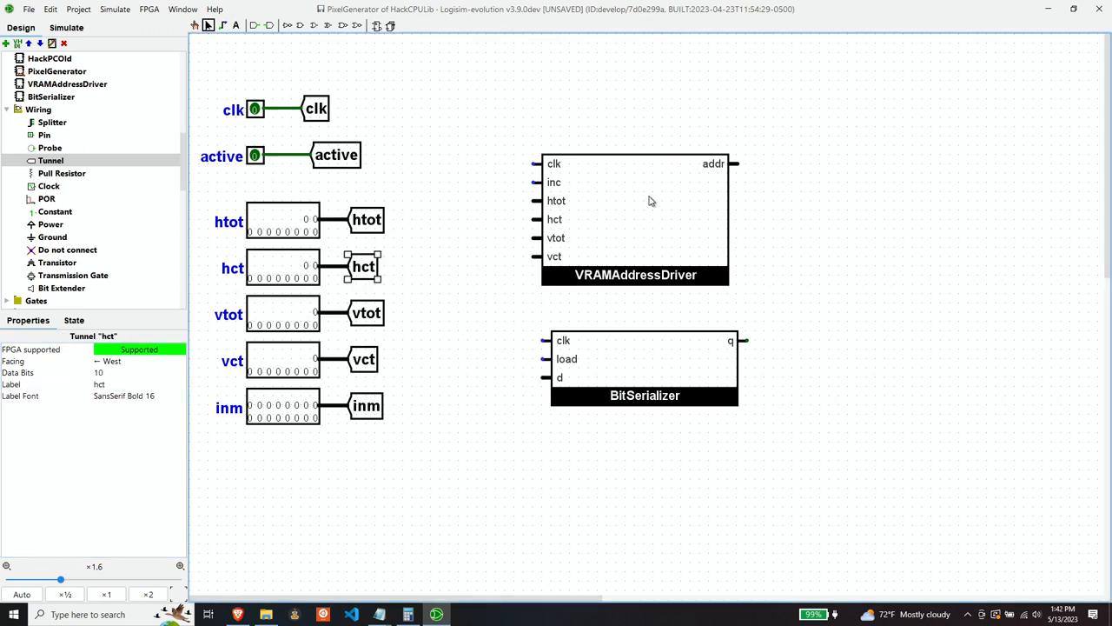
pyautogui.moveTo(681, 184)
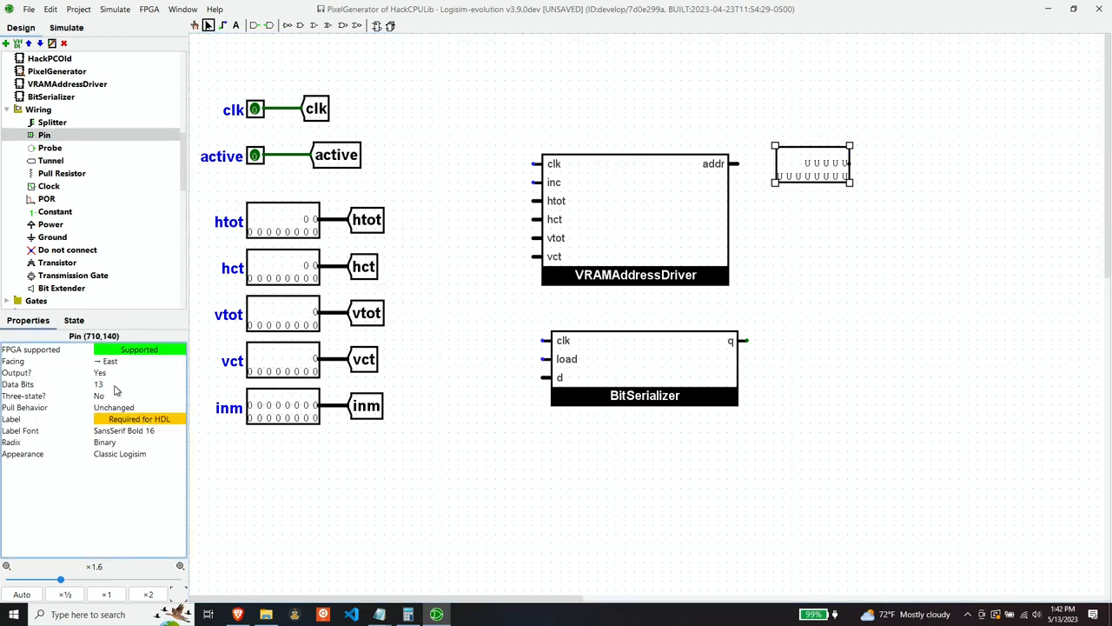
# Label the new output pin on VRAMAddressDriver's addr as outa.
pyautogui.write('outa')
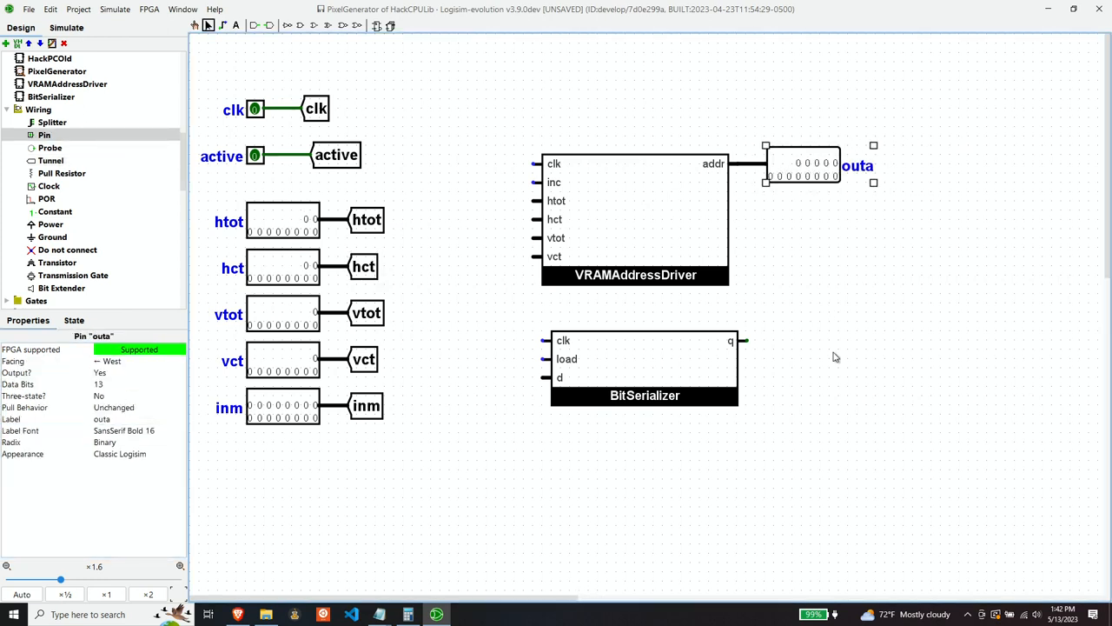
pyautogui.moveTo(629, 377)
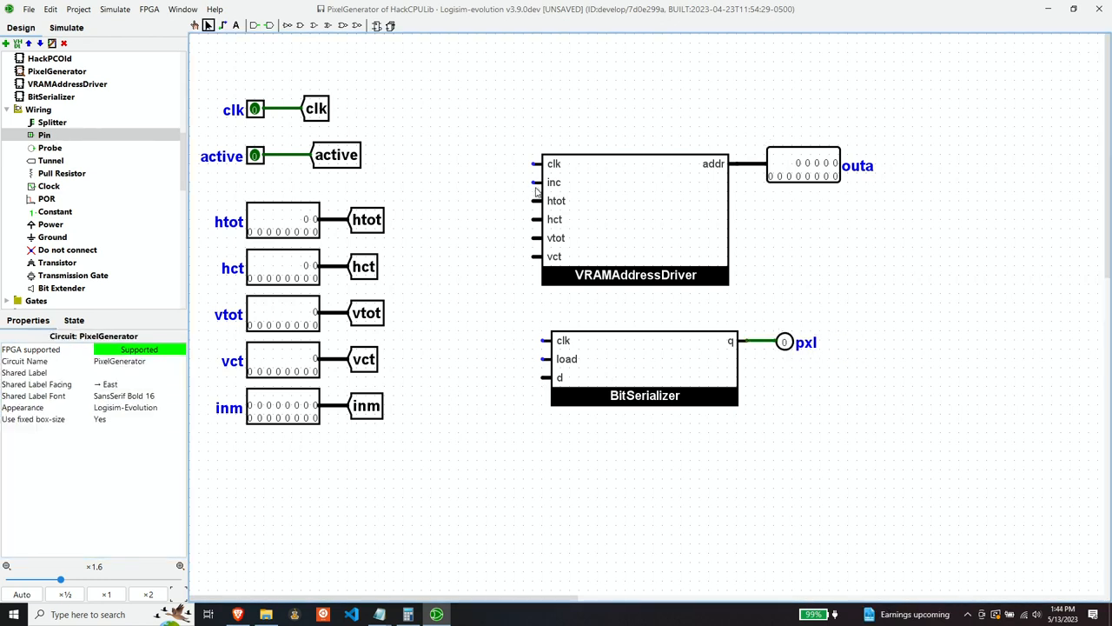
pyautogui.moveTo(589, 189)
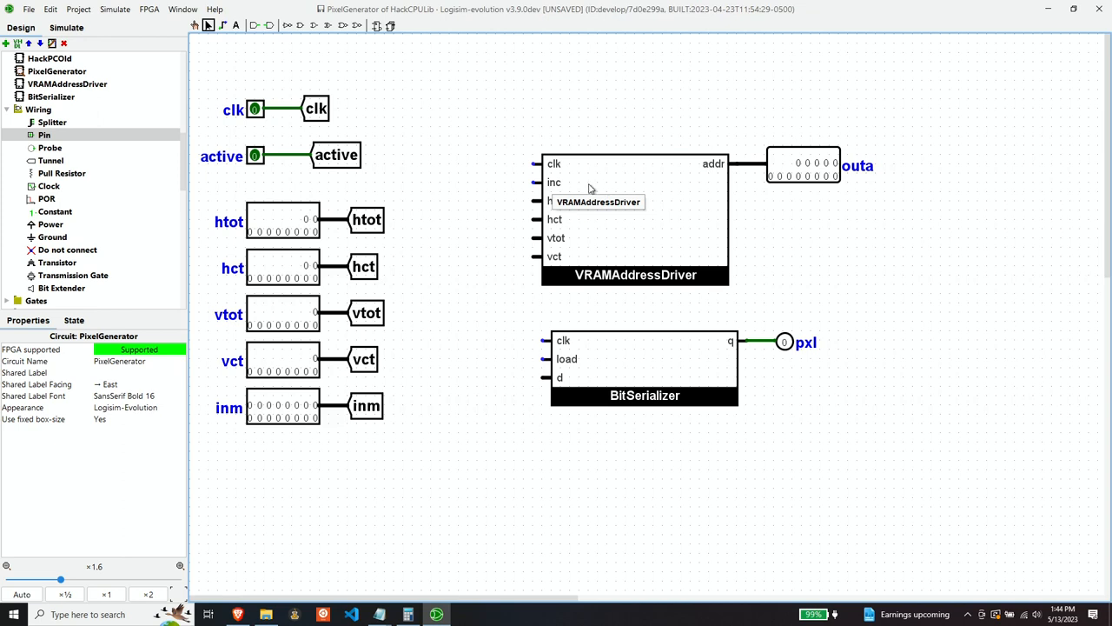
pyautogui.moveTo(622, 229)
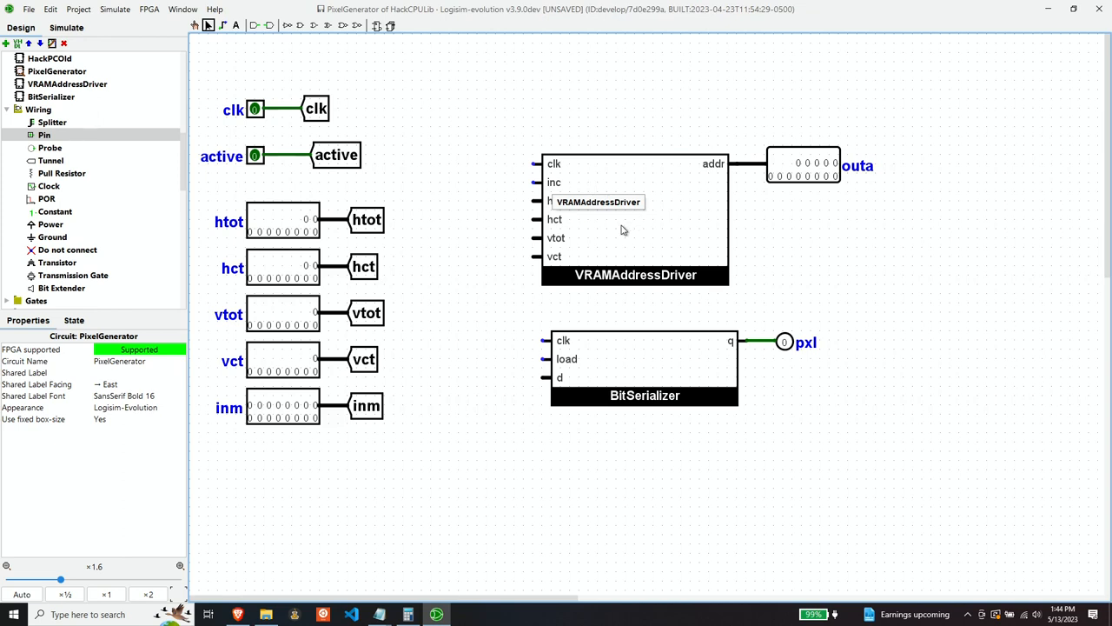
pyautogui.moveTo(617, 240)
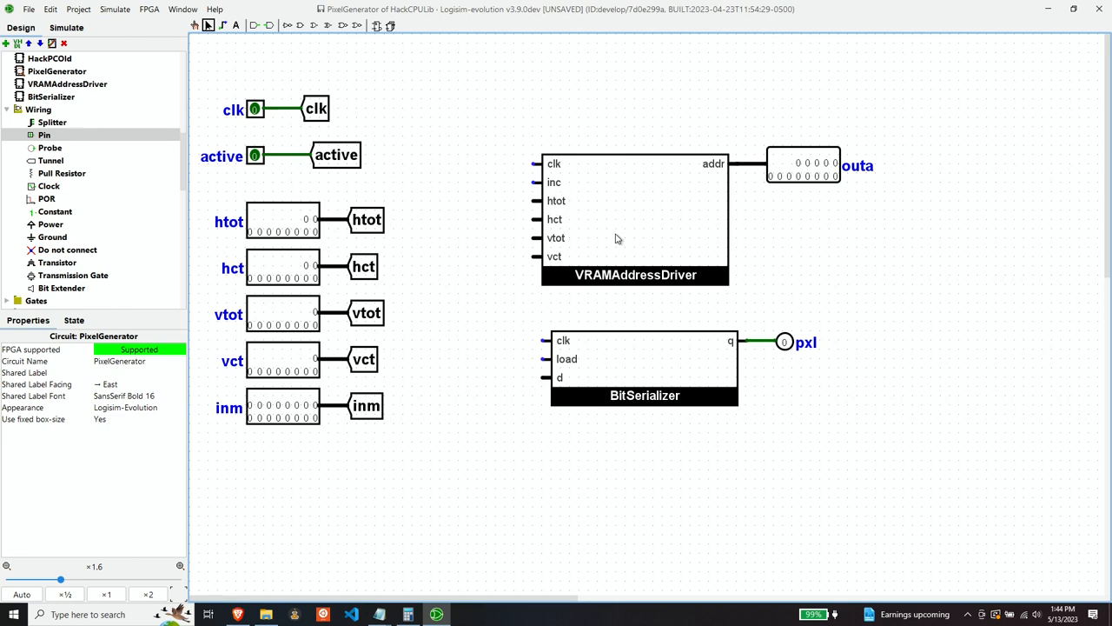
pyautogui.moveTo(480, 327)
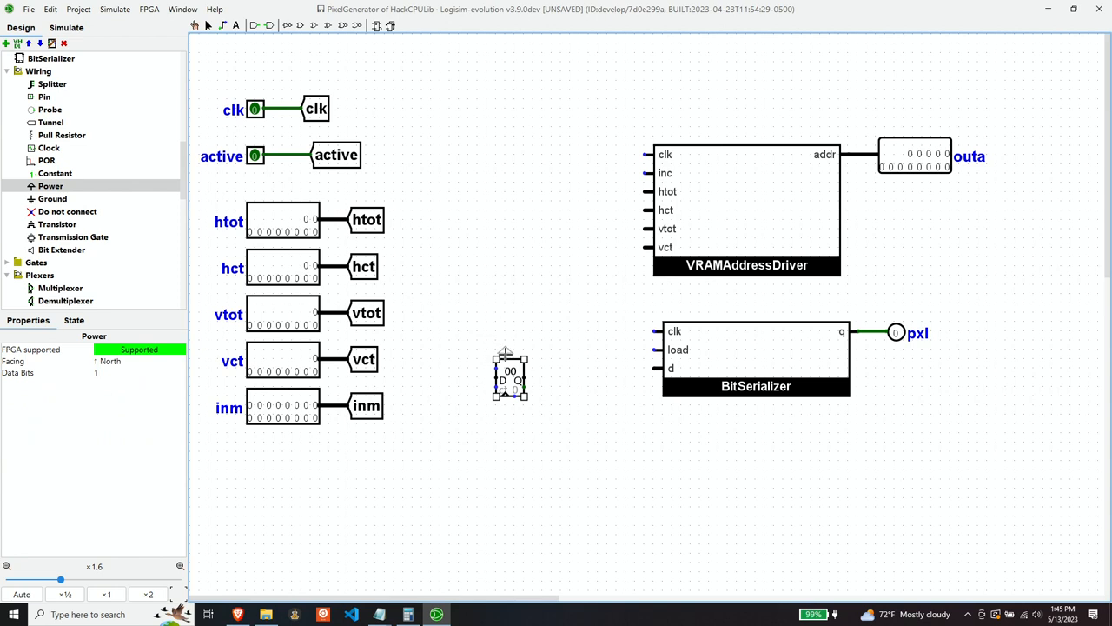
# Attach a west-facing Ground constant to the small register's extra input.
pyautogui.click(511, 375)
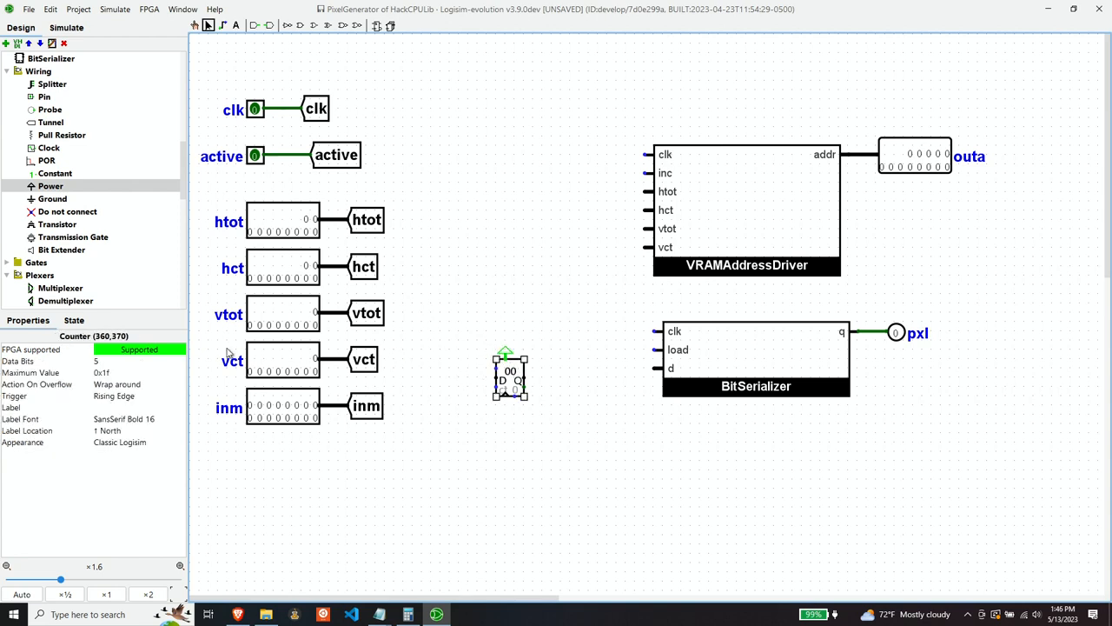
pyautogui.click(52, 198)
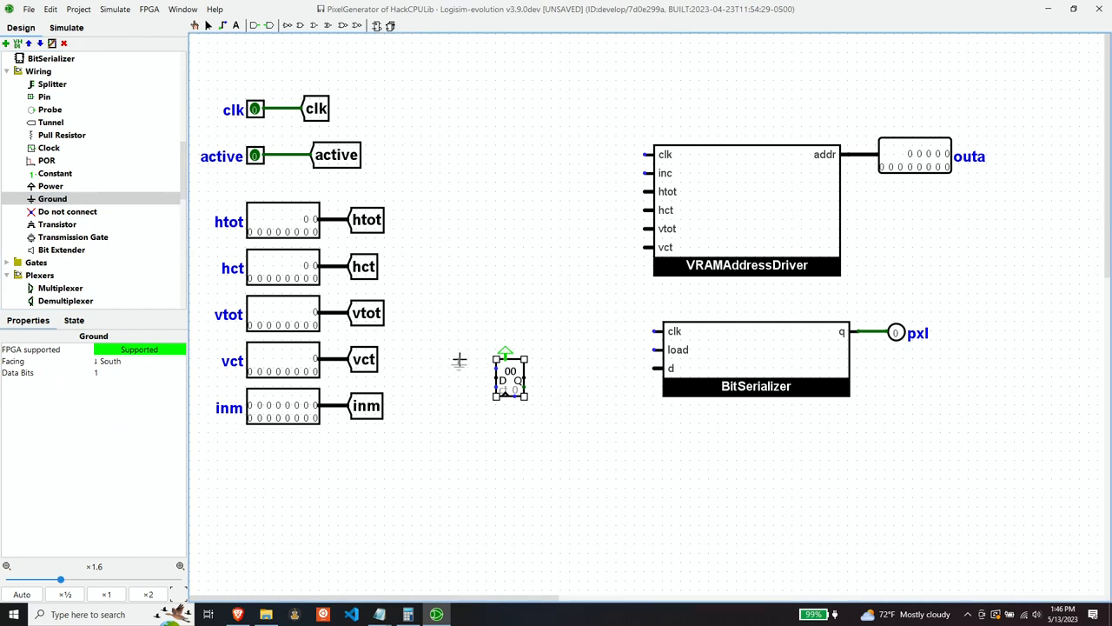
pyautogui.click(139, 360)
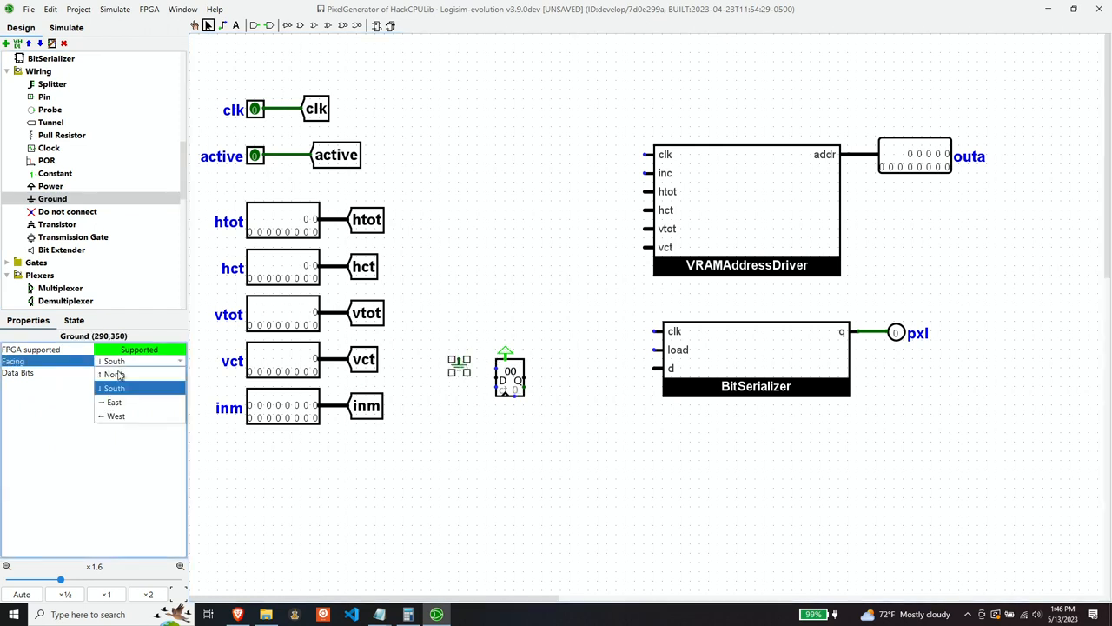
pyautogui.click(115, 415)
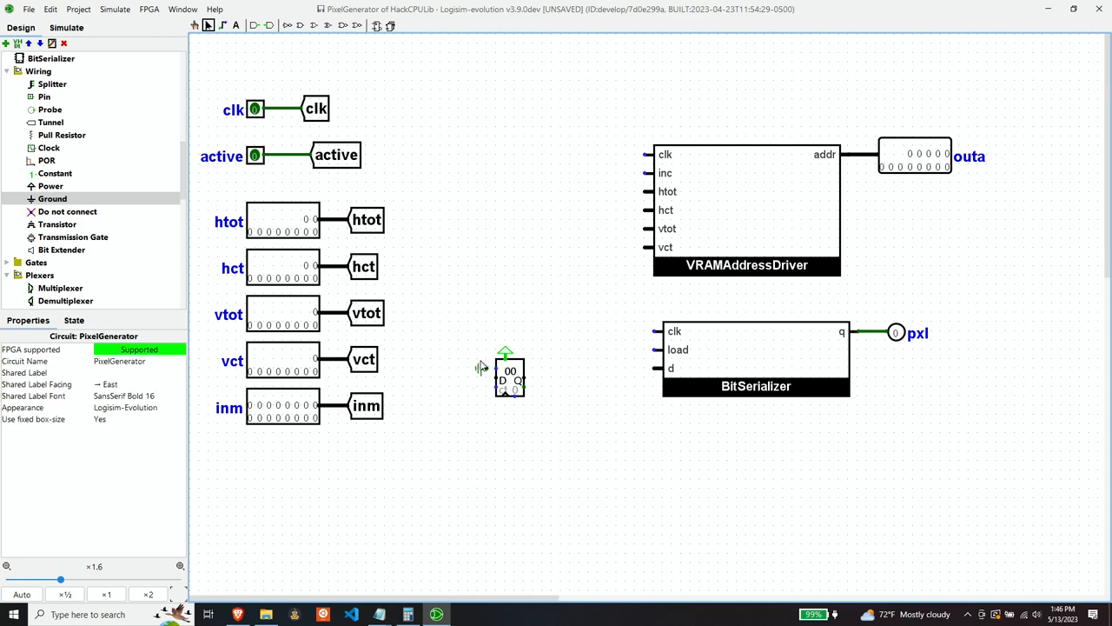
pyautogui.click(483, 366)
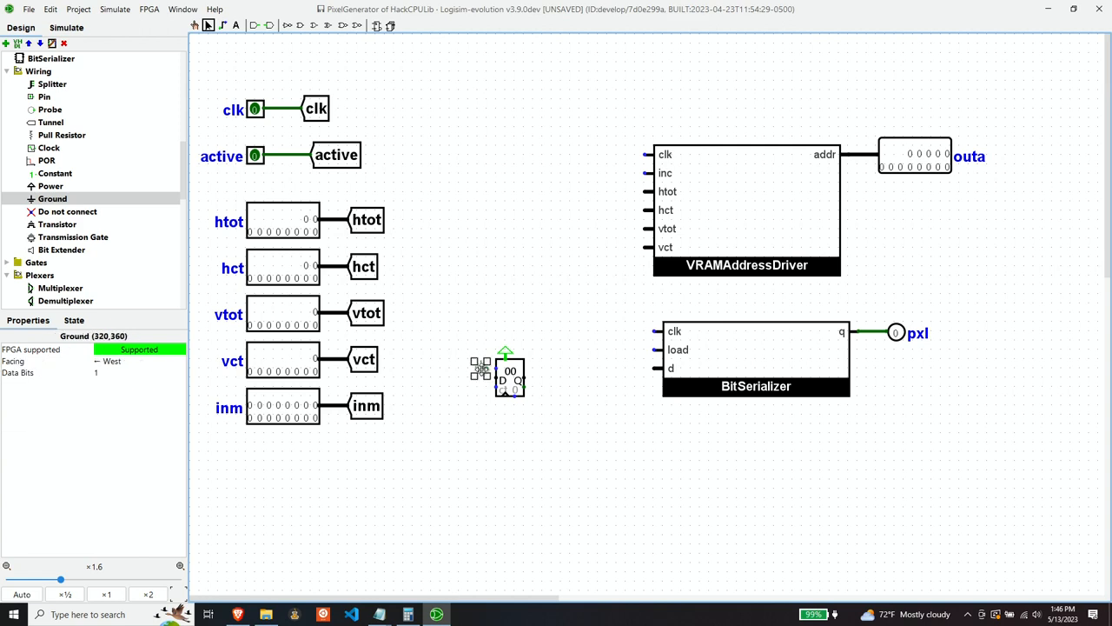
# Add a tunnel labelled clk below the register and wire it to the register's clock.
pyautogui.click(50, 121)
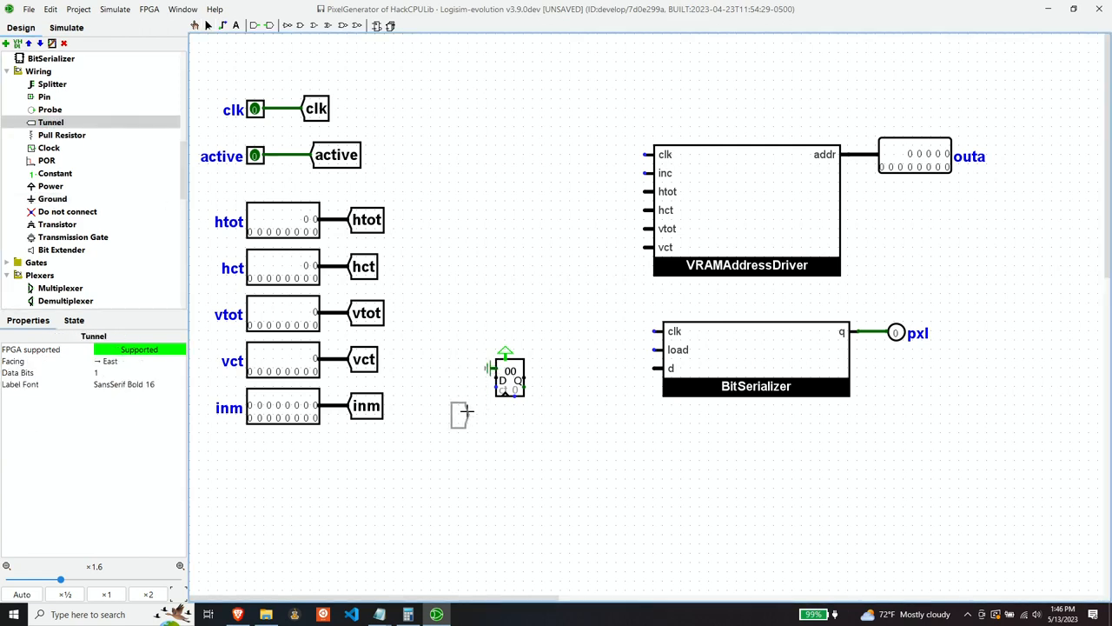
pyautogui.click(460, 415)
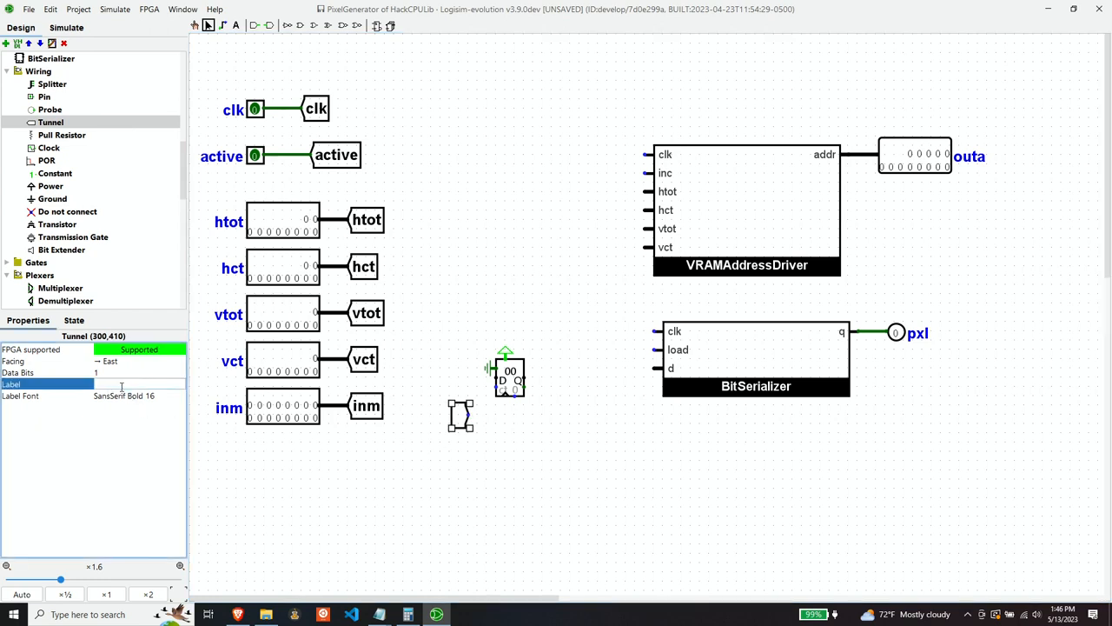
pyautogui.write('clk')
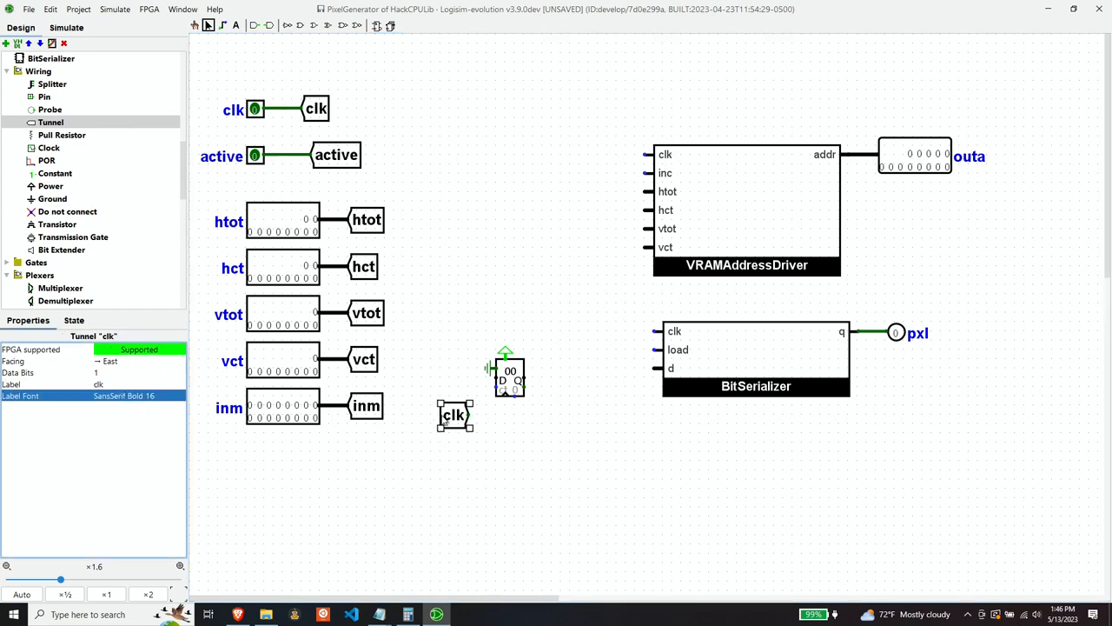
pyautogui.moveTo(456, 416); pyautogui.dragTo(472, 415)
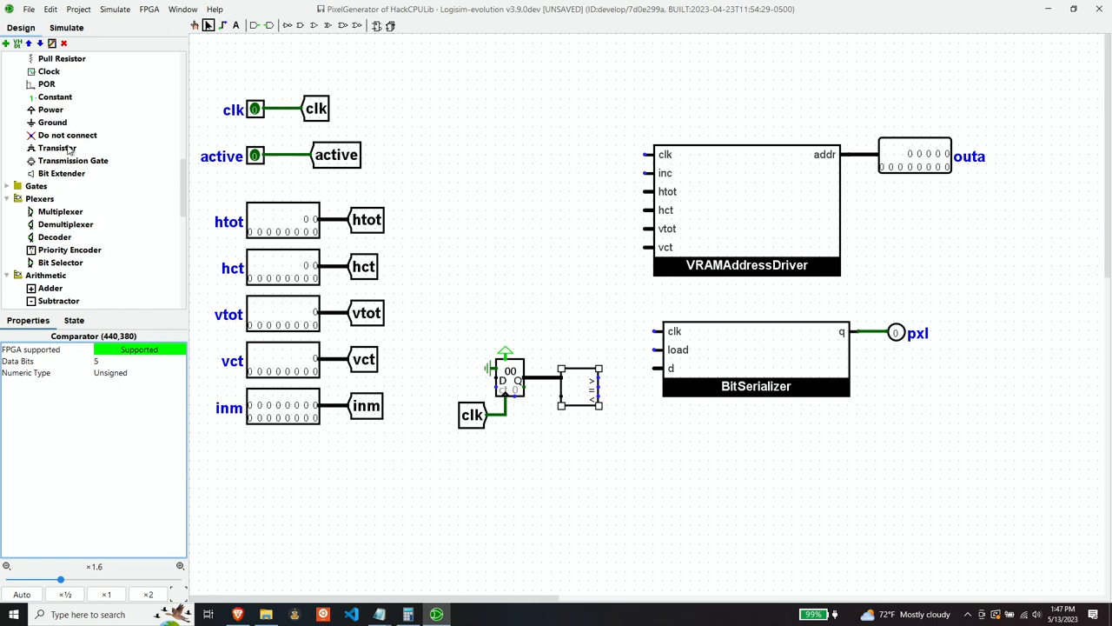
# Place a 5-bit constant 0x10 on the comparator and wire its result back to the register.
pyautogui.click(56, 97)
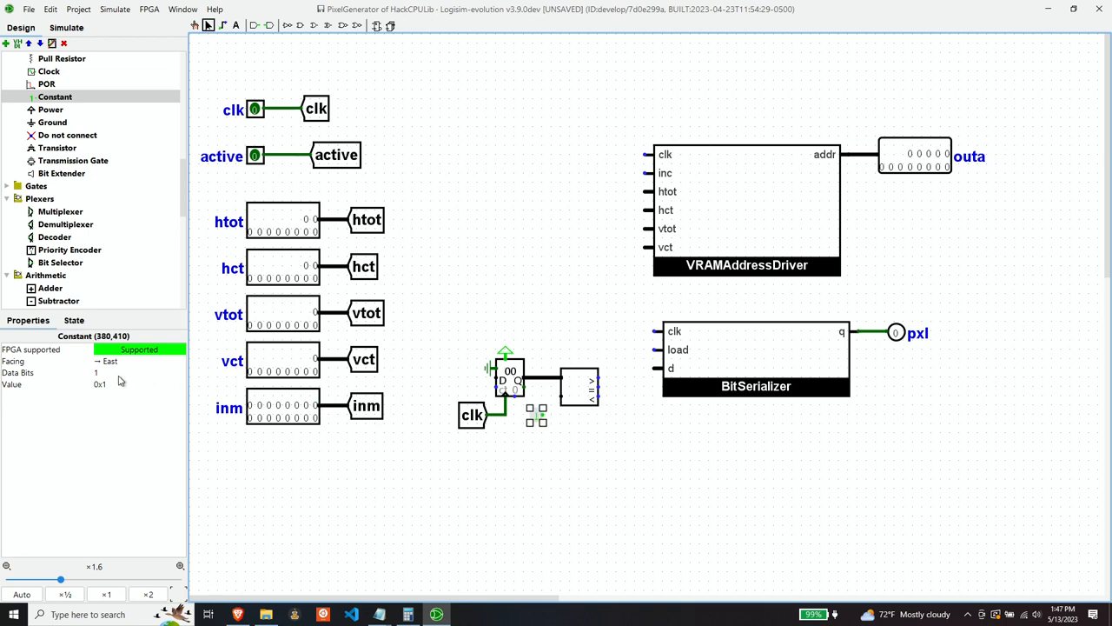
pyautogui.write('5')
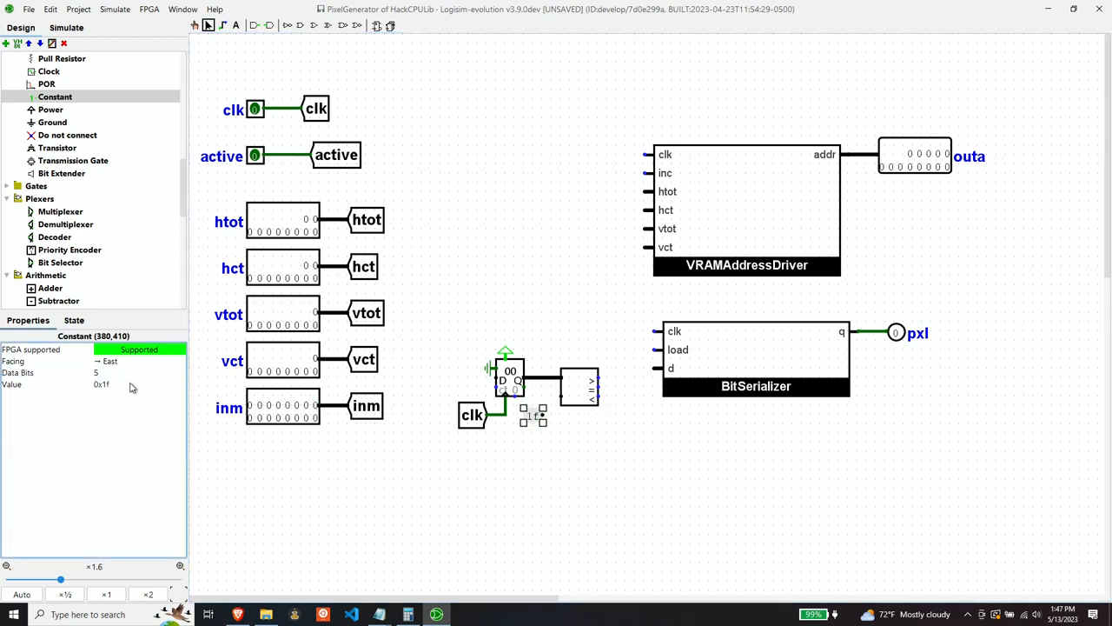
pyautogui.click(139, 384)
pyautogui.write('0')
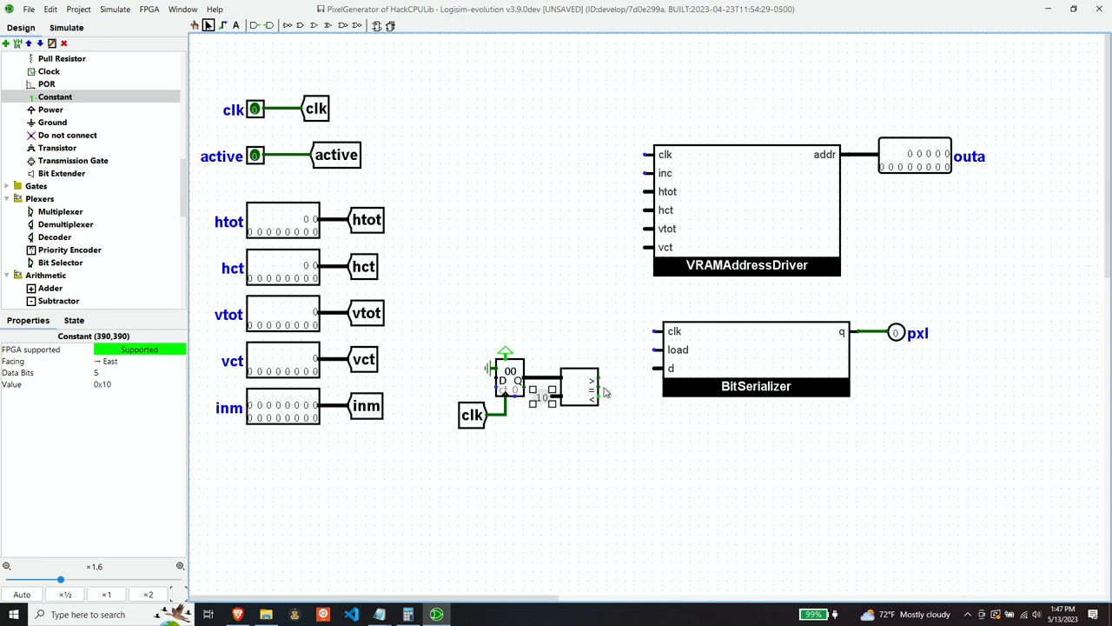
pyautogui.moveTo(605, 386); pyautogui.dragTo(605, 445)
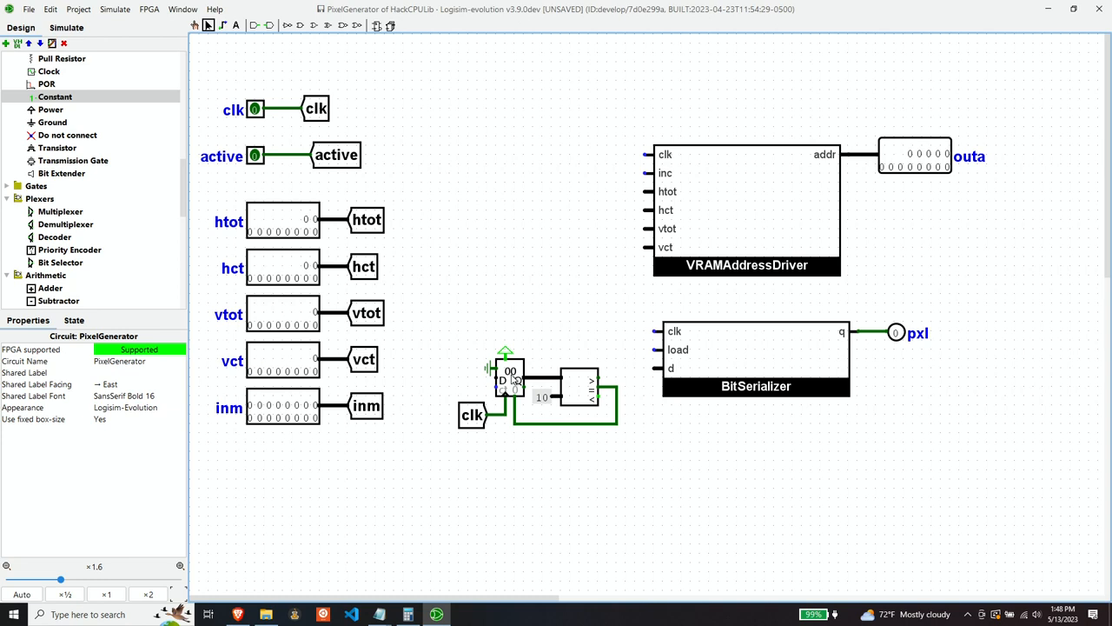
pyautogui.moveTo(363, 285)
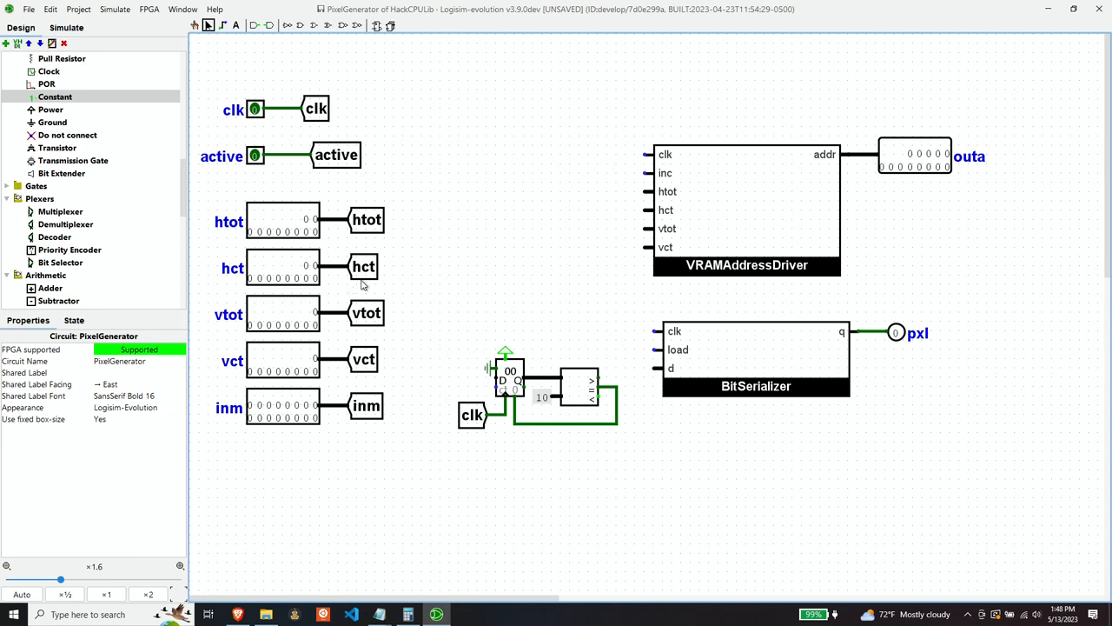
# Copy the active tunnel beside the register's left input and set it facing east.
pyautogui.click(326, 154)
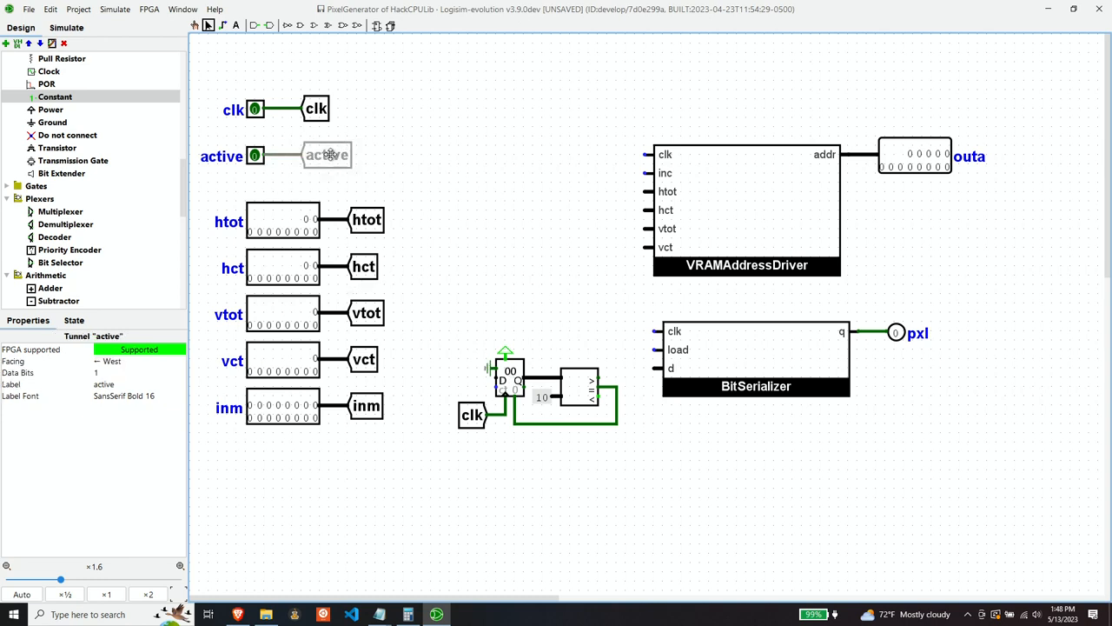
pyautogui.click(326, 154)
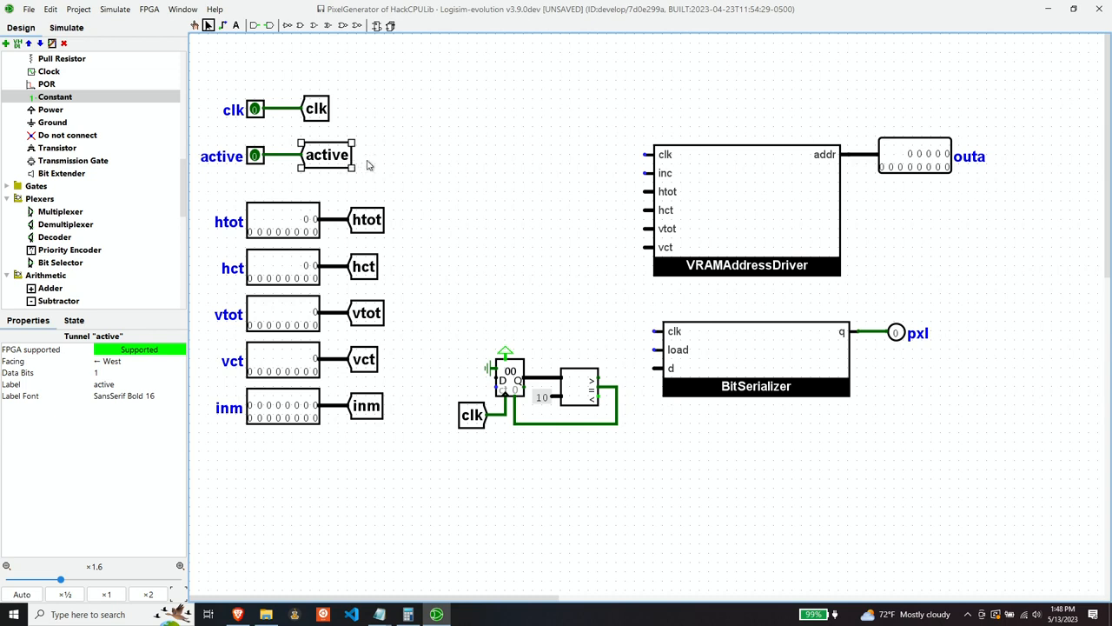
pyautogui.moveTo(327, 154); pyautogui.dragTo(438, 379)
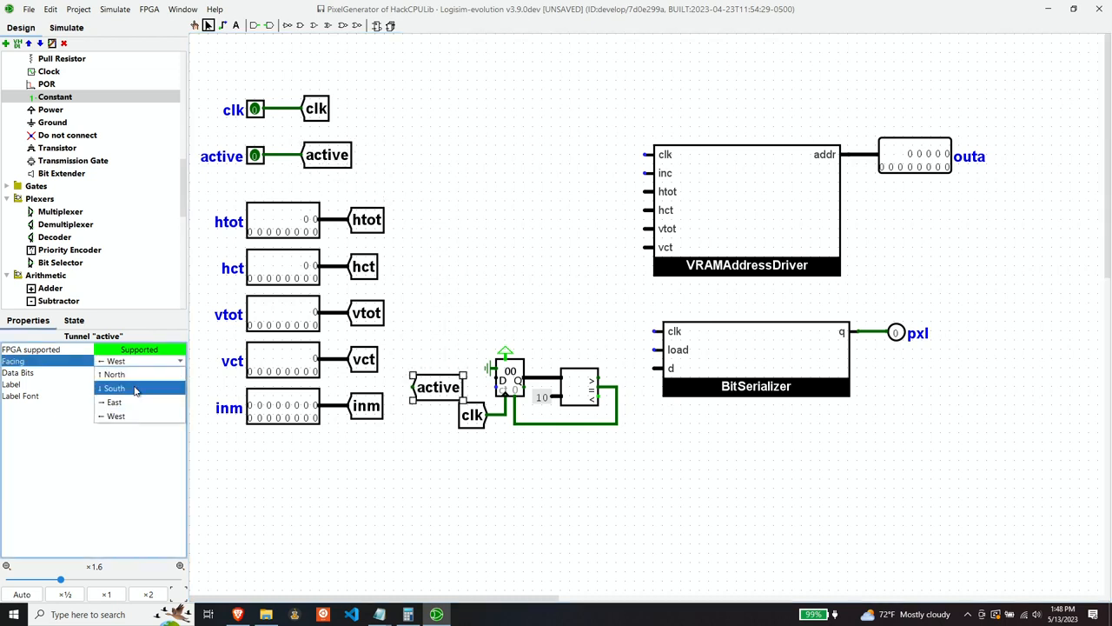
pyautogui.click(113, 403)
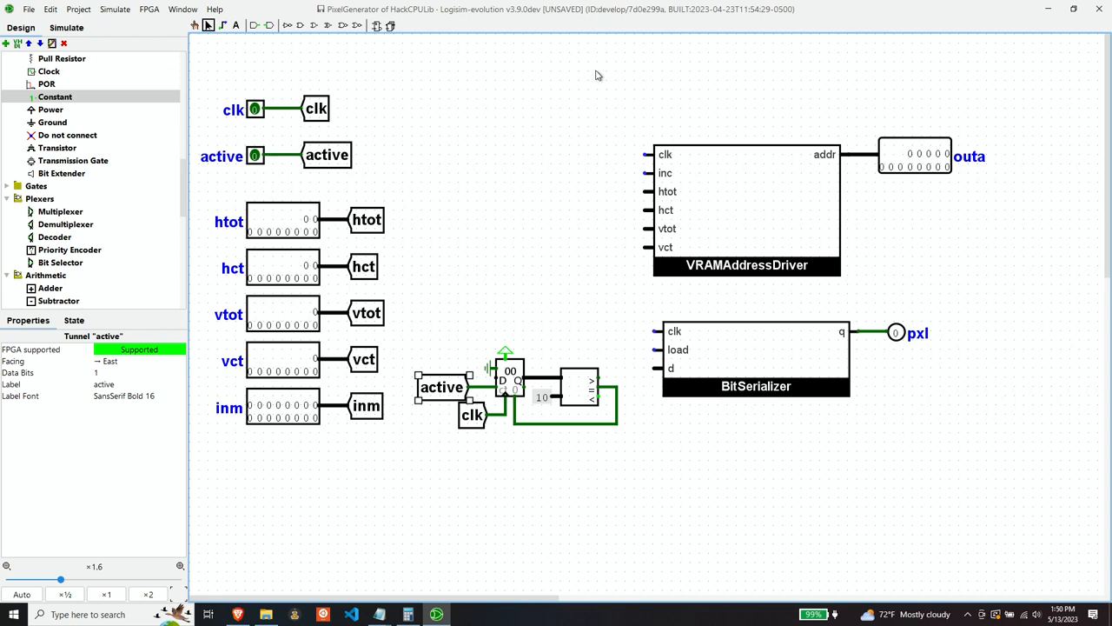
pyautogui.moveTo(715, 200)
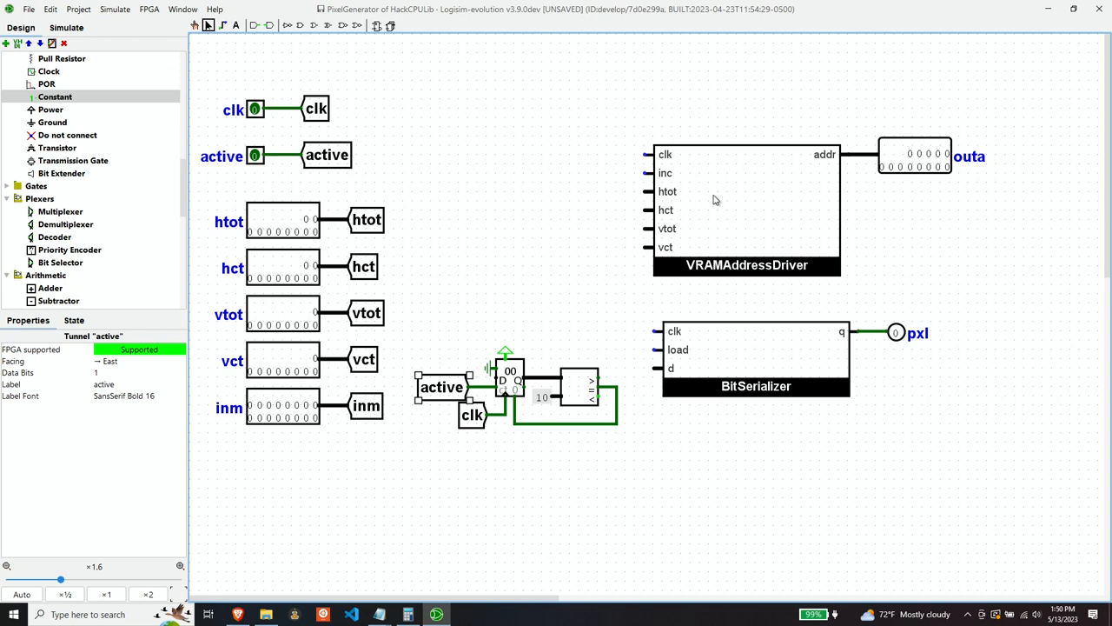
pyautogui.moveTo(768, 160)
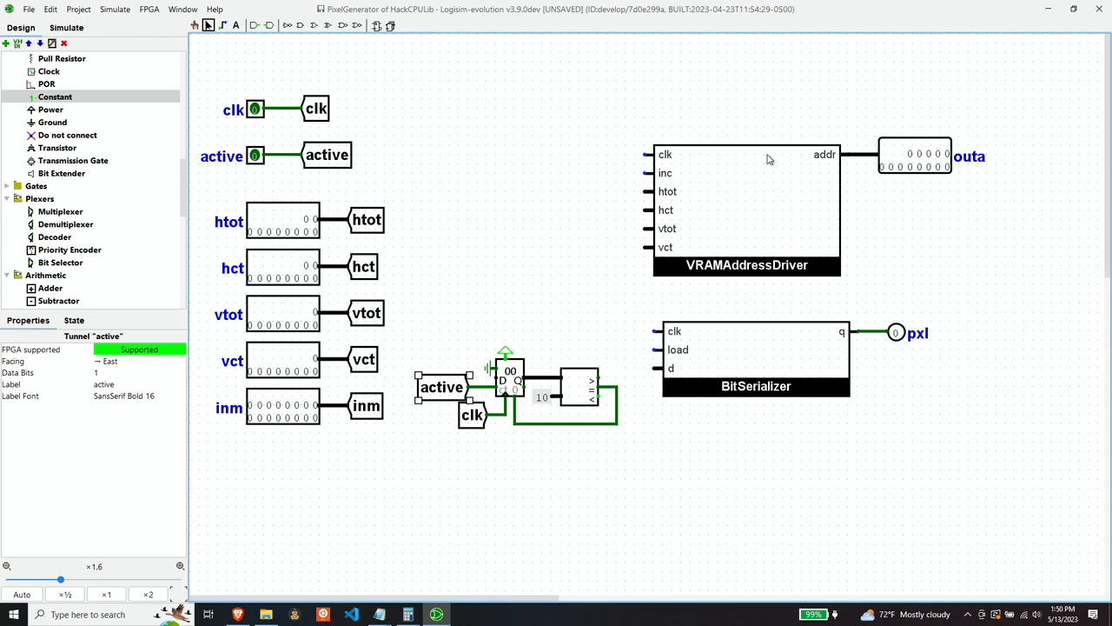
pyautogui.moveTo(768, 160)
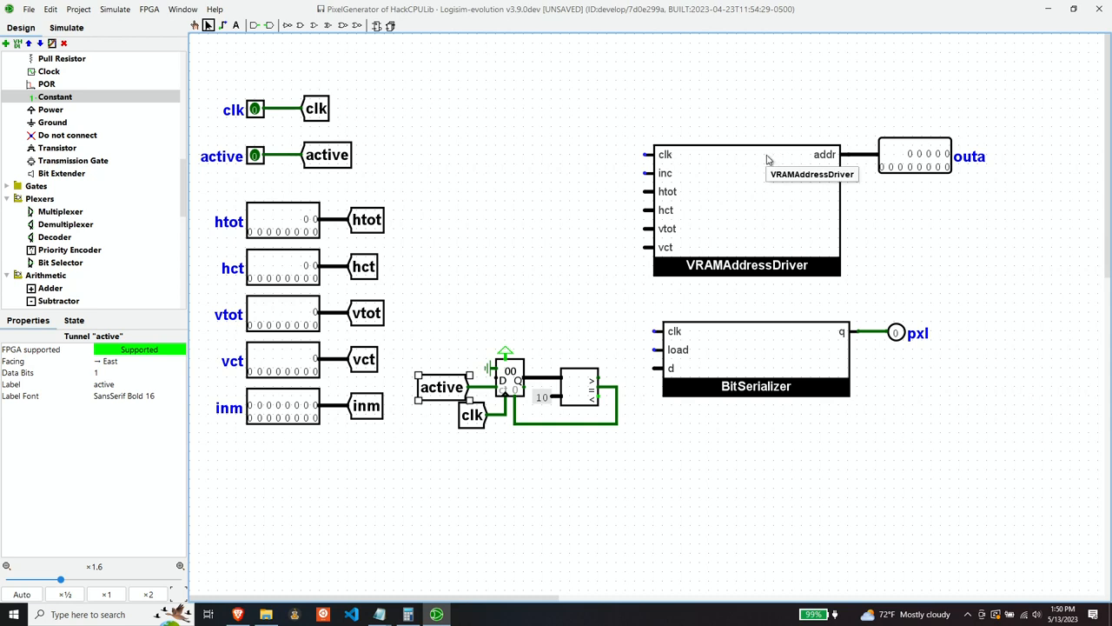
pyautogui.moveTo(627, 125)
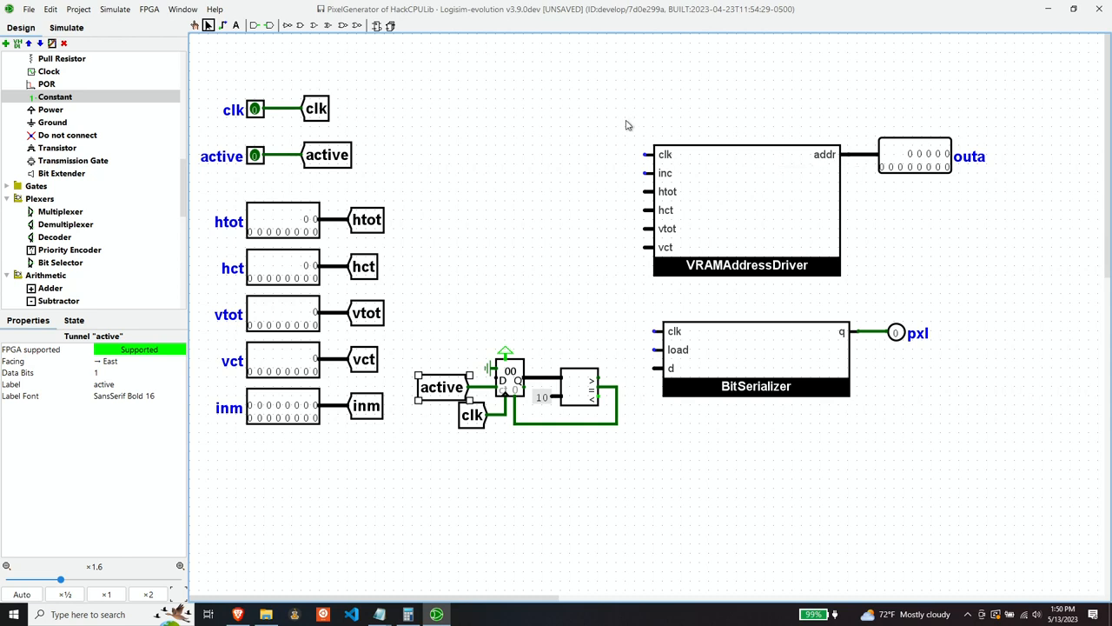
pyautogui.moveTo(624, 123)
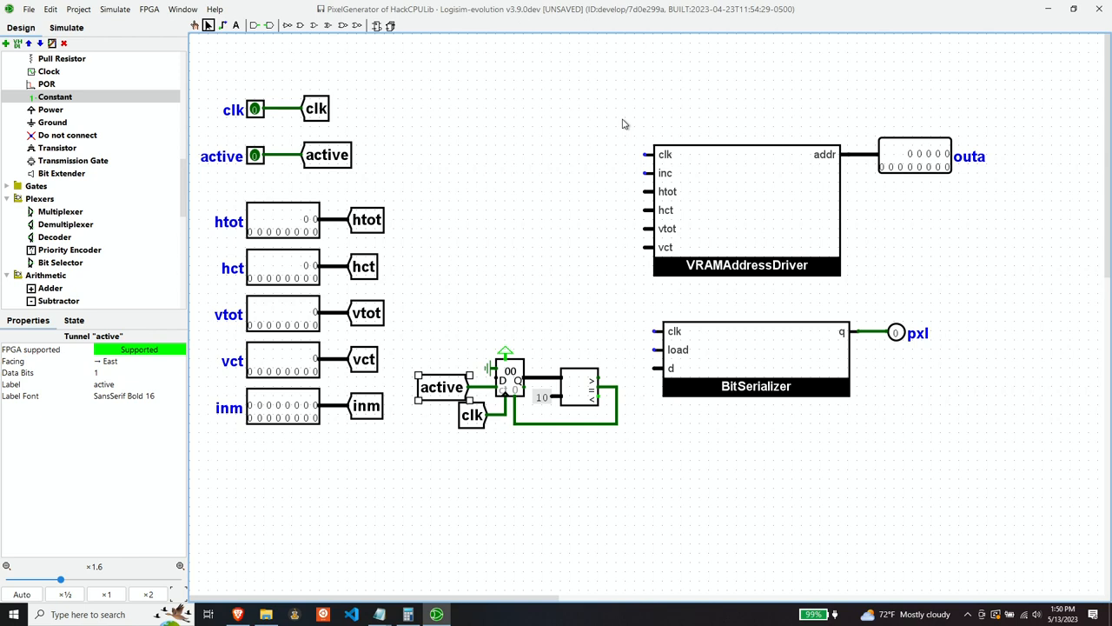
pyautogui.moveTo(676, 355)
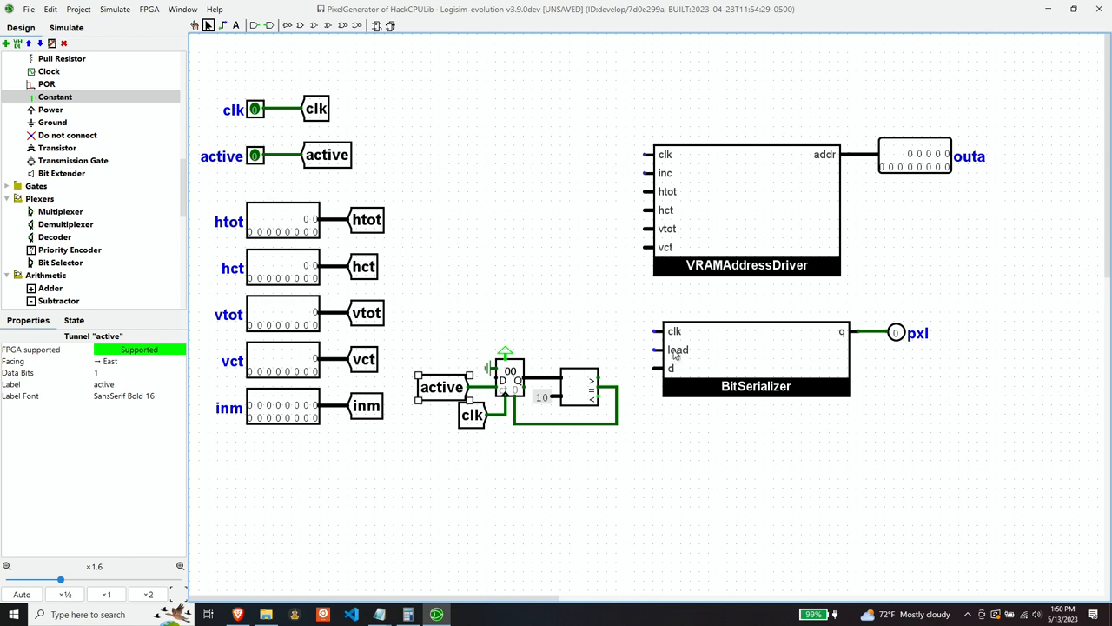
pyautogui.moveTo(716, 363)
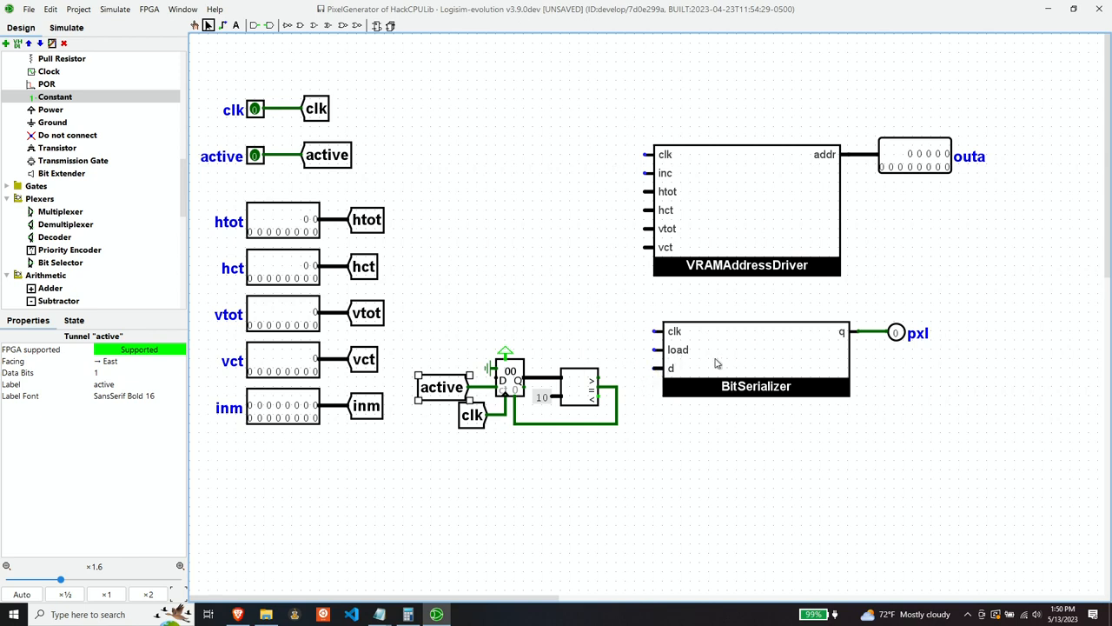
pyautogui.moveTo(673, 354)
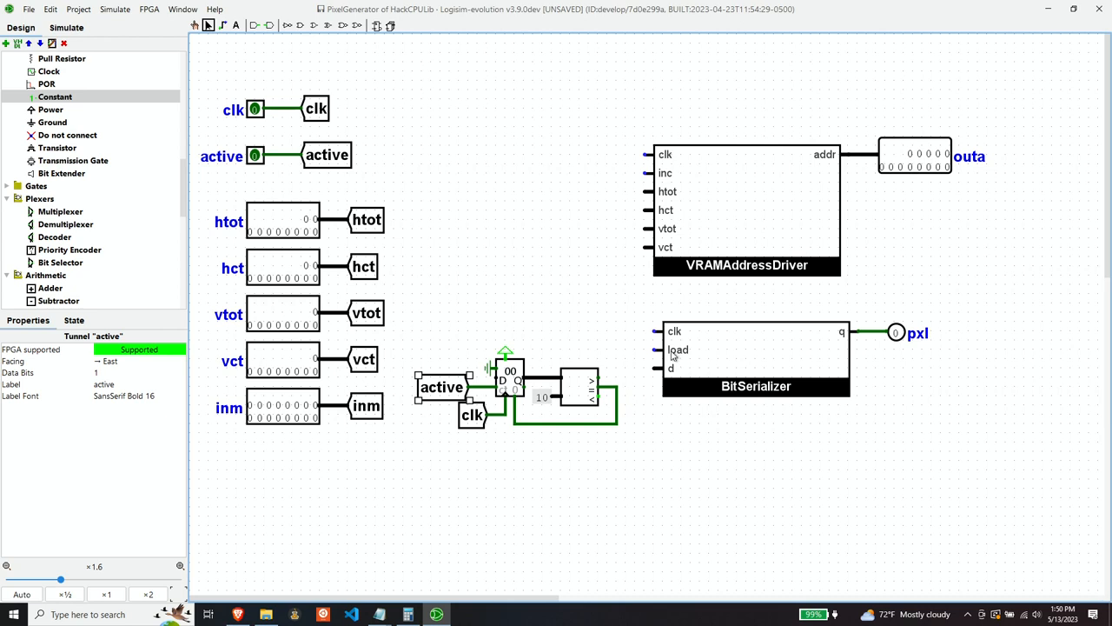
pyautogui.moveTo(756, 360)
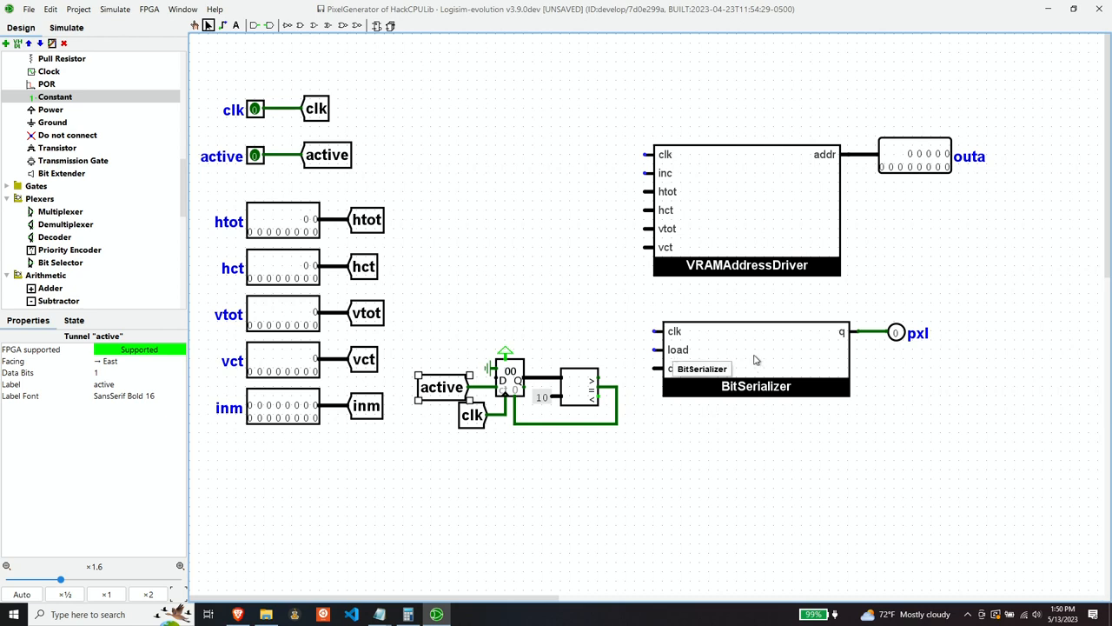
pyautogui.moveTo(733, 365)
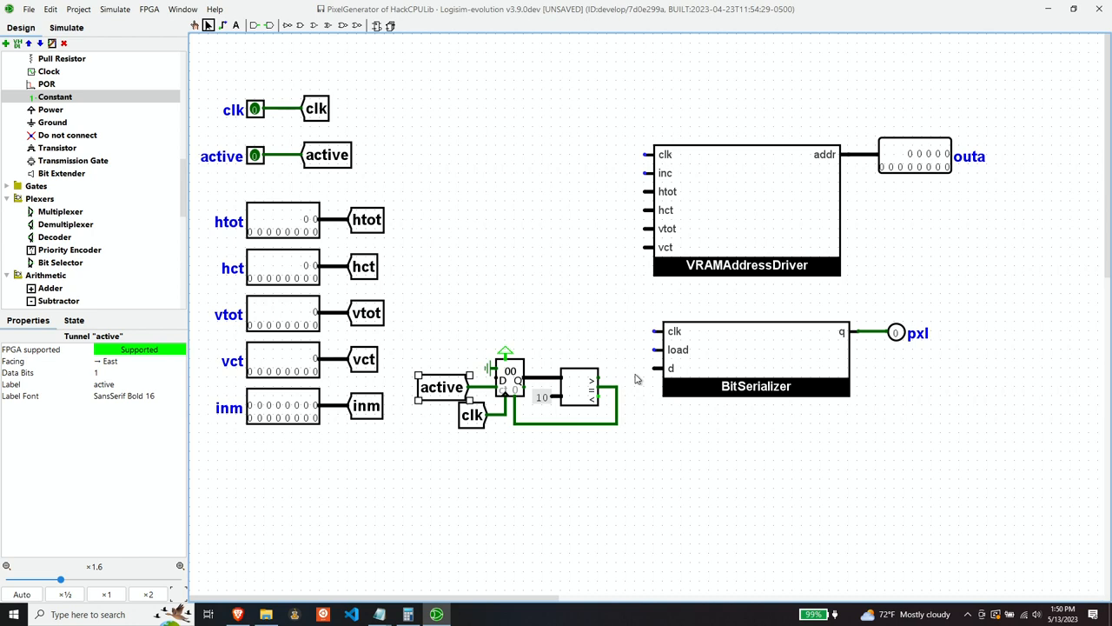
pyautogui.moveTo(573, 391)
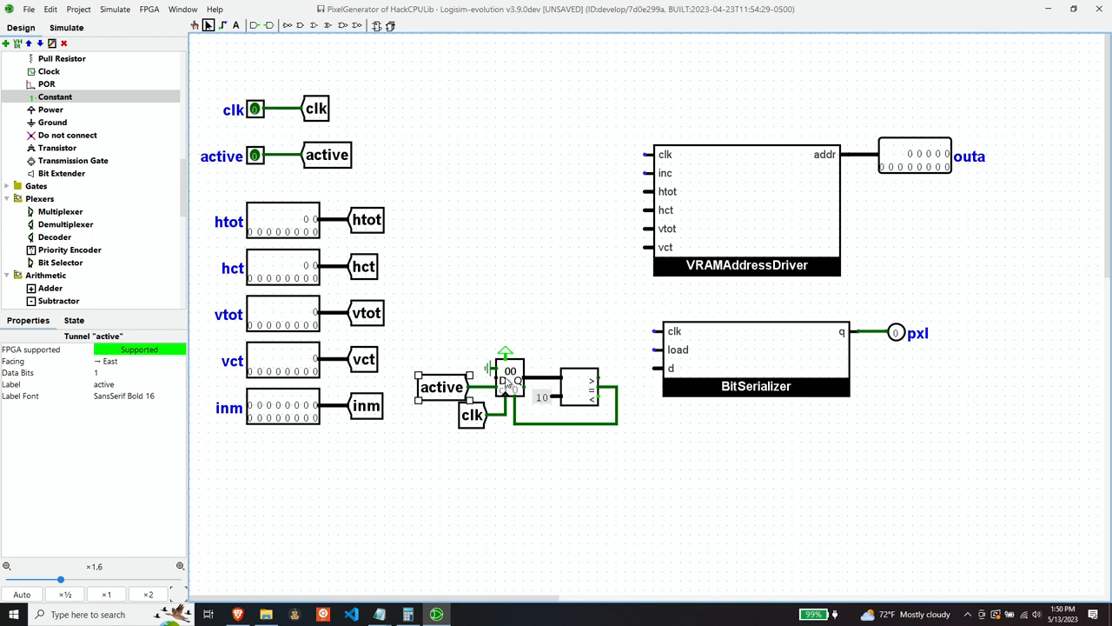
pyautogui.moveTo(559, 337)
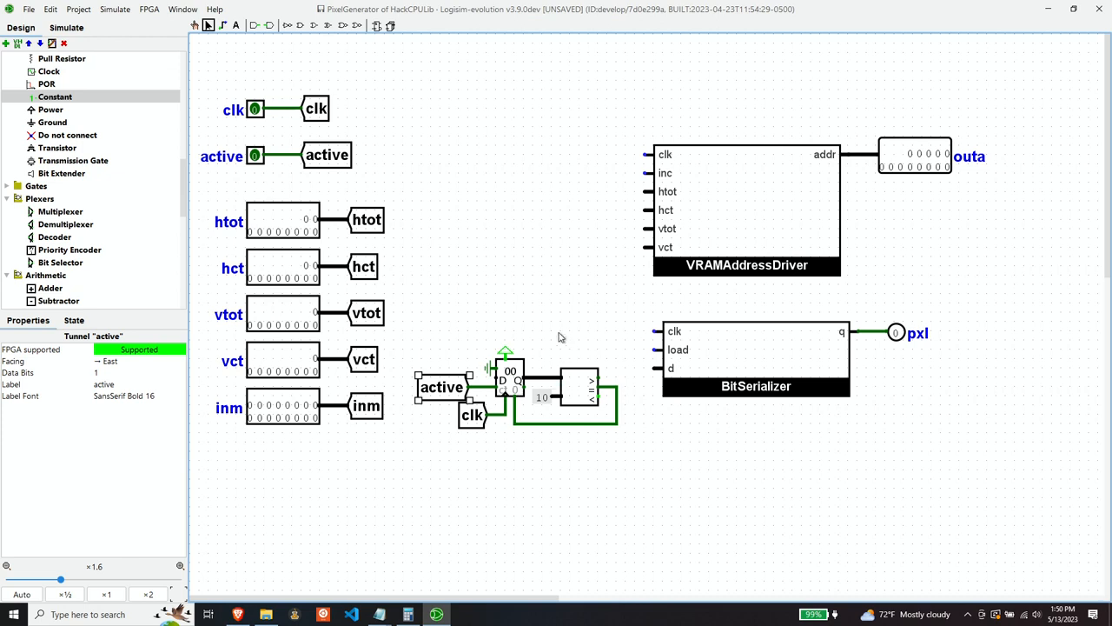
pyautogui.moveTo(539, 360)
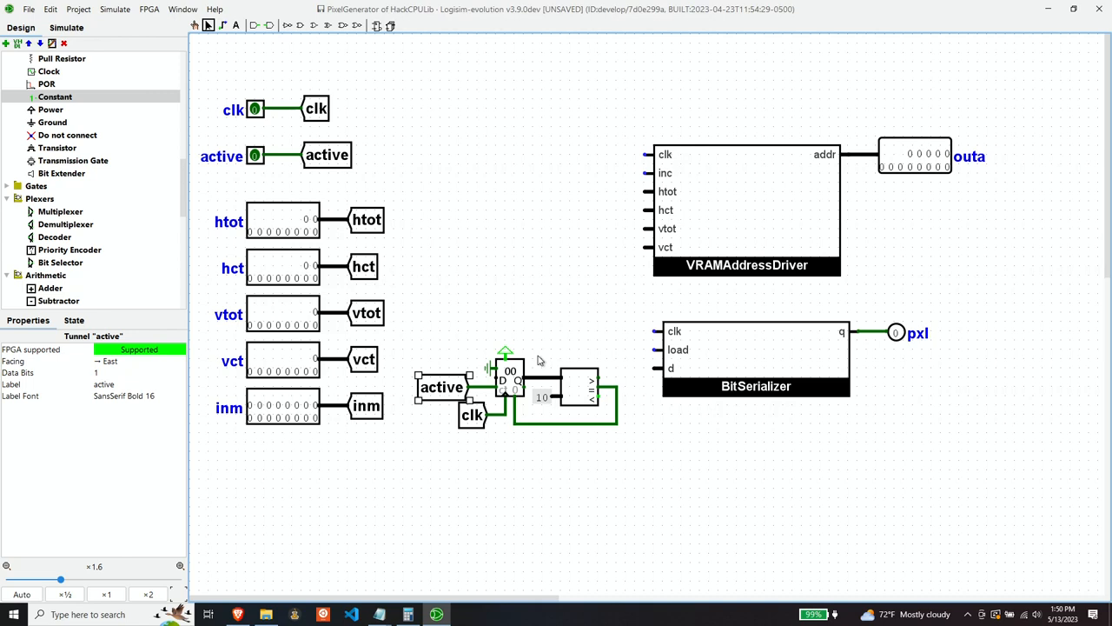
pyautogui.moveTo(709, 358)
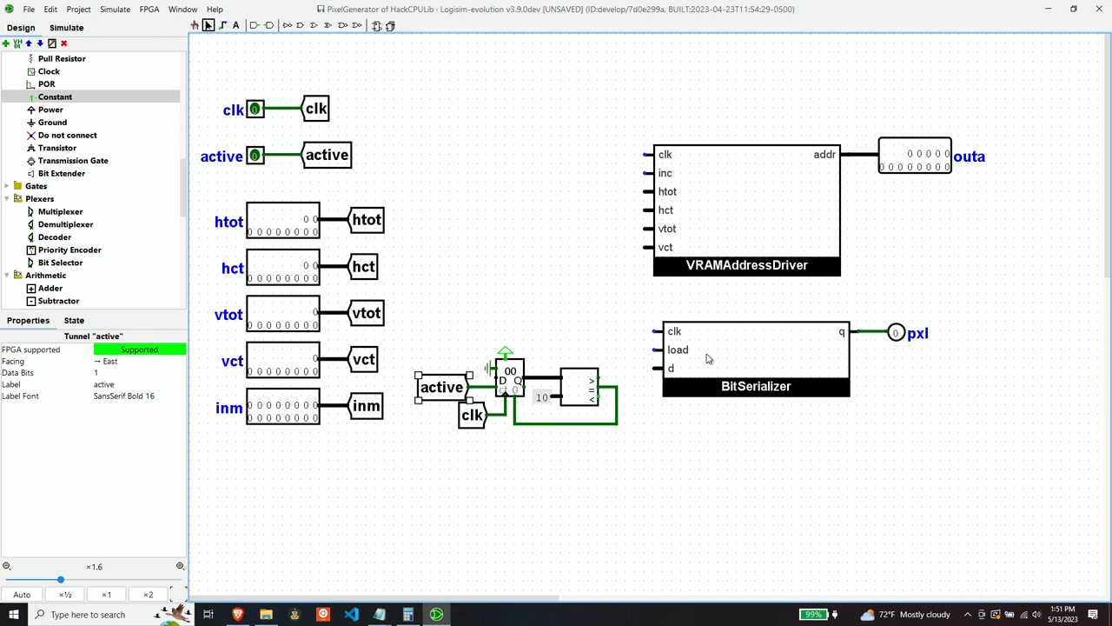
pyautogui.moveTo(740, 356)
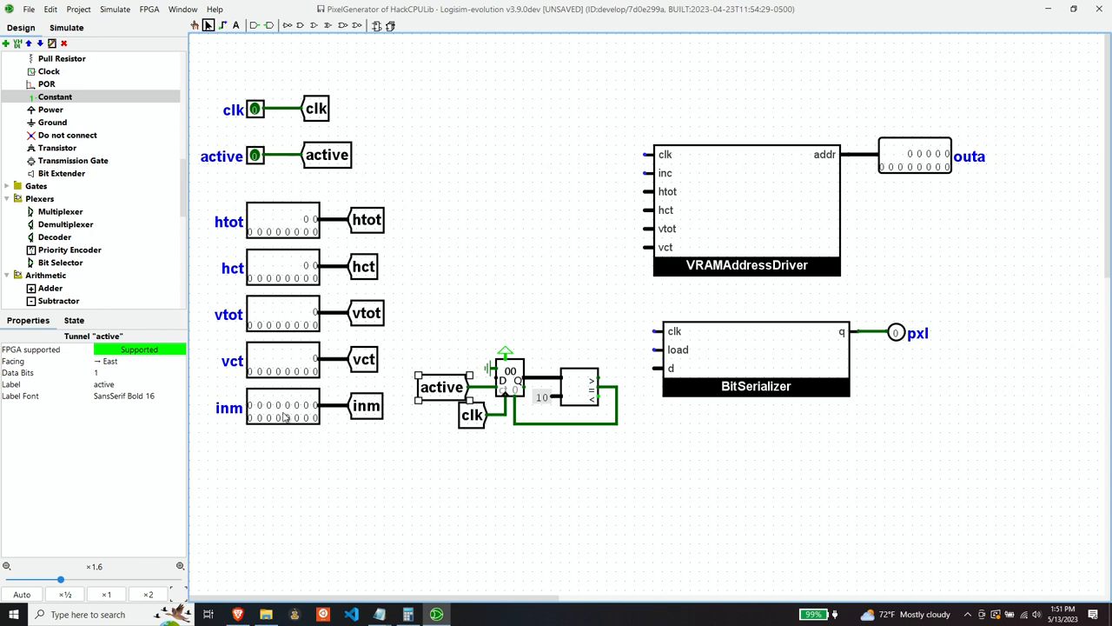
pyautogui.moveTo(414, 355)
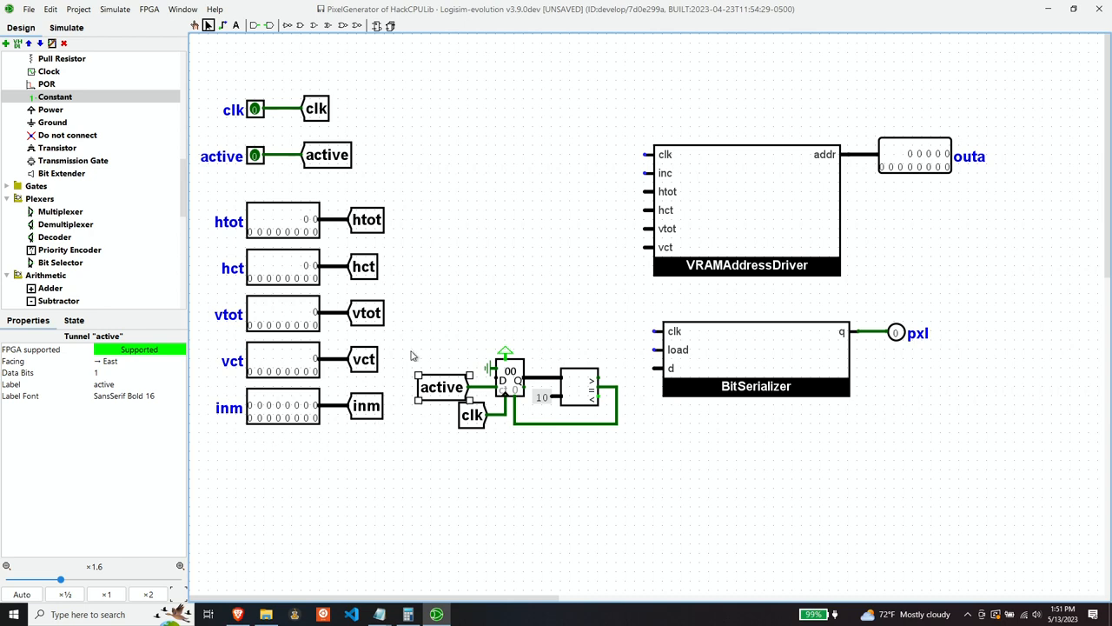
pyautogui.moveTo(575, 333)
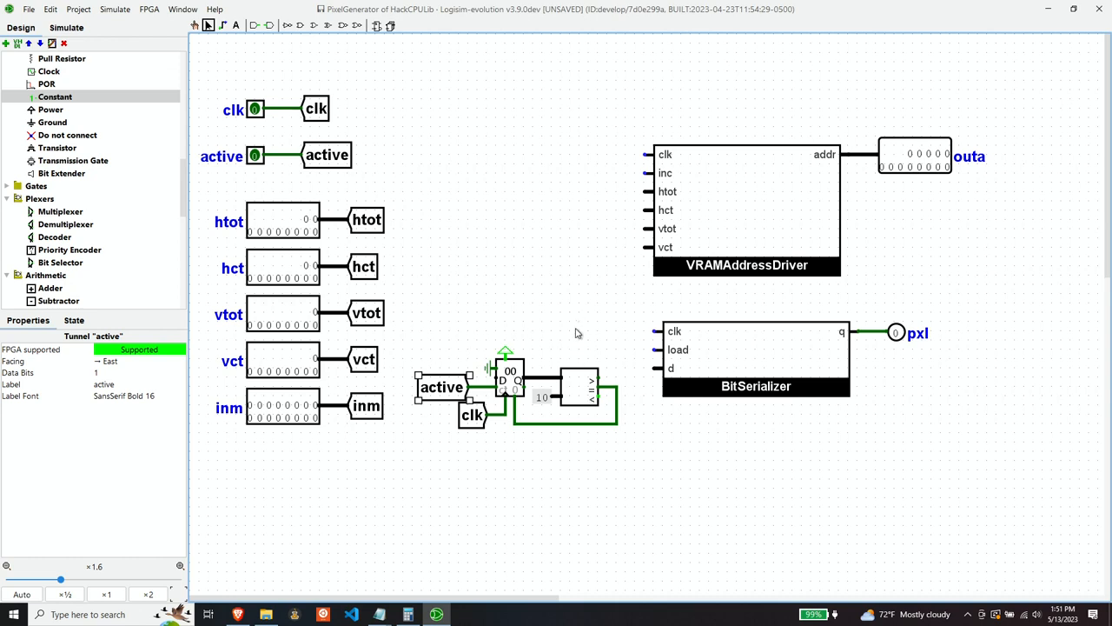
pyautogui.moveTo(582, 399)
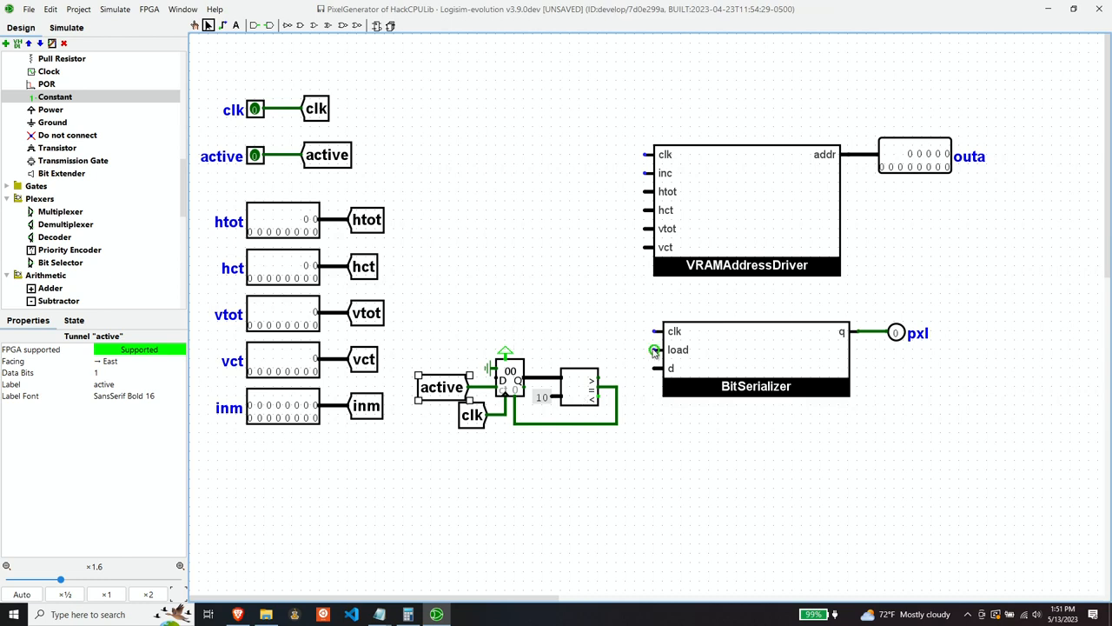
pyautogui.moveTo(654, 351)
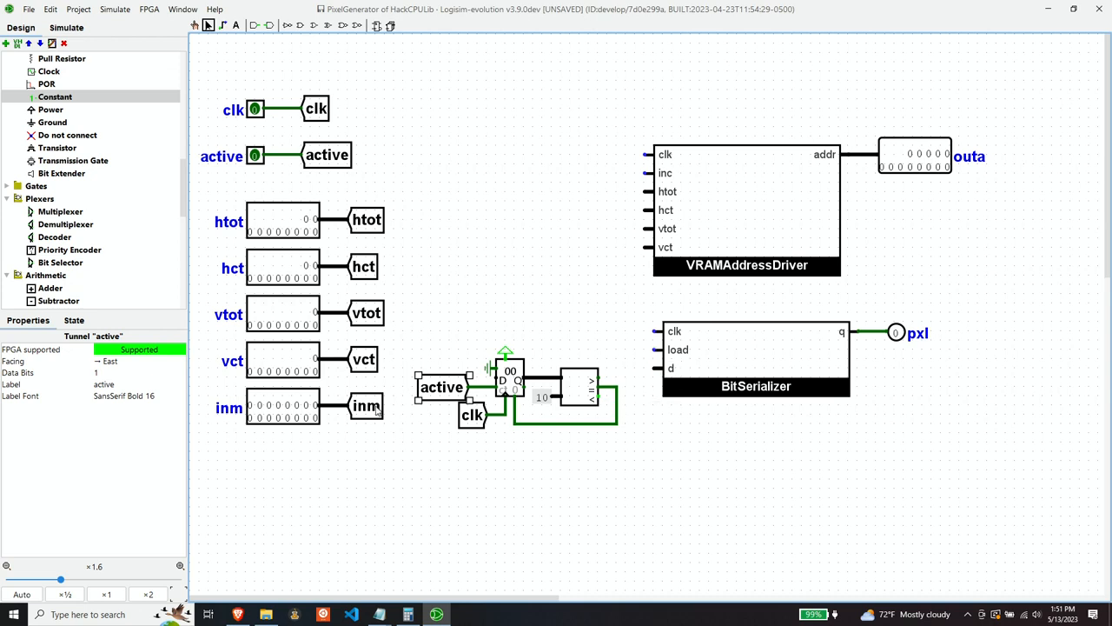
pyautogui.moveTo(718, 344)
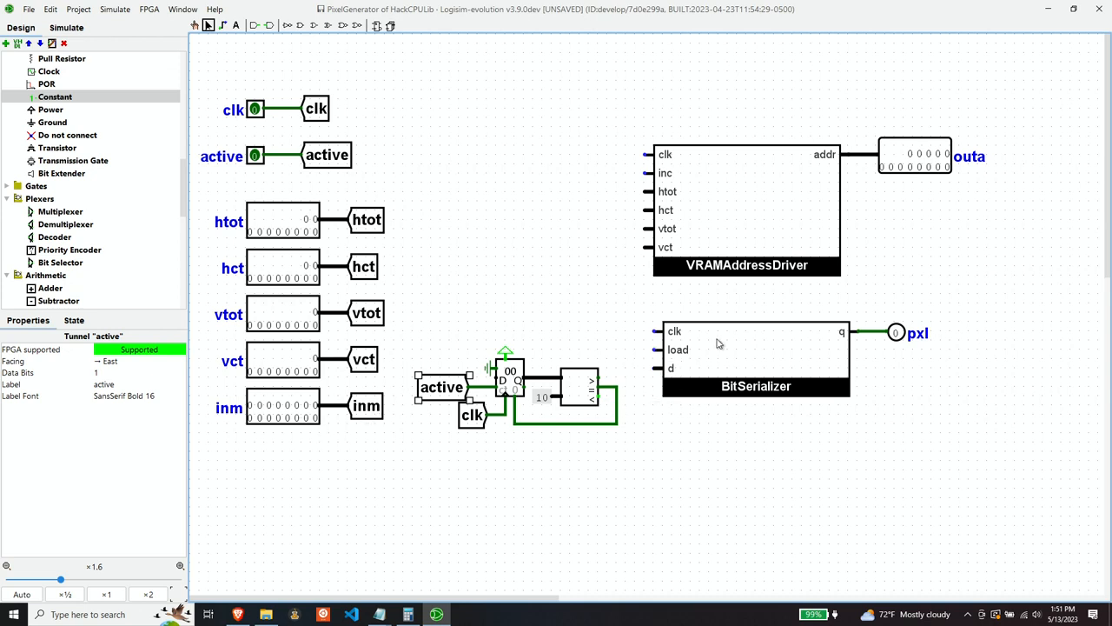
# Add a comparator for the load, then copy the inm tunnel, face it east and attach it to the serializer's d input.
pyautogui.scroll(-3)
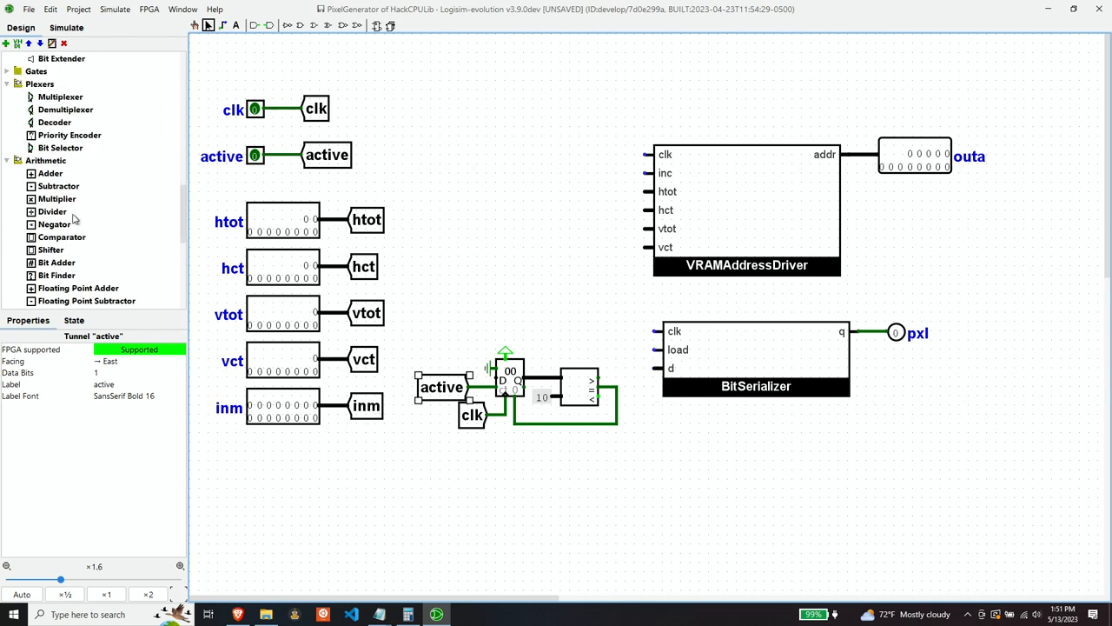
pyautogui.click(62, 236)
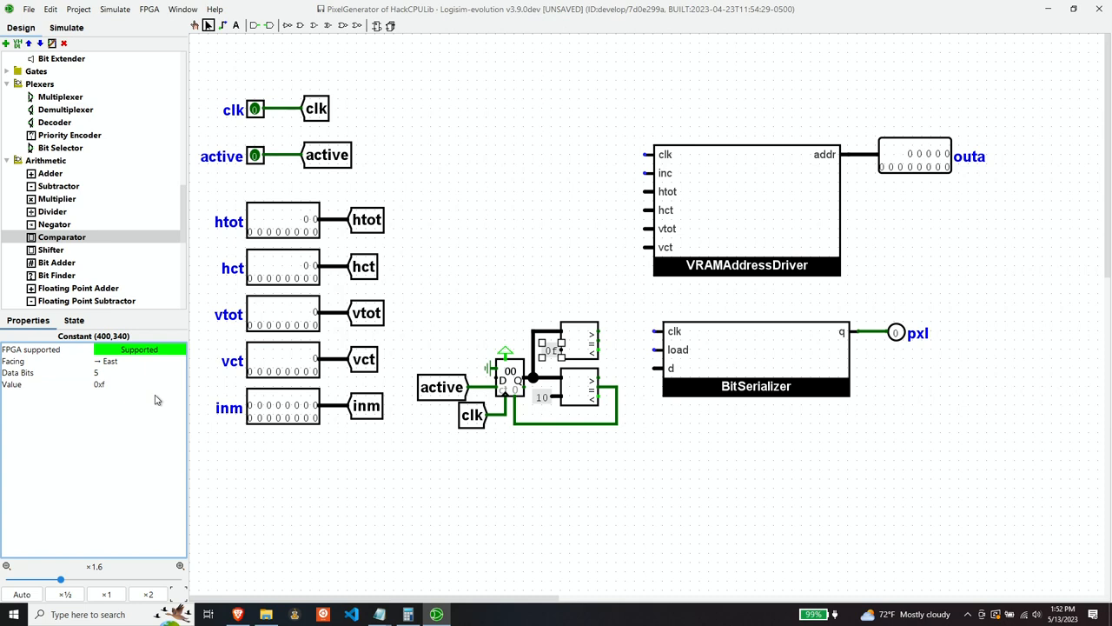
pyautogui.moveTo(622, 371)
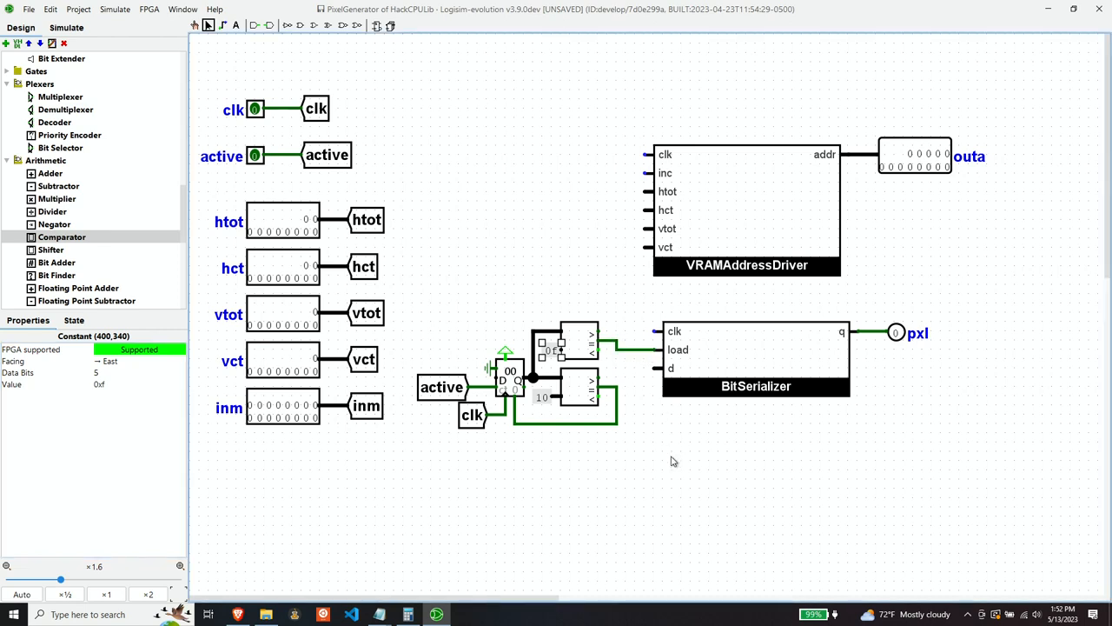
pyautogui.moveTo(570, 305)
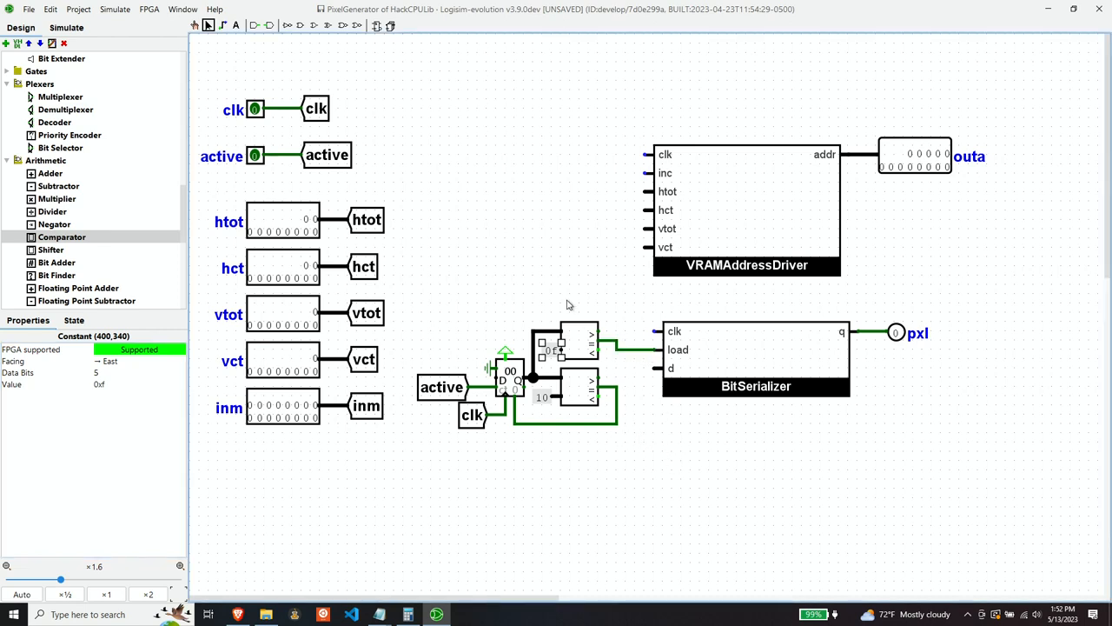
pyautogui.moveTo(354, 429)
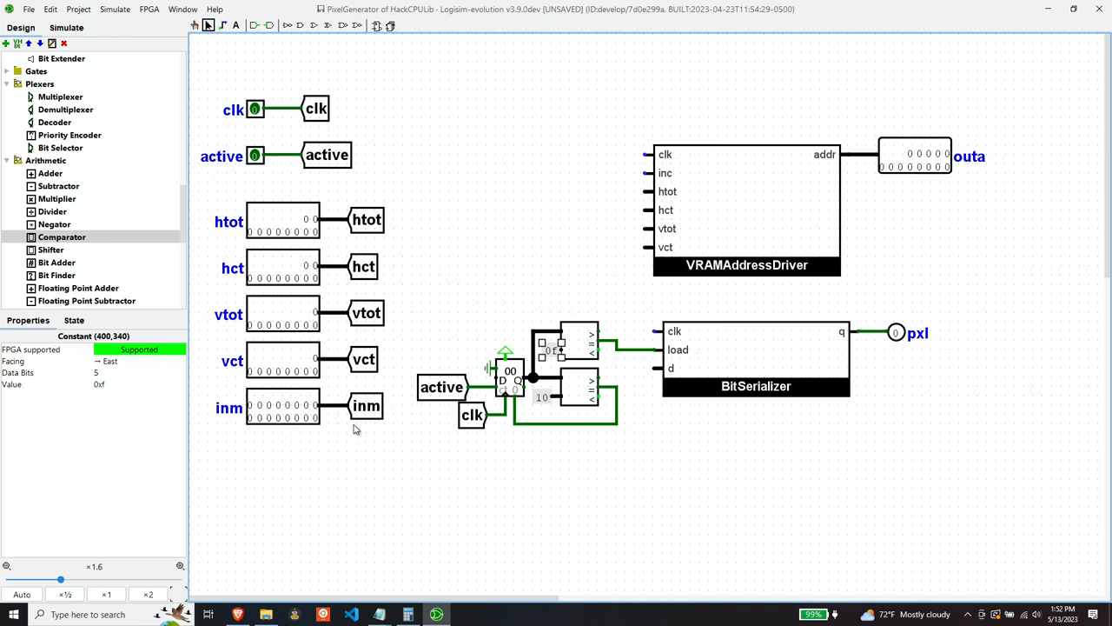
pyautogui.click(372, 406)
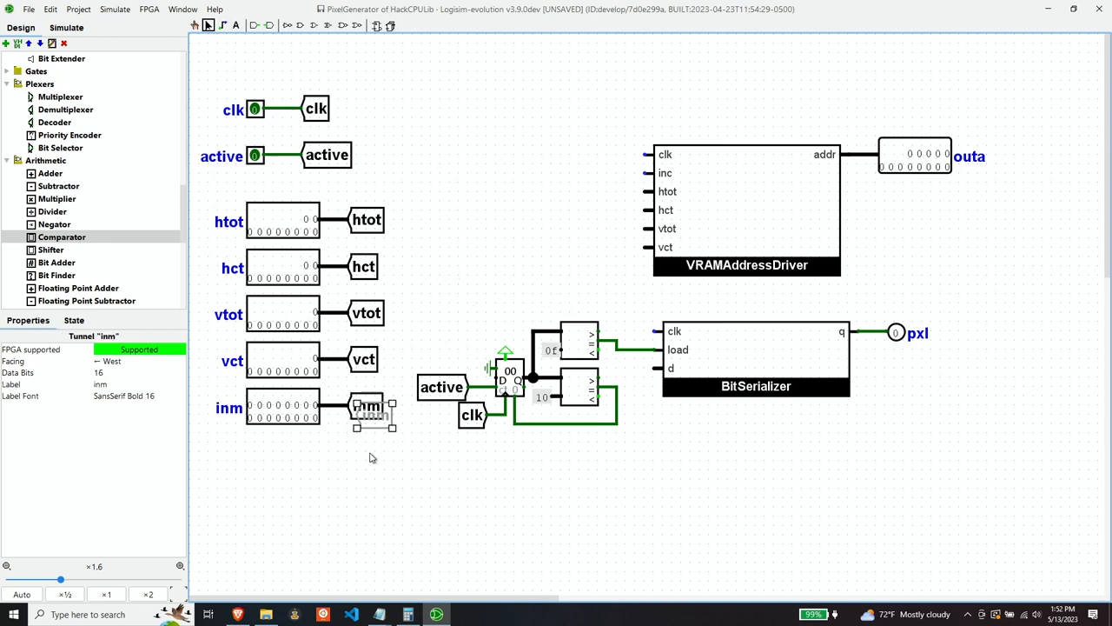
pyautogui.moveTo(373, 414); pyautogui.dragTo(645, 426)
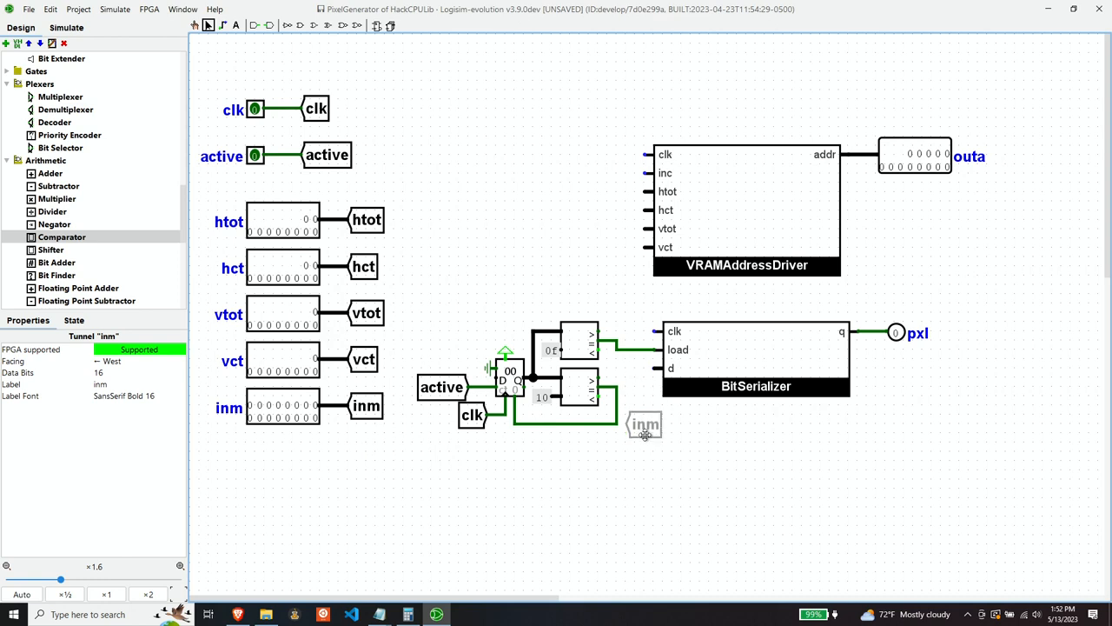
pyautogui.click(643, 424)
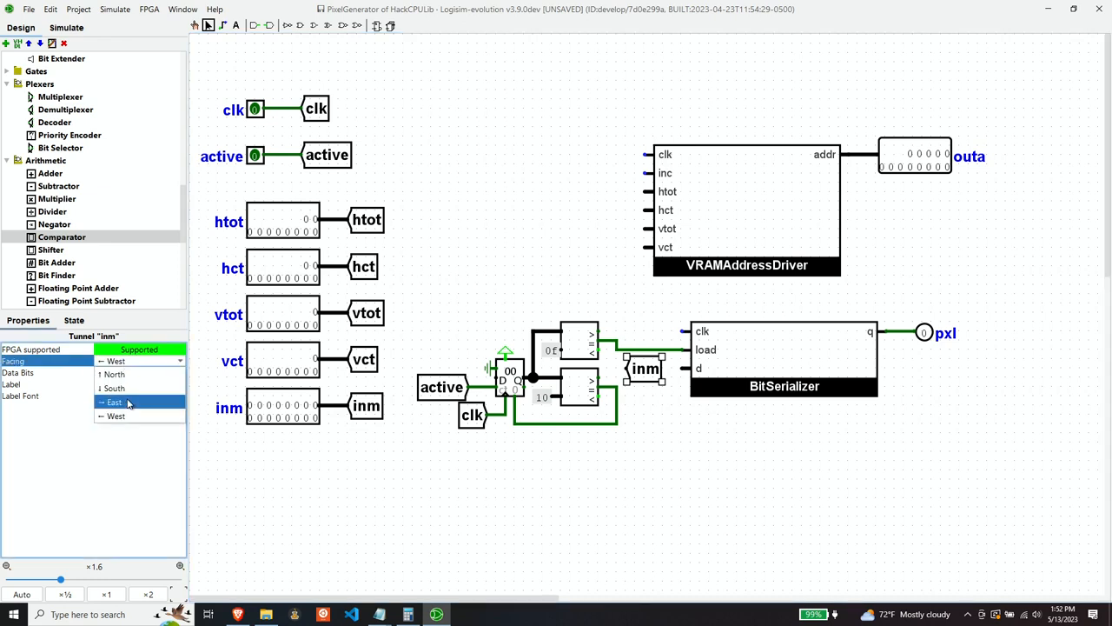
pyautogui.click(113, 401)
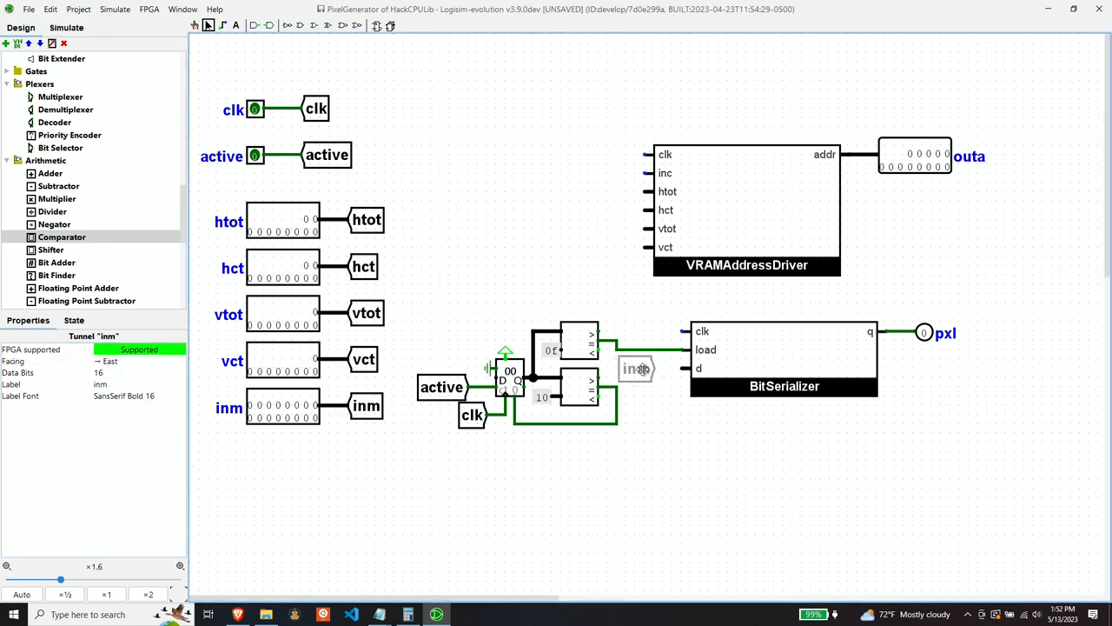
pyautogui.click(643, 369)
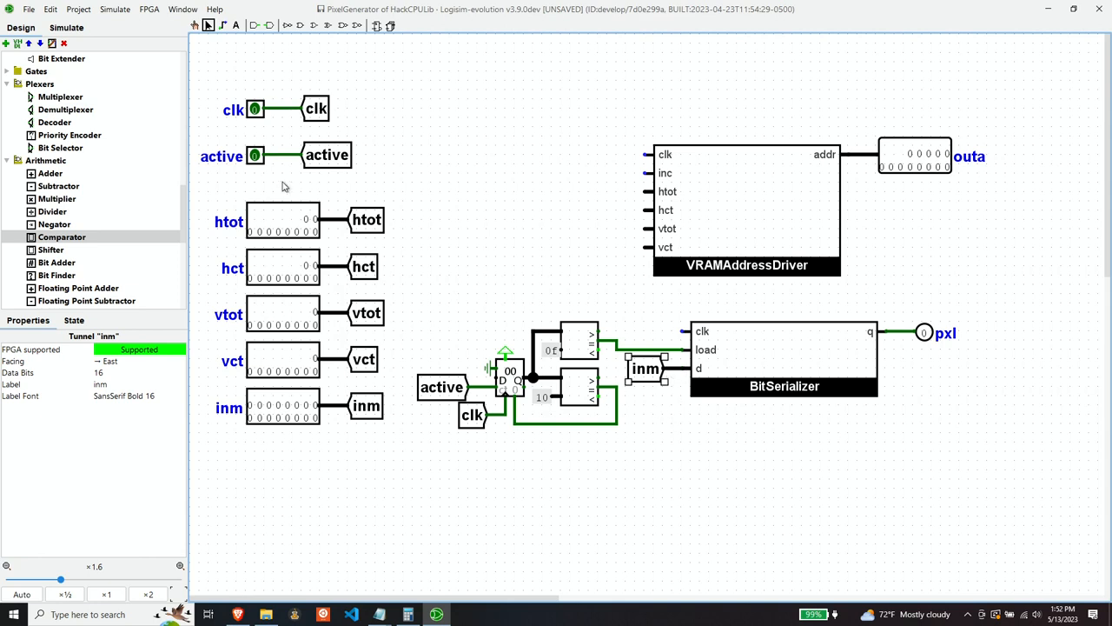
# Copy the clk tunnel onto the BitSerializer's clk input.
pyautogui.click(316, 107)
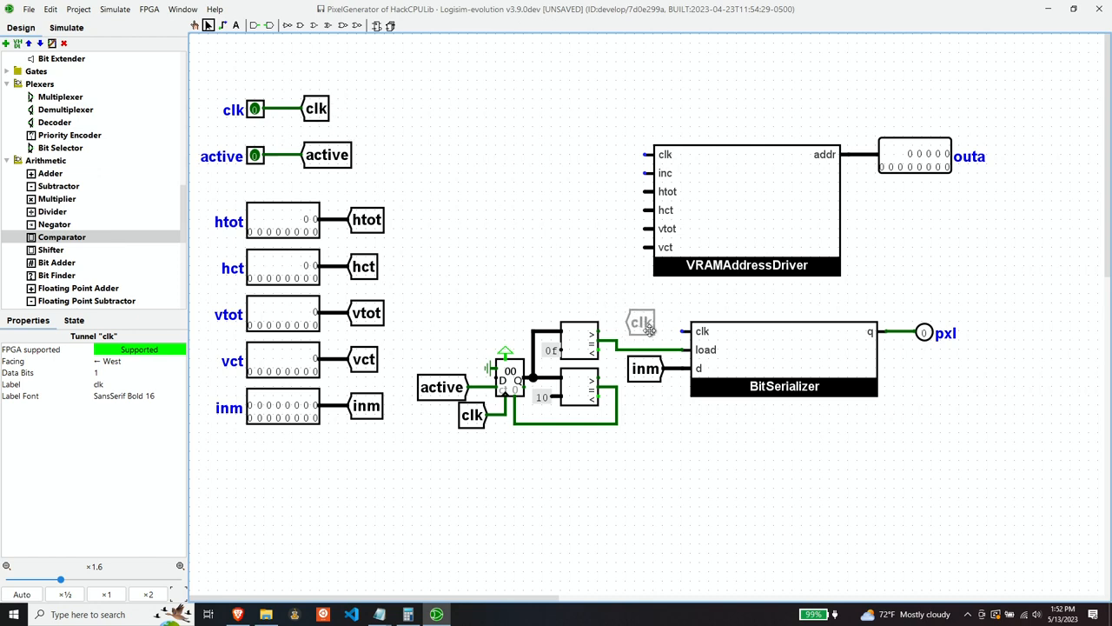
pyautogui.click(639, 323)
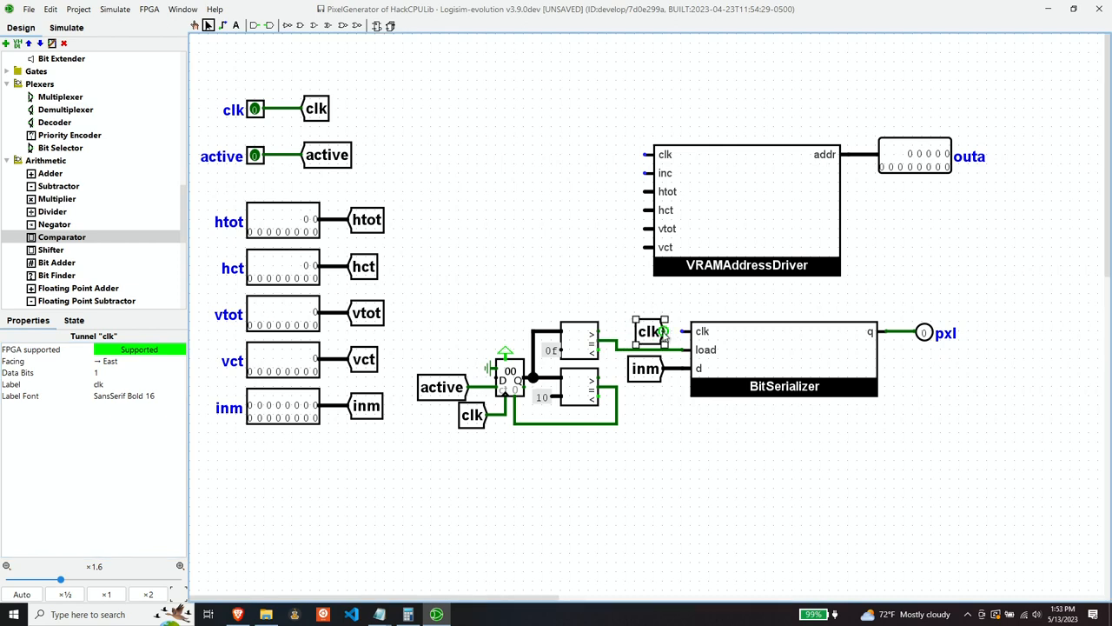
pyautogui.click(556, 243)
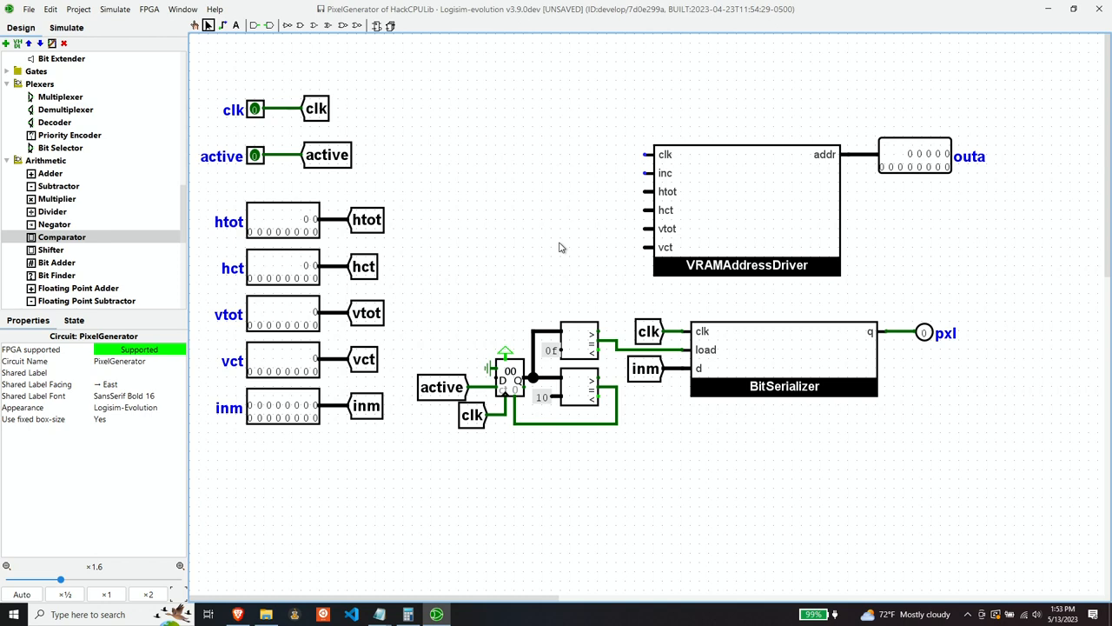
pyautogui.moveTo(723, 187)
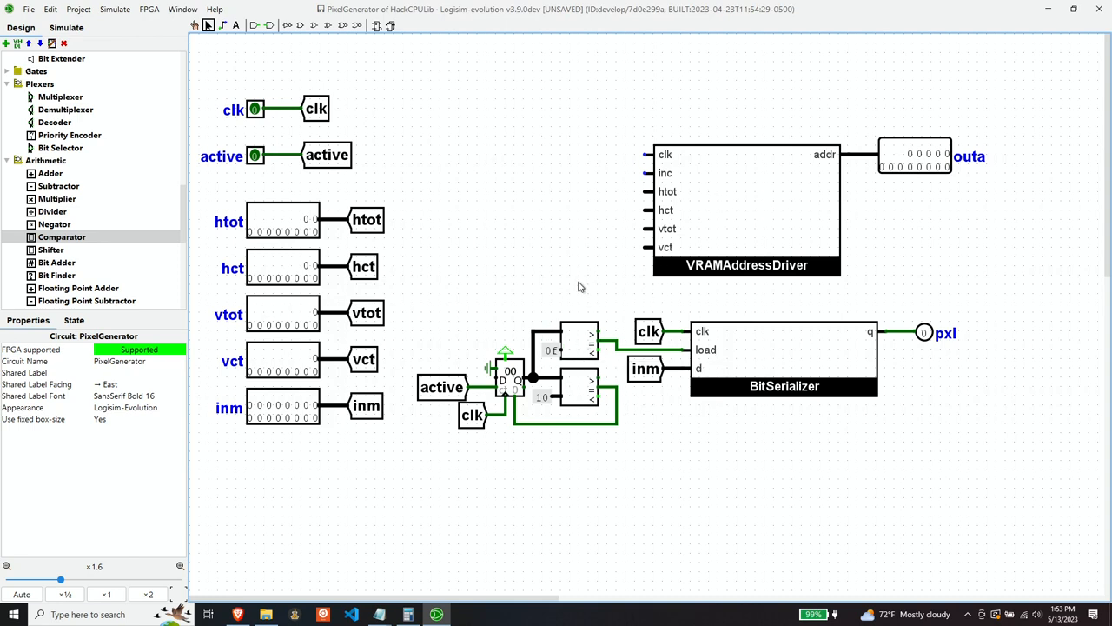
pyautogui.moveTo(853, 83)
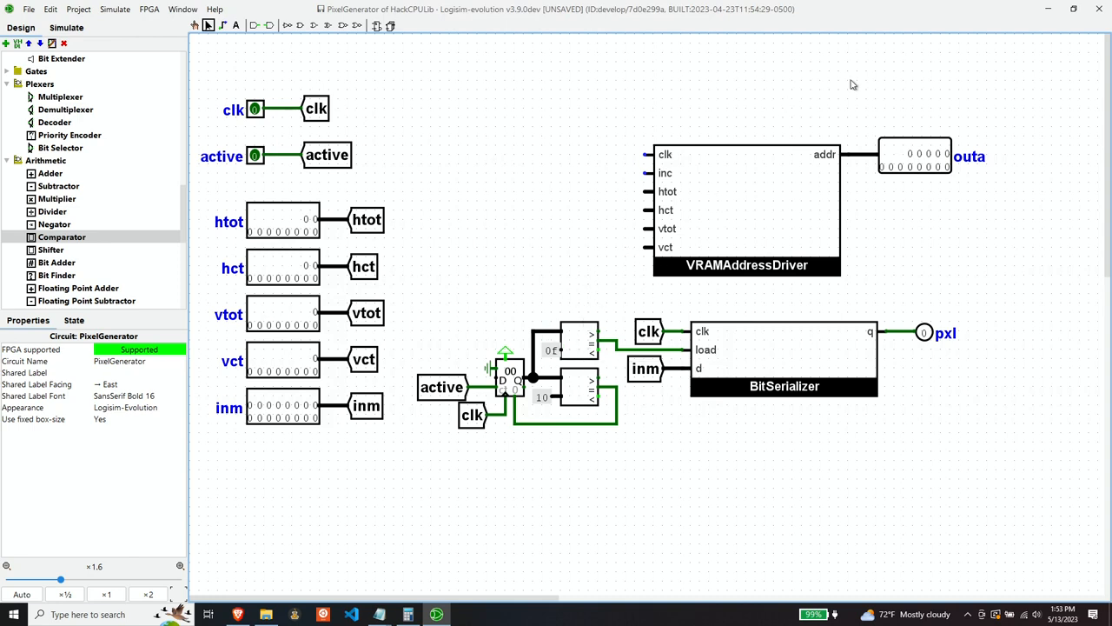
pyautogui.moveTo(931, 154)
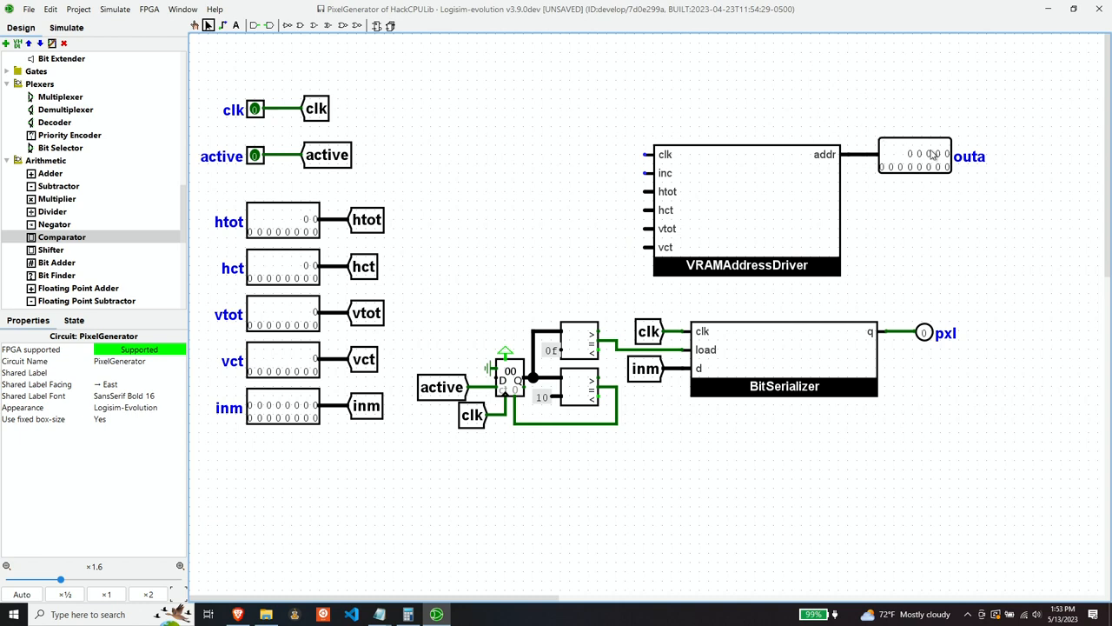
pyautogui.moveTo(522, 289)
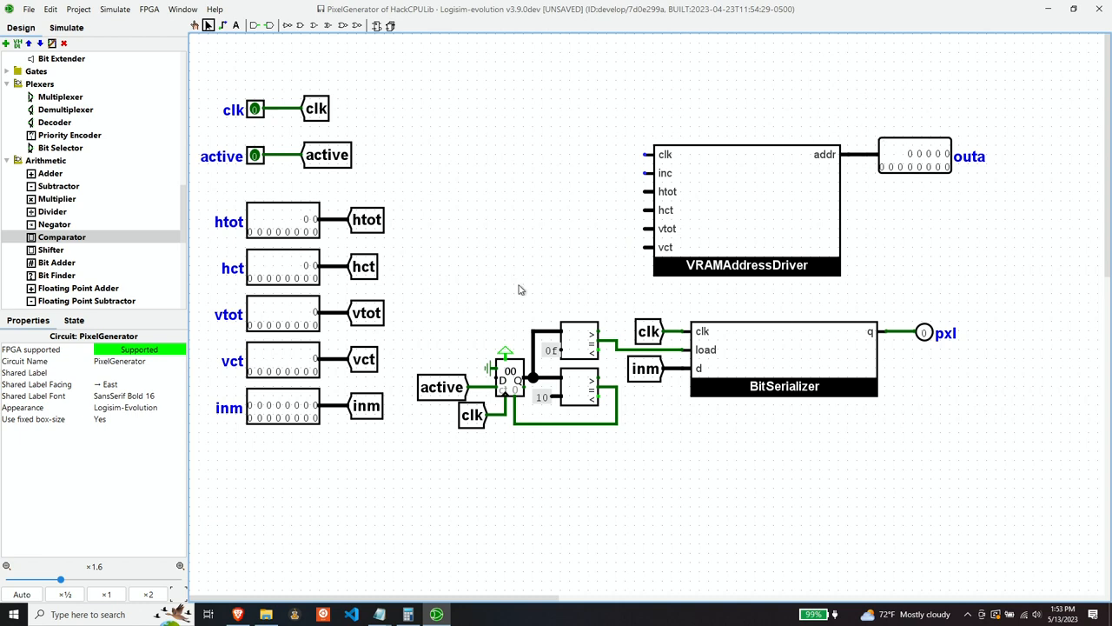
pyautogui.moveTo(597, 264)
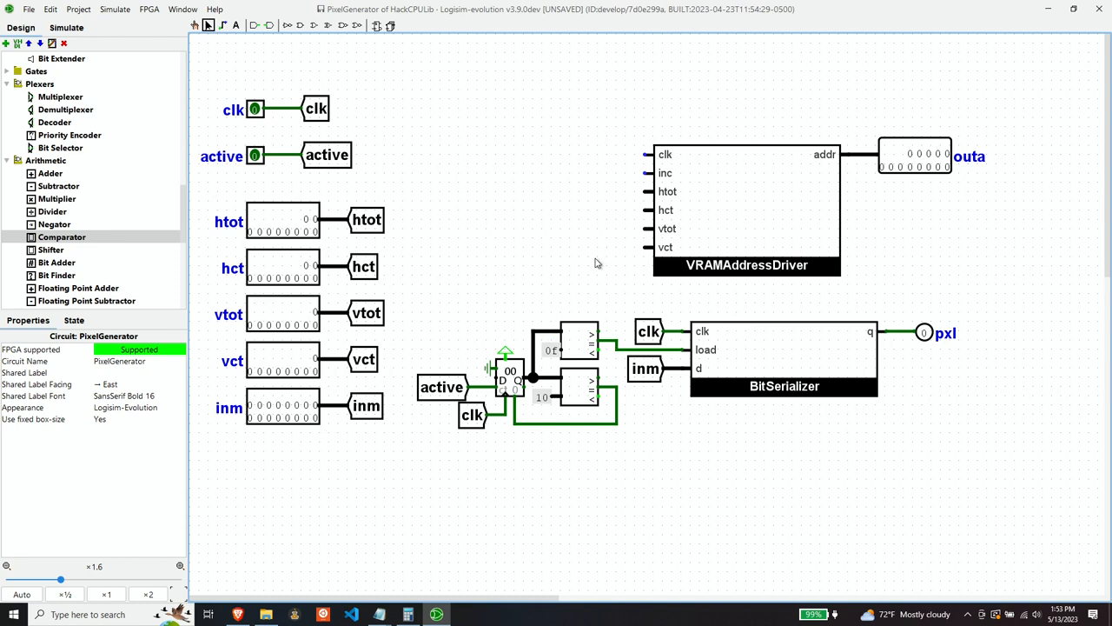
pyautogui.moveTo(580, 347)
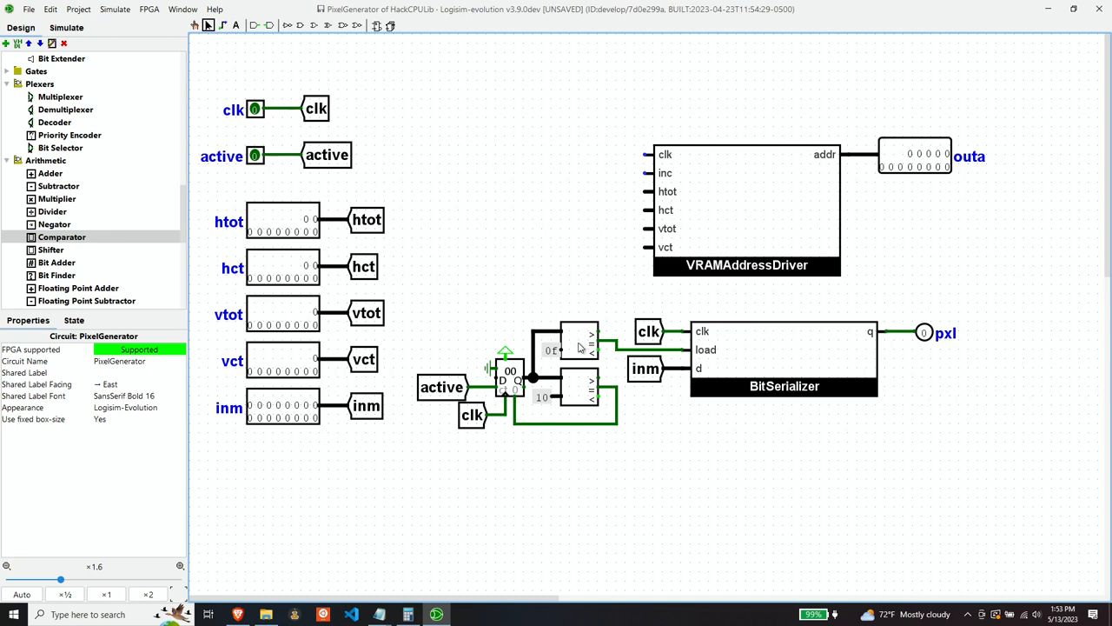
# Select the comparator to duplicate it for a third comparison feeding VRAMAddressDriver.
pyautogui.click(582, 339)
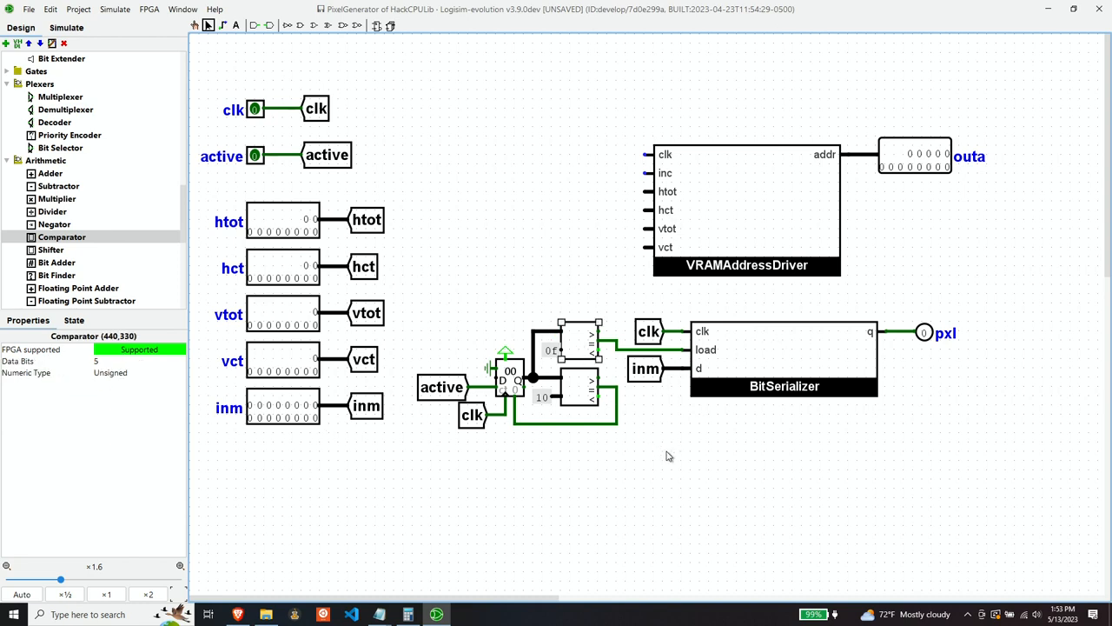
pyautogui.moveTo(671, 459)
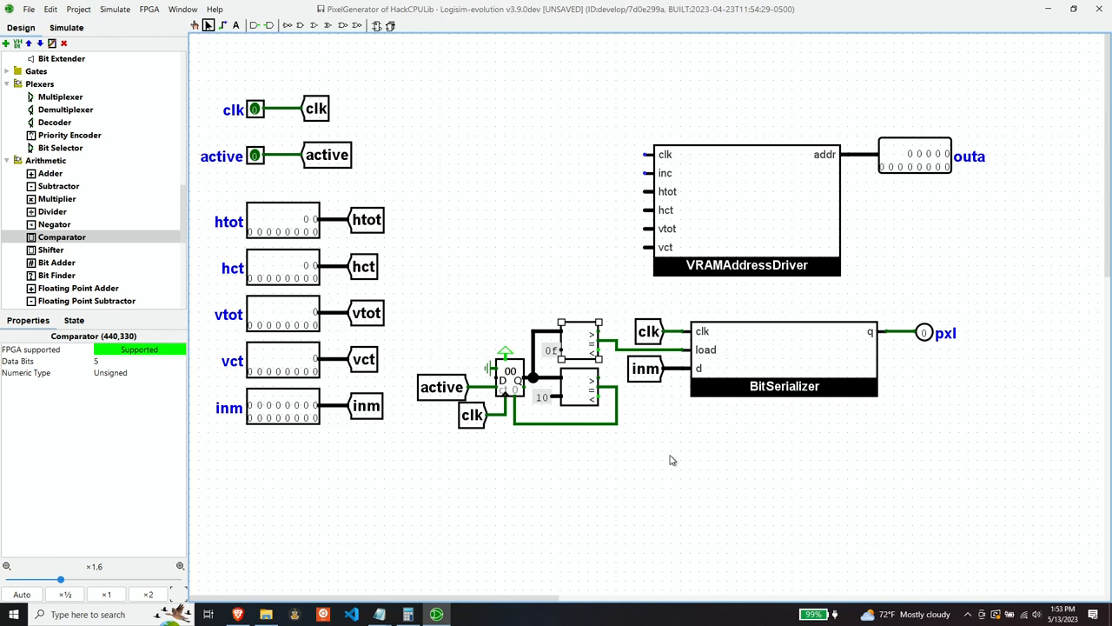
pyautogui.moveTo(678, 463)
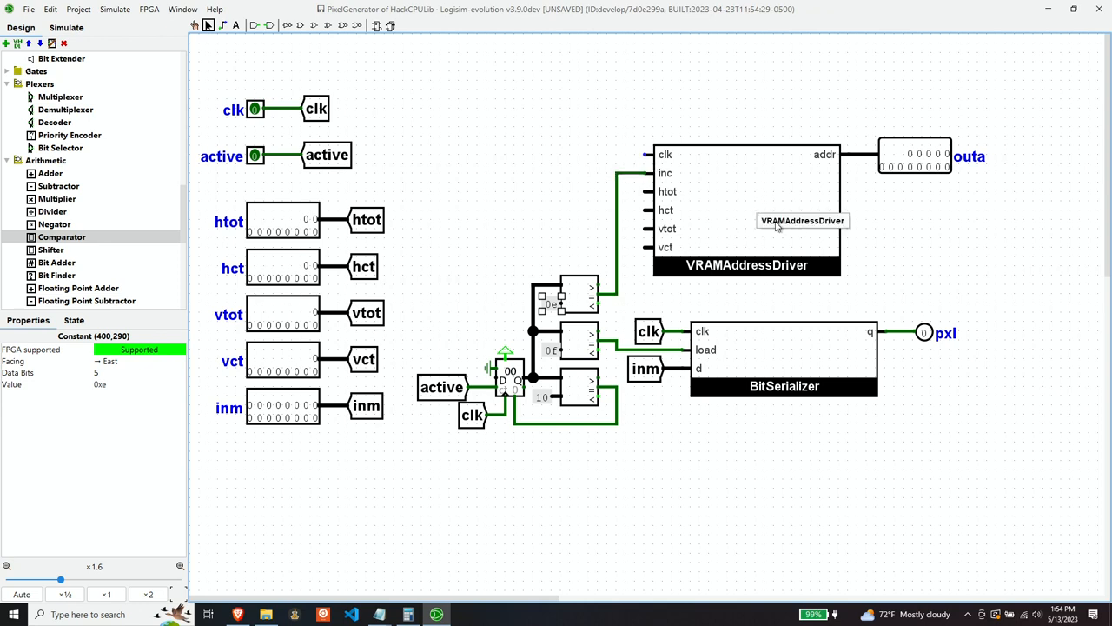
pyautogui.moveTo(671, 125)
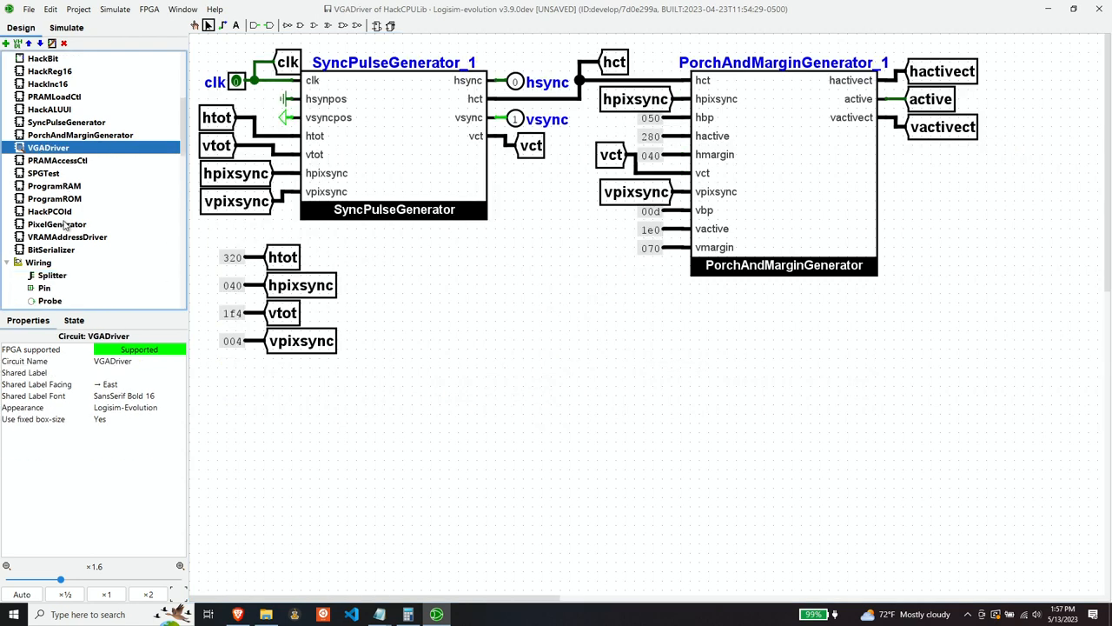
# Place a PixelGenerator block into the VGADriver circuit.
pyautogui.click(56, 222)
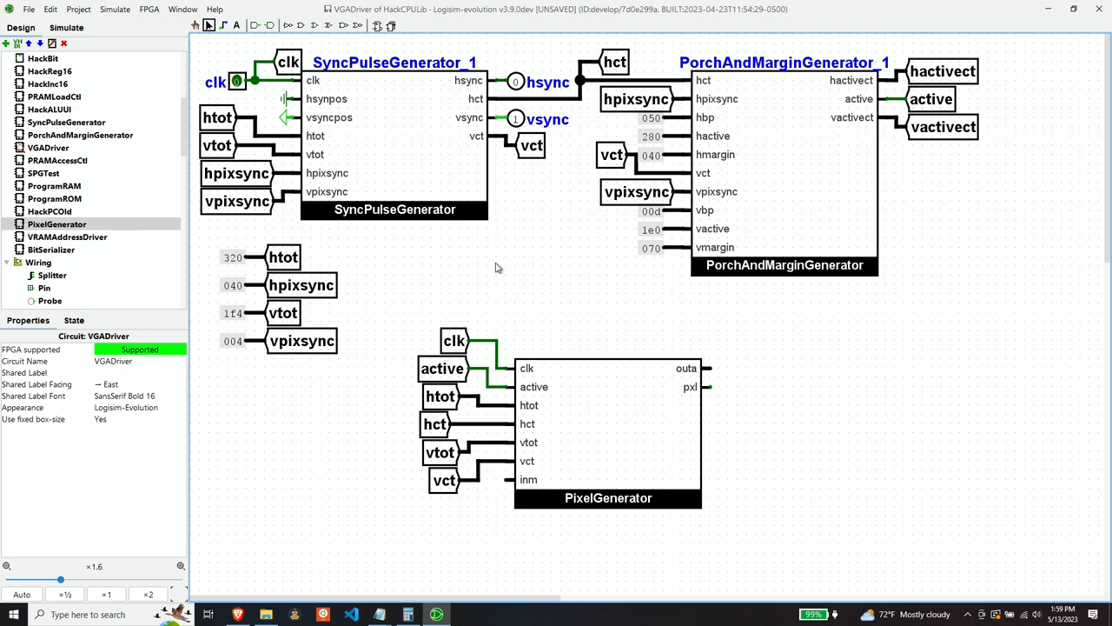
pyautogui.moveTo(316, 243)
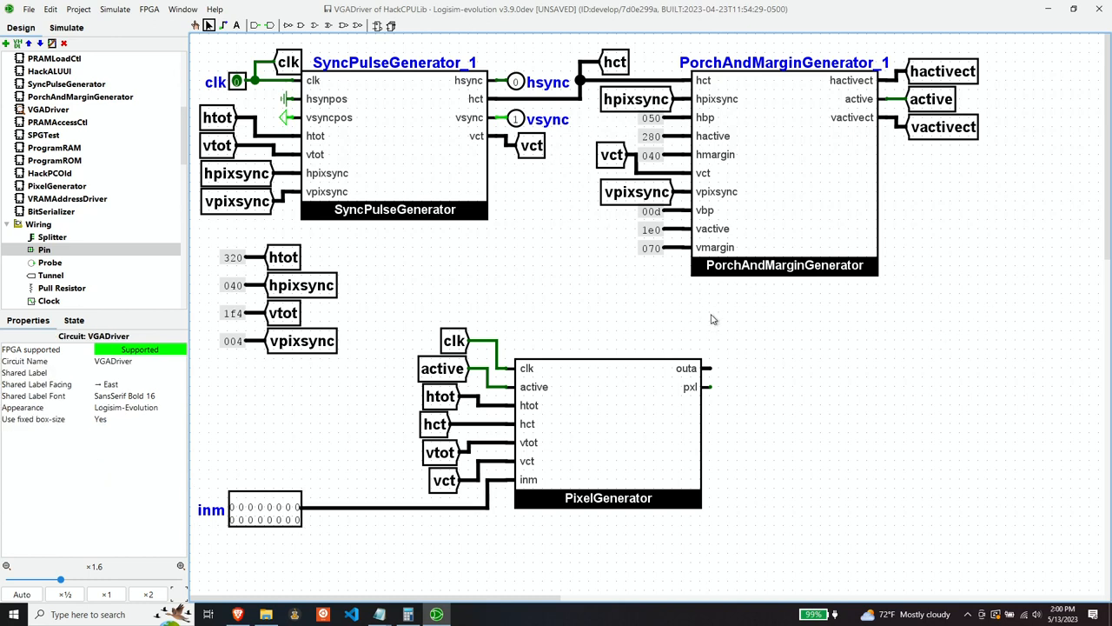
pyautogui.moveTo(646, 433)
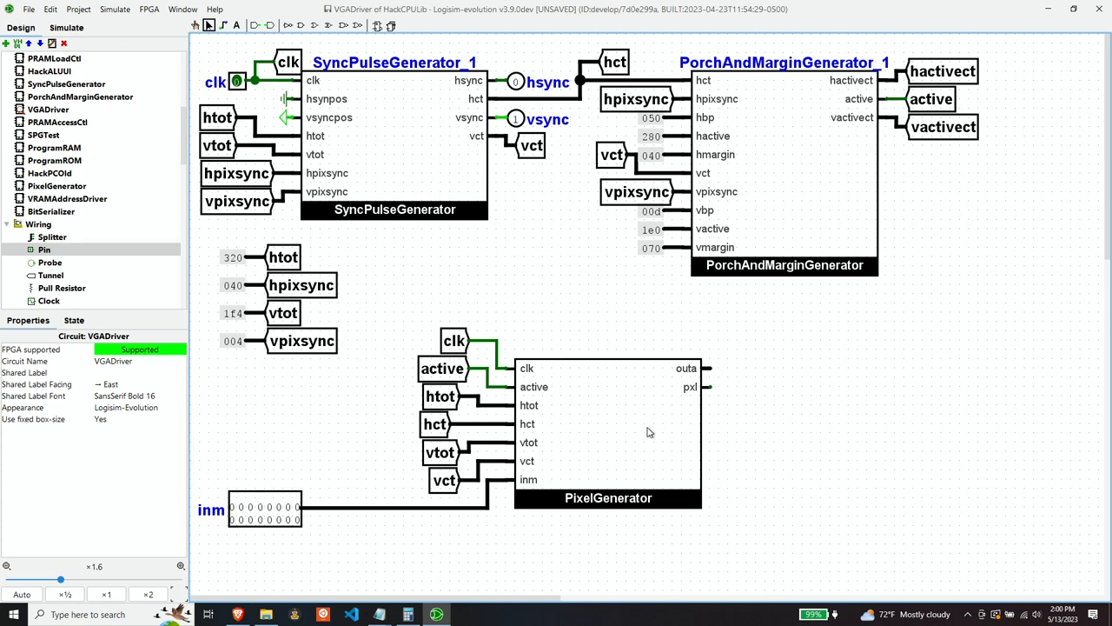
pyautogui.moveTo(209, 229)
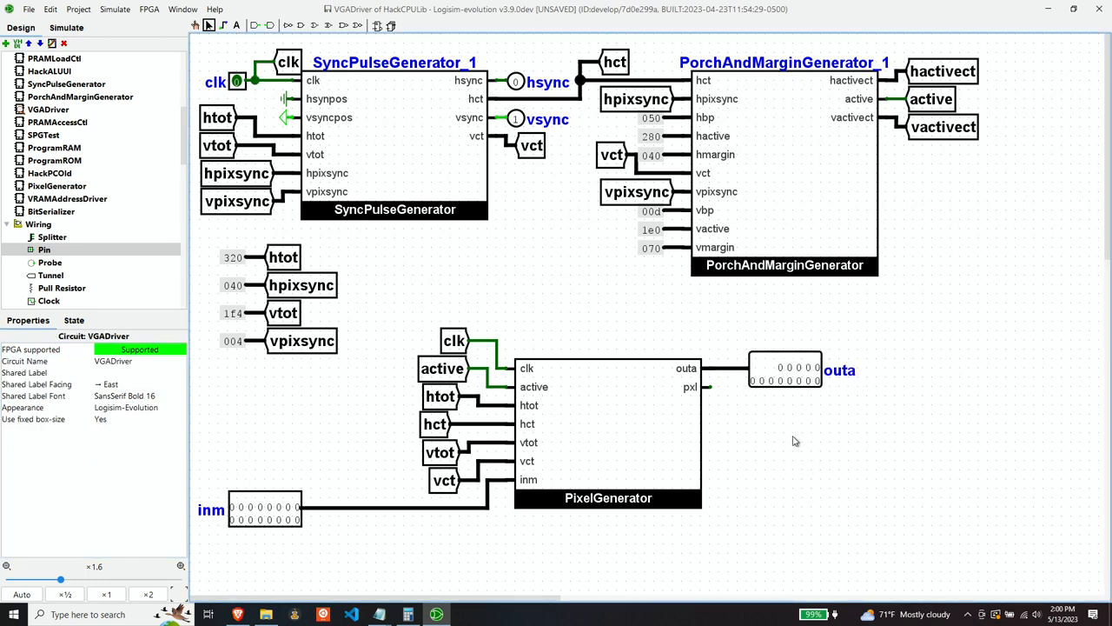
pyautogui.moveTo(716, 417)
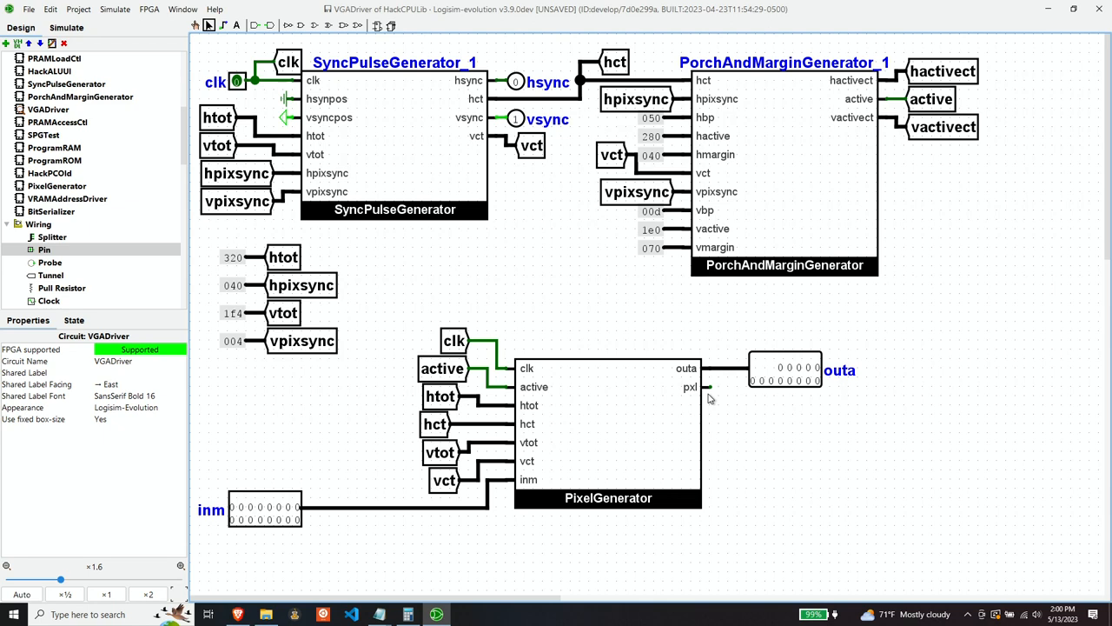
# Place output pins R, G and B on PixelGenerator's pxl output.
pyautogui.click(786, 369)
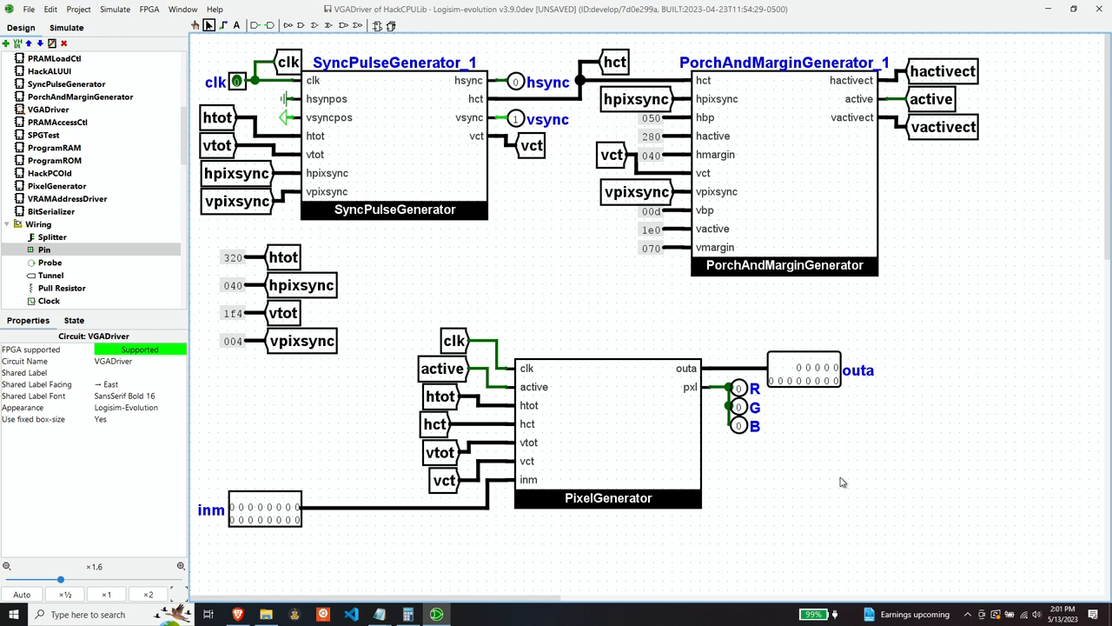
pyautogui.moveTo(556, 266)
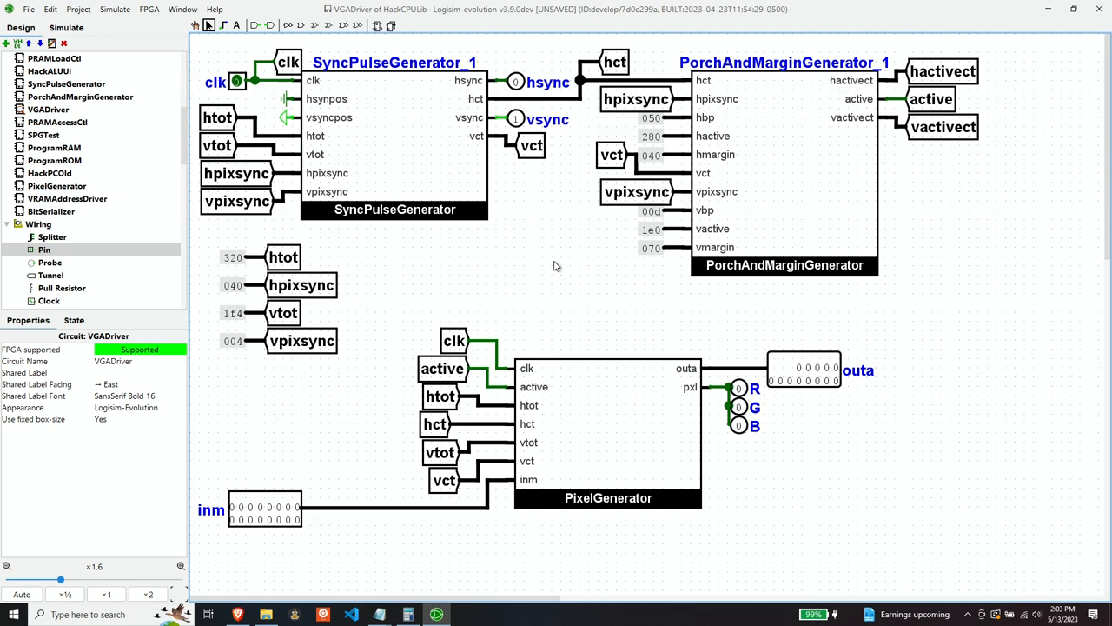
pyautogui.moveTo(42, 59)
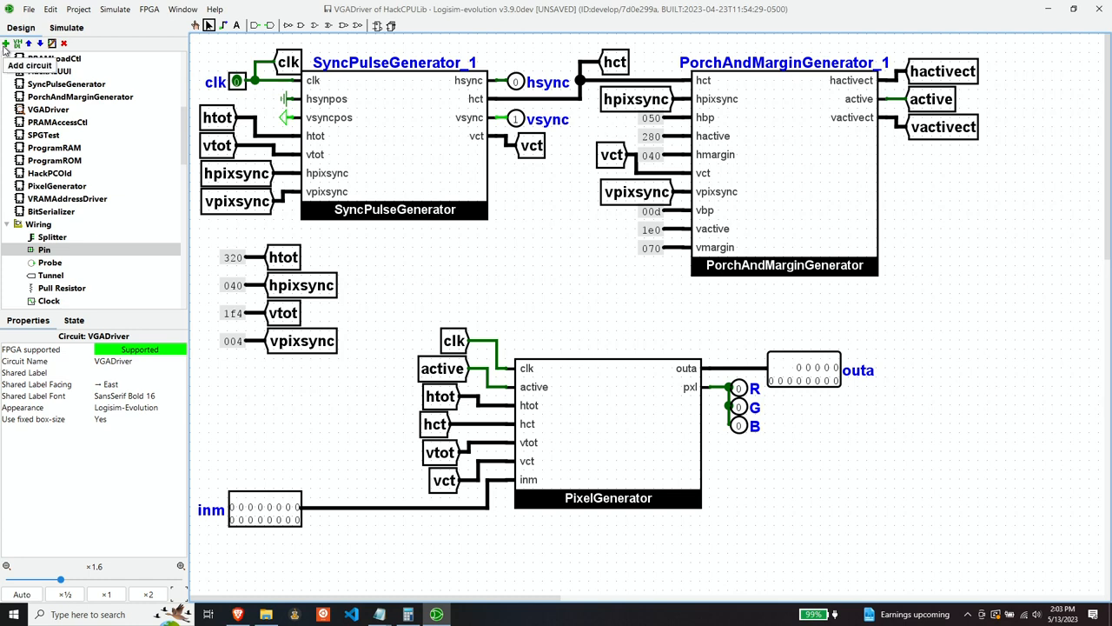
# Create the VGADriverTest circuit and place a VGADriver block in it.
pyautogui.click(17, 44)
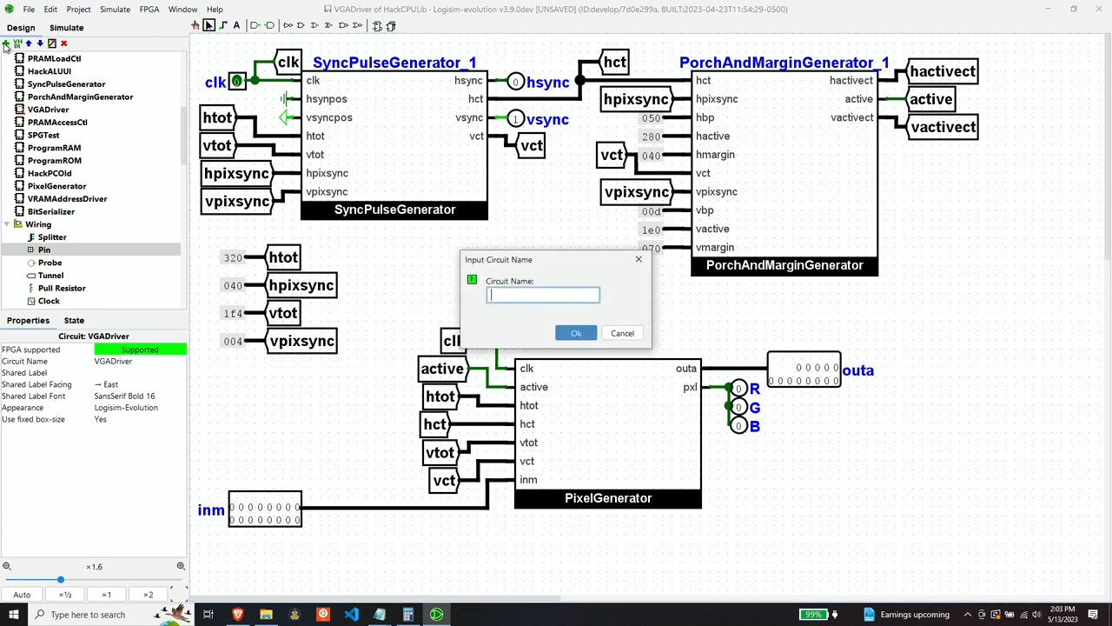
pyautogui.write('VGADriver')
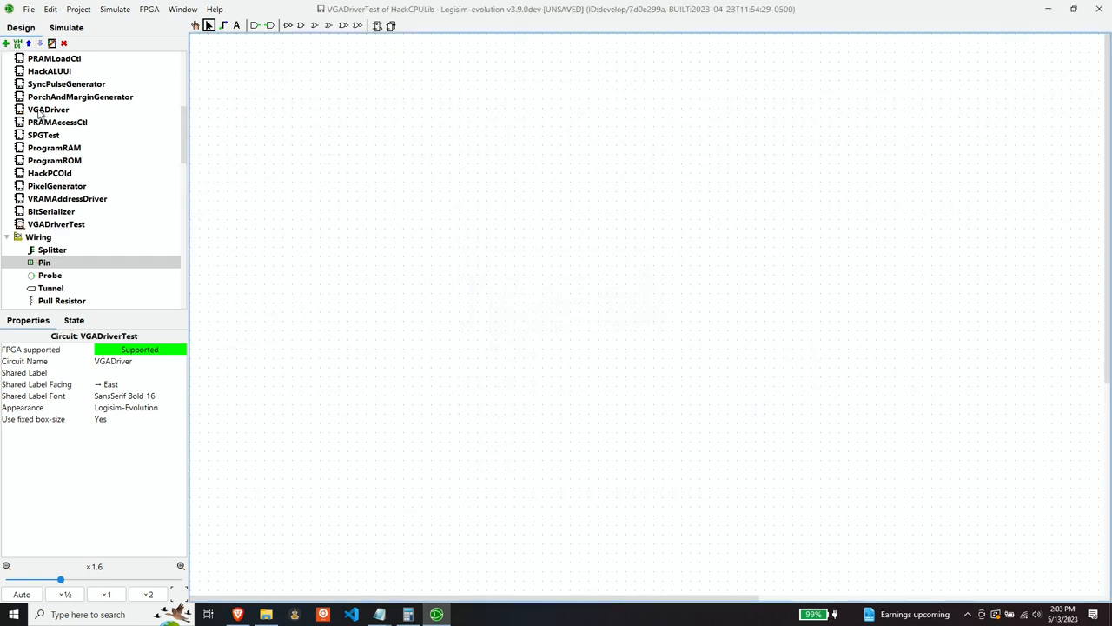
pyautogui.click(49, 108)
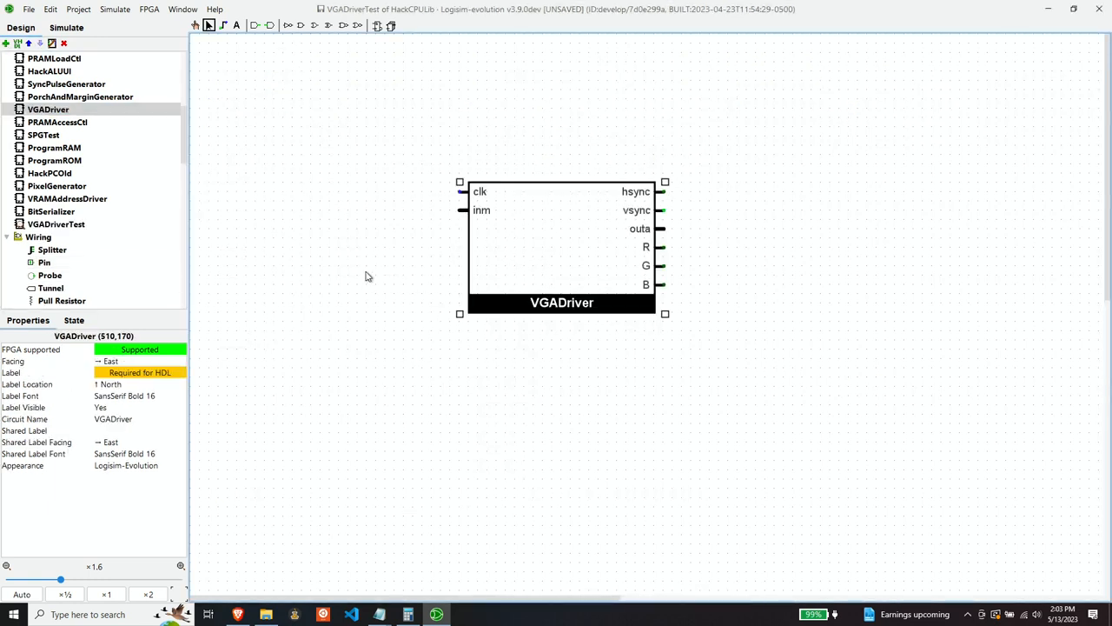
pyautogui.moveTo(532, 229)
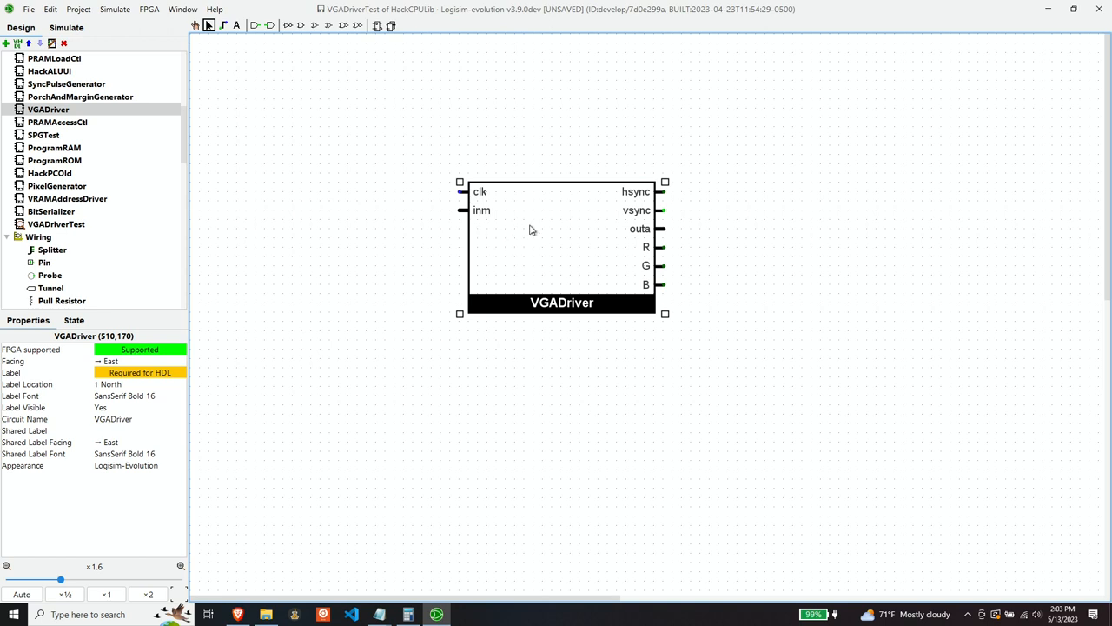
pyautogui.moveTo(563, 247); pyautogui.dragTo(535, 247)
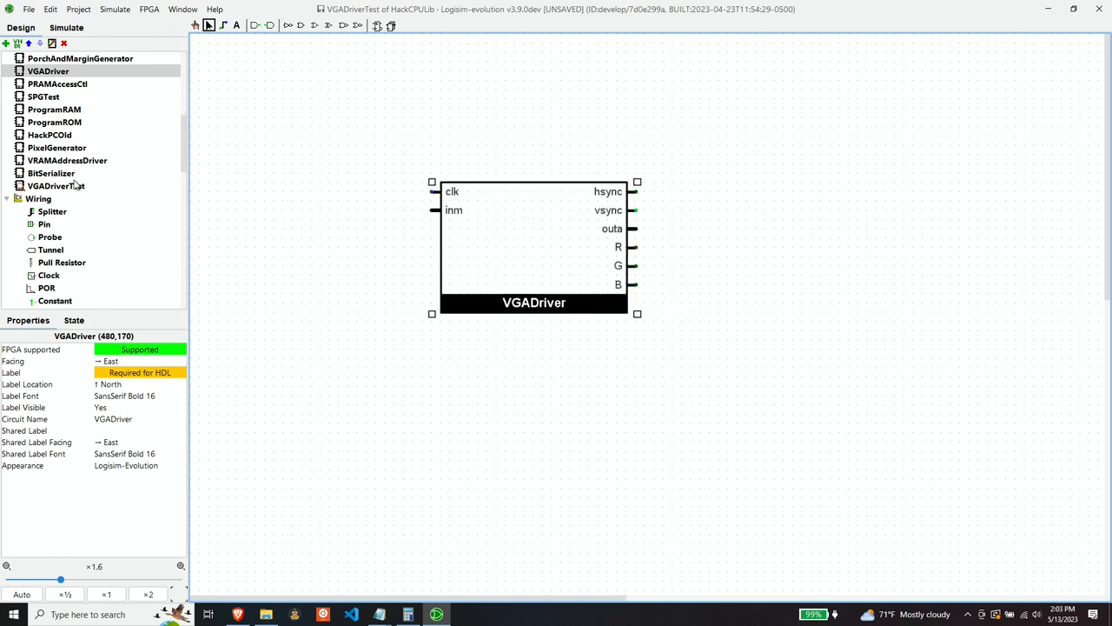
# Add a ROM from Memory with 13-bit addresses and 16-bit data.
pyautogui.scroll(-3)
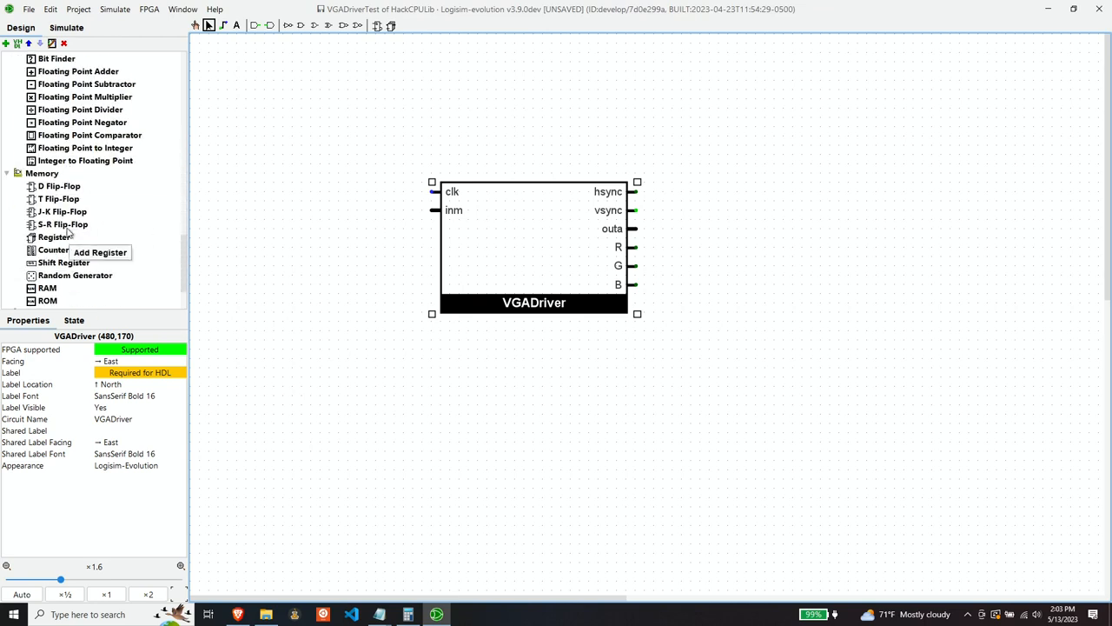
pyautogui.click(48, 299)
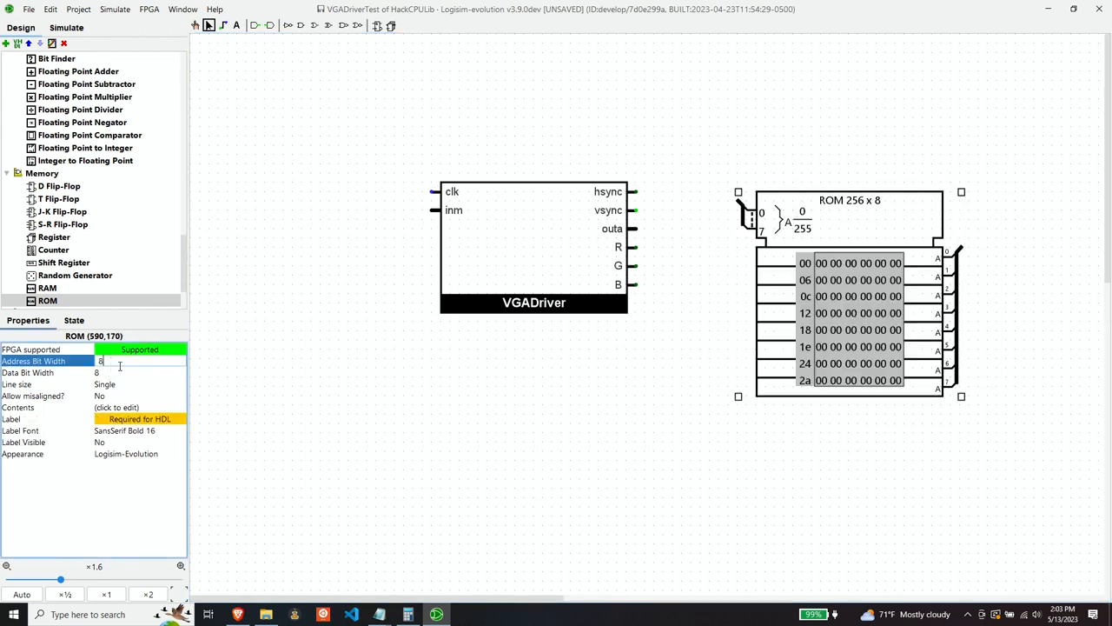
pyautogui.write('13')
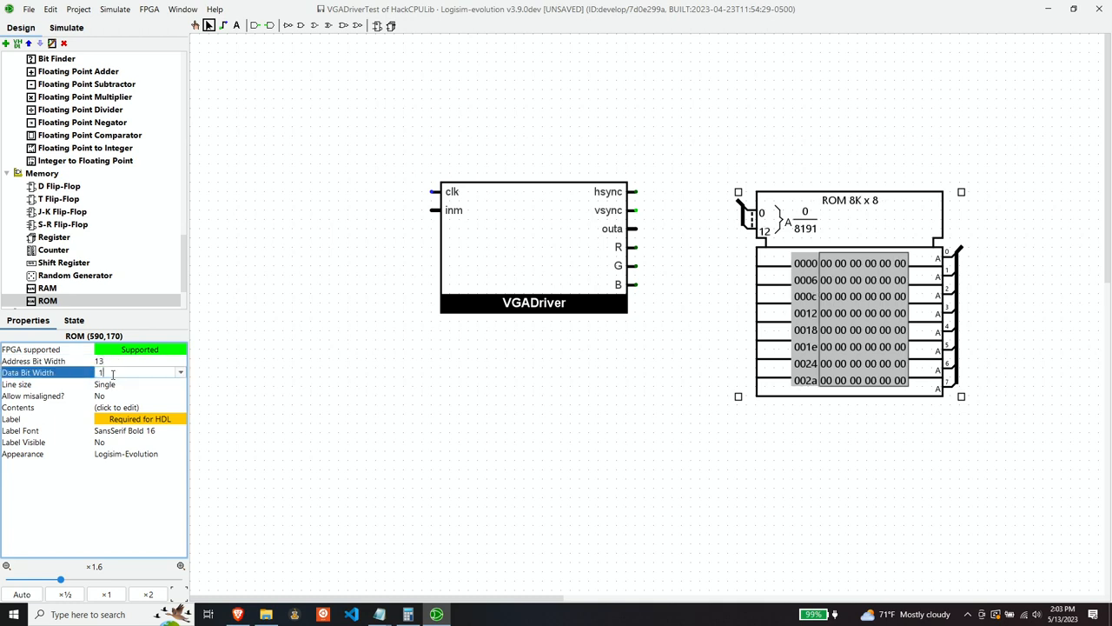
pyautogui.write('16')
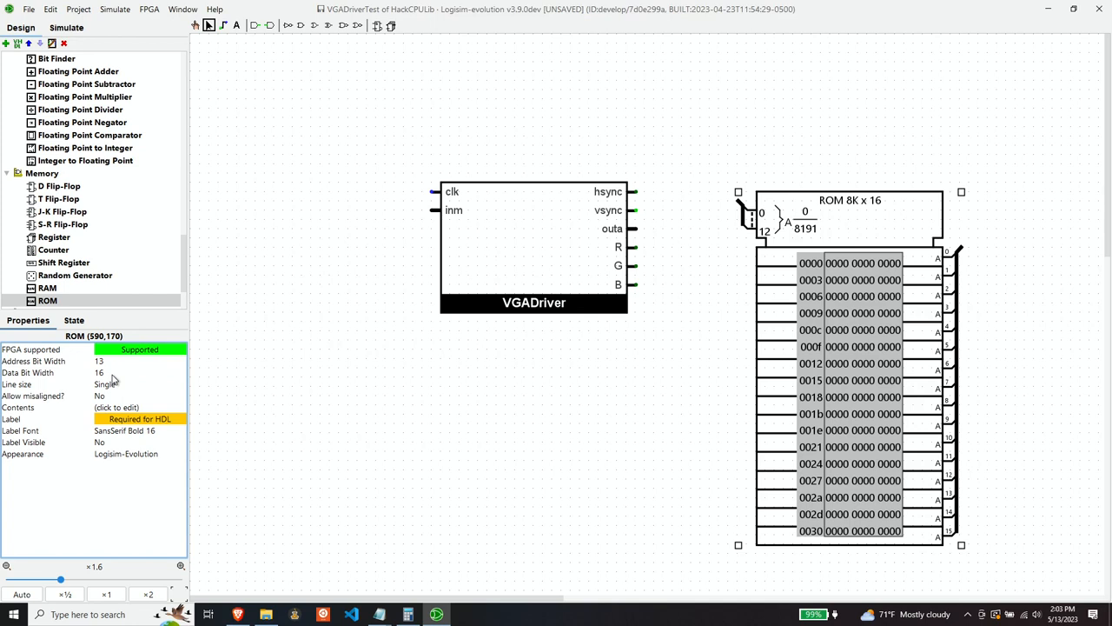
pyautogui.moveTo(184, 369)
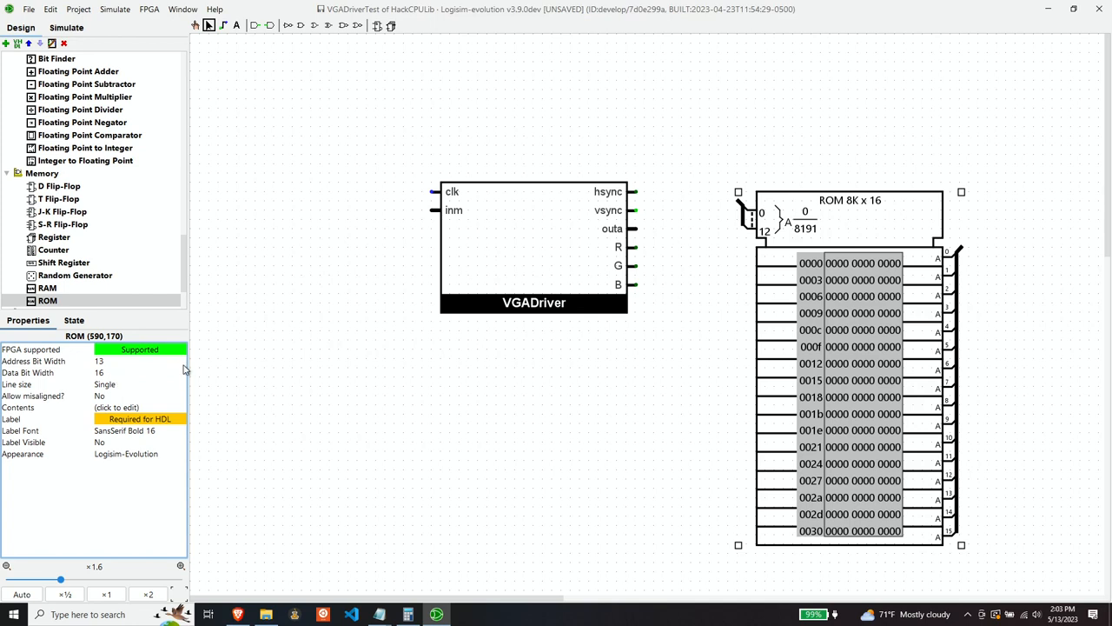
pyautogui.moveTo(438, 364)
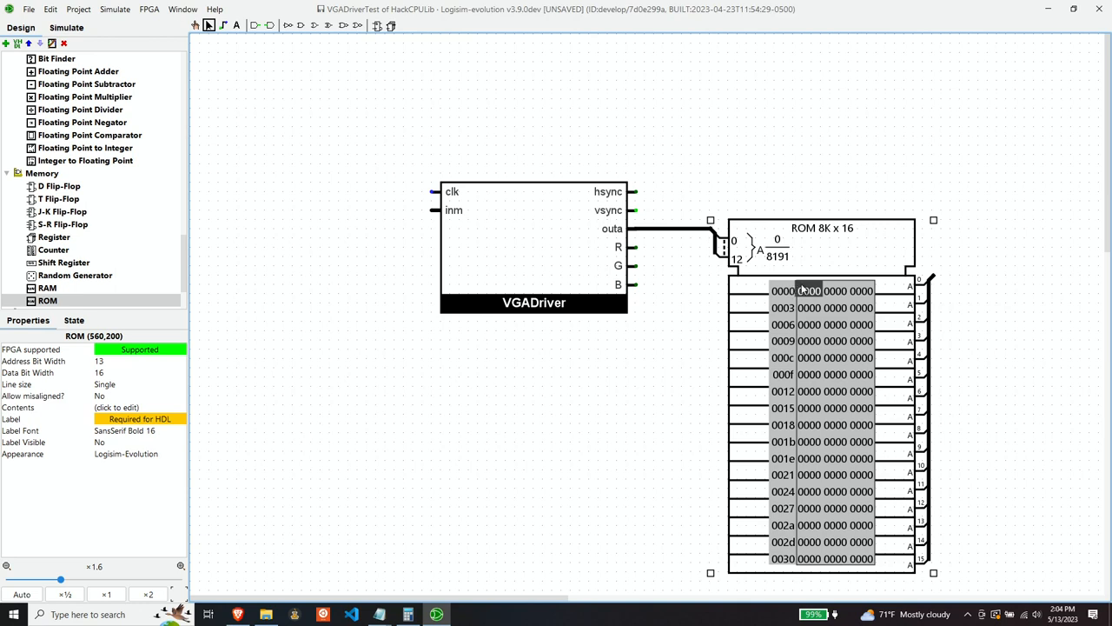
pyautogui.moveTo(858, 271)
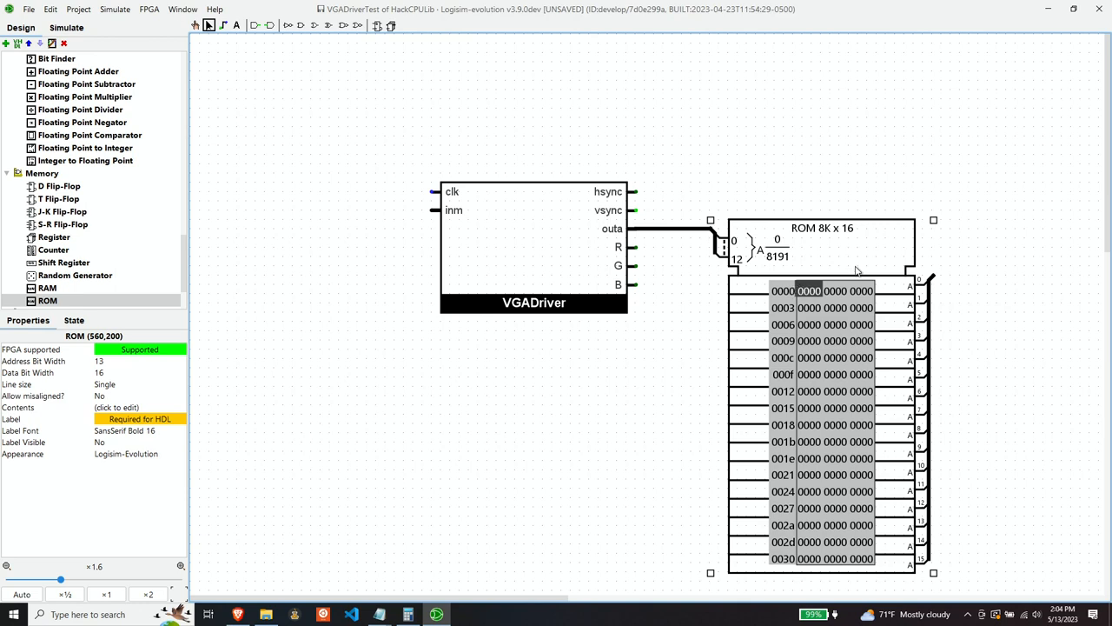
pyautogui.moveTo(938, 285)
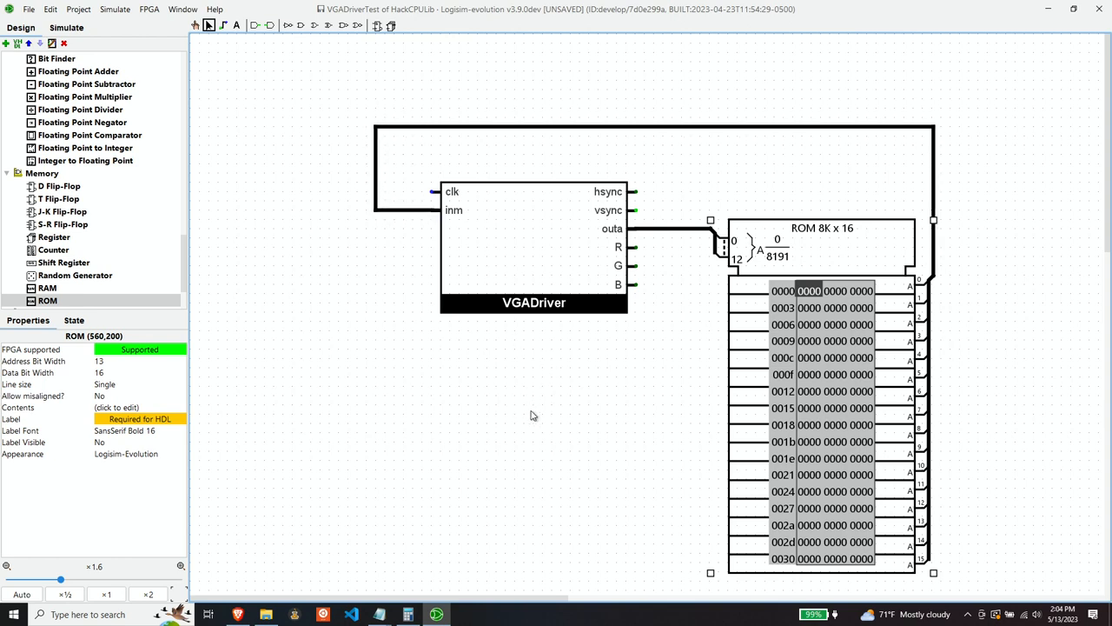
pyautogui.moveTo(457, 224)
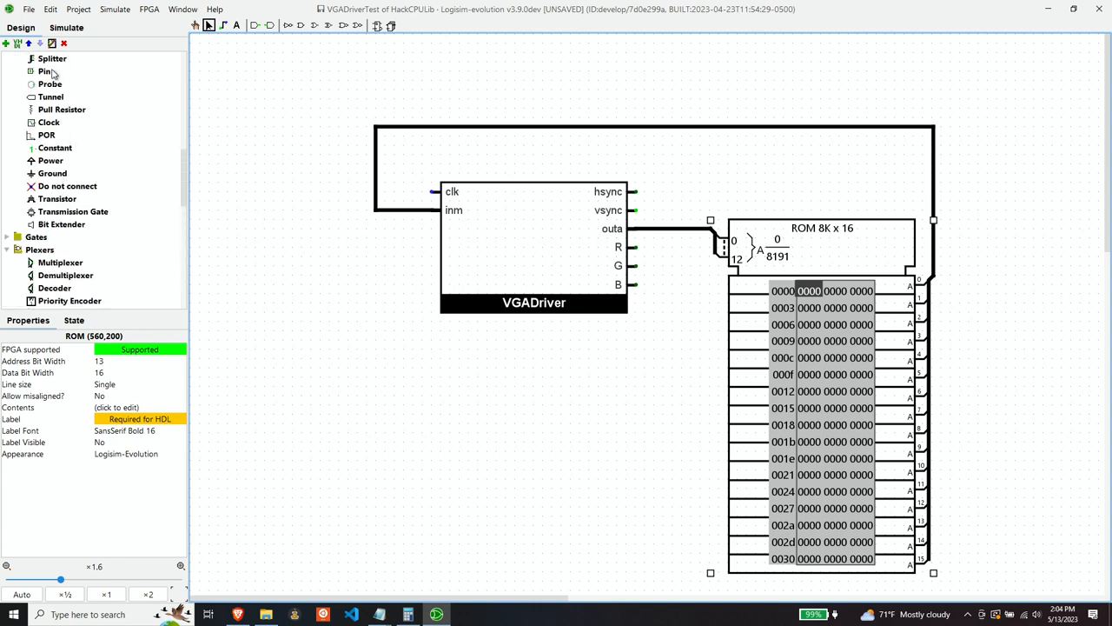
pyautogui.moveTo(54, 129)
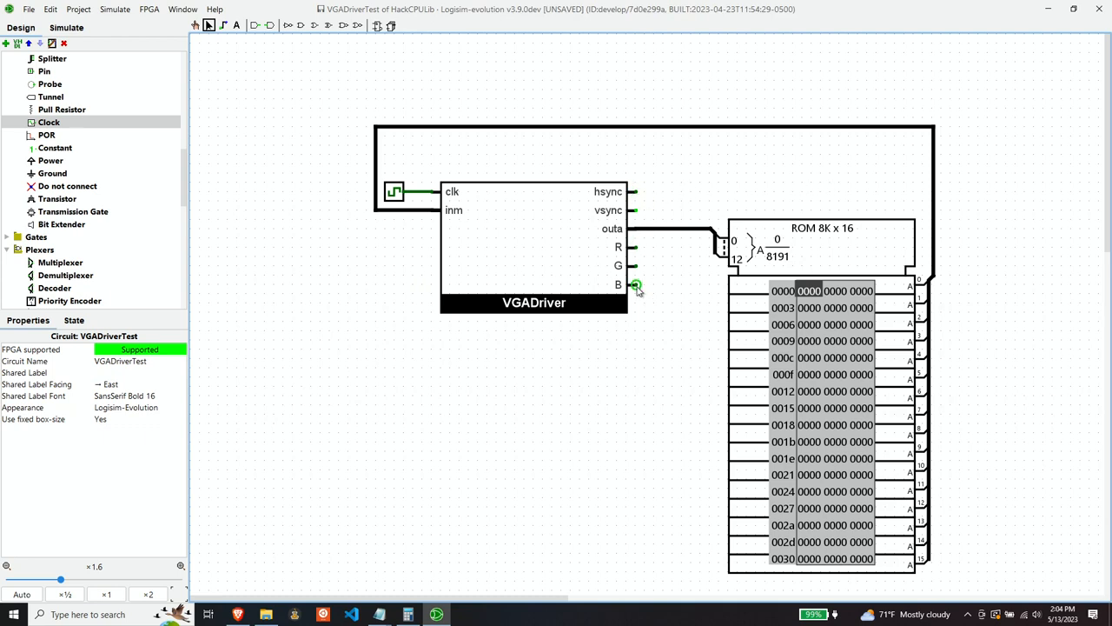
pyautogui.moveTo(643, 156)
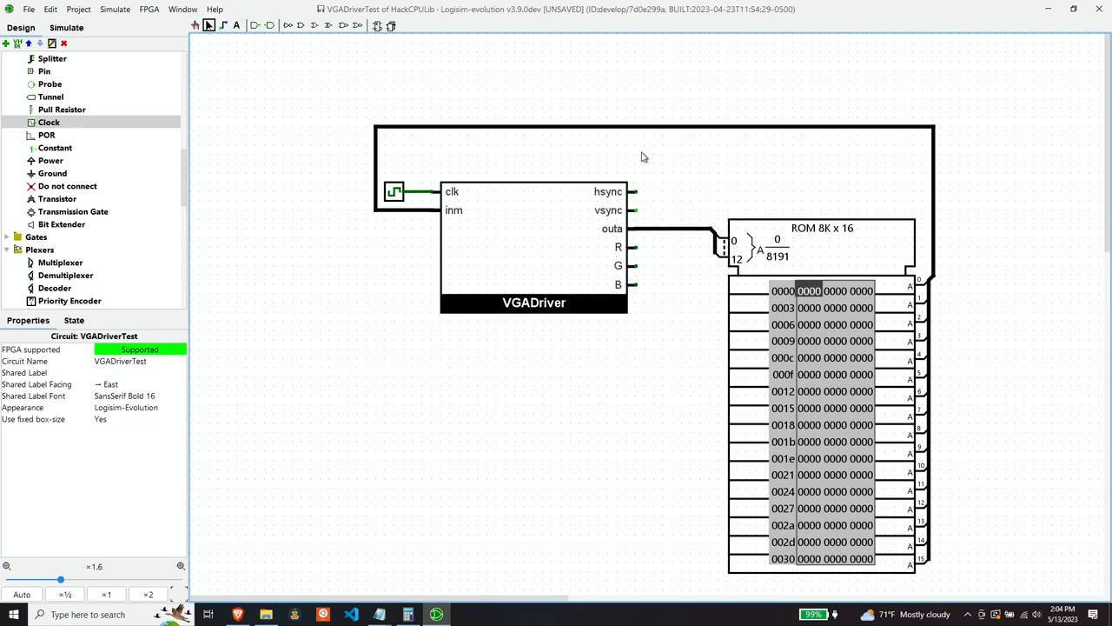
pyautogui.moveTo(62, 136)
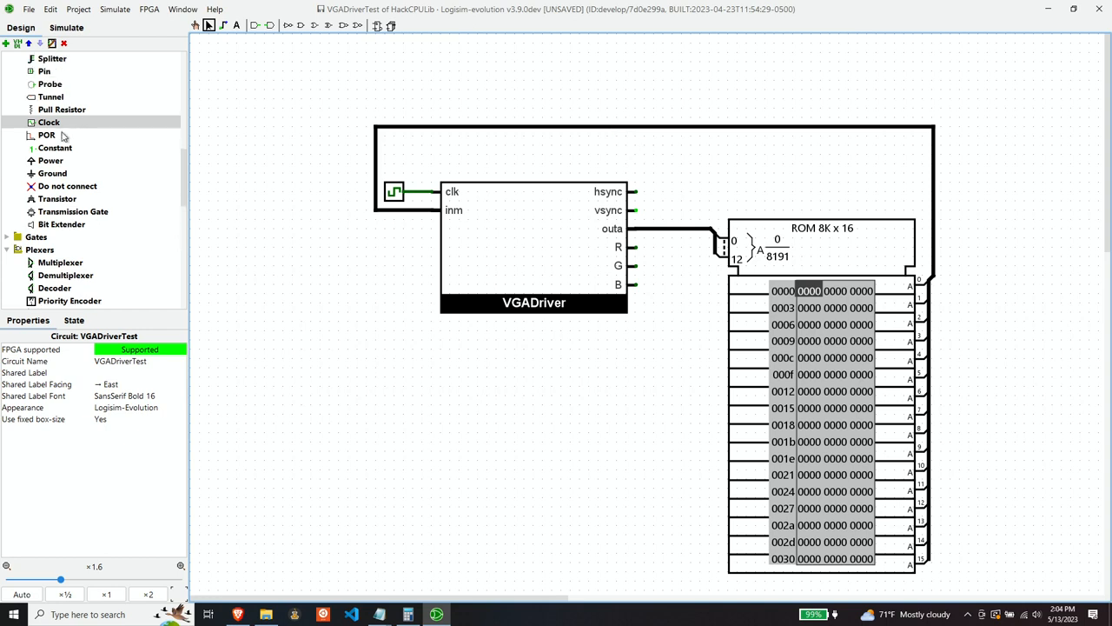
# Place labelled output pins hsync, vsync, R, G and B on VGADriver's outputs.
pyautogui.click(643, 191)
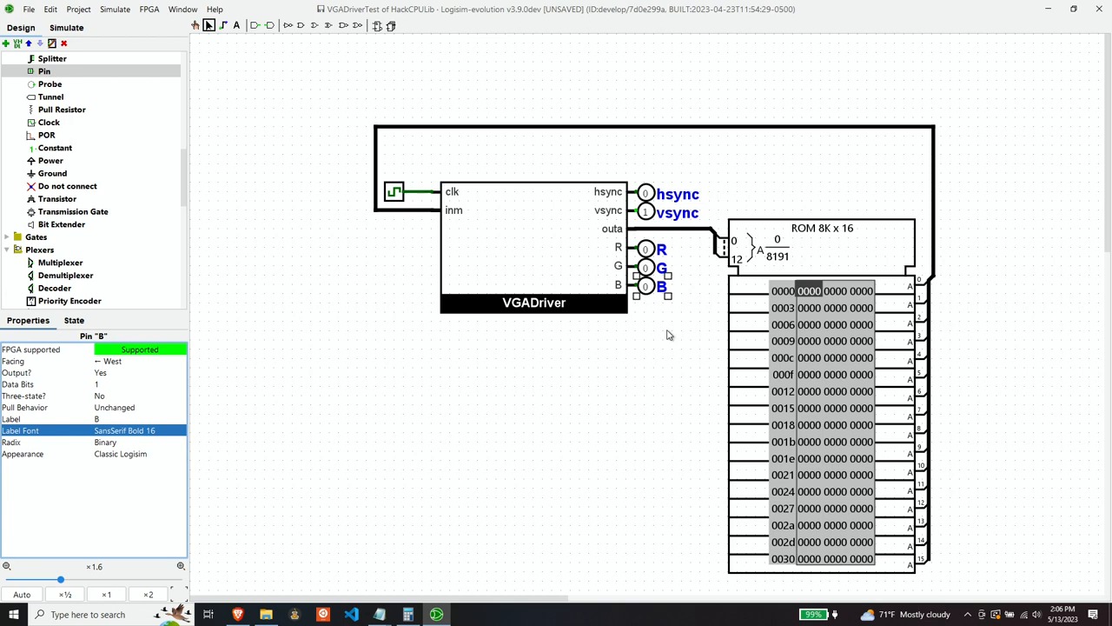
pyautogui.moveTo(984, 311)
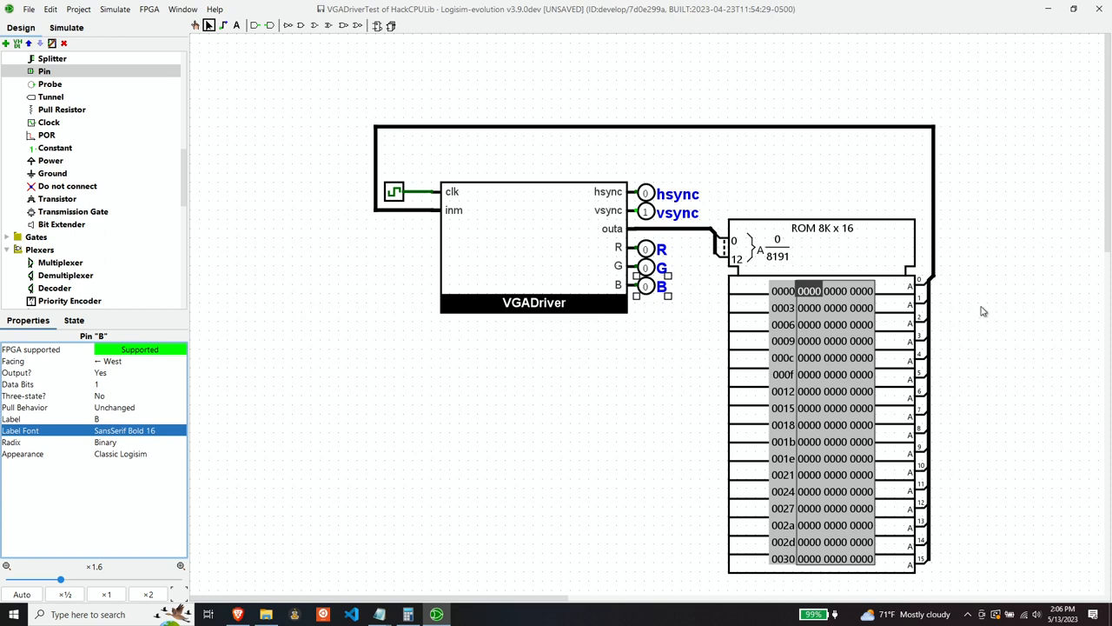
# Review the ROM's ffff contents in the hex editor and return to the VGADriverTest canvas.
pyautogui.rightClick(820, 299)
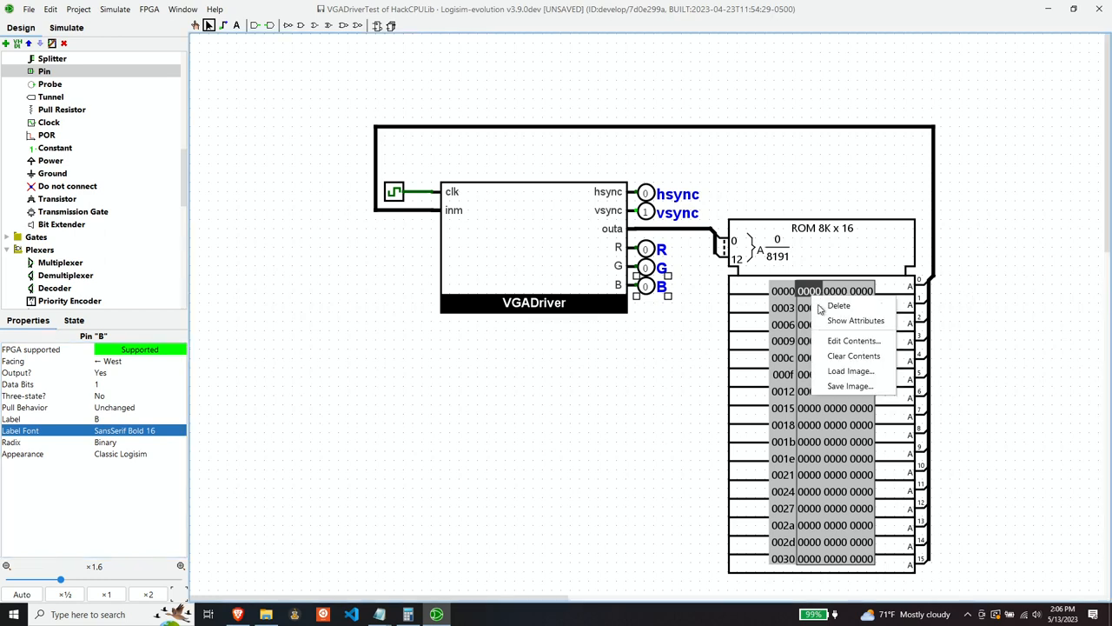
pyautogui.click(853, 339)
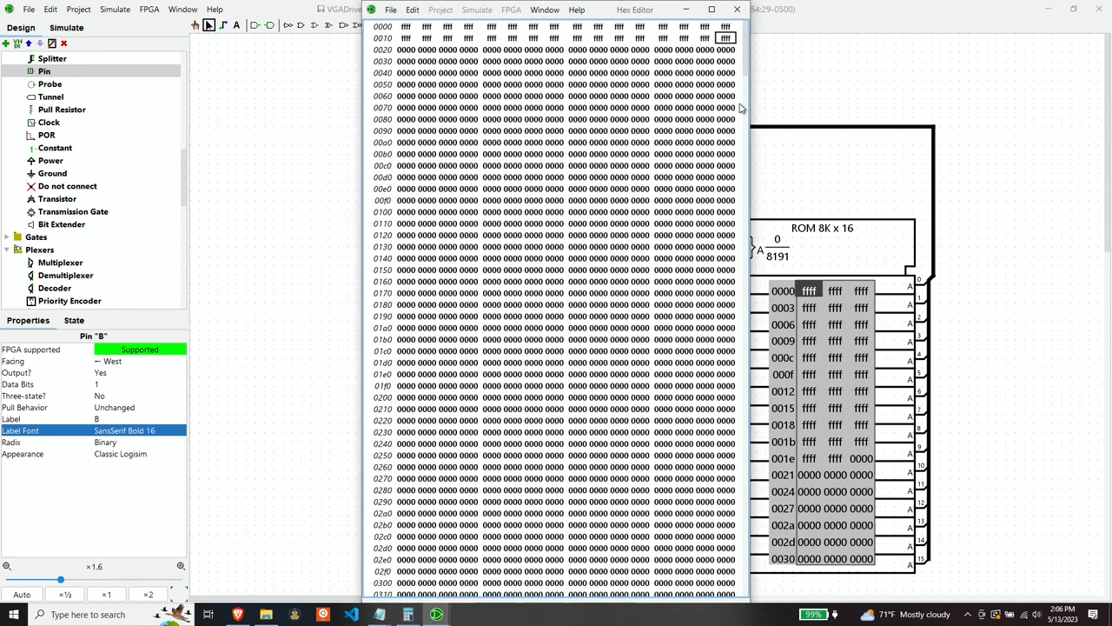
pyautogui.moveTo(785, 109)
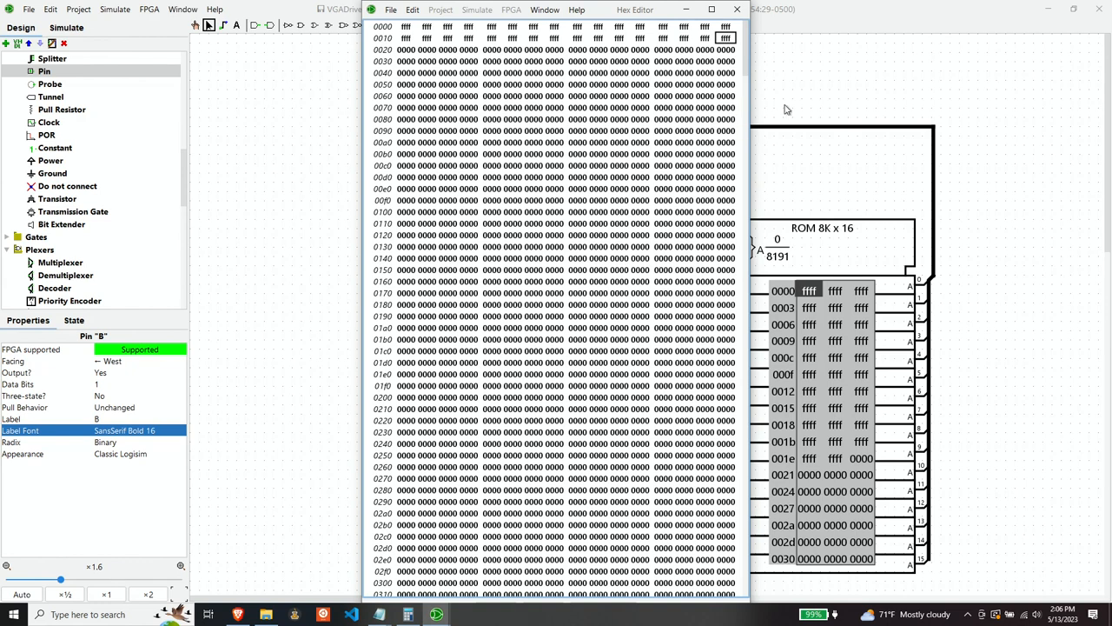
pyautogui.scroll(-3)
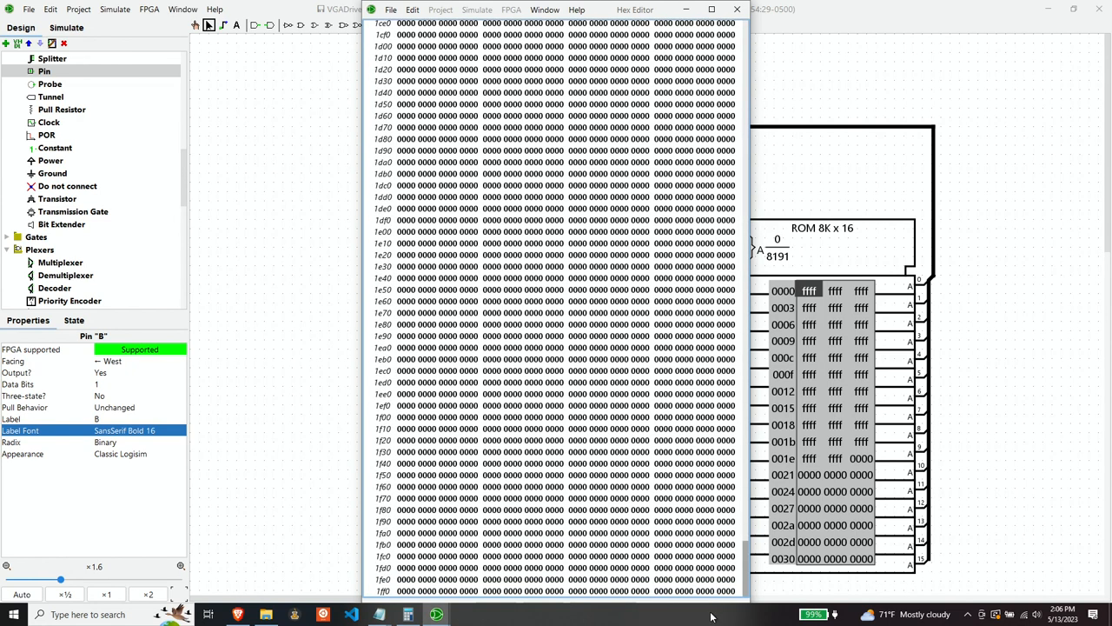
pyautogui.moveTo(518, 440)
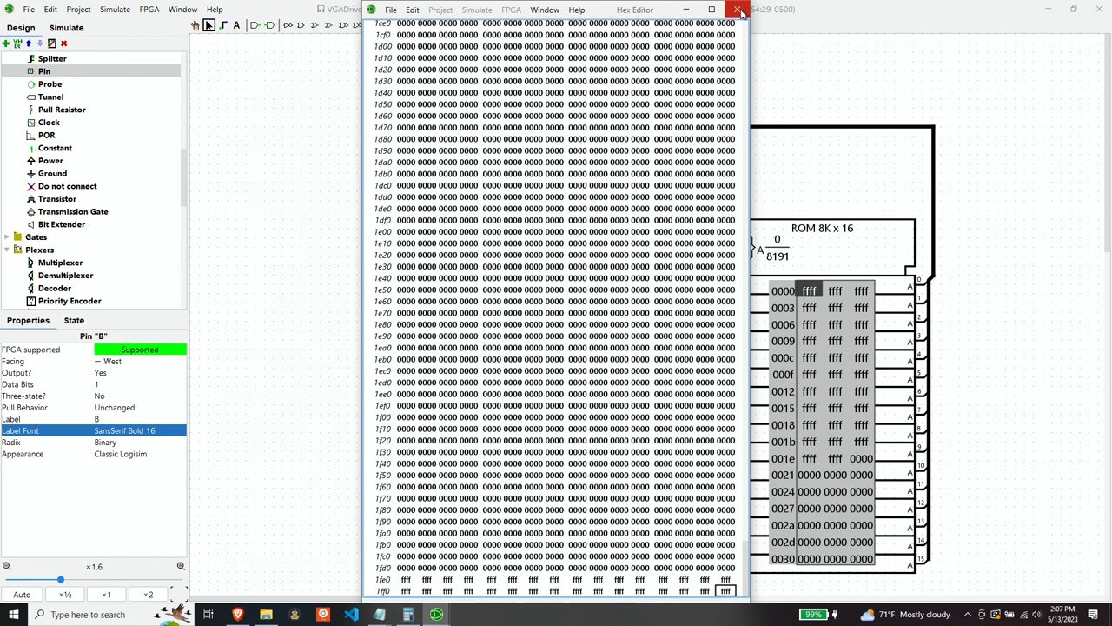
pyautogui.click(736, 10)
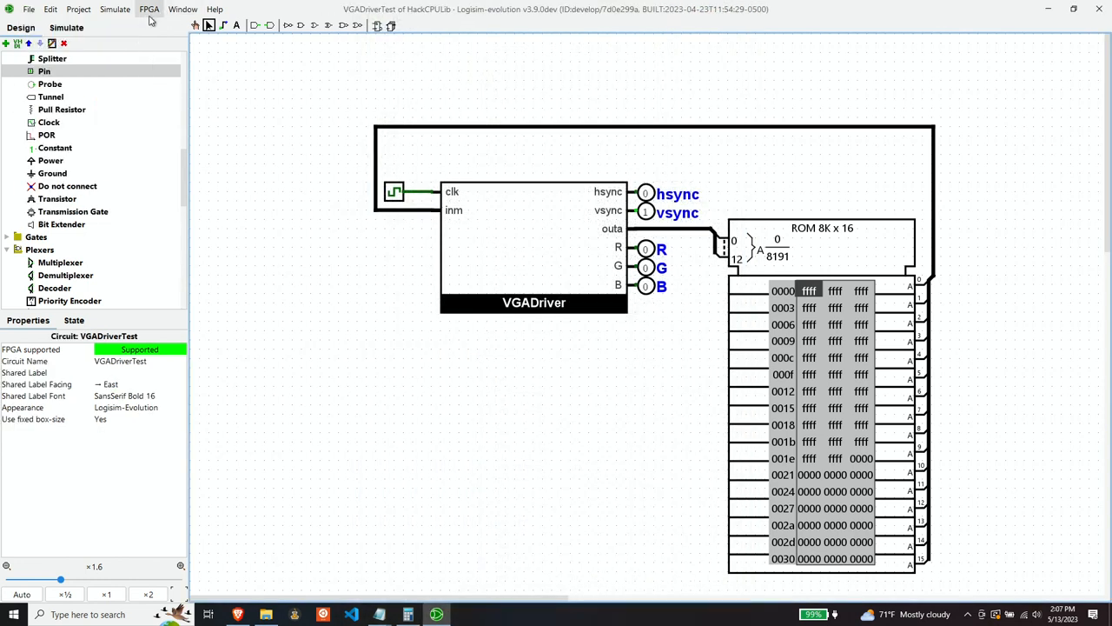
# Set the CMOD A7 clock to 48 MHz (multiplier 64, divider 4) and annotate the components.
pyautogui.click(149, 8)
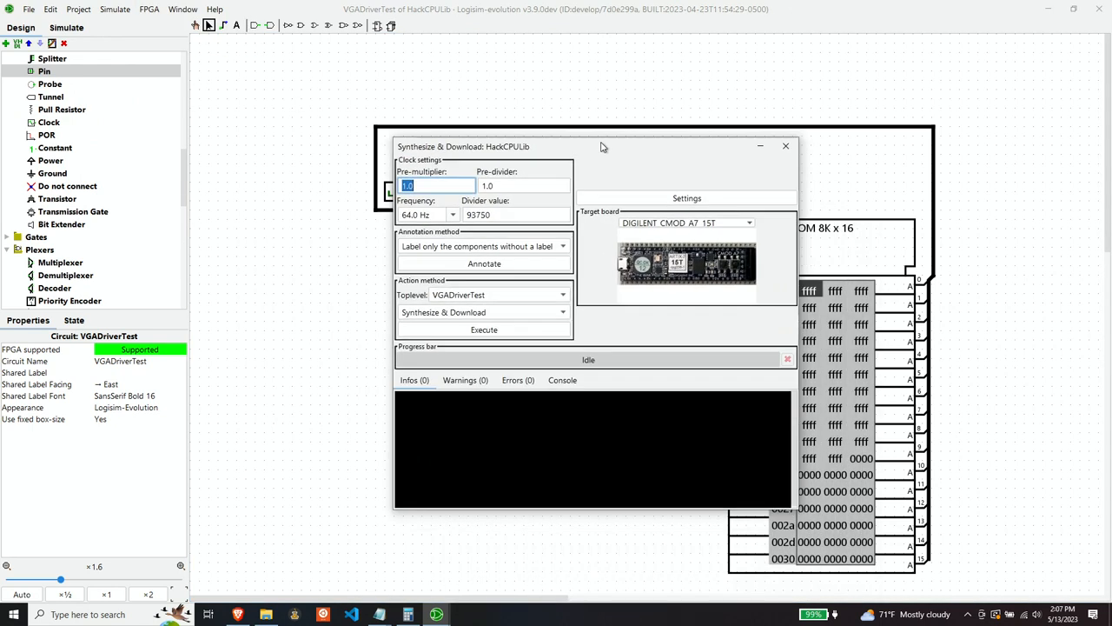
pyautogui.moveTo(601, 146); pyautogui.dragTo(563, 125)
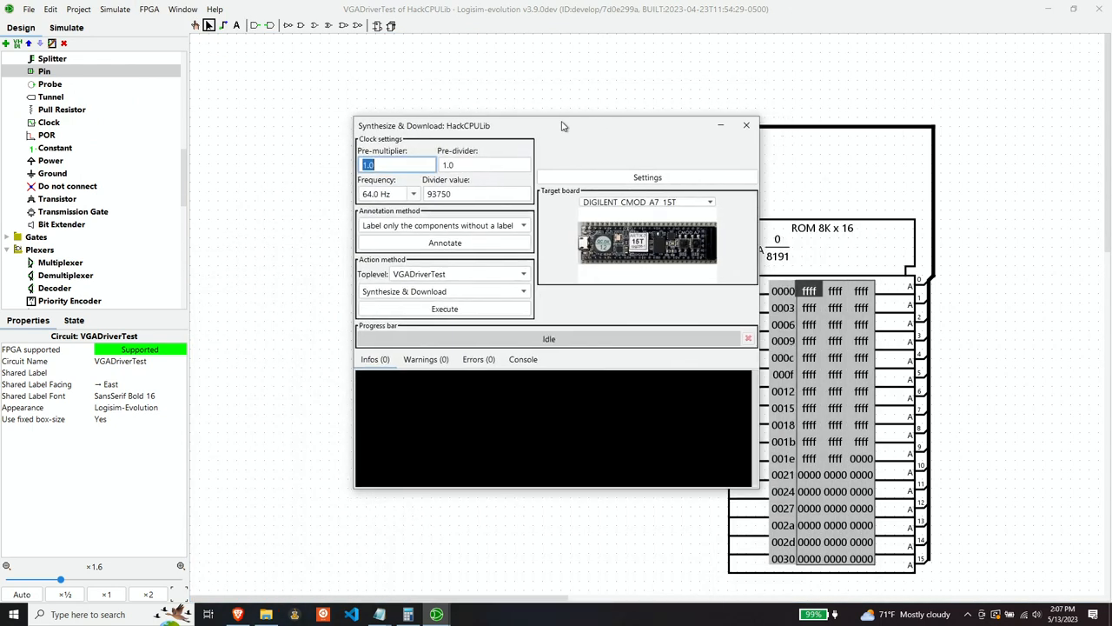
pyautogui.write('64')
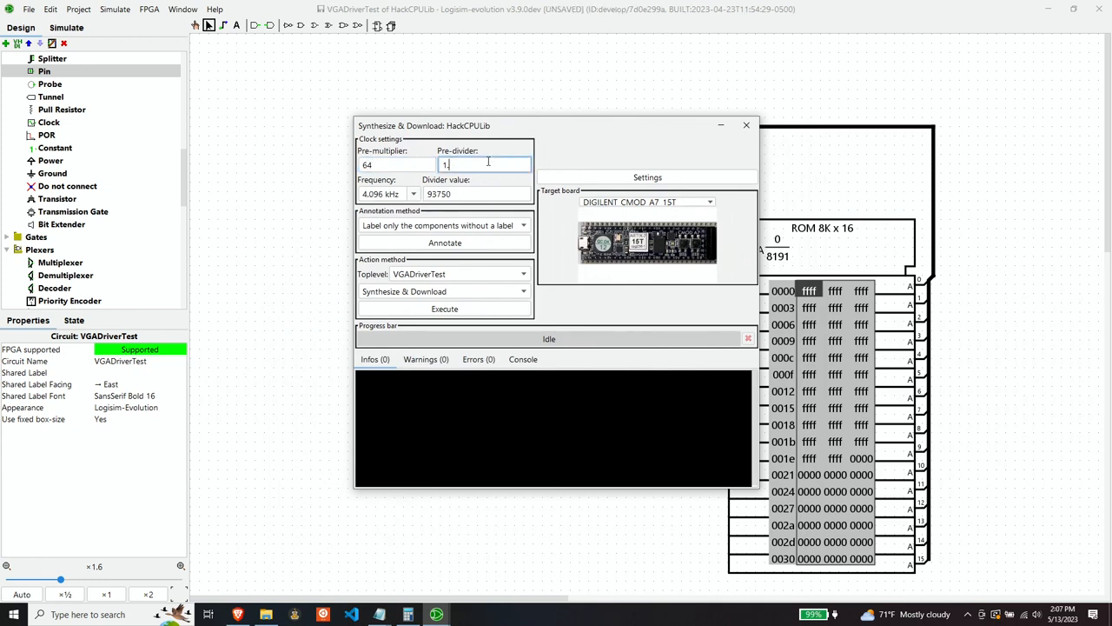
pyautogui.write('4')
pyautogui.click(476, 194)
pyautogui.write('2')
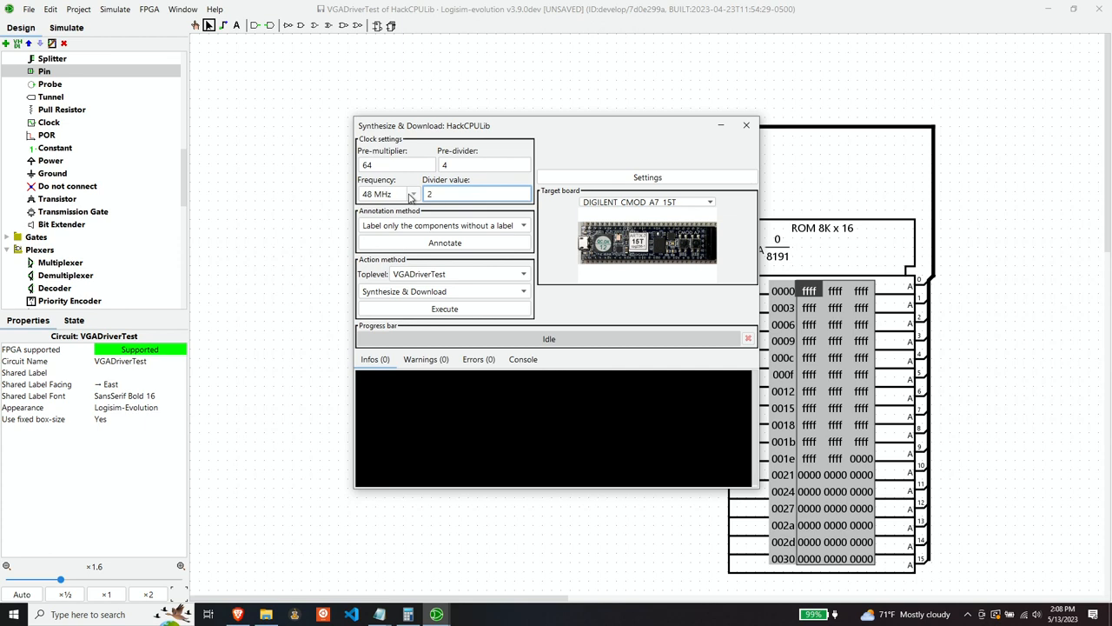
pyautogui.moveTo(521, 255)
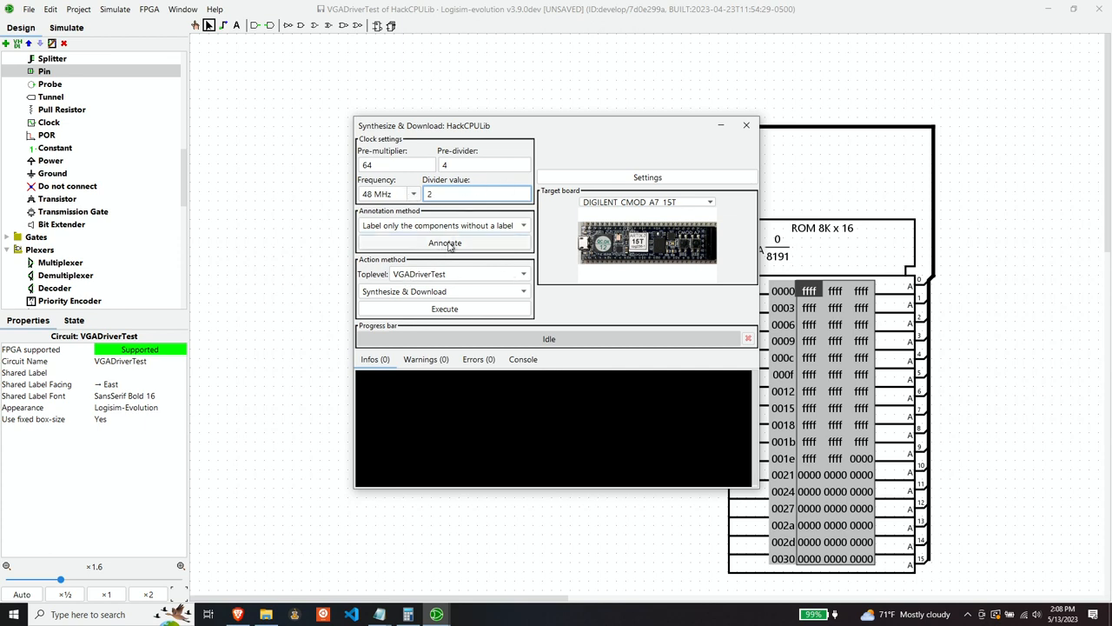
pyautogui.click(445, 243)
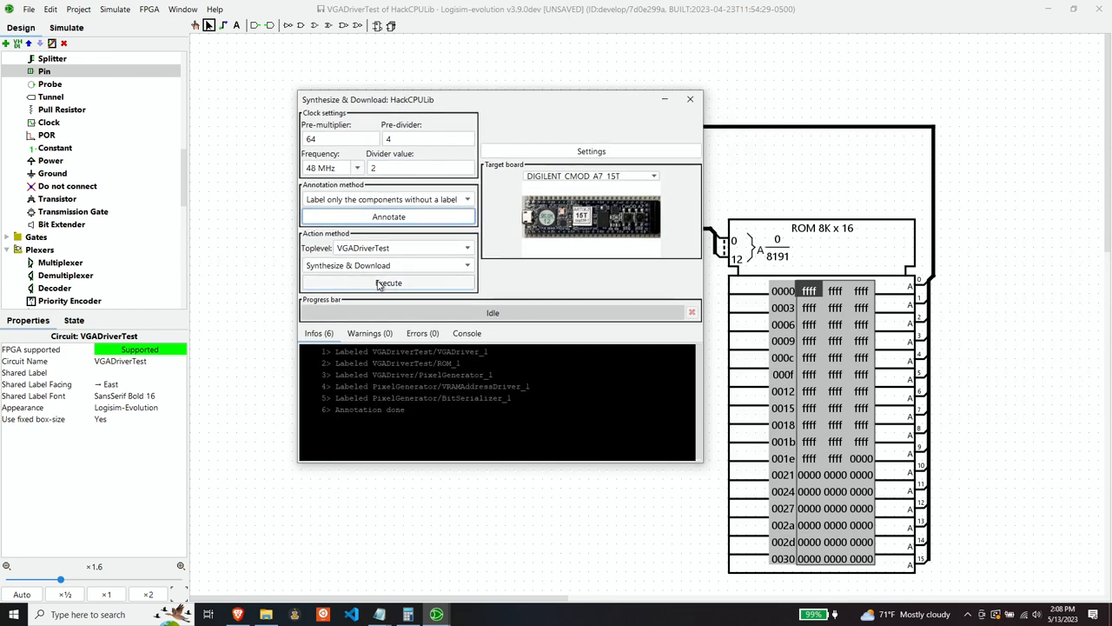
# Map hsync, vsync, R, G and B to CMOD A7 pins and run synthesis to a bitstream.
pyautogui.click(389, 281)
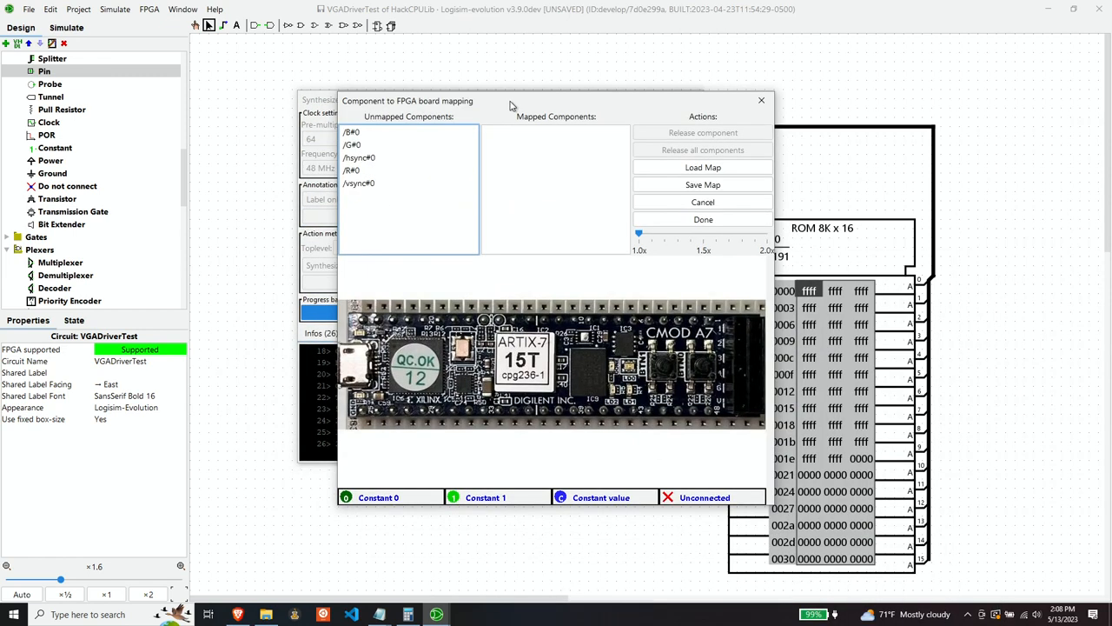
pyautogui.moveTo(513, 101); pyautogui.dragTo(524, 87)
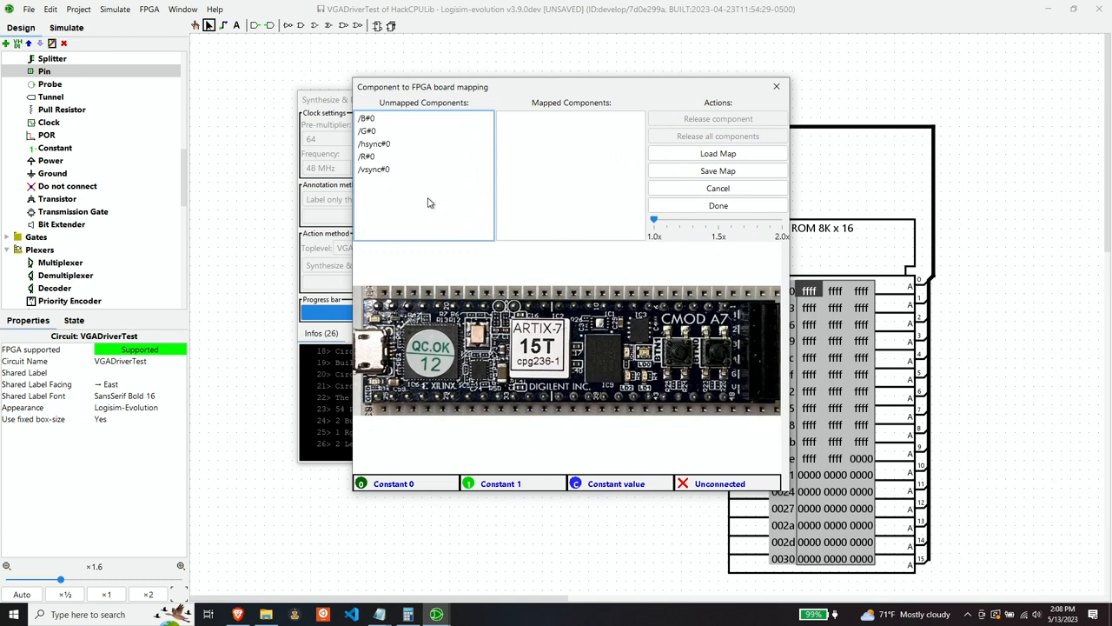
pyautogui.click(374, 142)
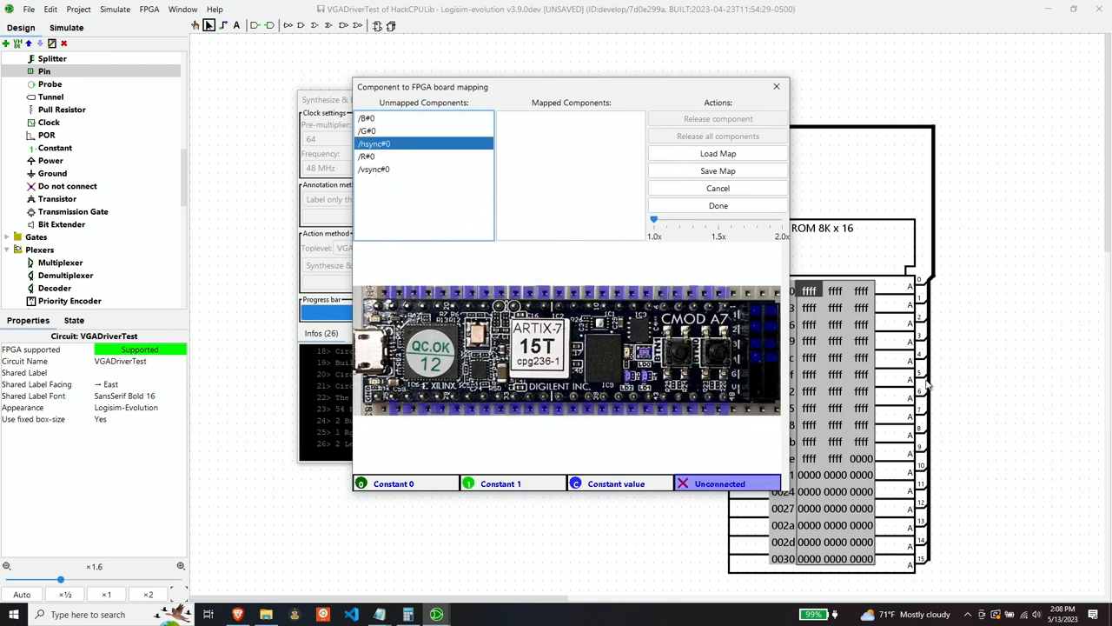
pyautogui.moveTo(726, 295)
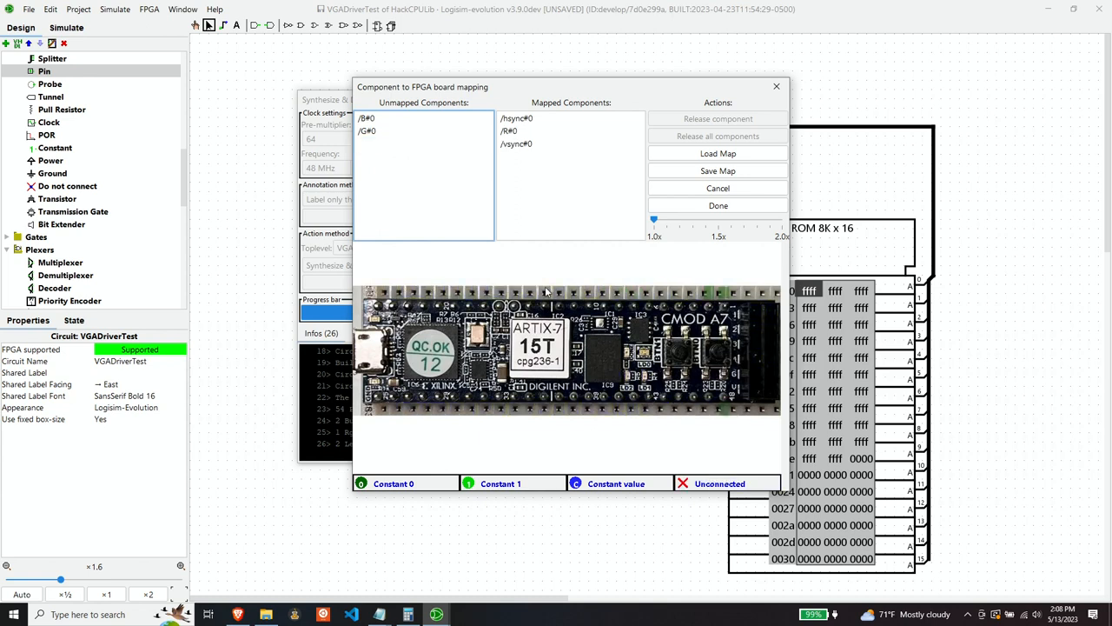
pyautogui.click(365, 130)
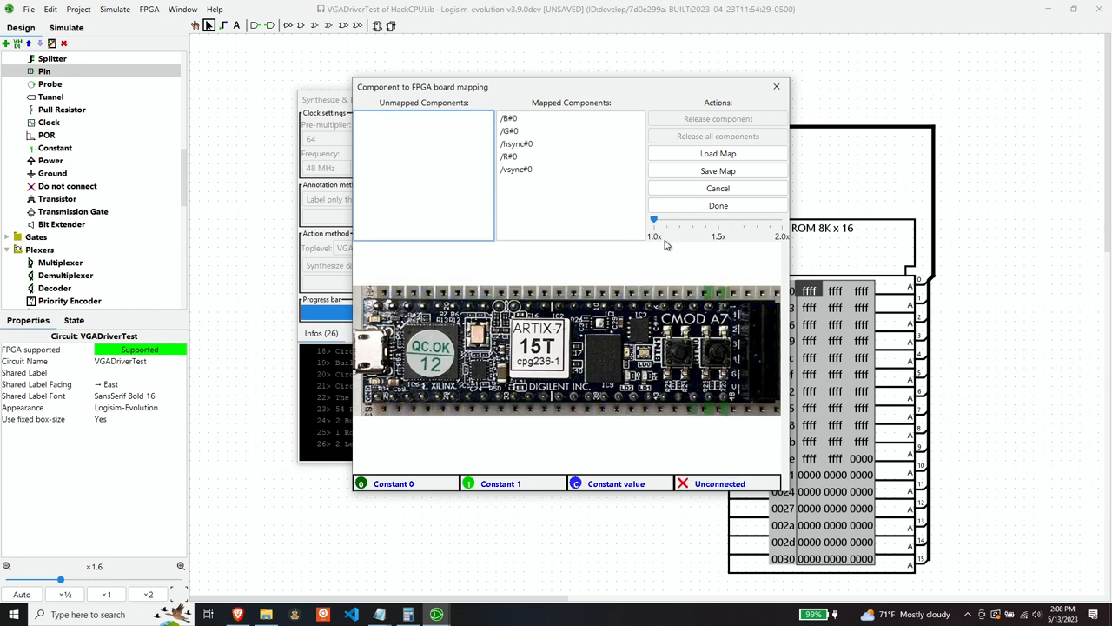
pyautogui.click(718, 205)
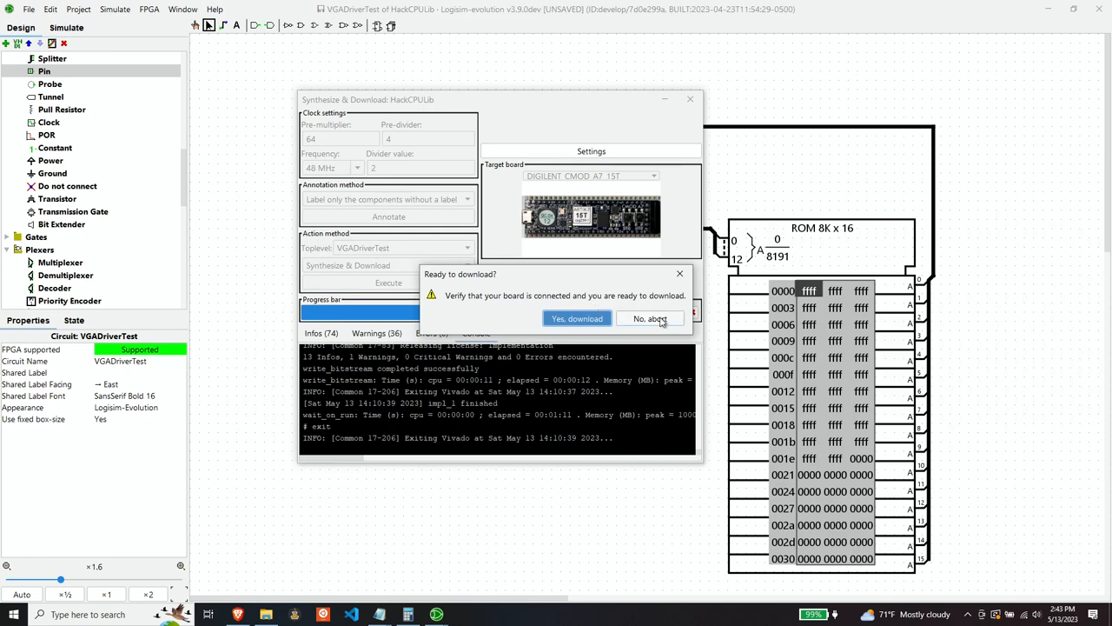
# Decline Logisim's download and launch Digilent Adept to browse for a bitstream.
pyautogui.click(650, 318)
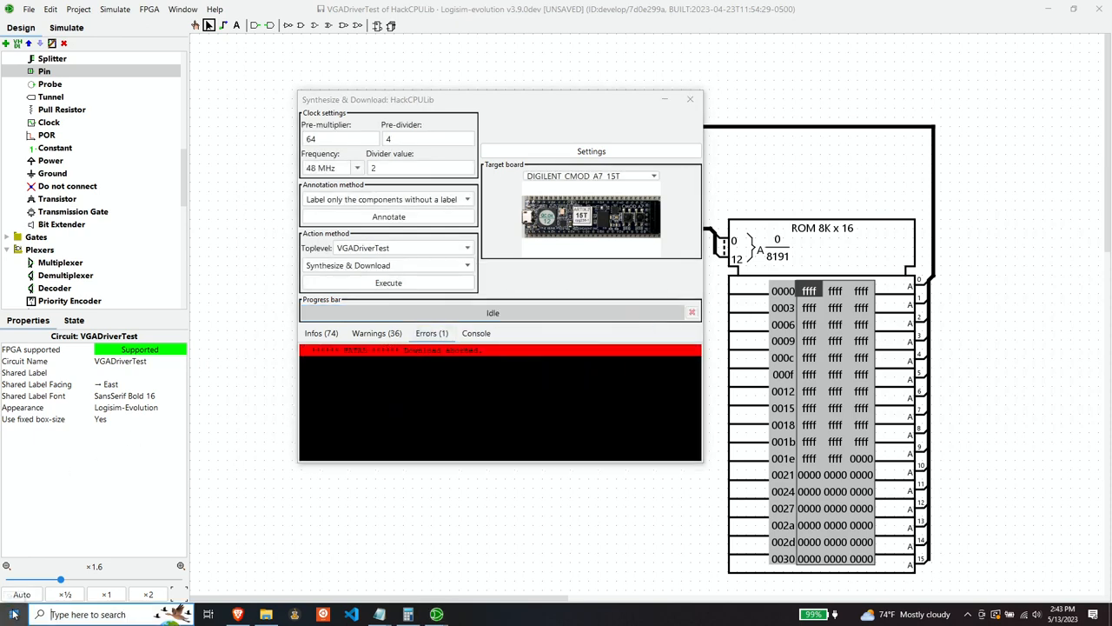
pyautogui.click(14, 615)
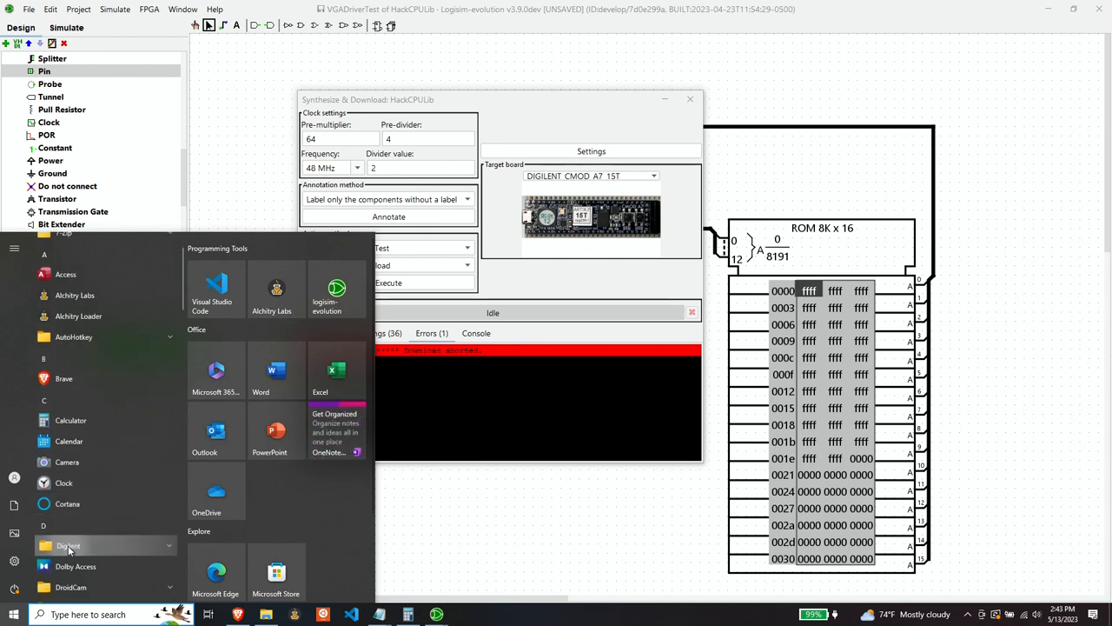
pyautogui.click(67, 545)
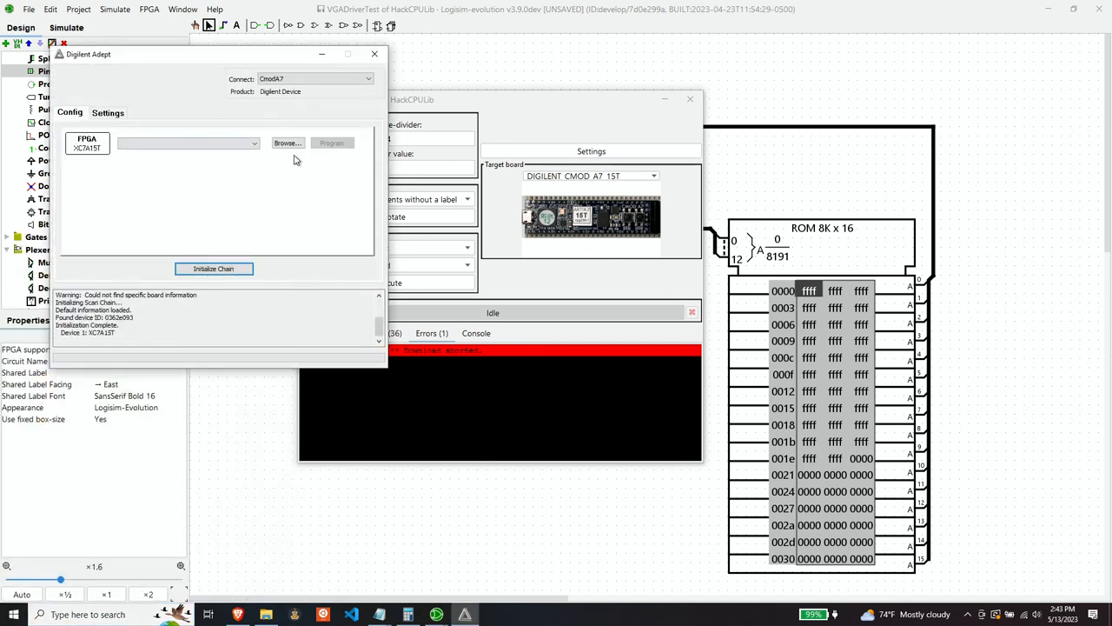
pyautogui.click(287, 142)
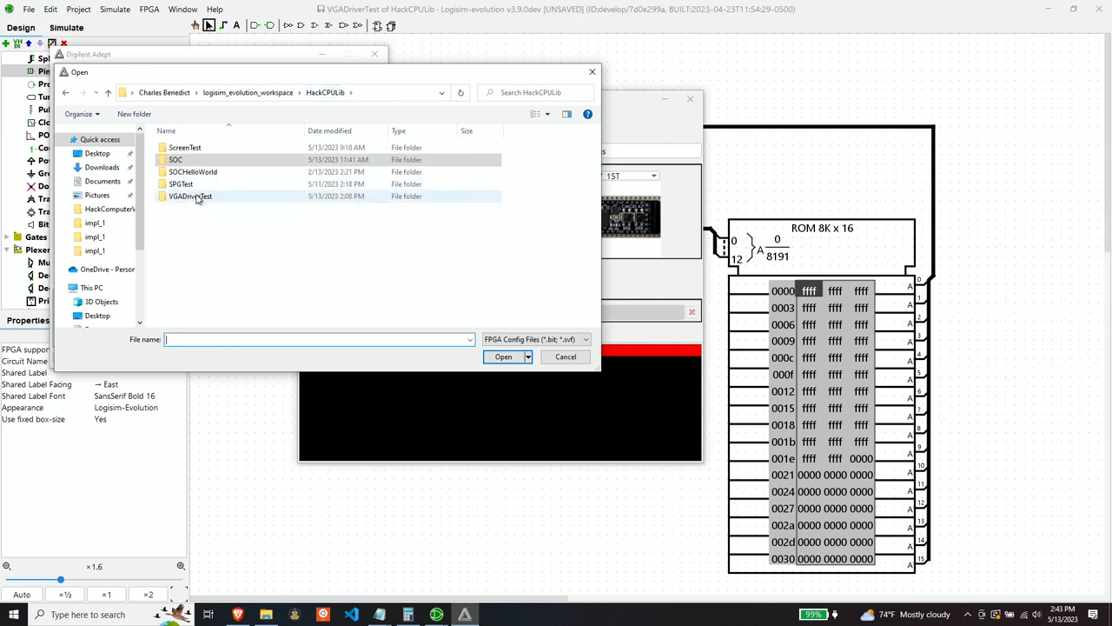
# Load sandbox/vp/vp.runs/impl_1/logisimTopLevelShell.bit for programming the CMOD A7.
pyautogui.doubleClick(191, 195)
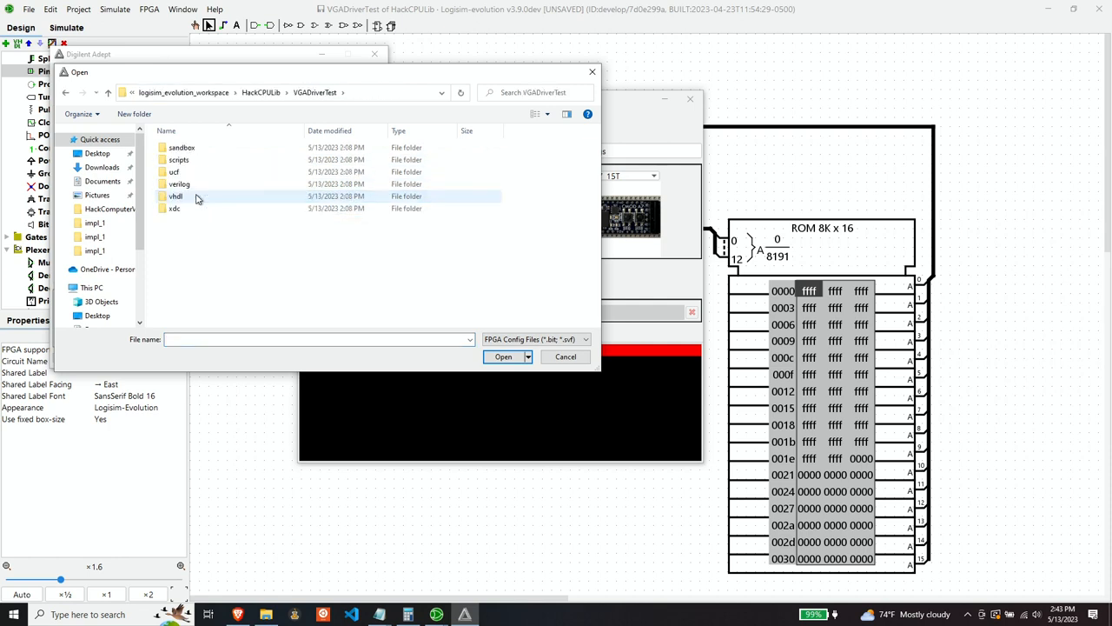
pyautogui.doubleClick(180, 146)
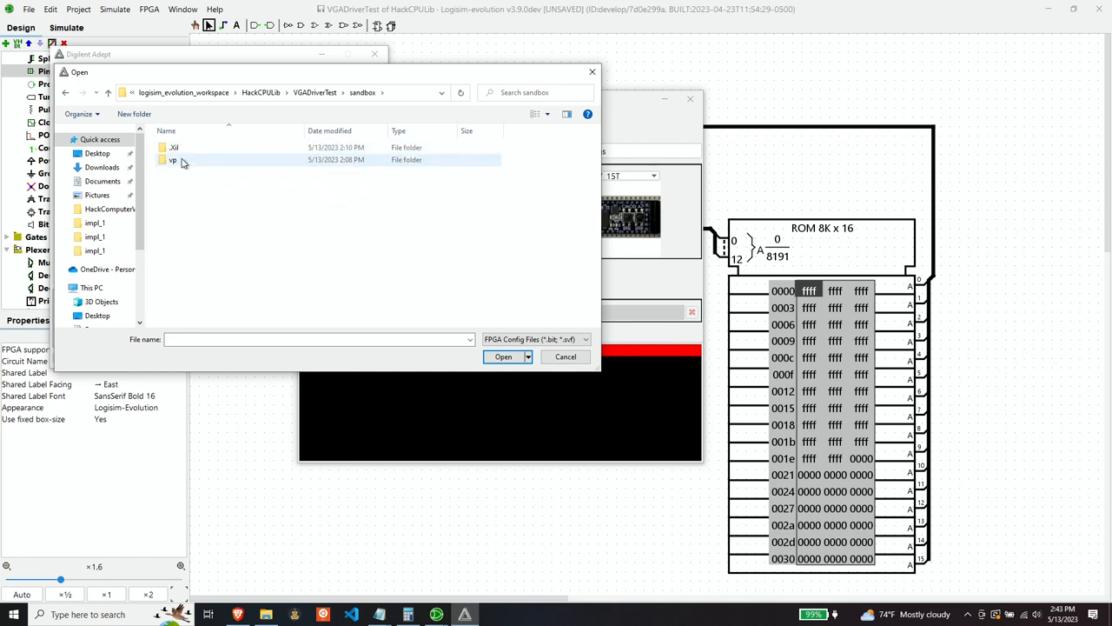
pyautogui.doubleClick(174, 160)
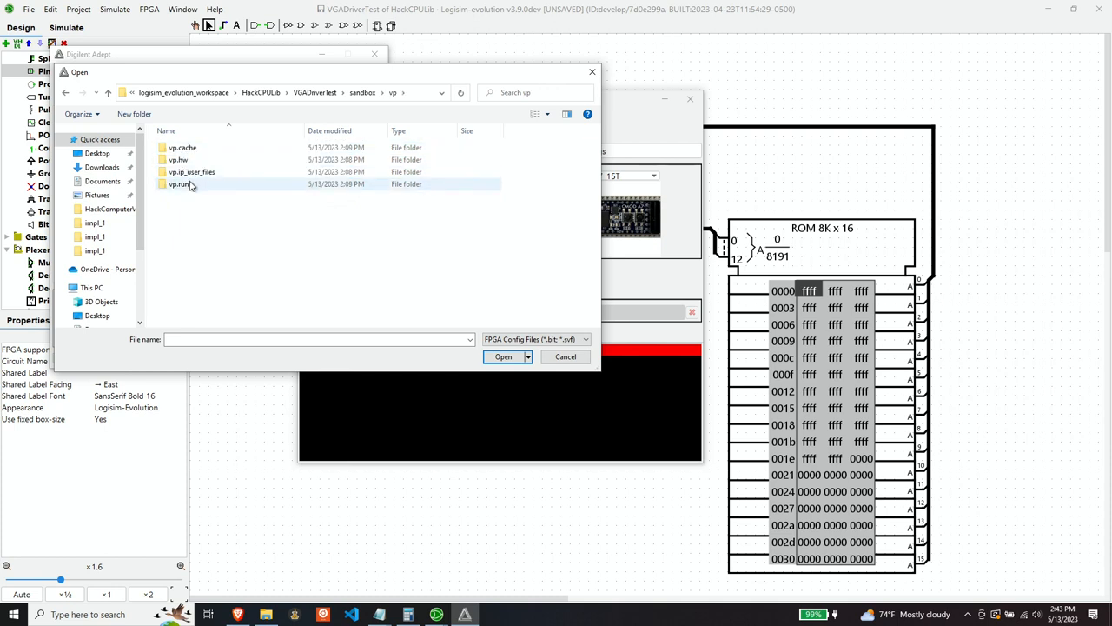
pyautogui.doubleClick(182, 184)
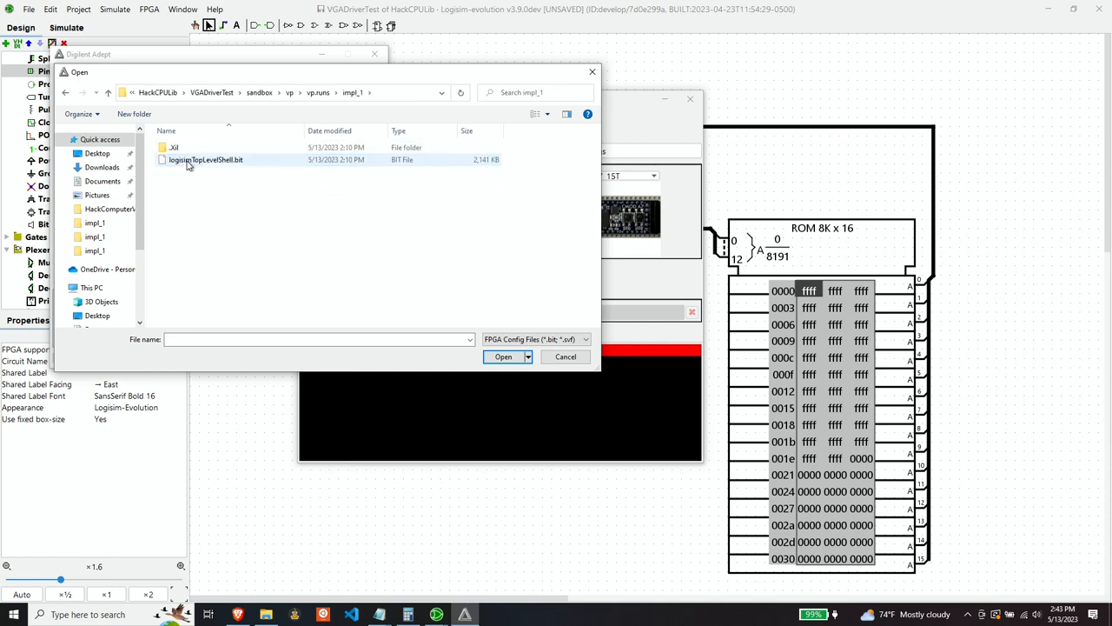
pyautogui.click(205, 160)
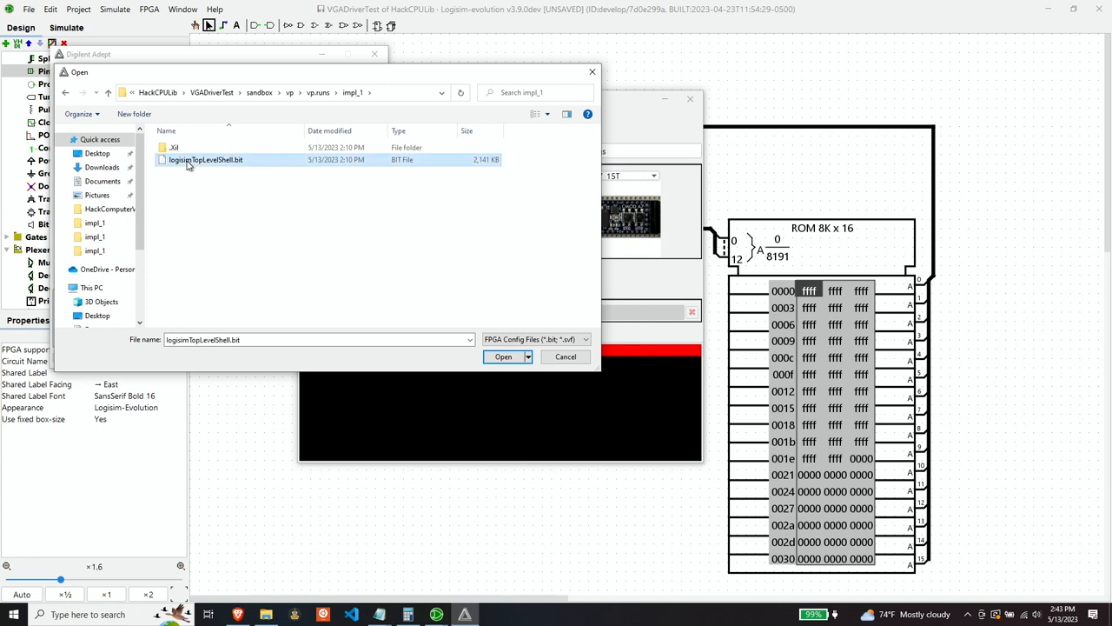
pyautogui.click(502, 358)
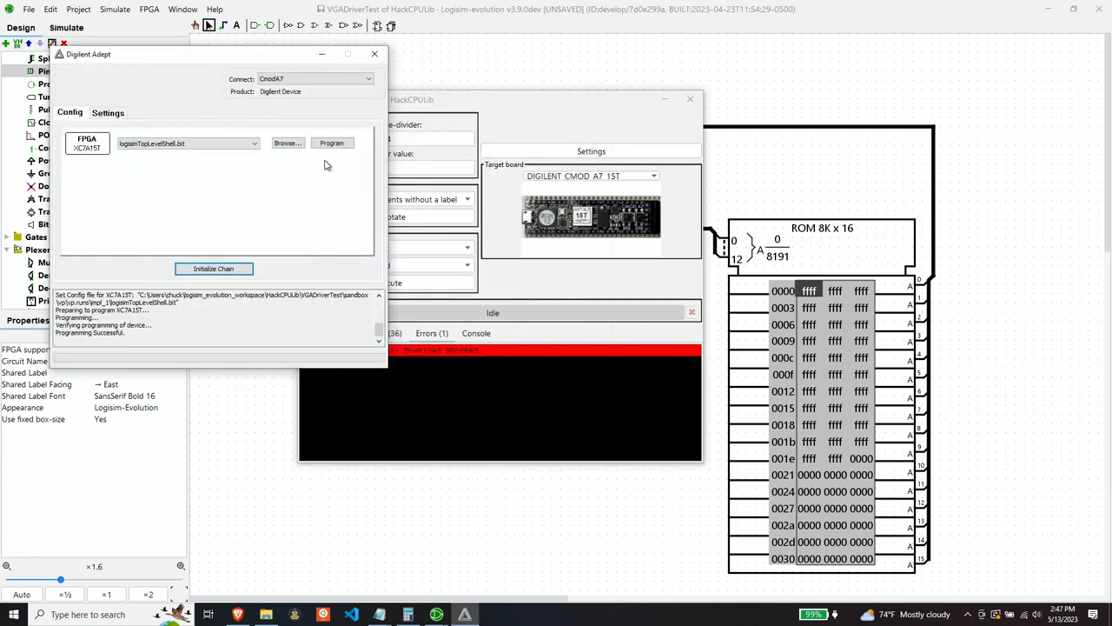